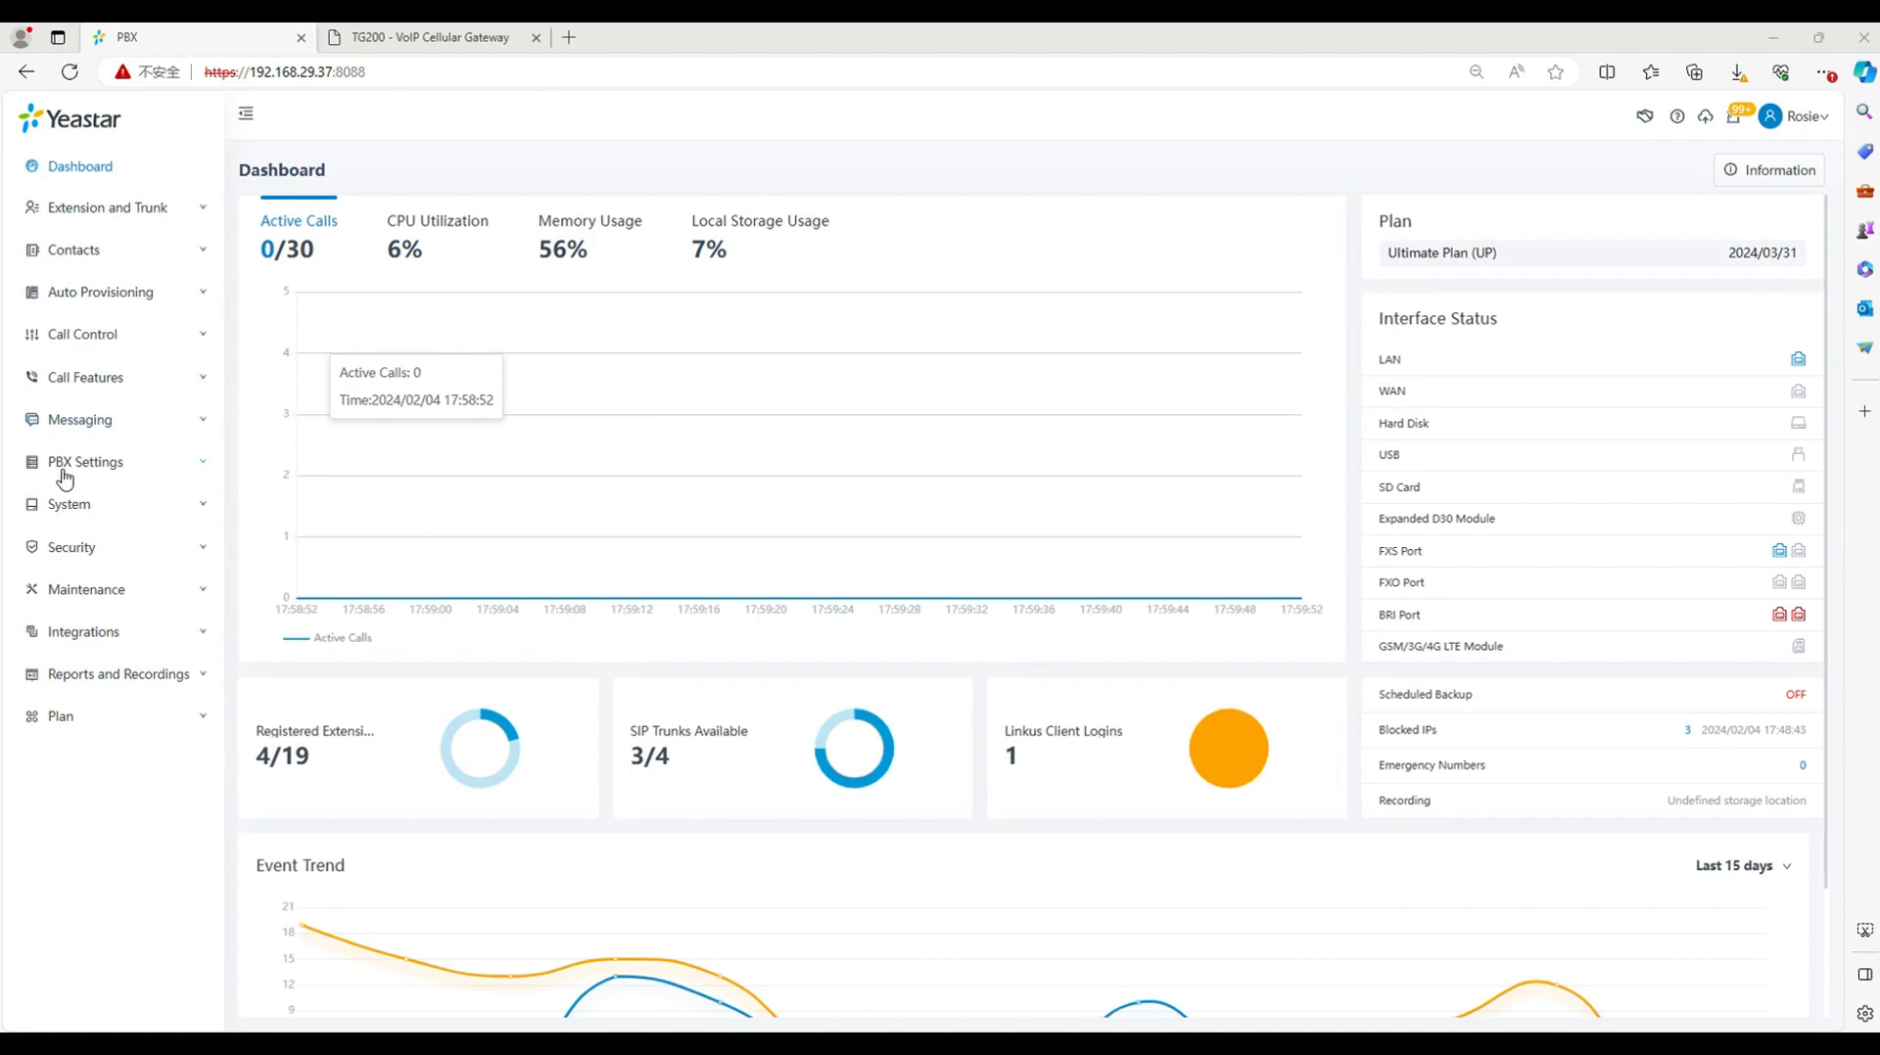
Step: Check the PBX's Yeastar FQDN domain in network settings, then view the trunk list
left_click(69, 504)
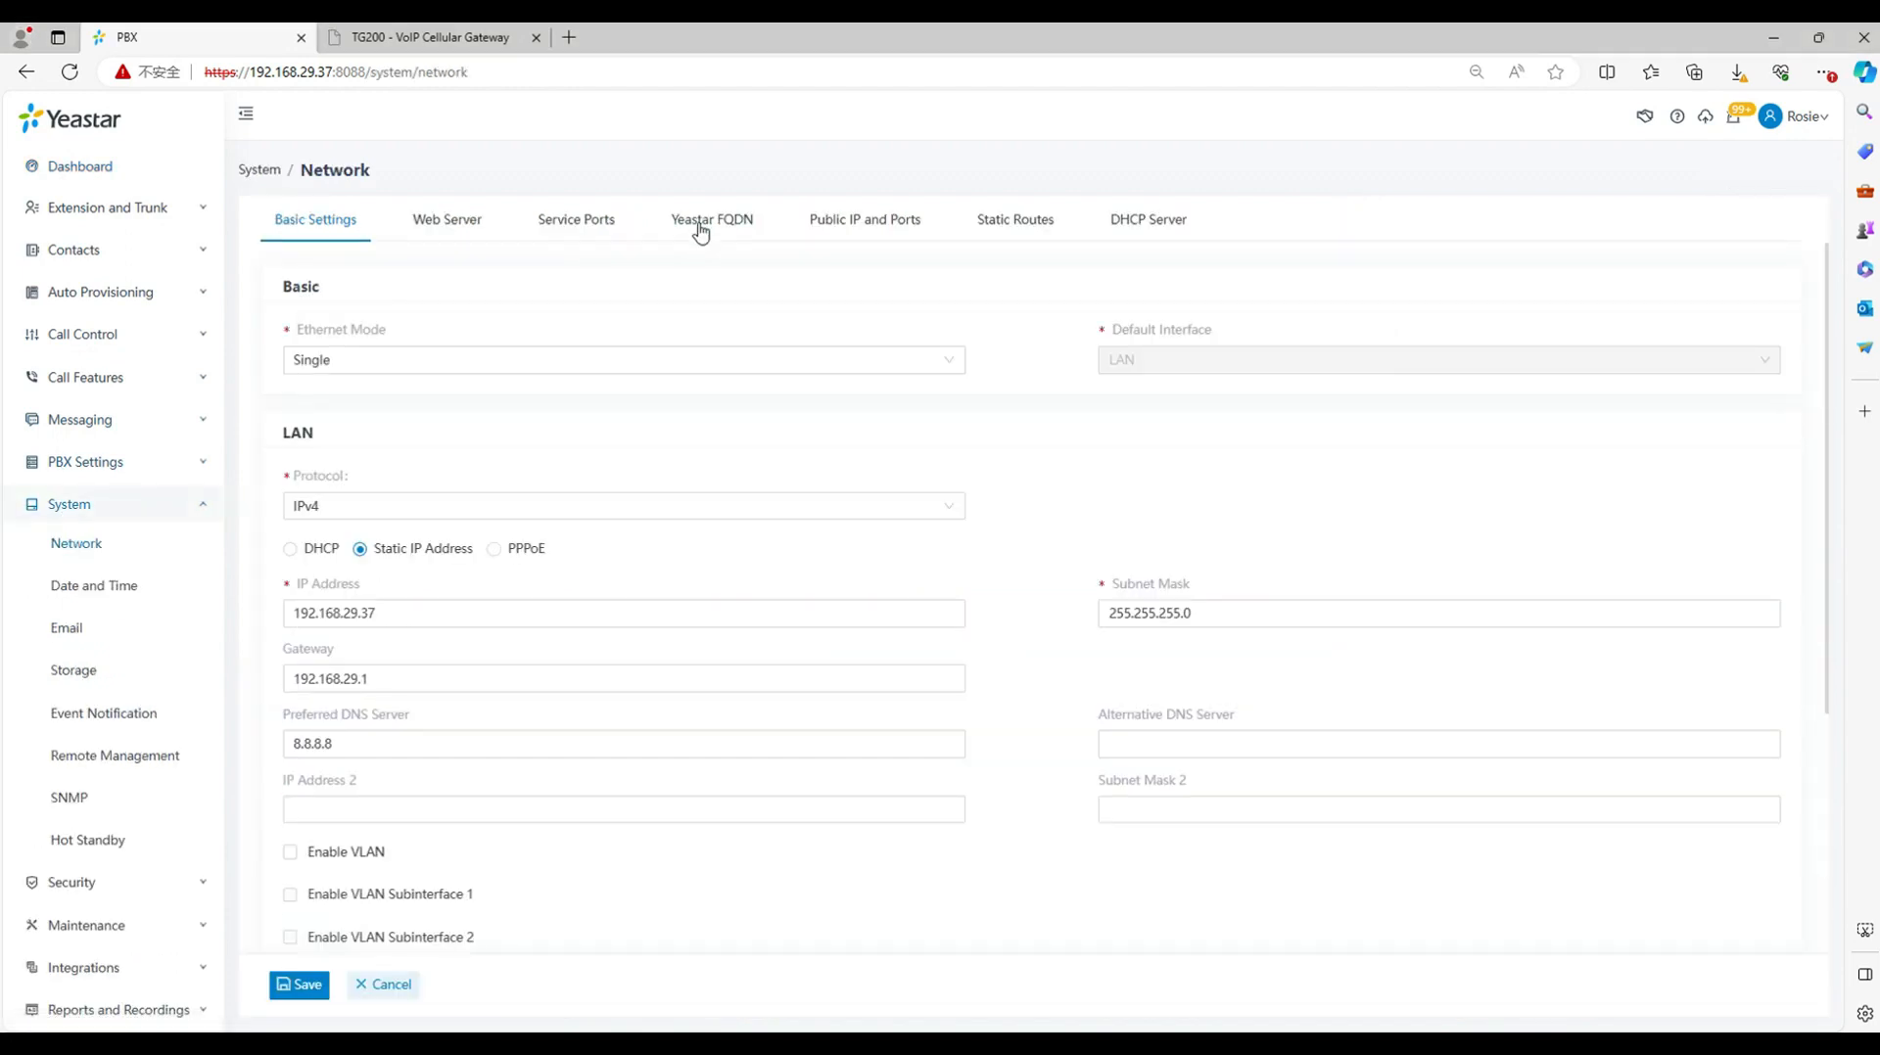
left_click(710, 219)
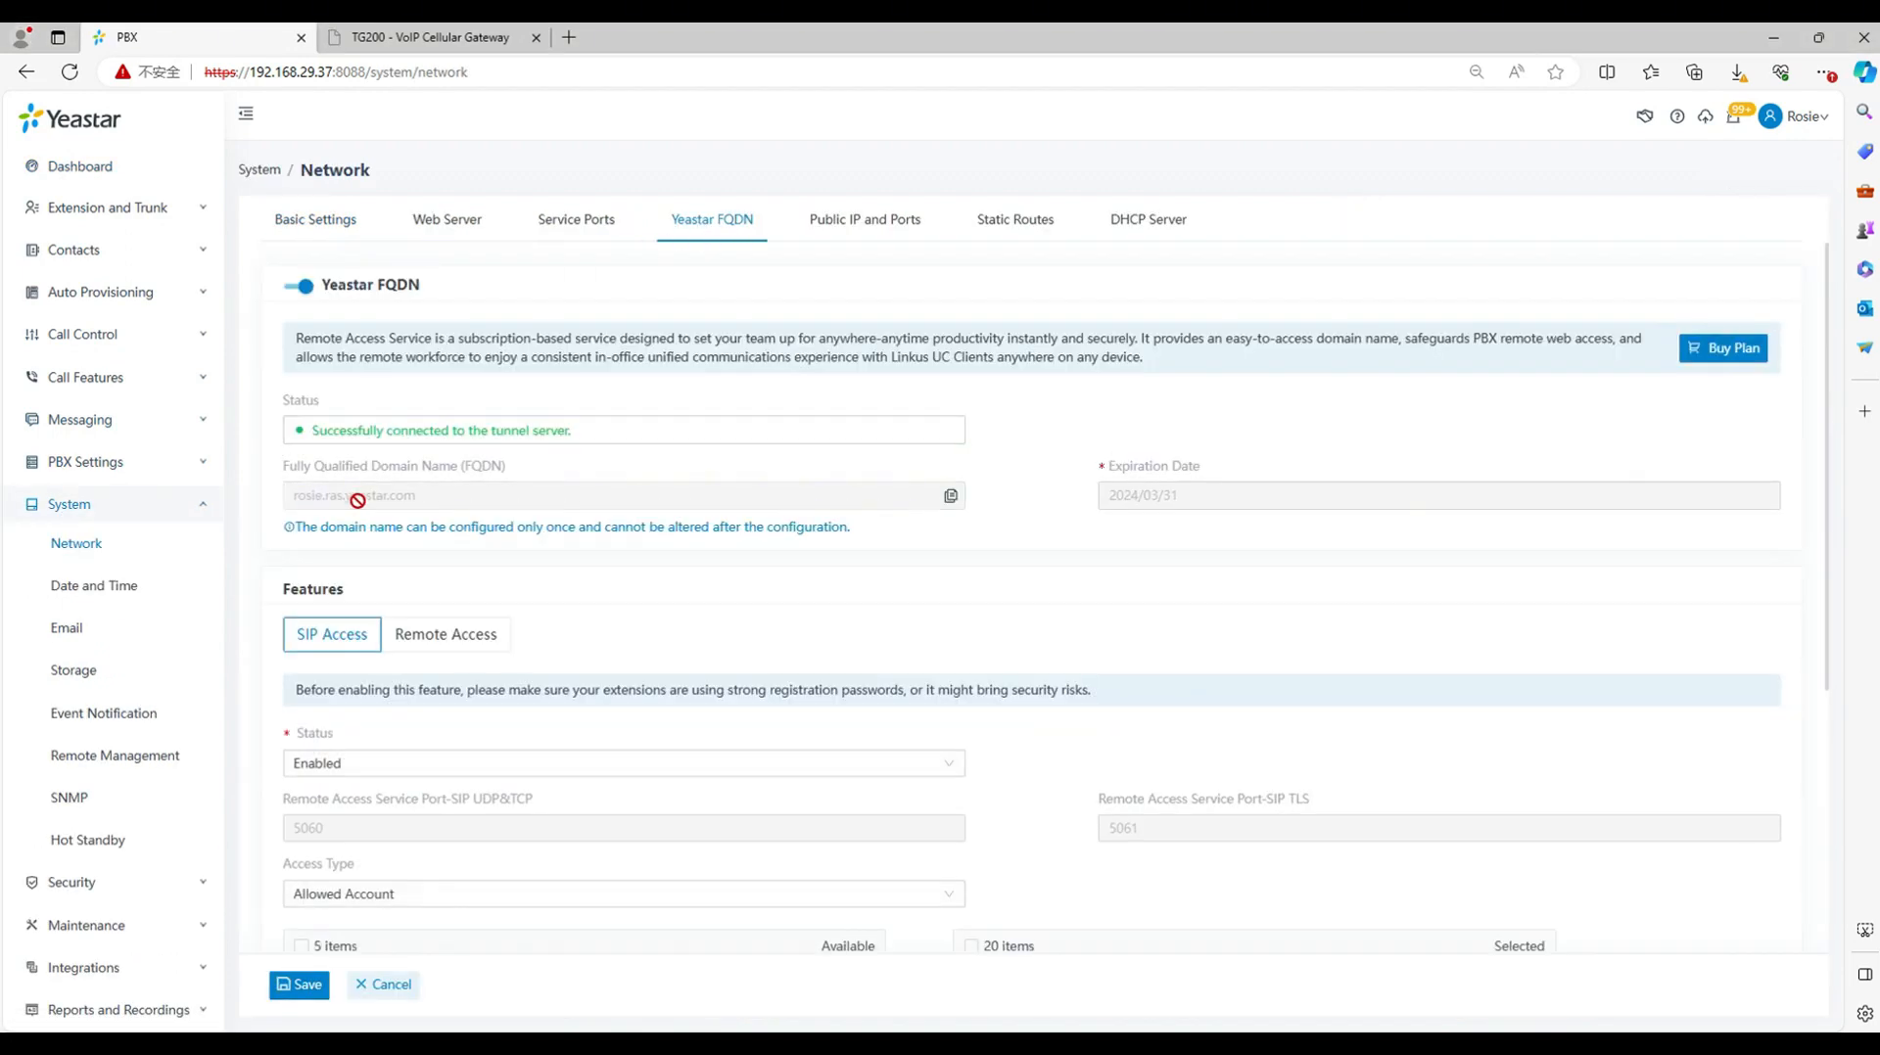
left_click(106, 208)
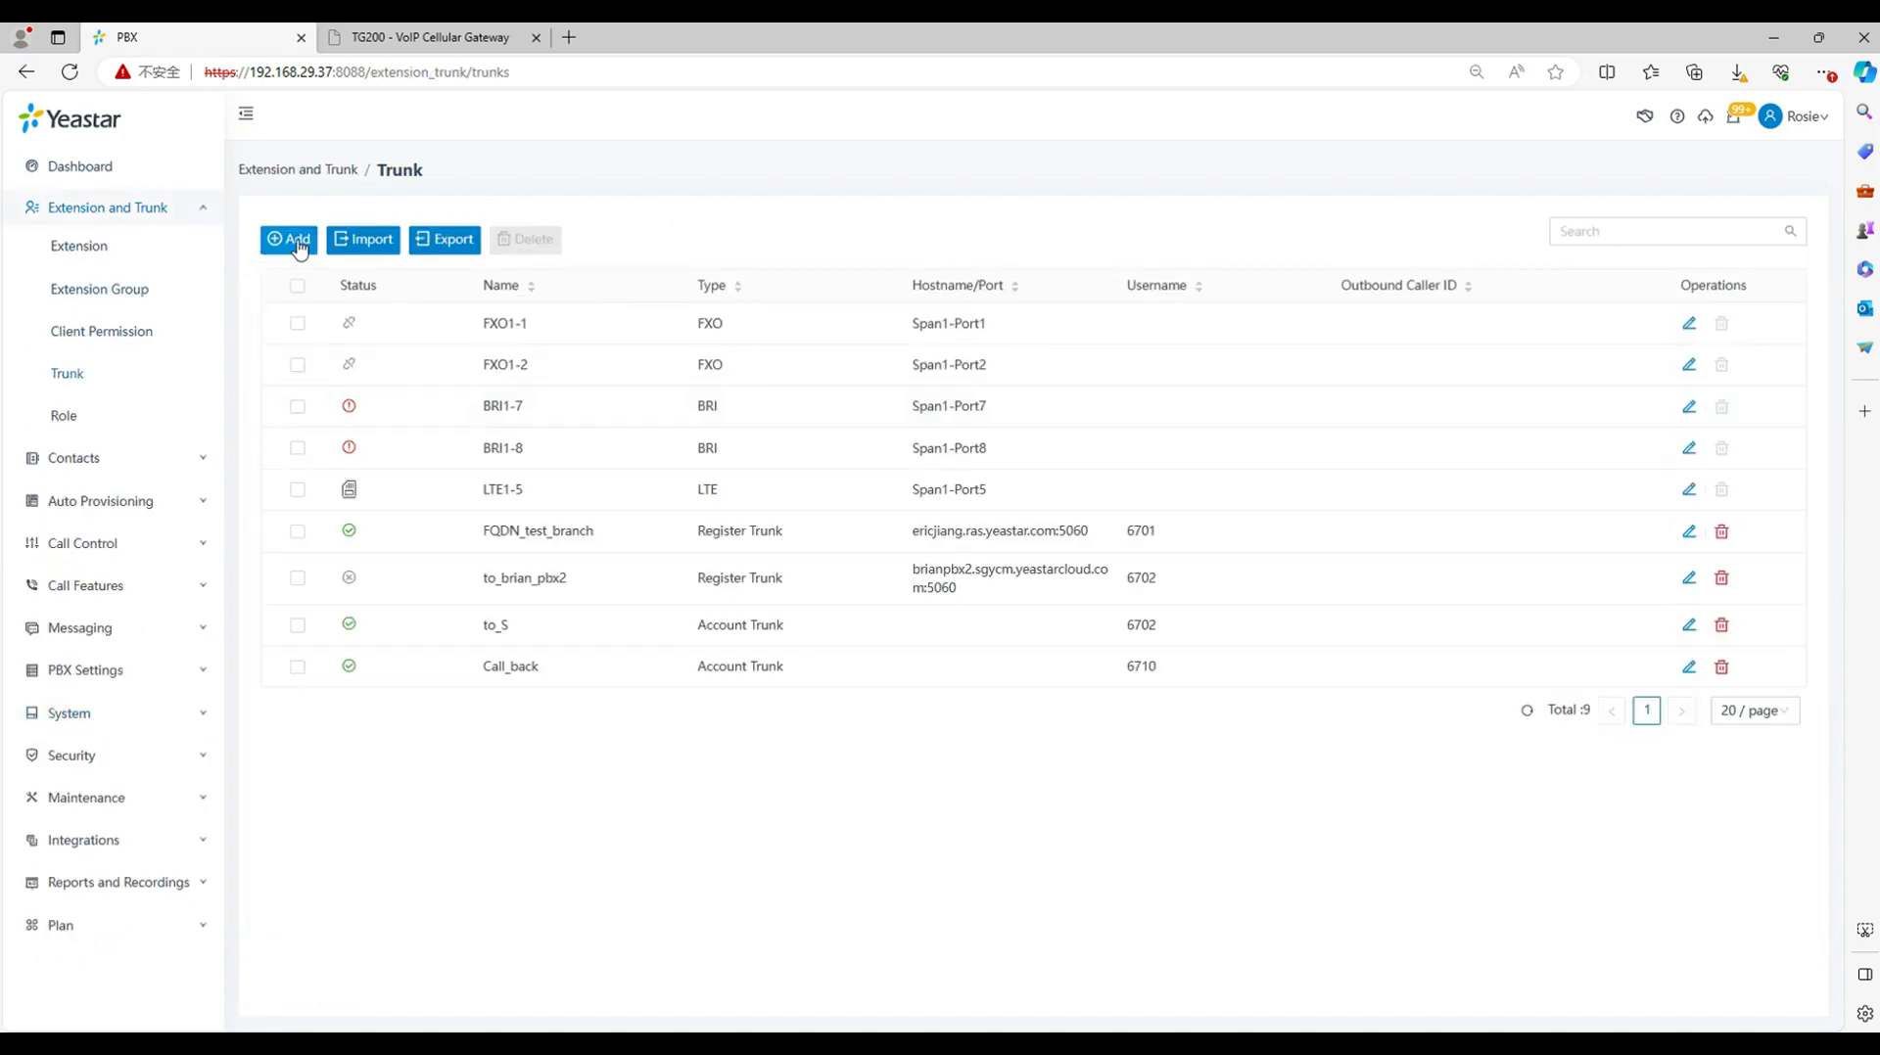
Step: Add and save account trunk to_TG with username 6700, then reopen network settings
left_click(288, 239)
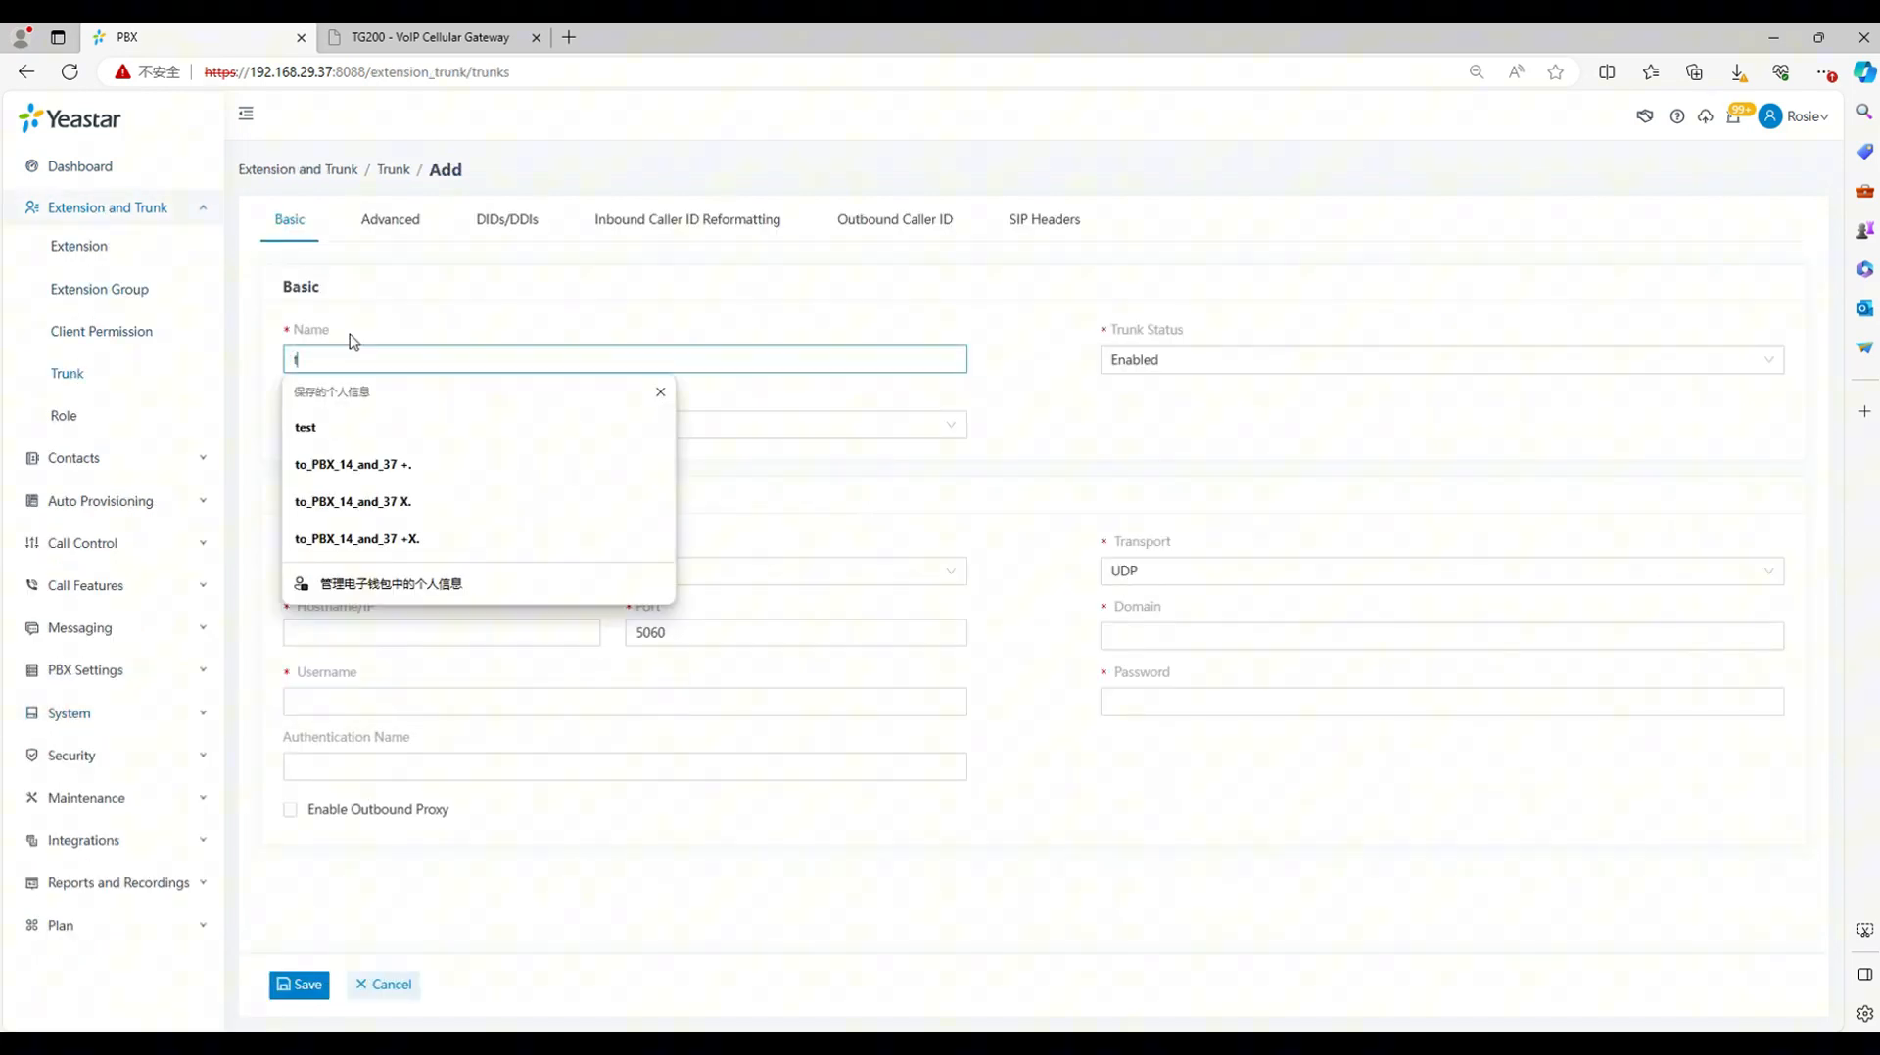
type("o_TG")
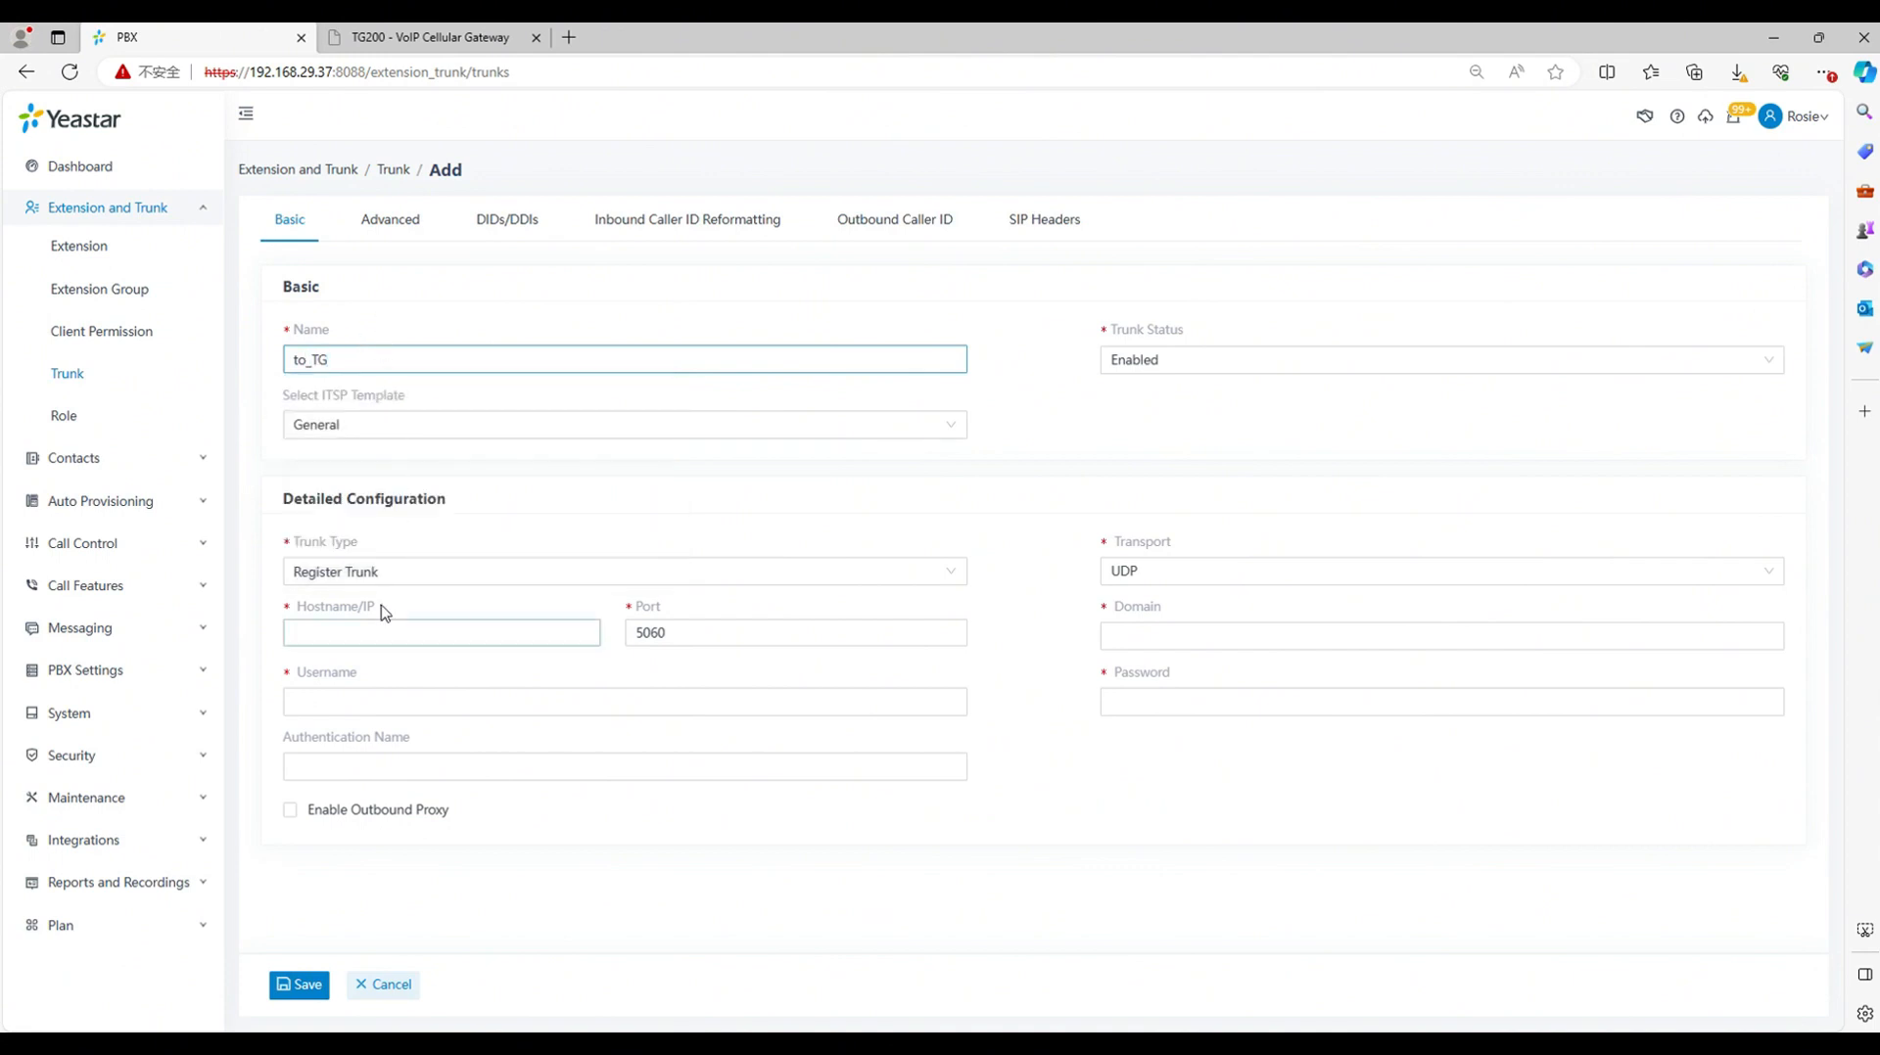
left_click(623, 571)
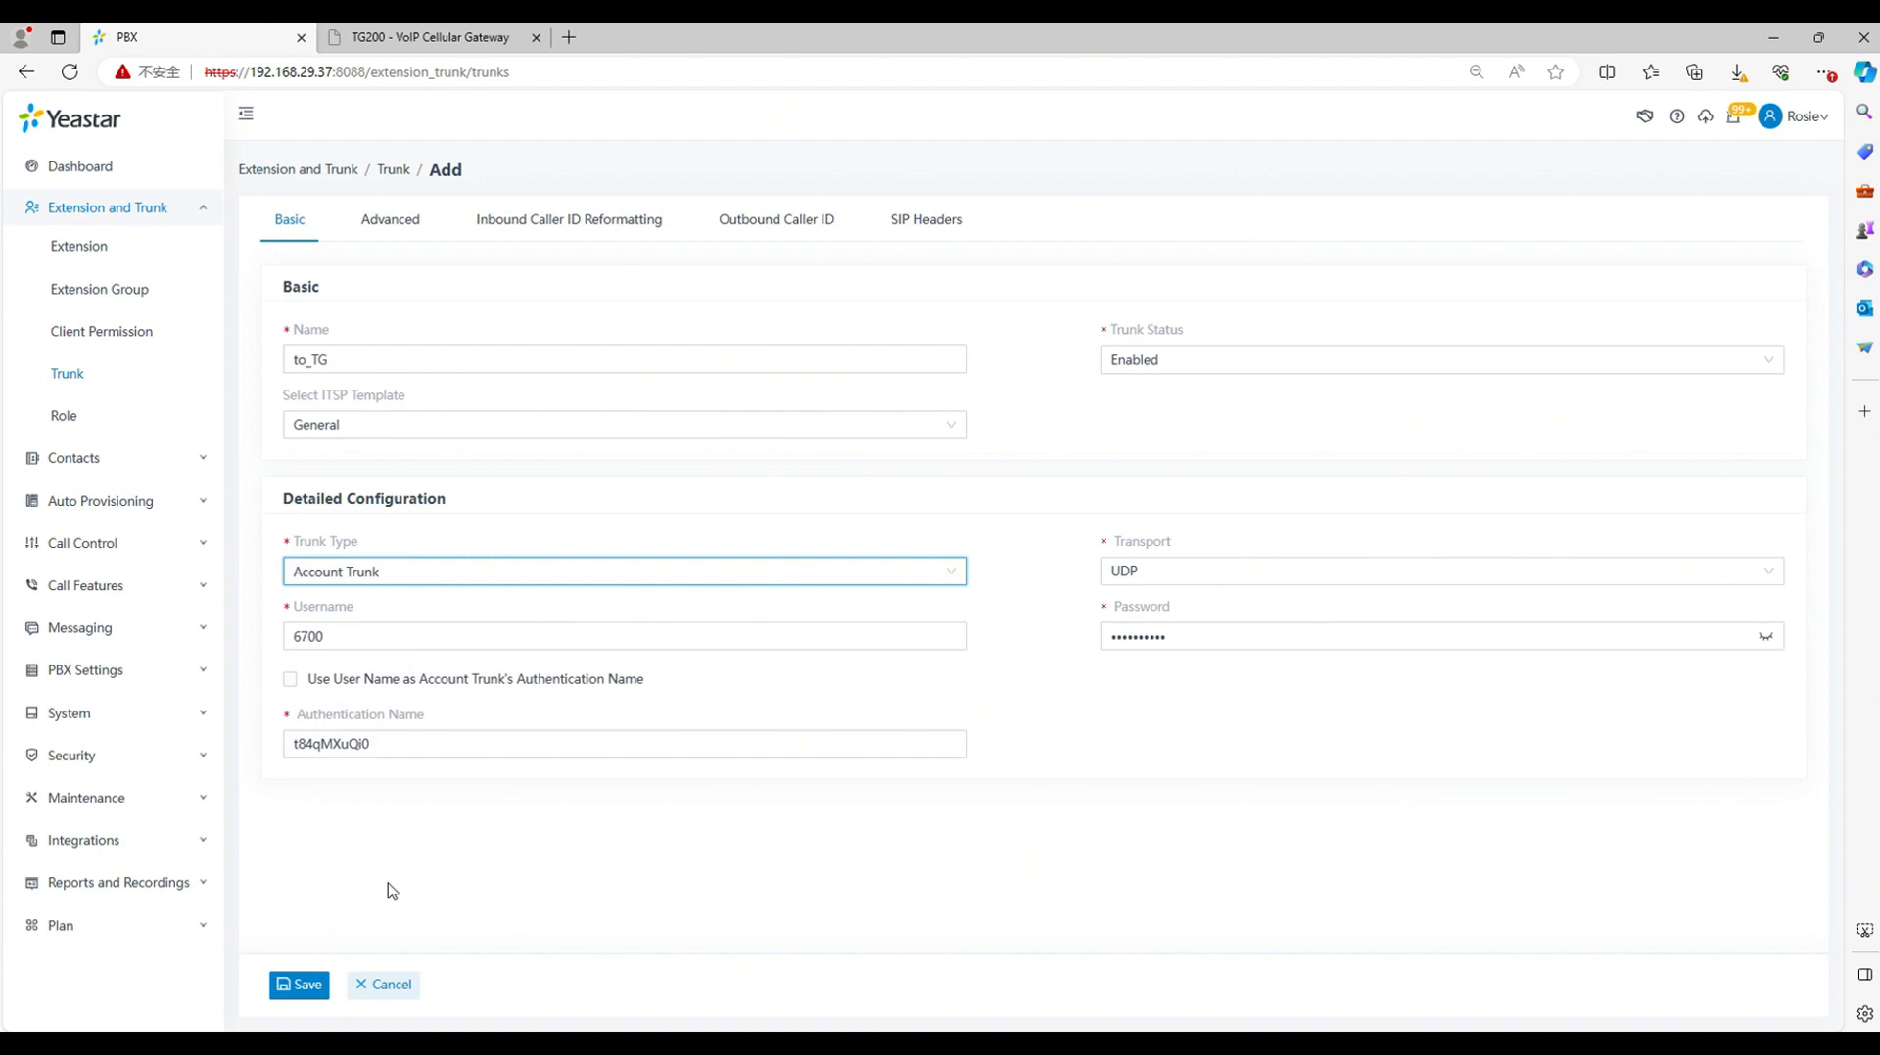
left_click(300, 985)
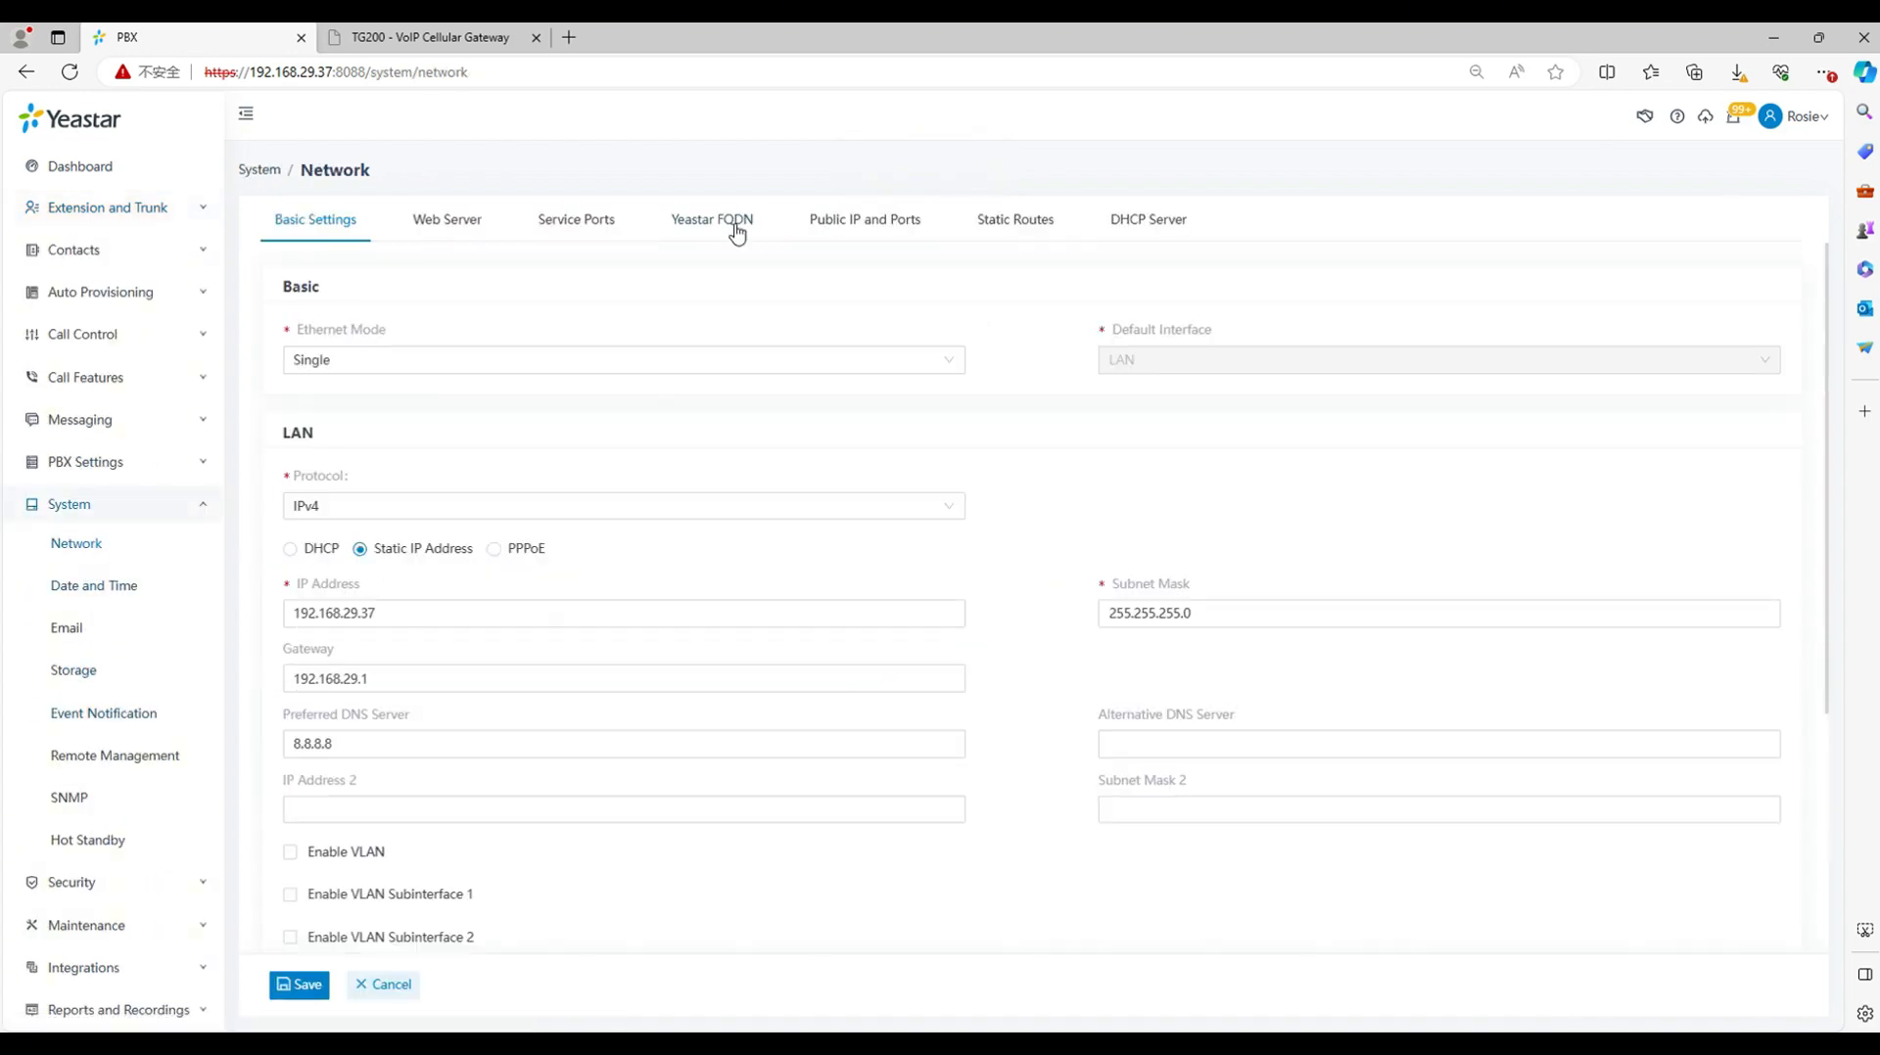
Step: Read the PBX's FQDN domain, then switch to the TG200 gateway's VoIP trunk page
left_click(711, 219)
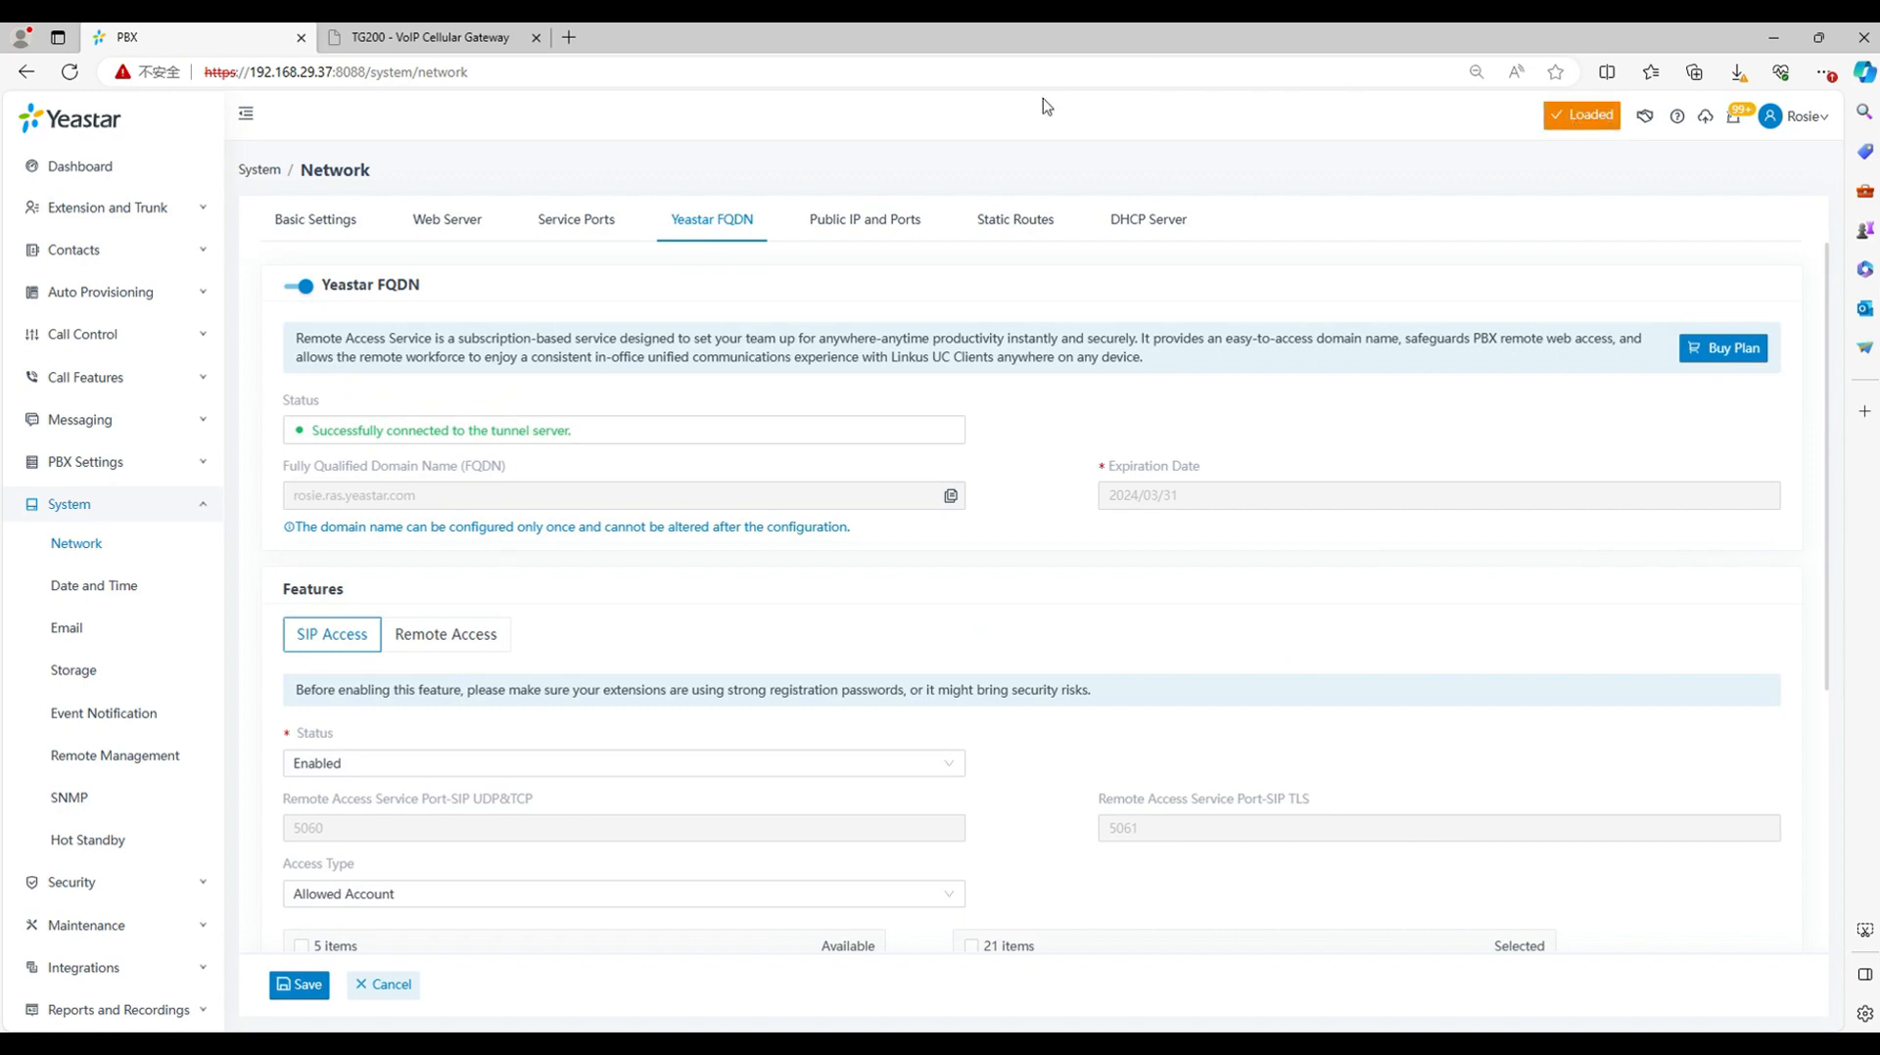
left_click(432, 37)
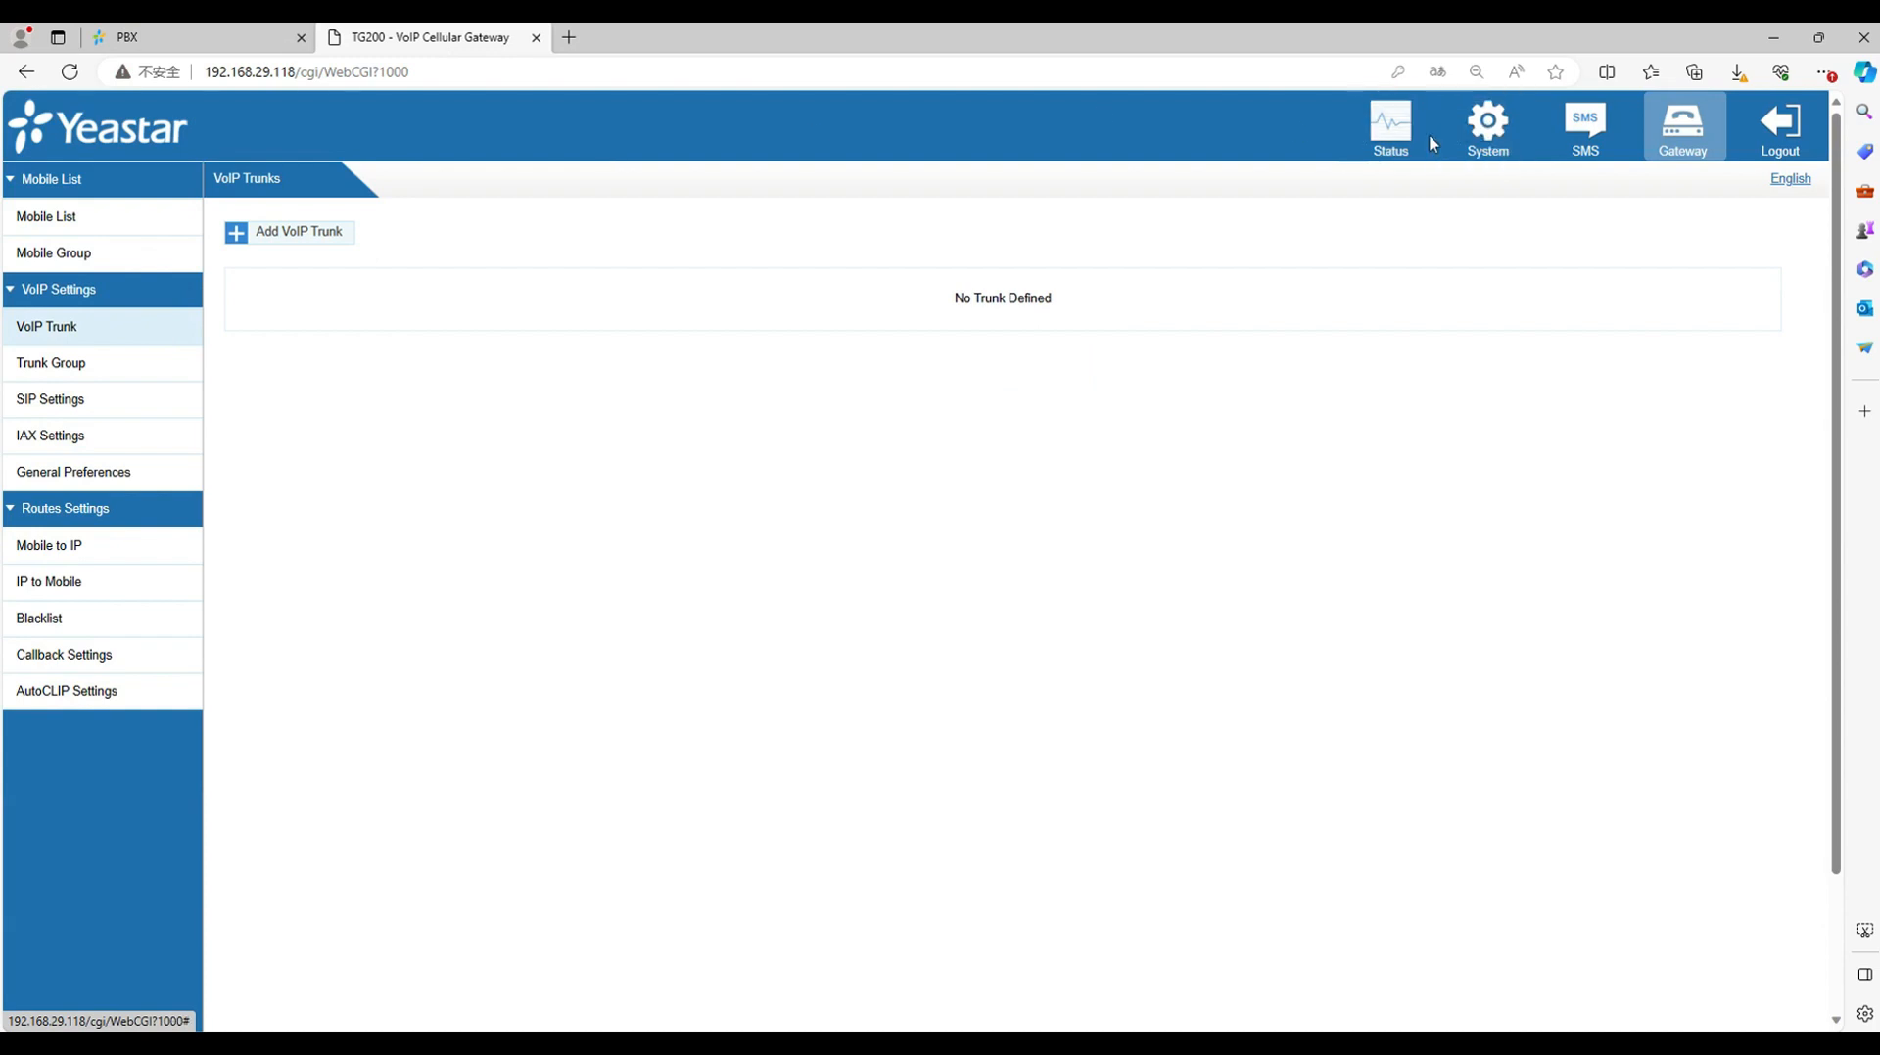
Step: Start a new Register Trunk from the gateway's VoIP trunk list
left_click(1389, 126)
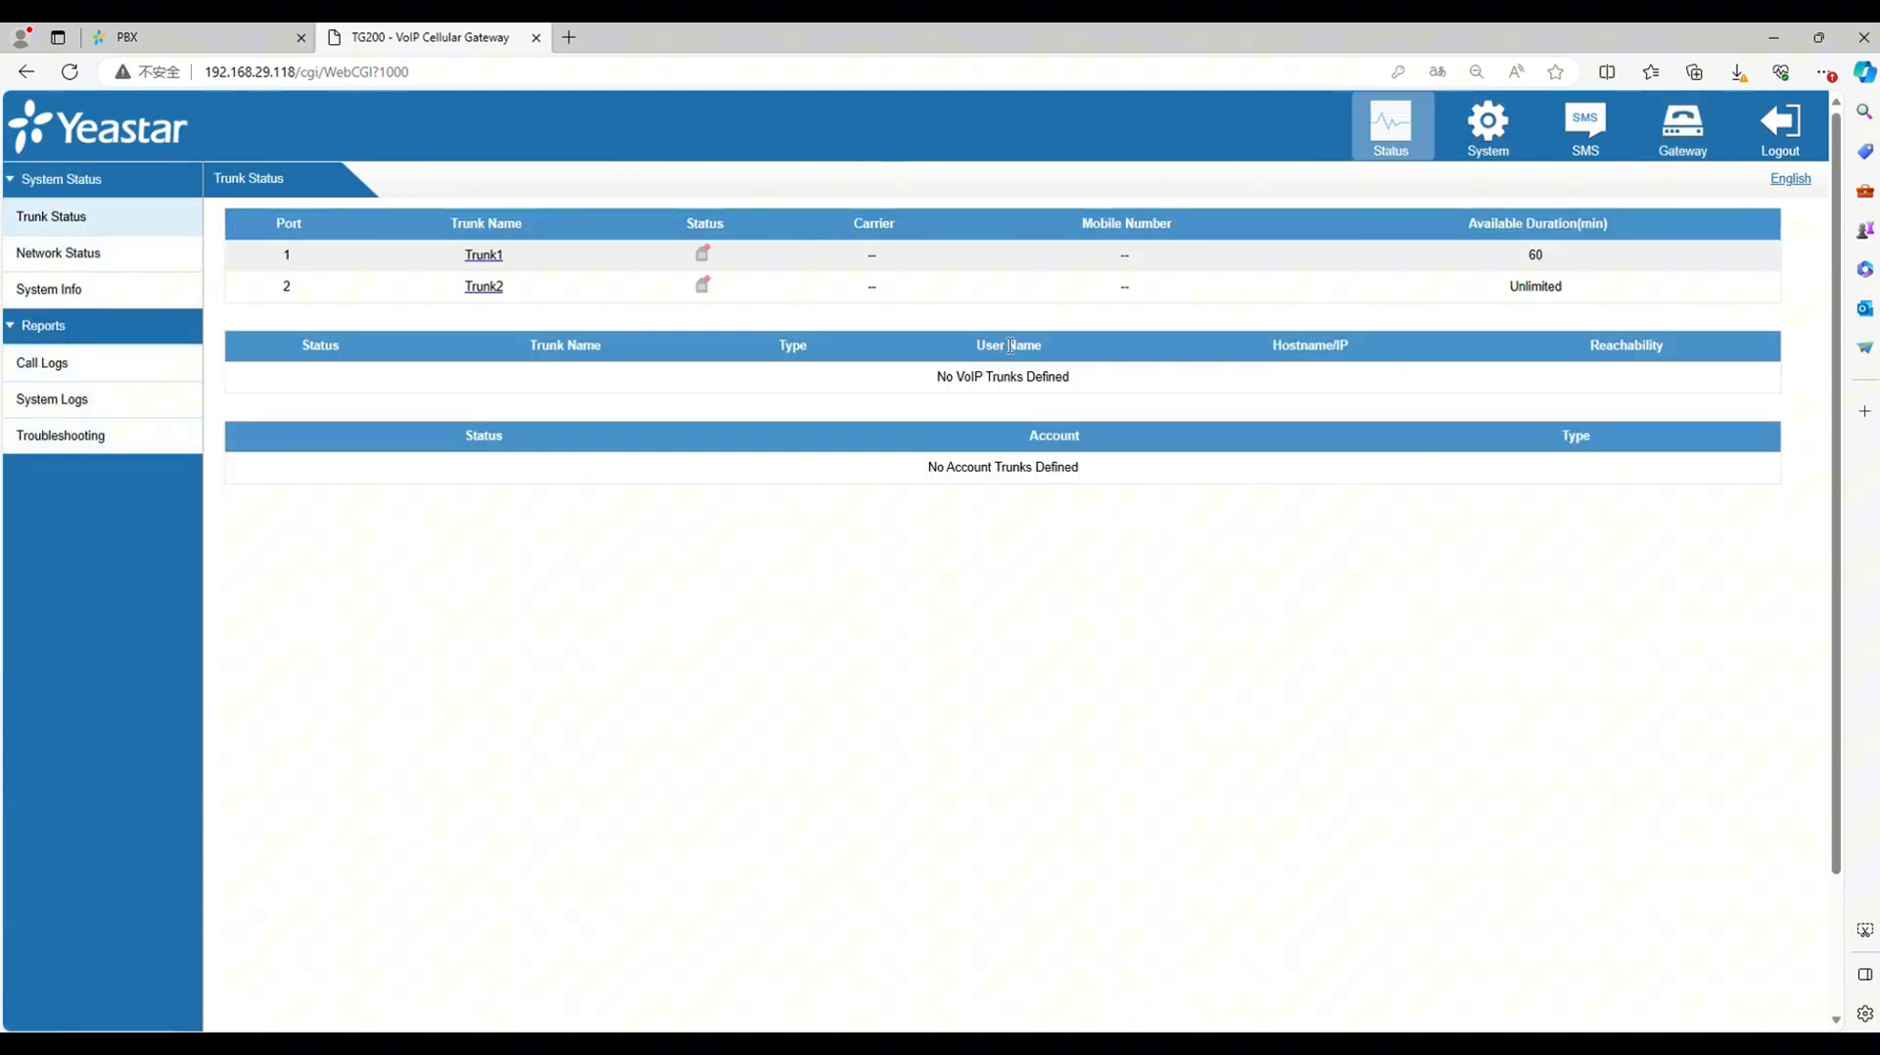
left_click(1681, 126)
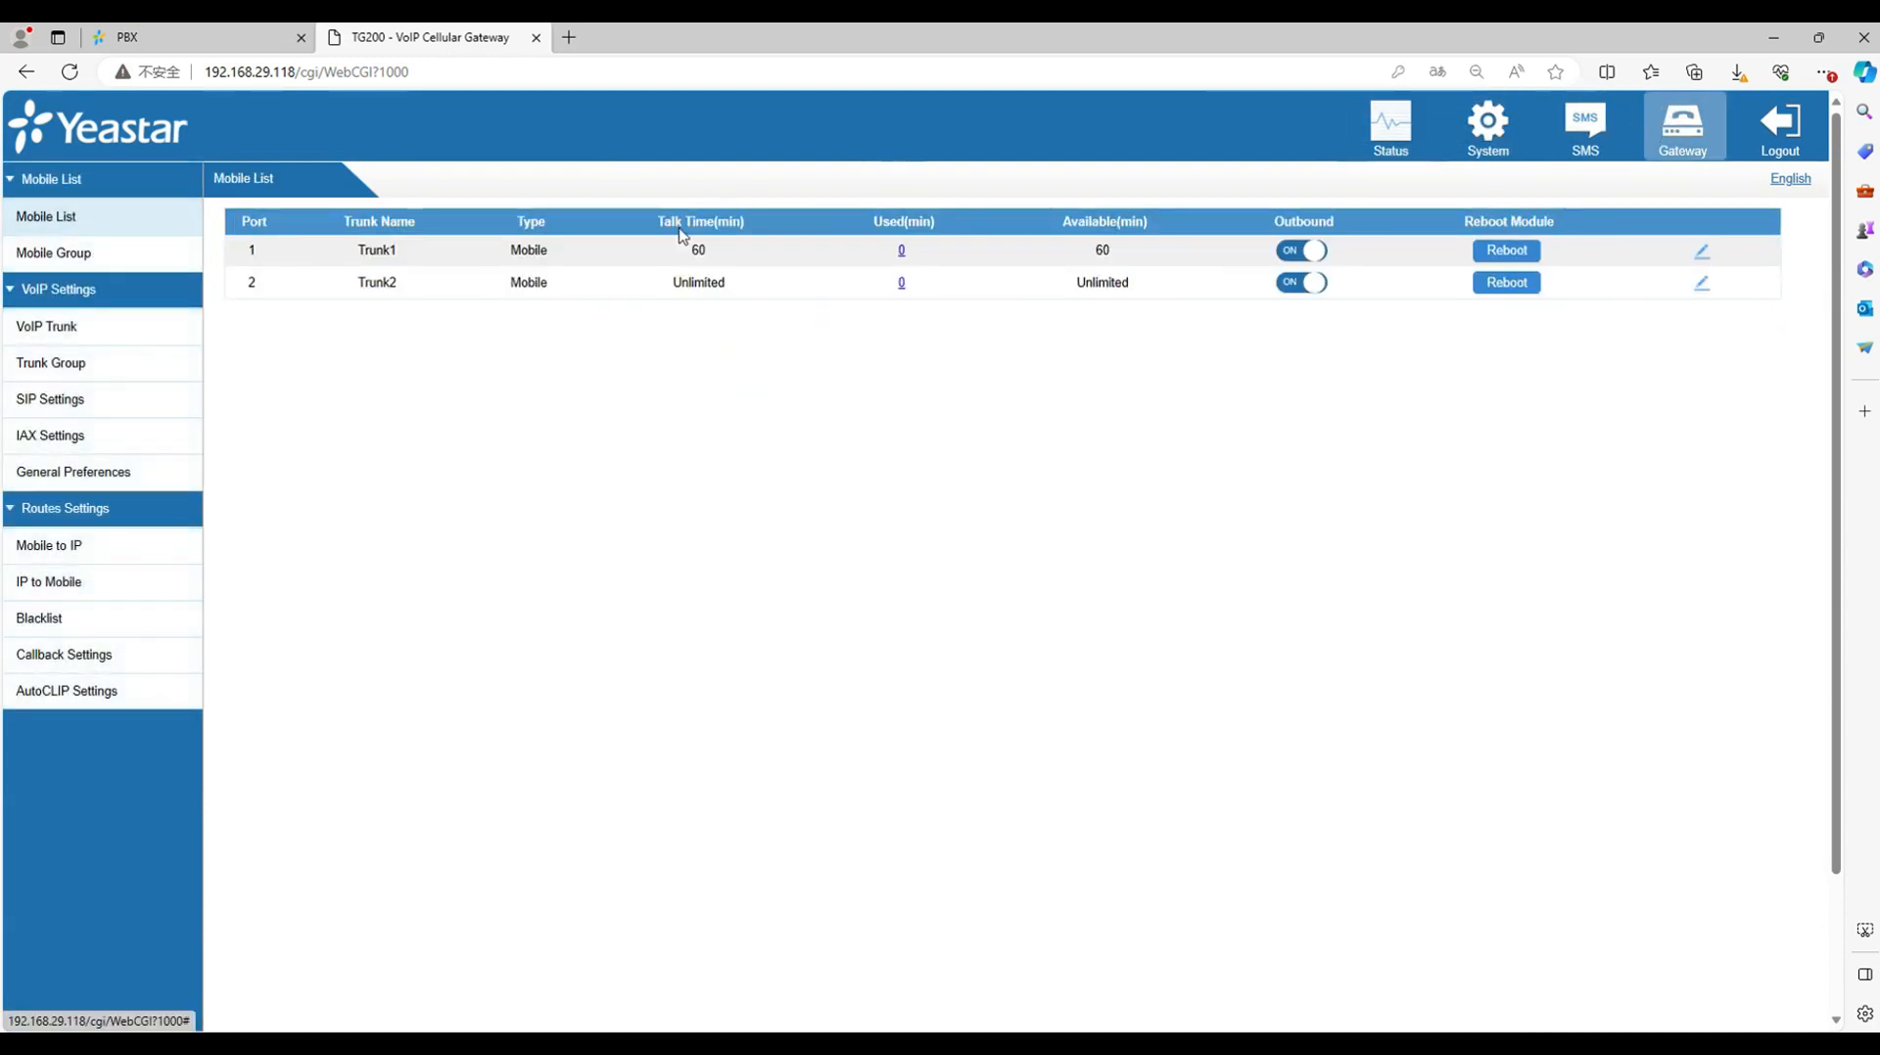
left_click(46, 326)
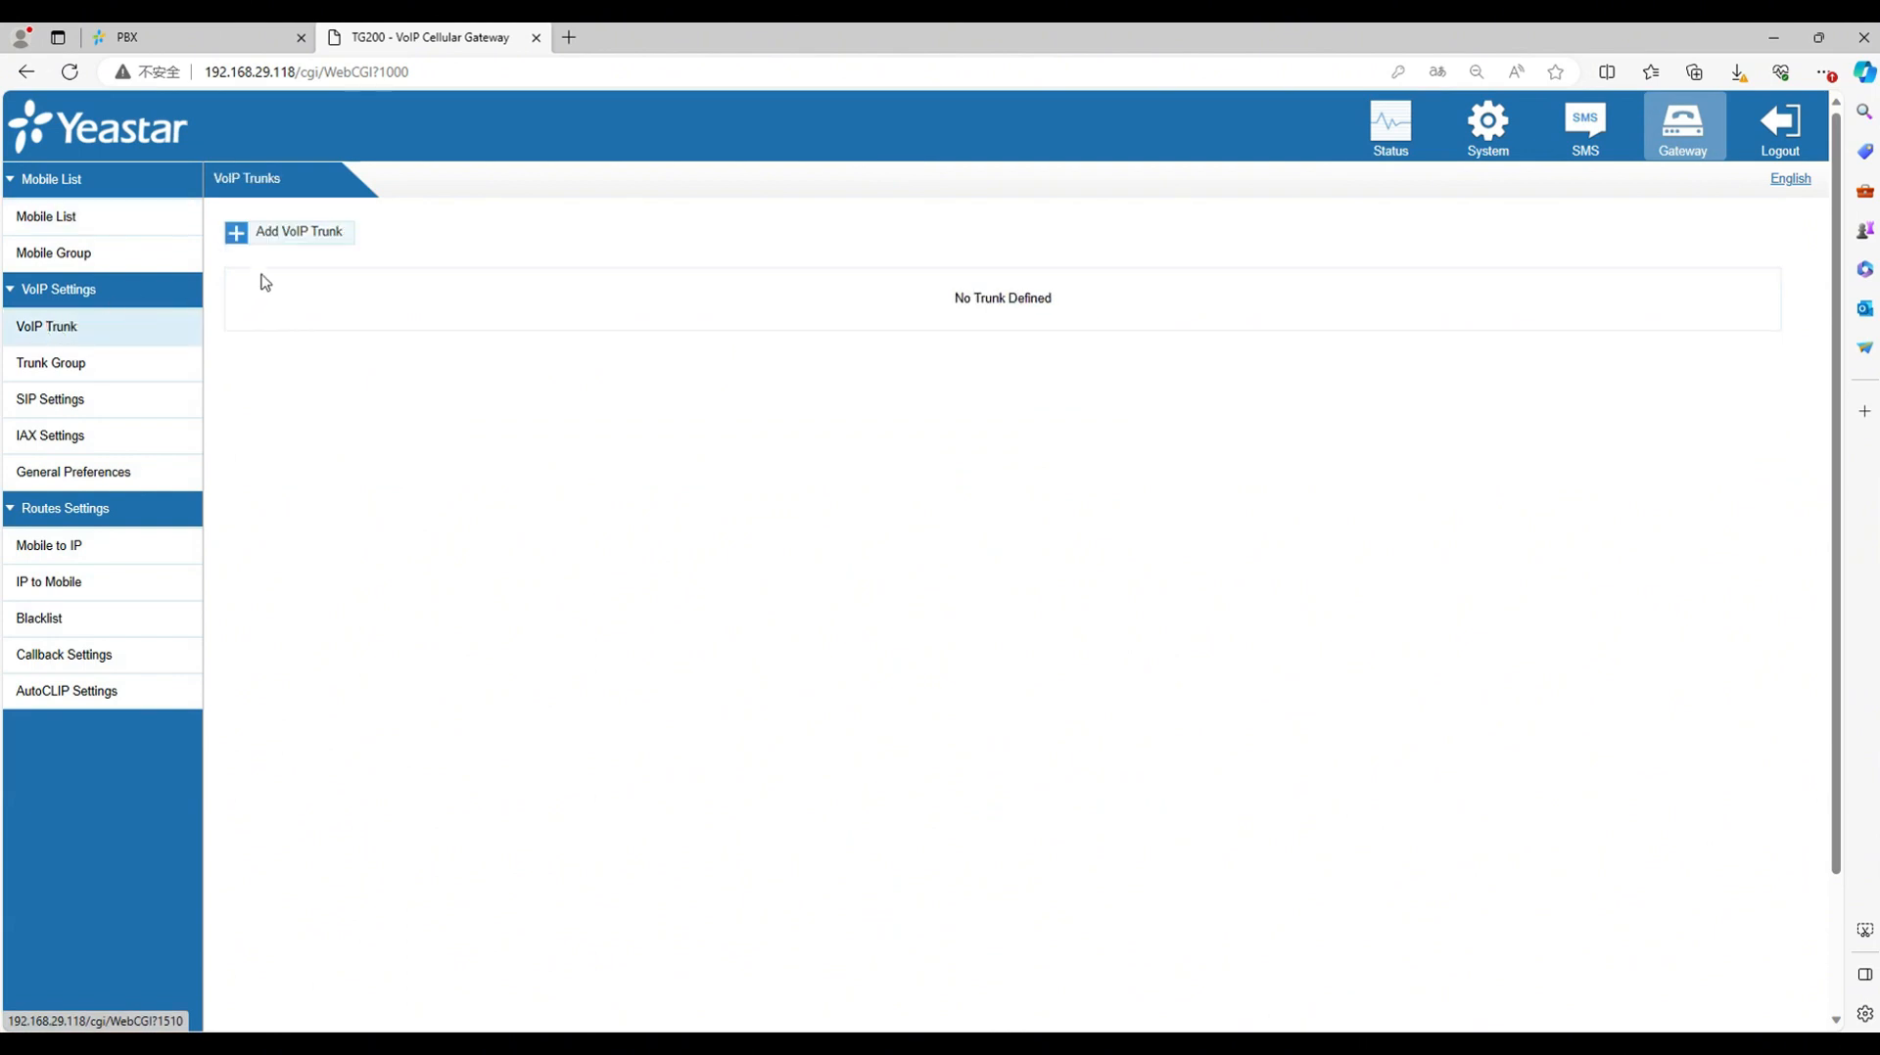
left_click(287, 231)
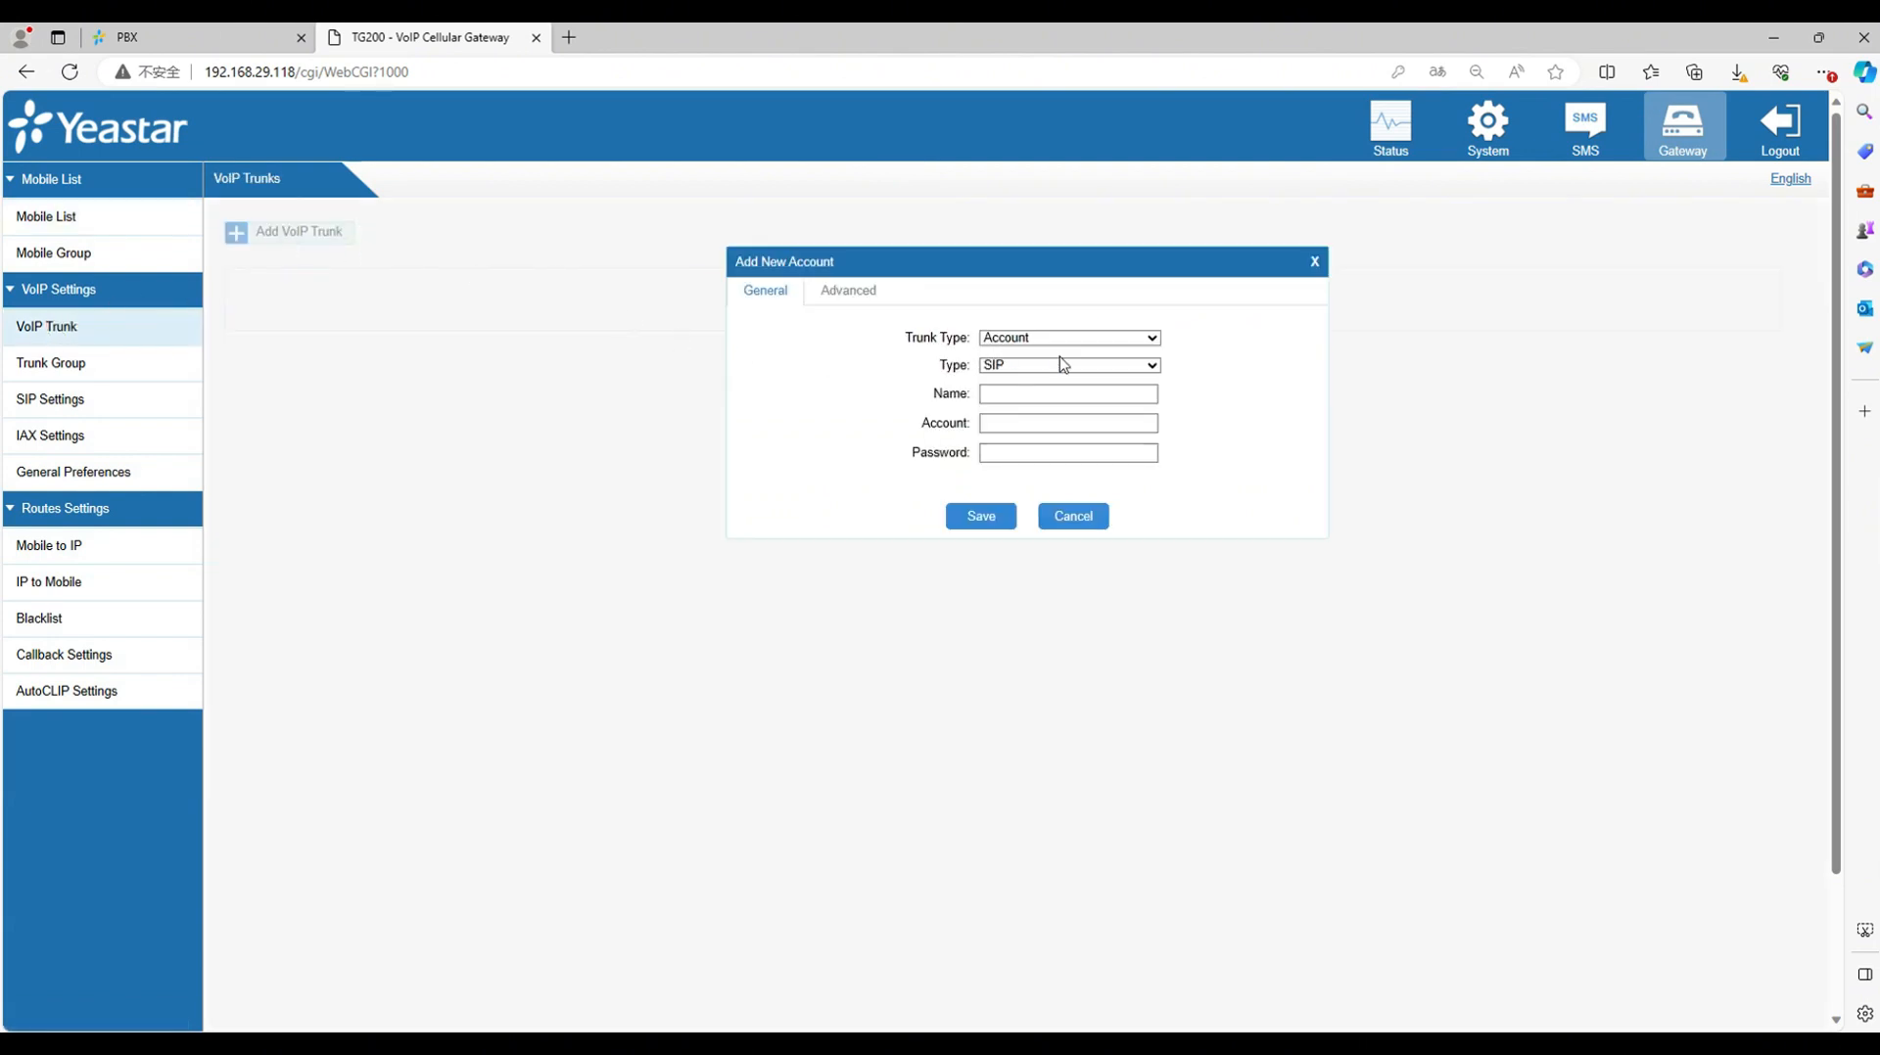
left_click(1065, 337)
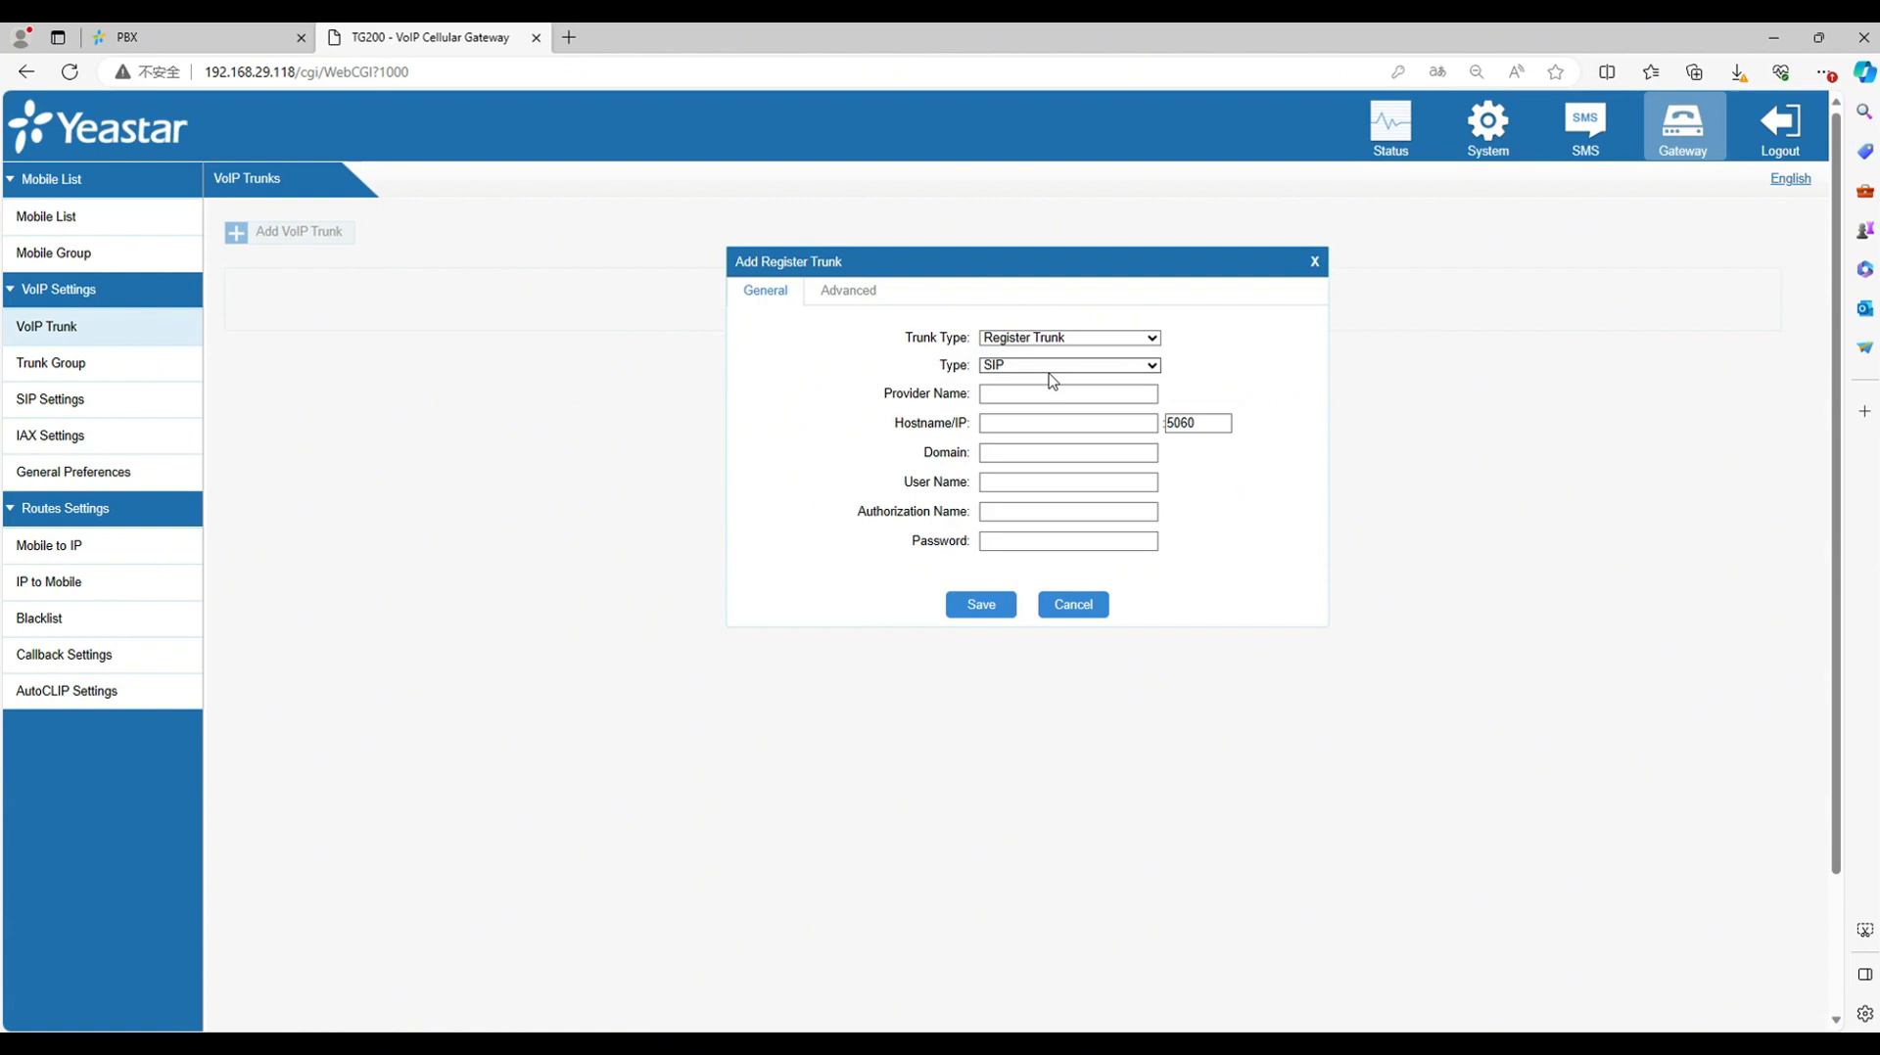
Step: Enter provider name from_pbx and hostname and domain rosie.ras.yeastar.com
left_click(1066, 393)
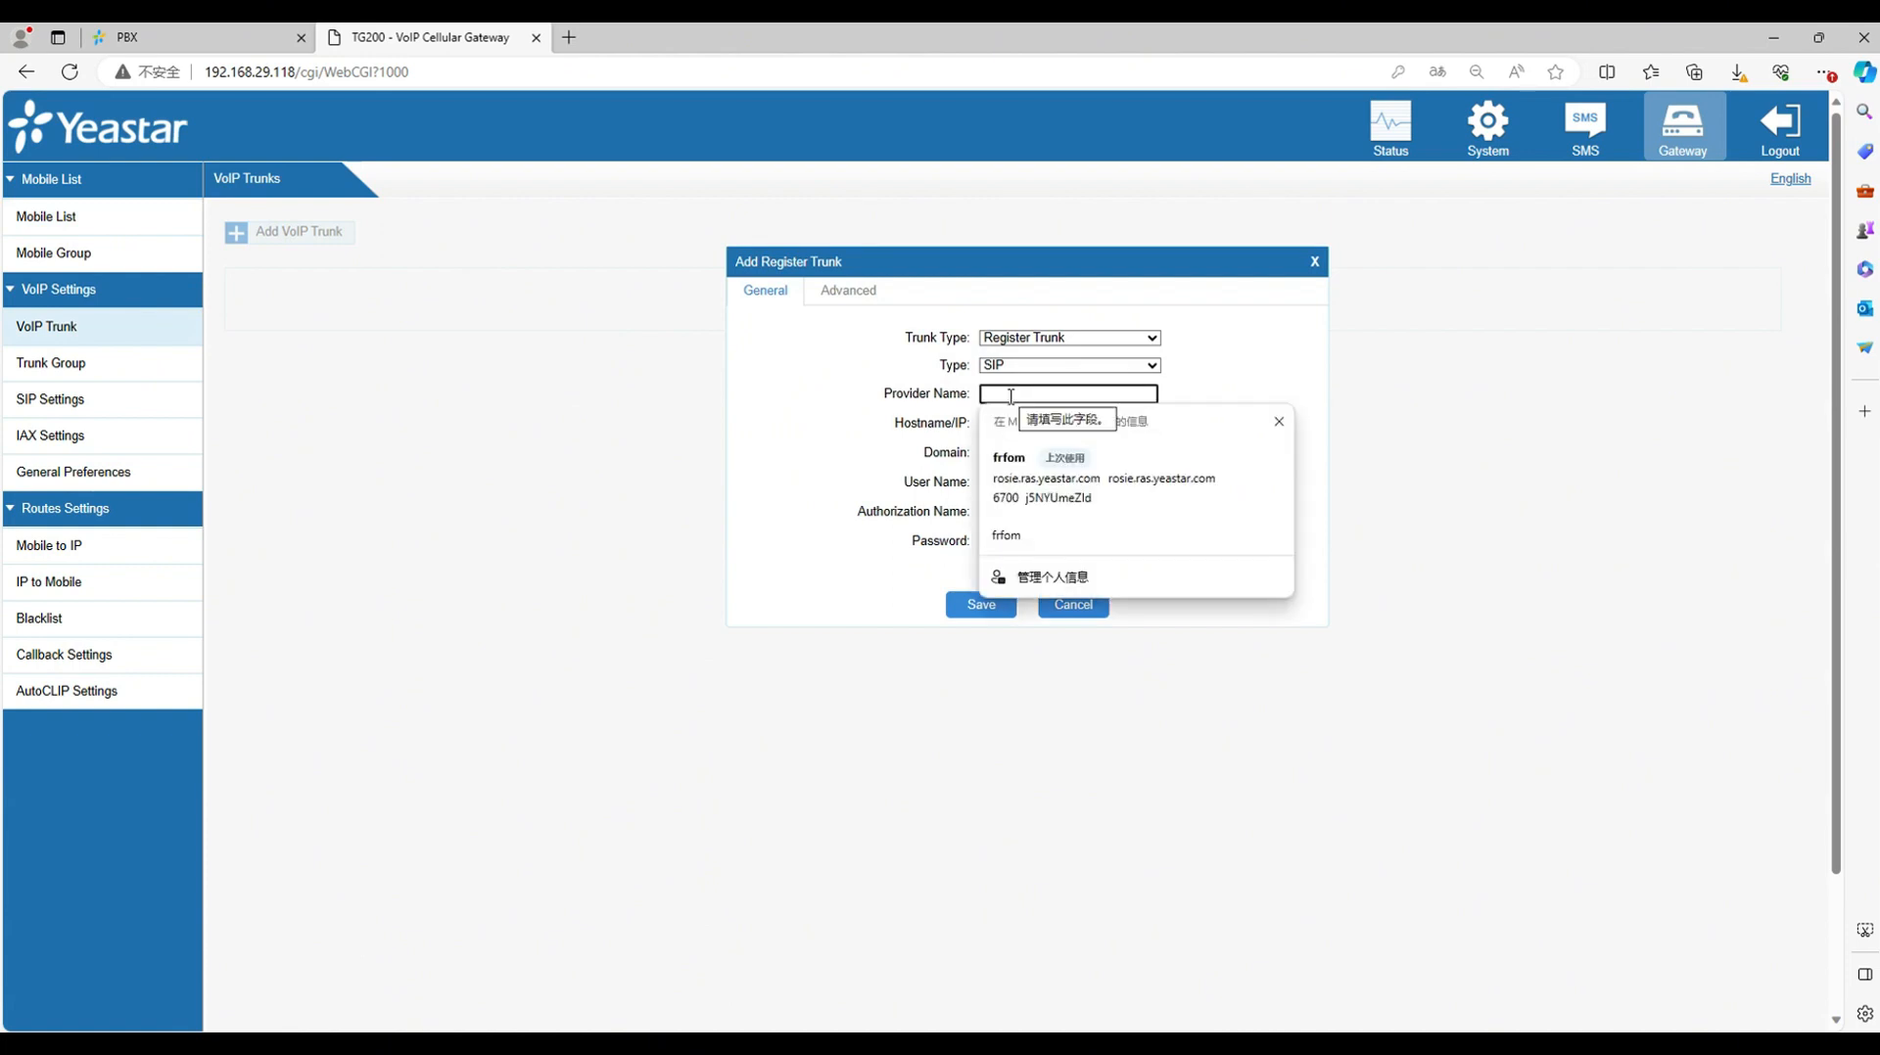
type("from_pbx")
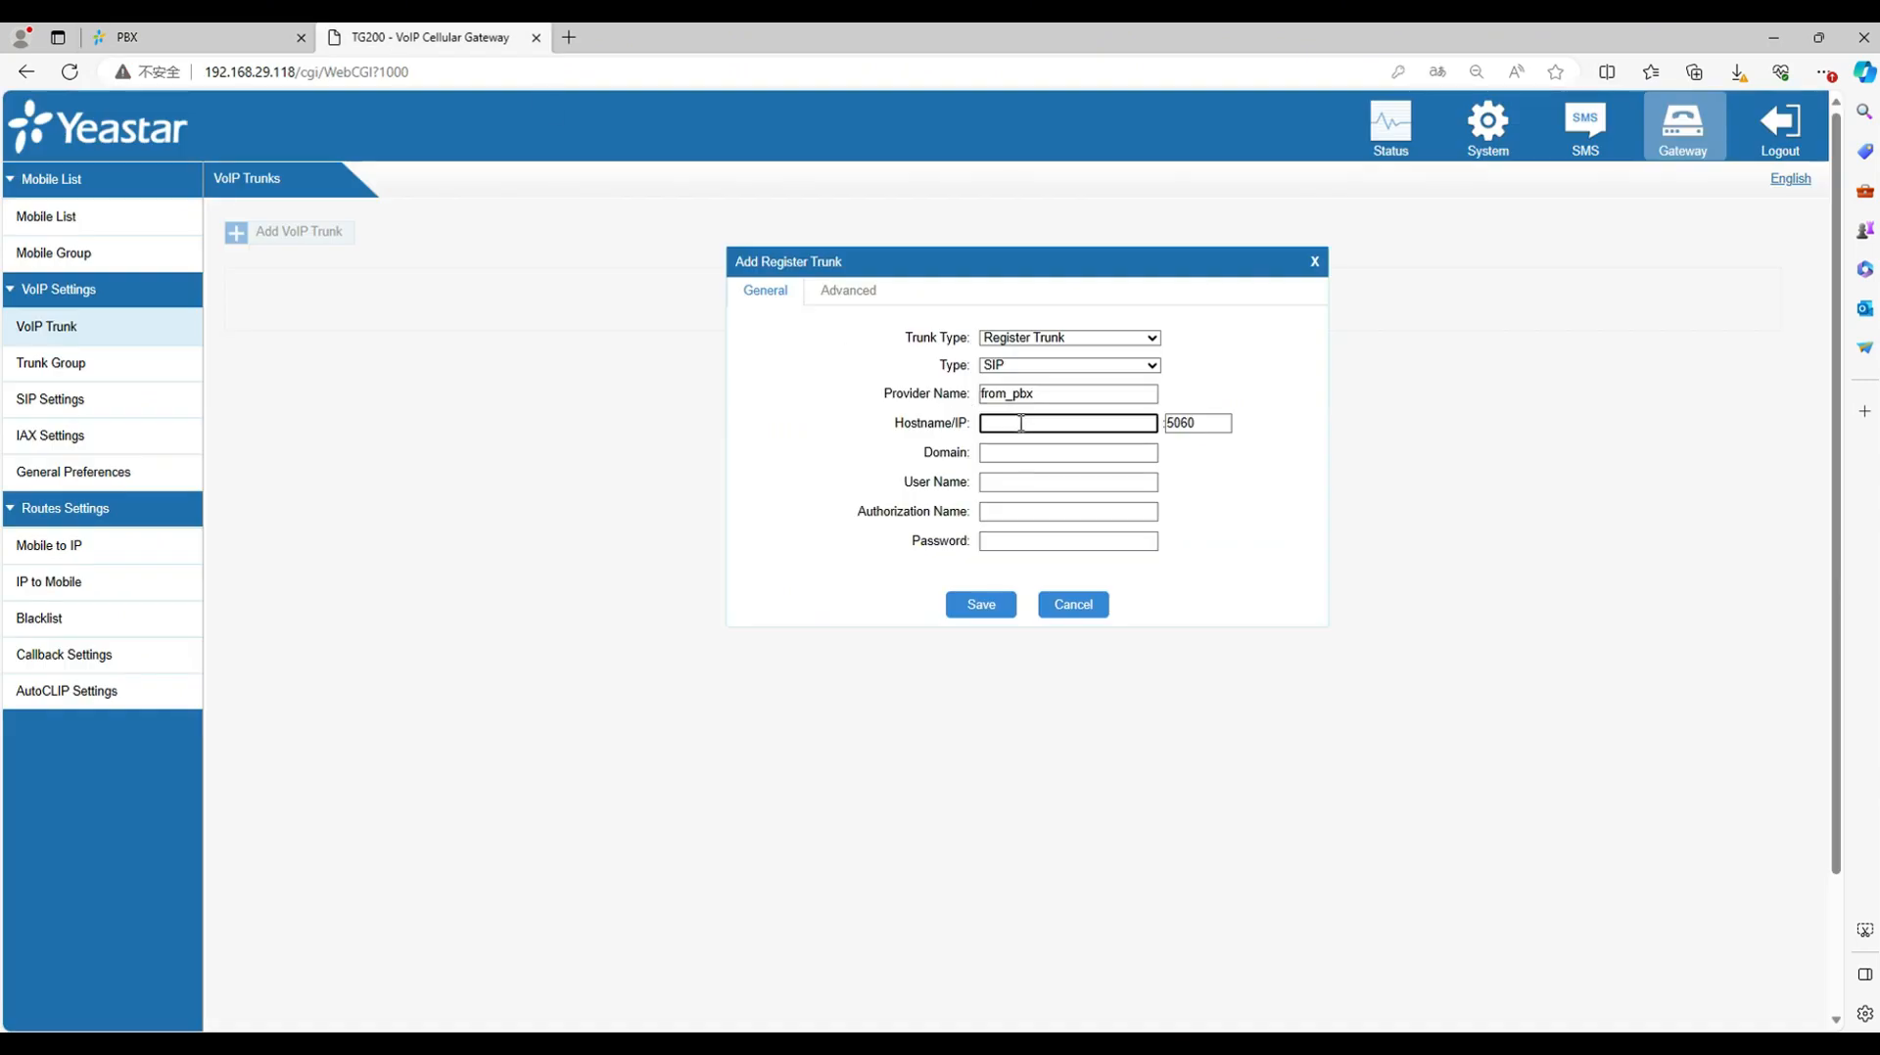
type("rosie.ras.yeastar.com")
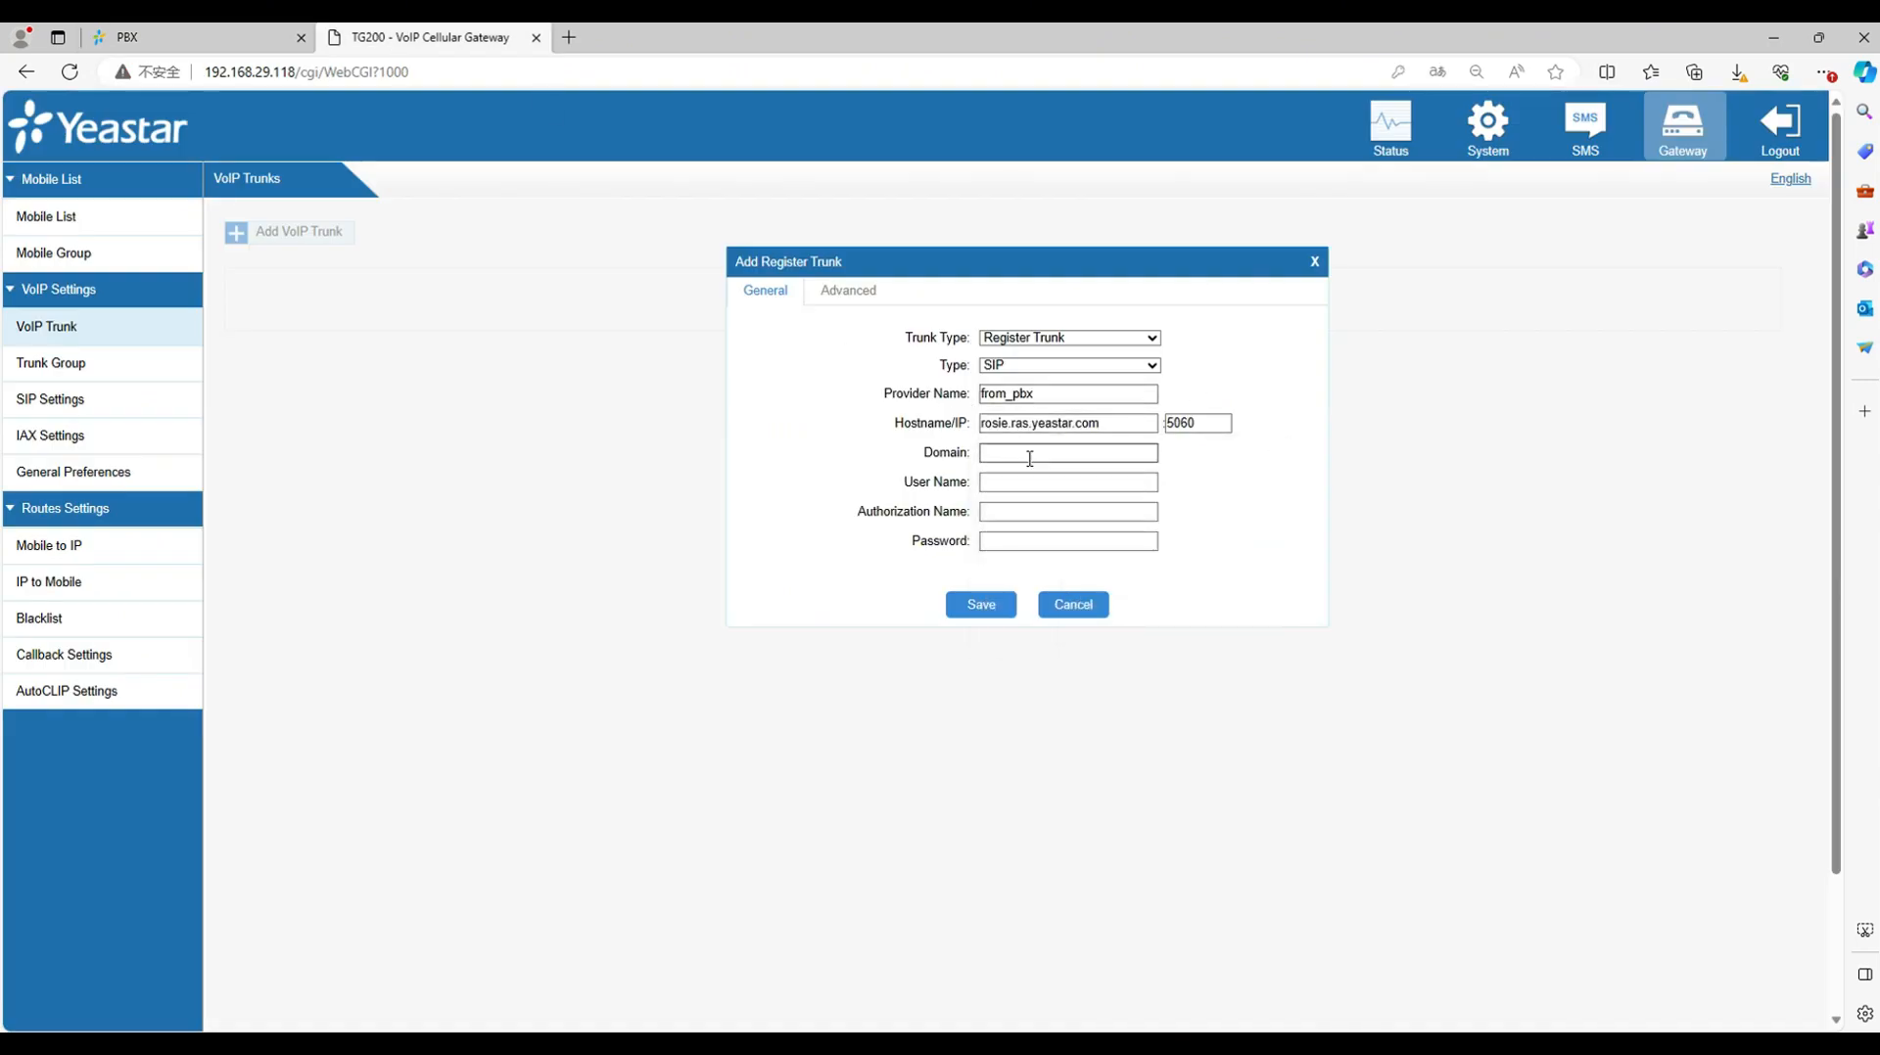
type("rosie.ras.yeastar.com")
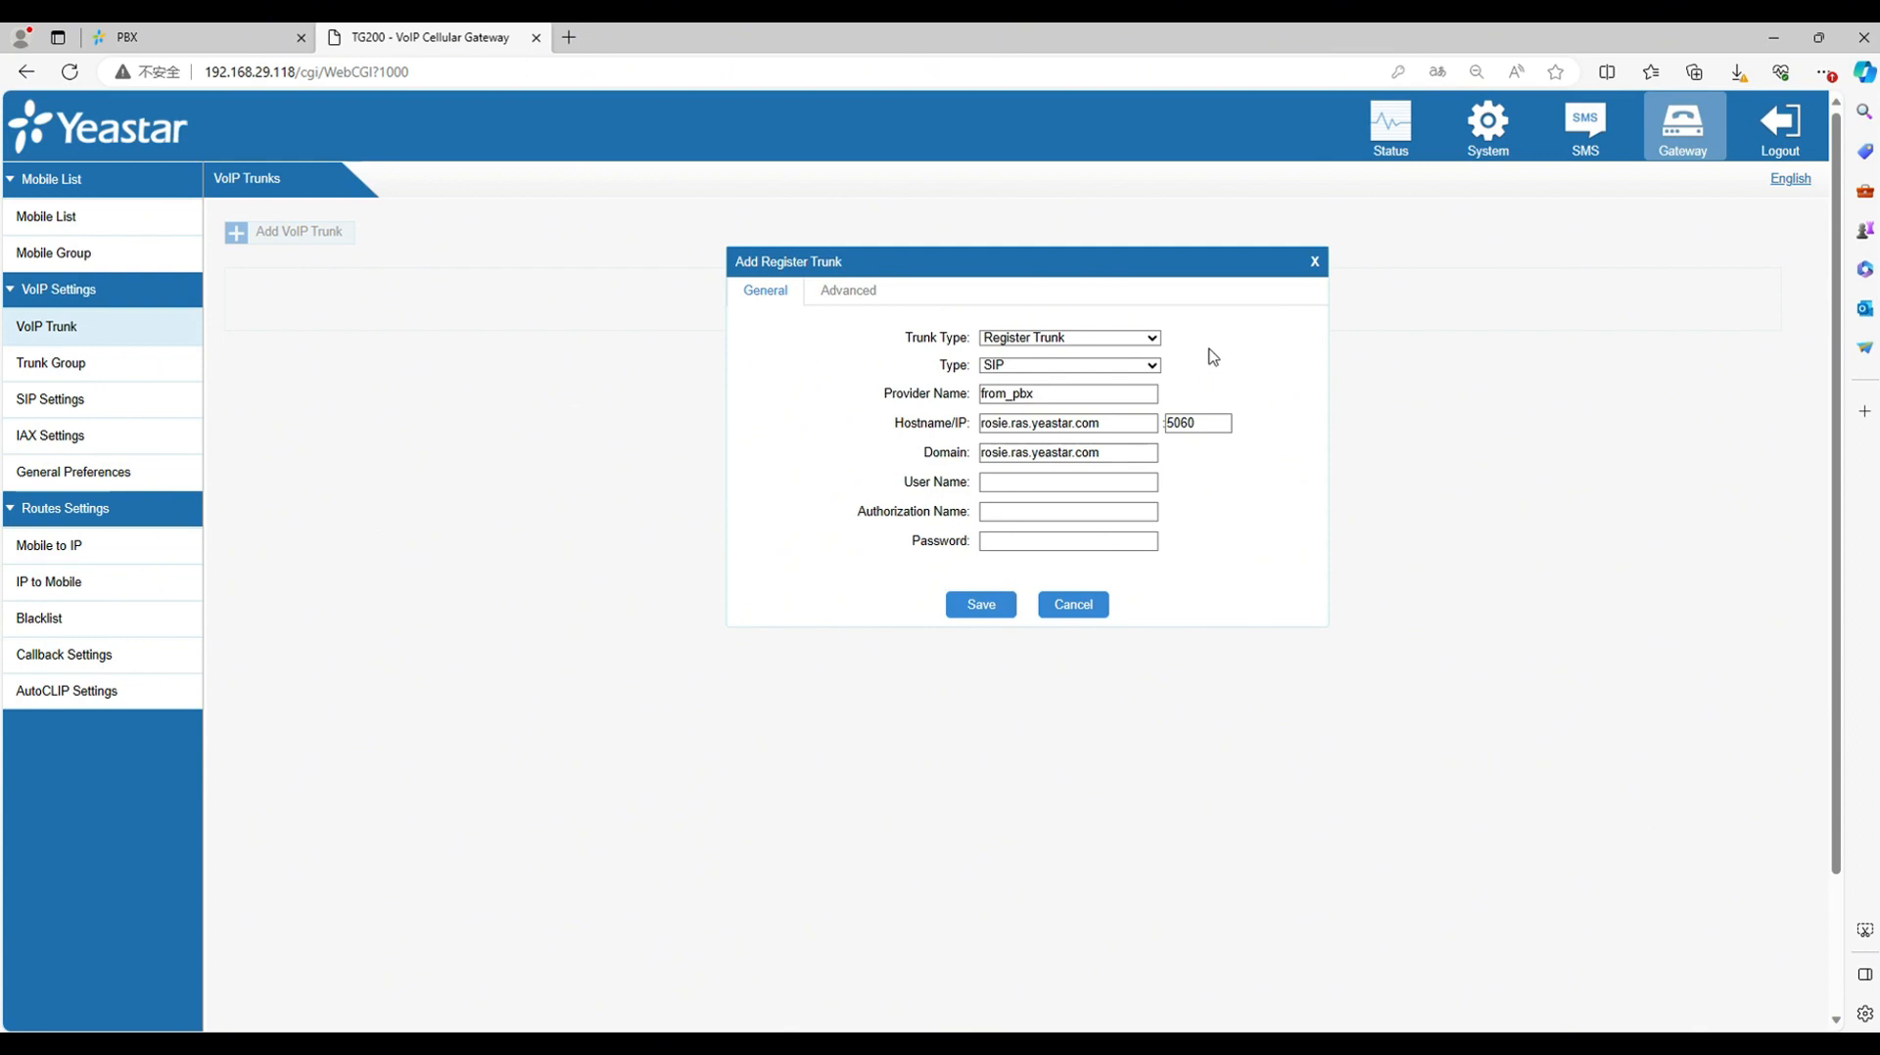
left_click(192, 38)
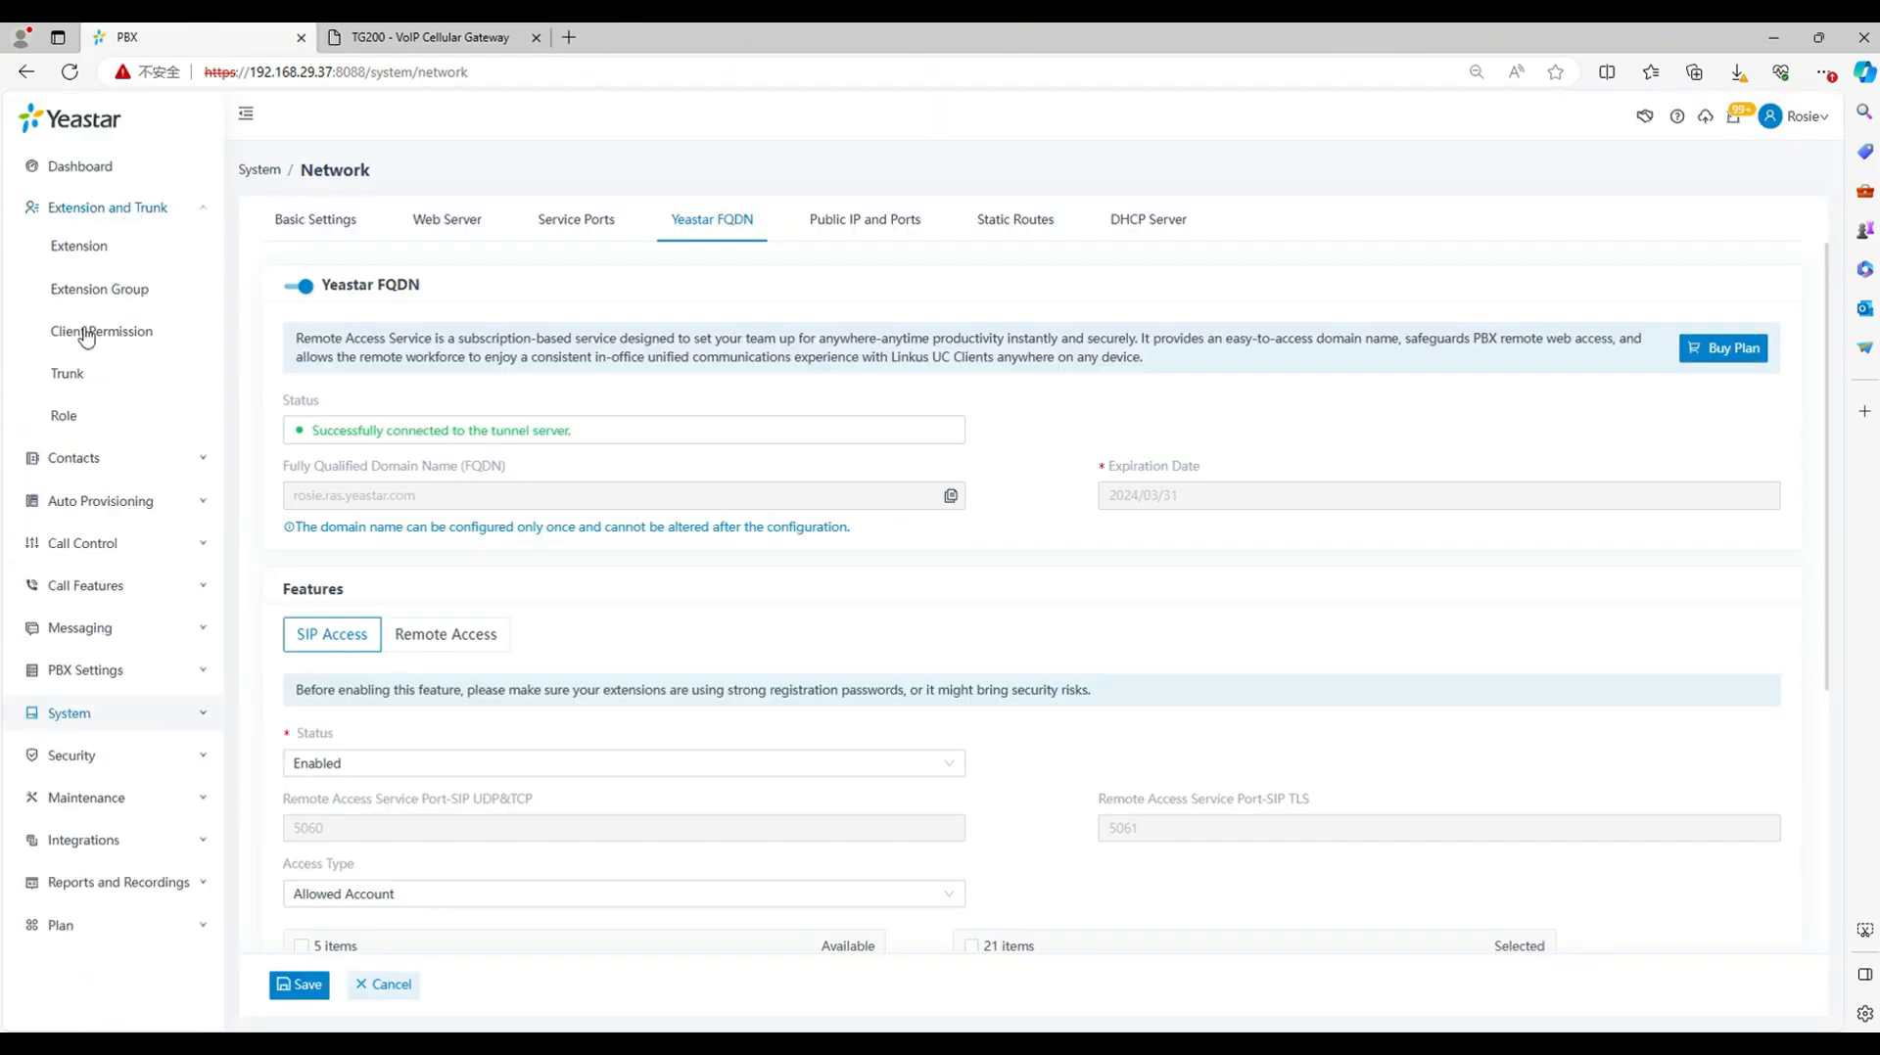
left_click(67, 373)
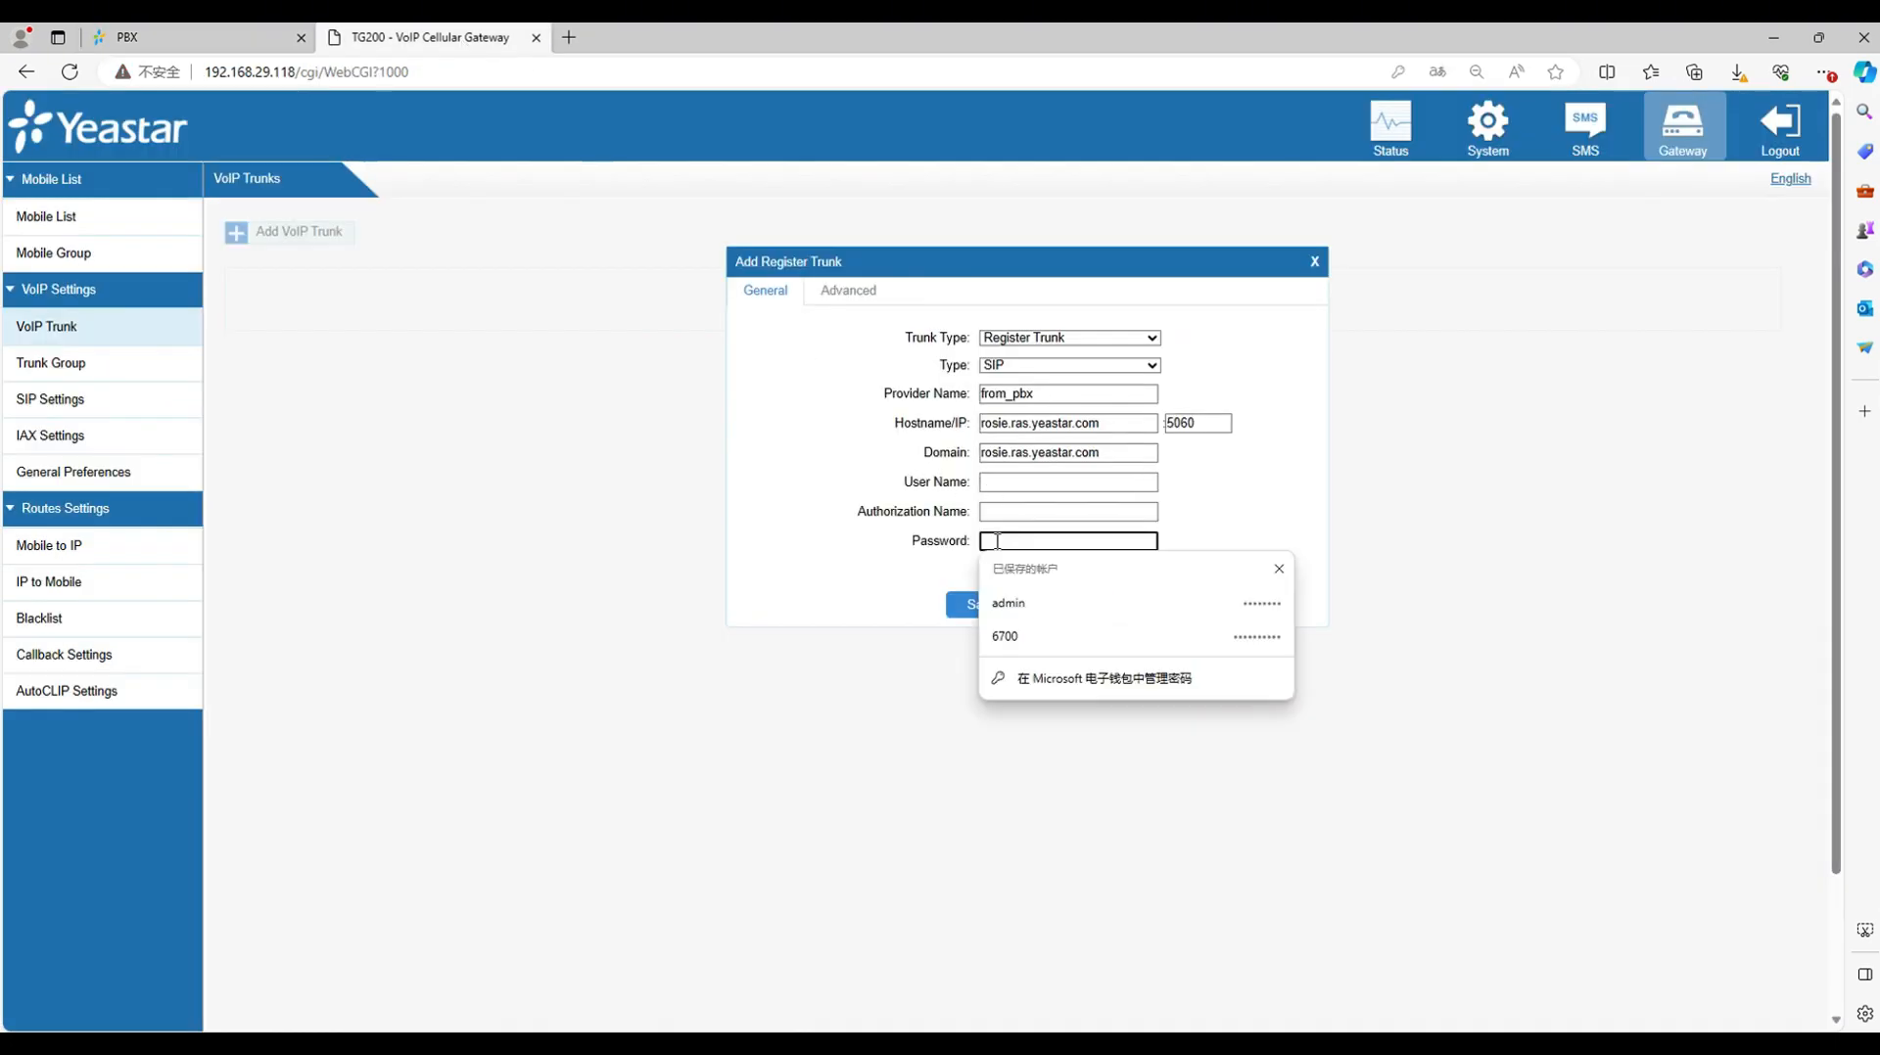
Step: Fill in user name 6700 and the authorization name for the trunk
left_click(1066, 480)
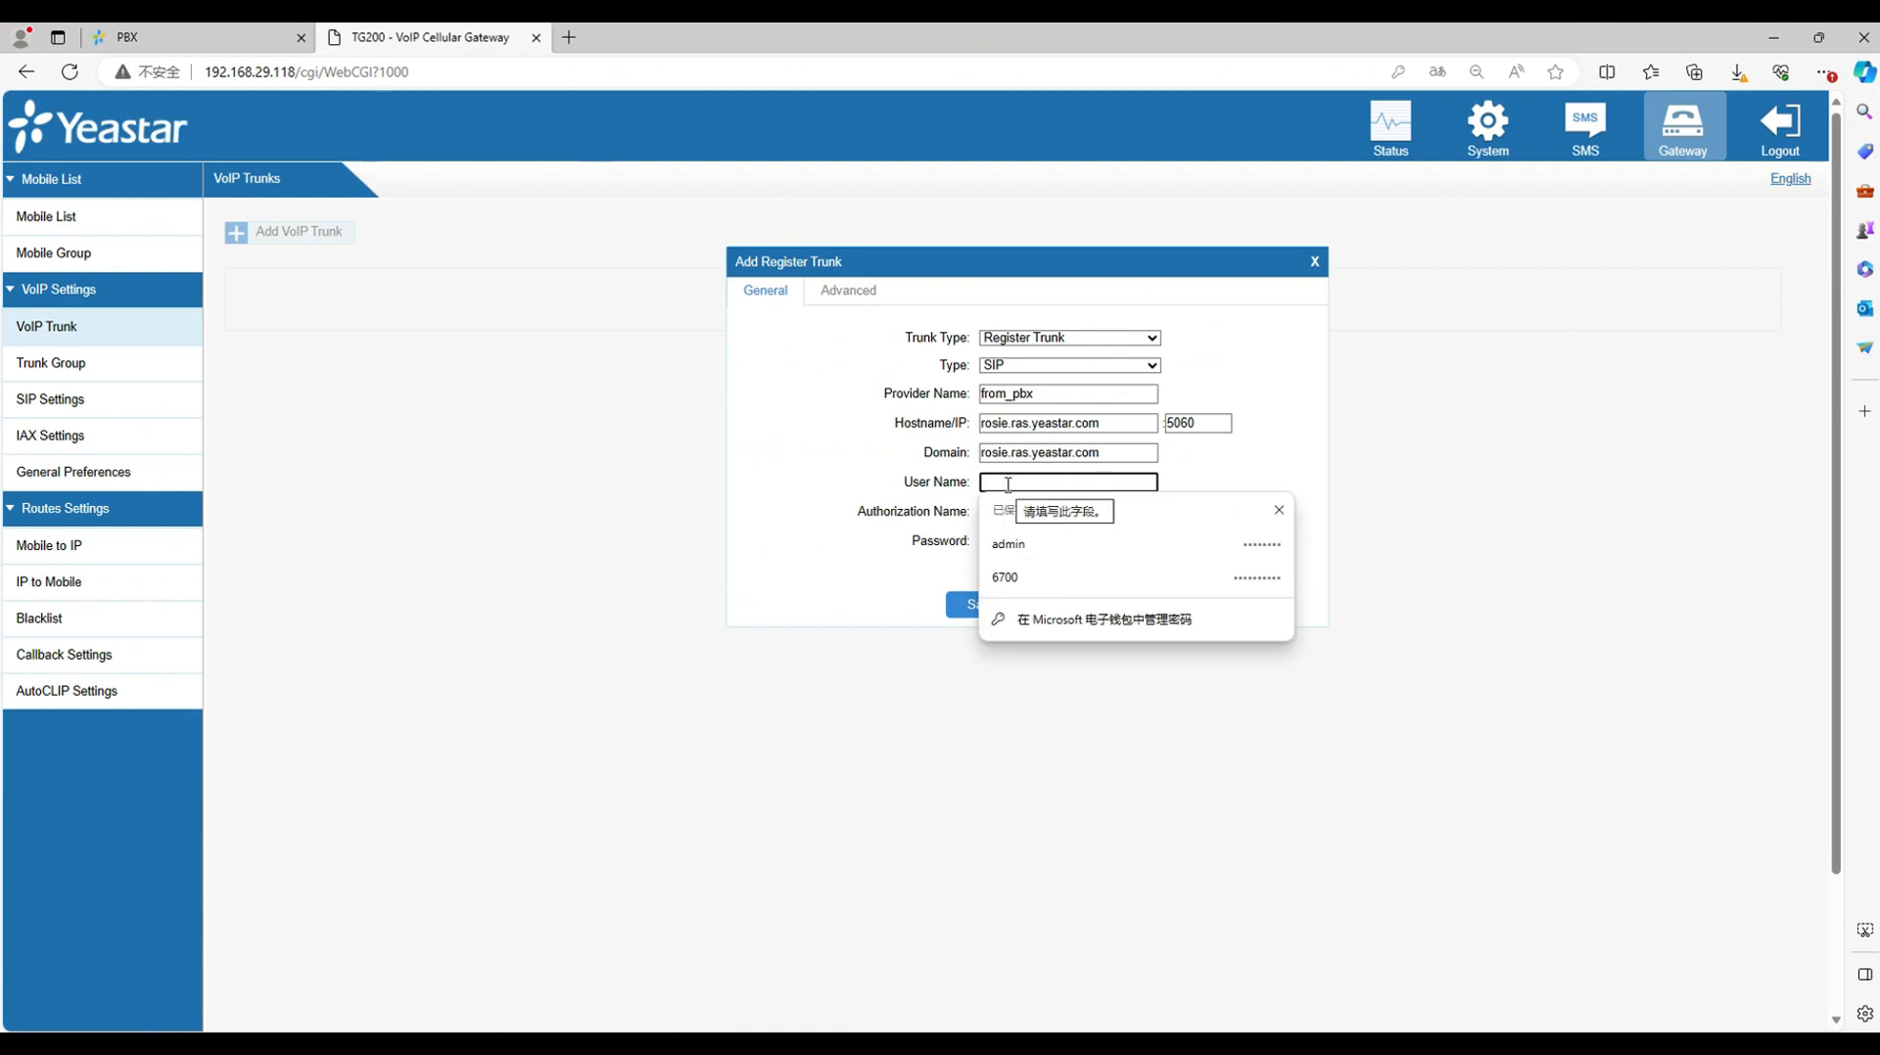
left_click(1005, 576)
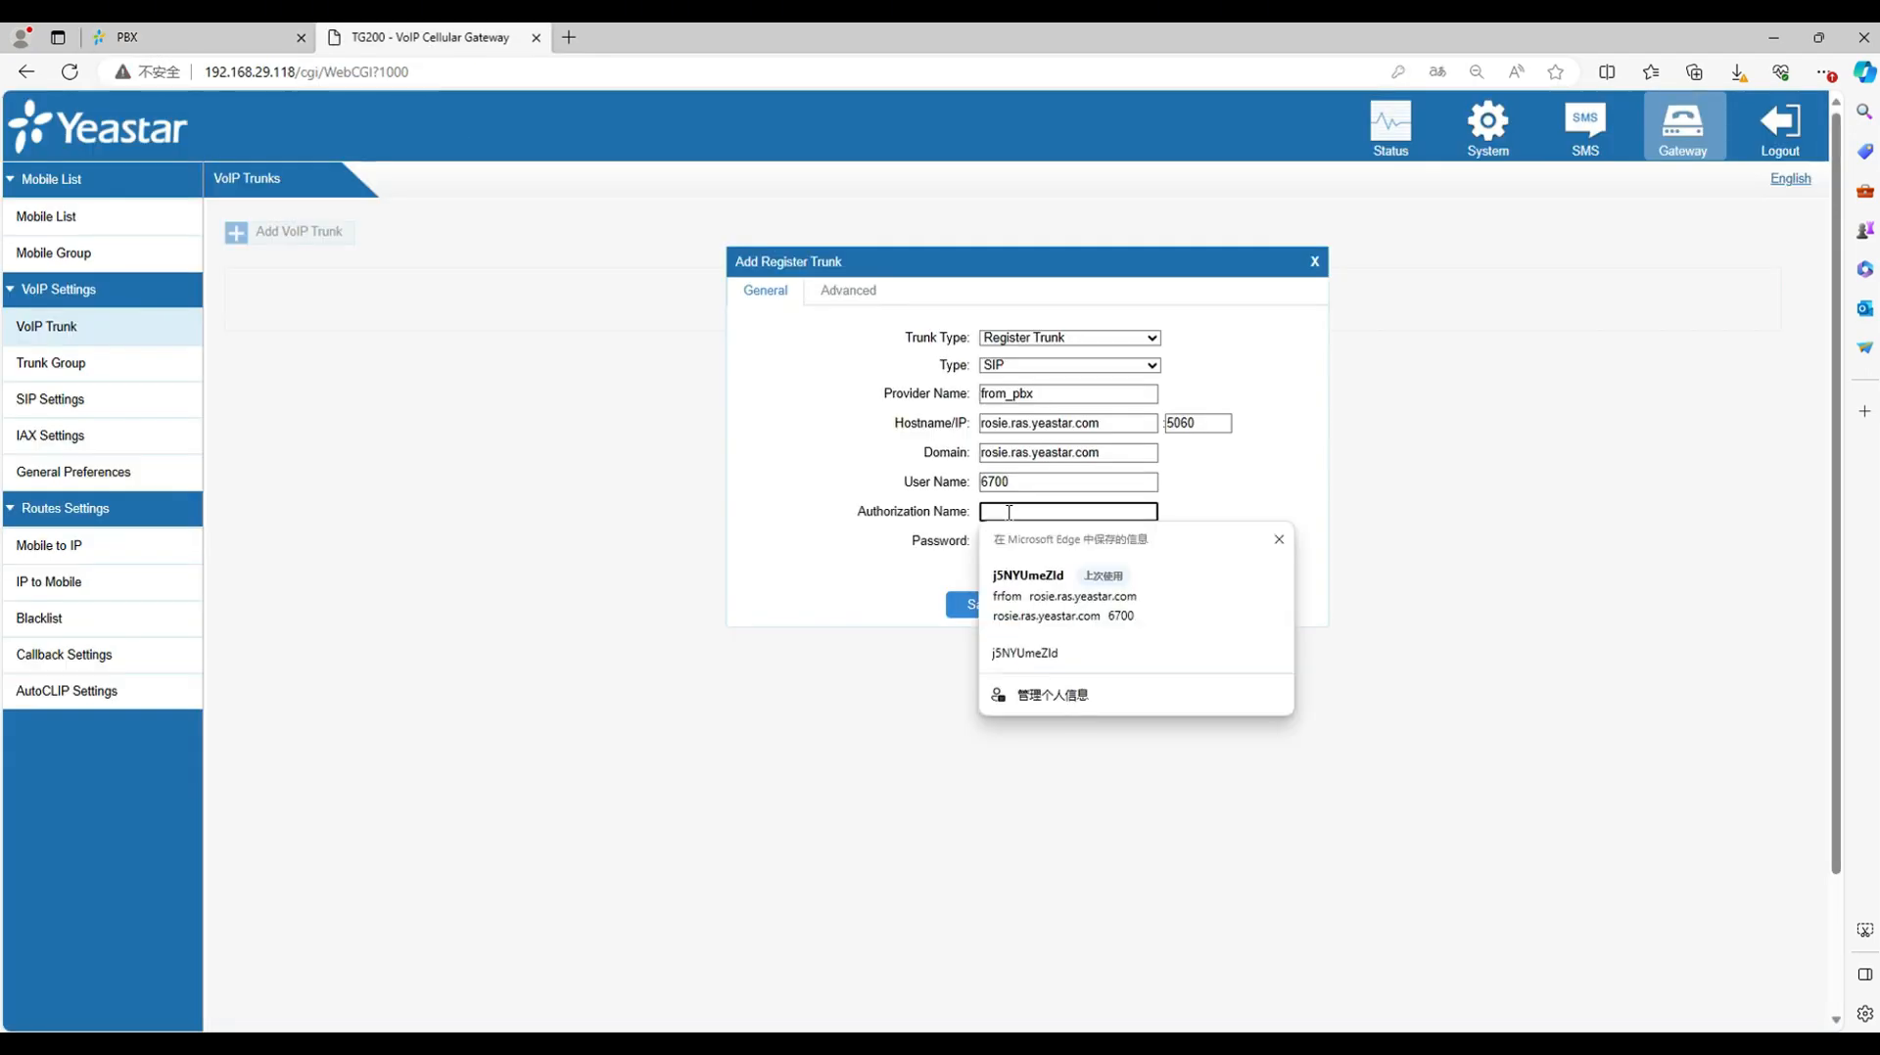
left_click(973, 603)
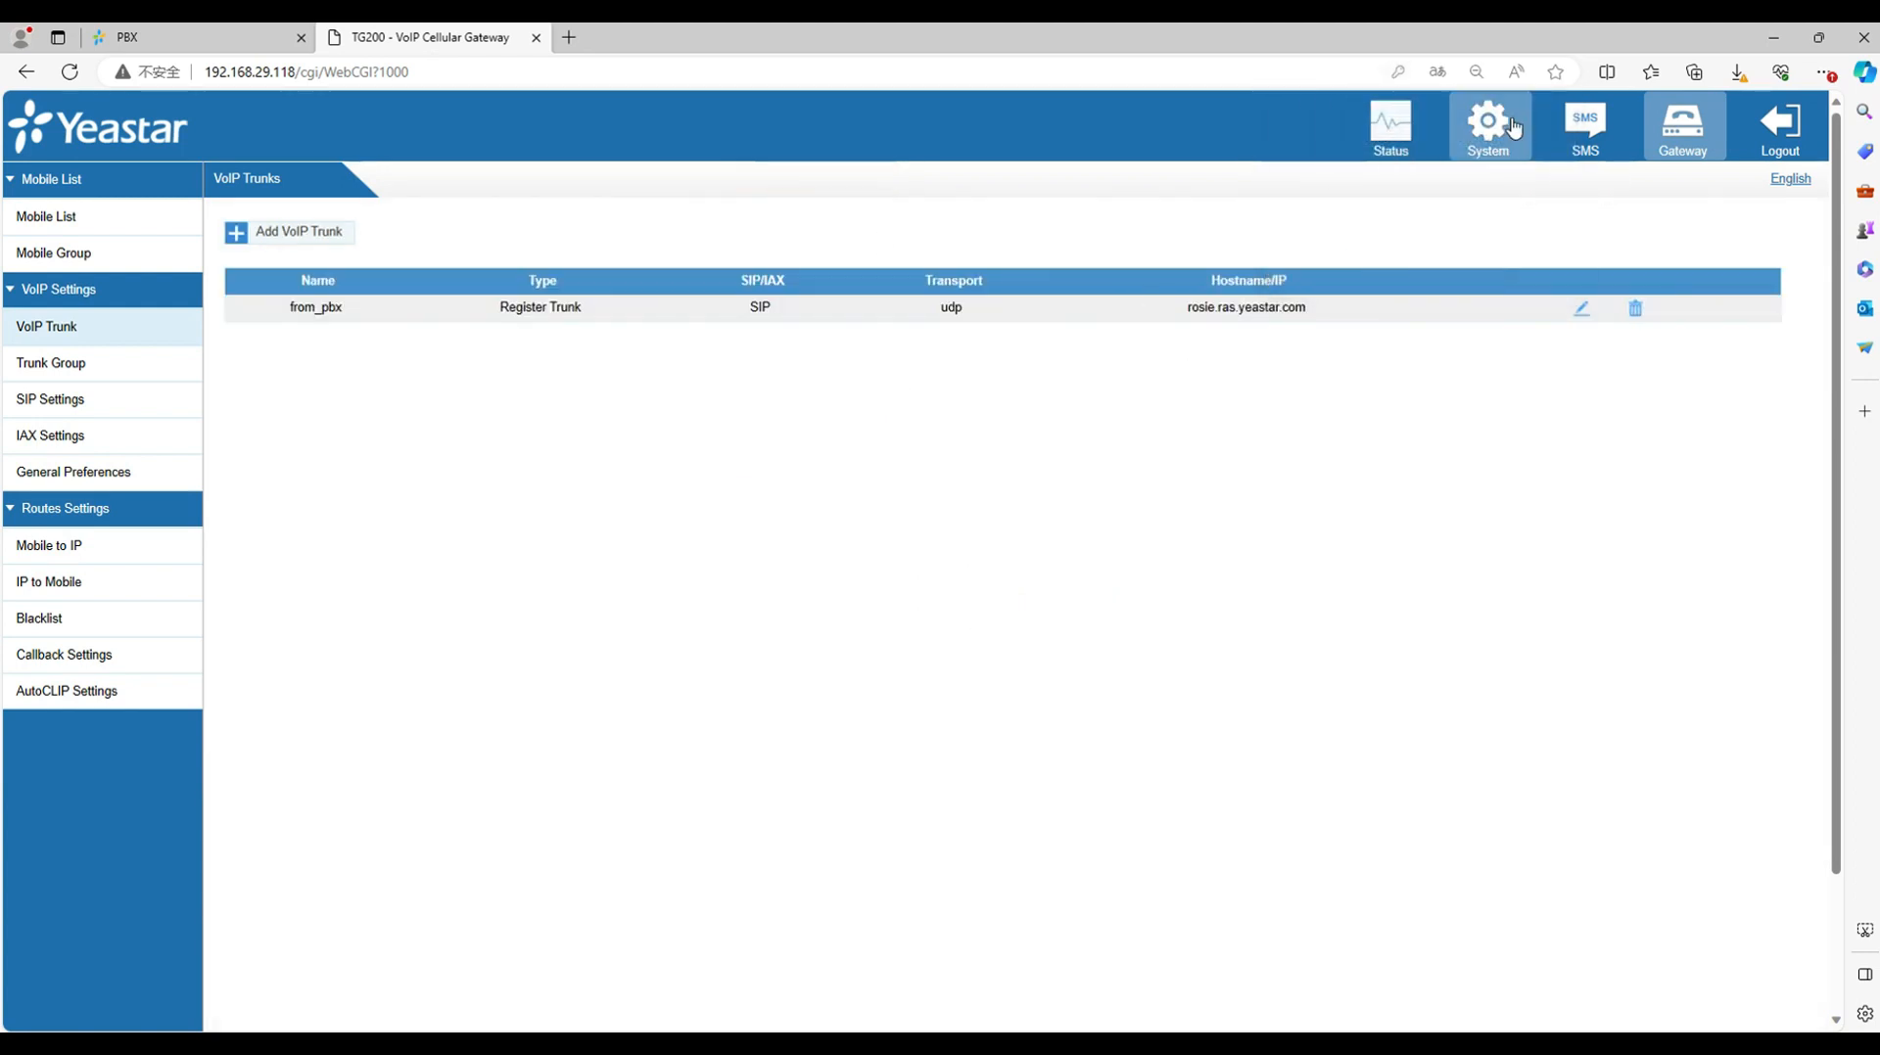
Step: Confirm from_pbx shows registered with user 6700, then reopen the PBX trunk list
left_click(1389, 127)
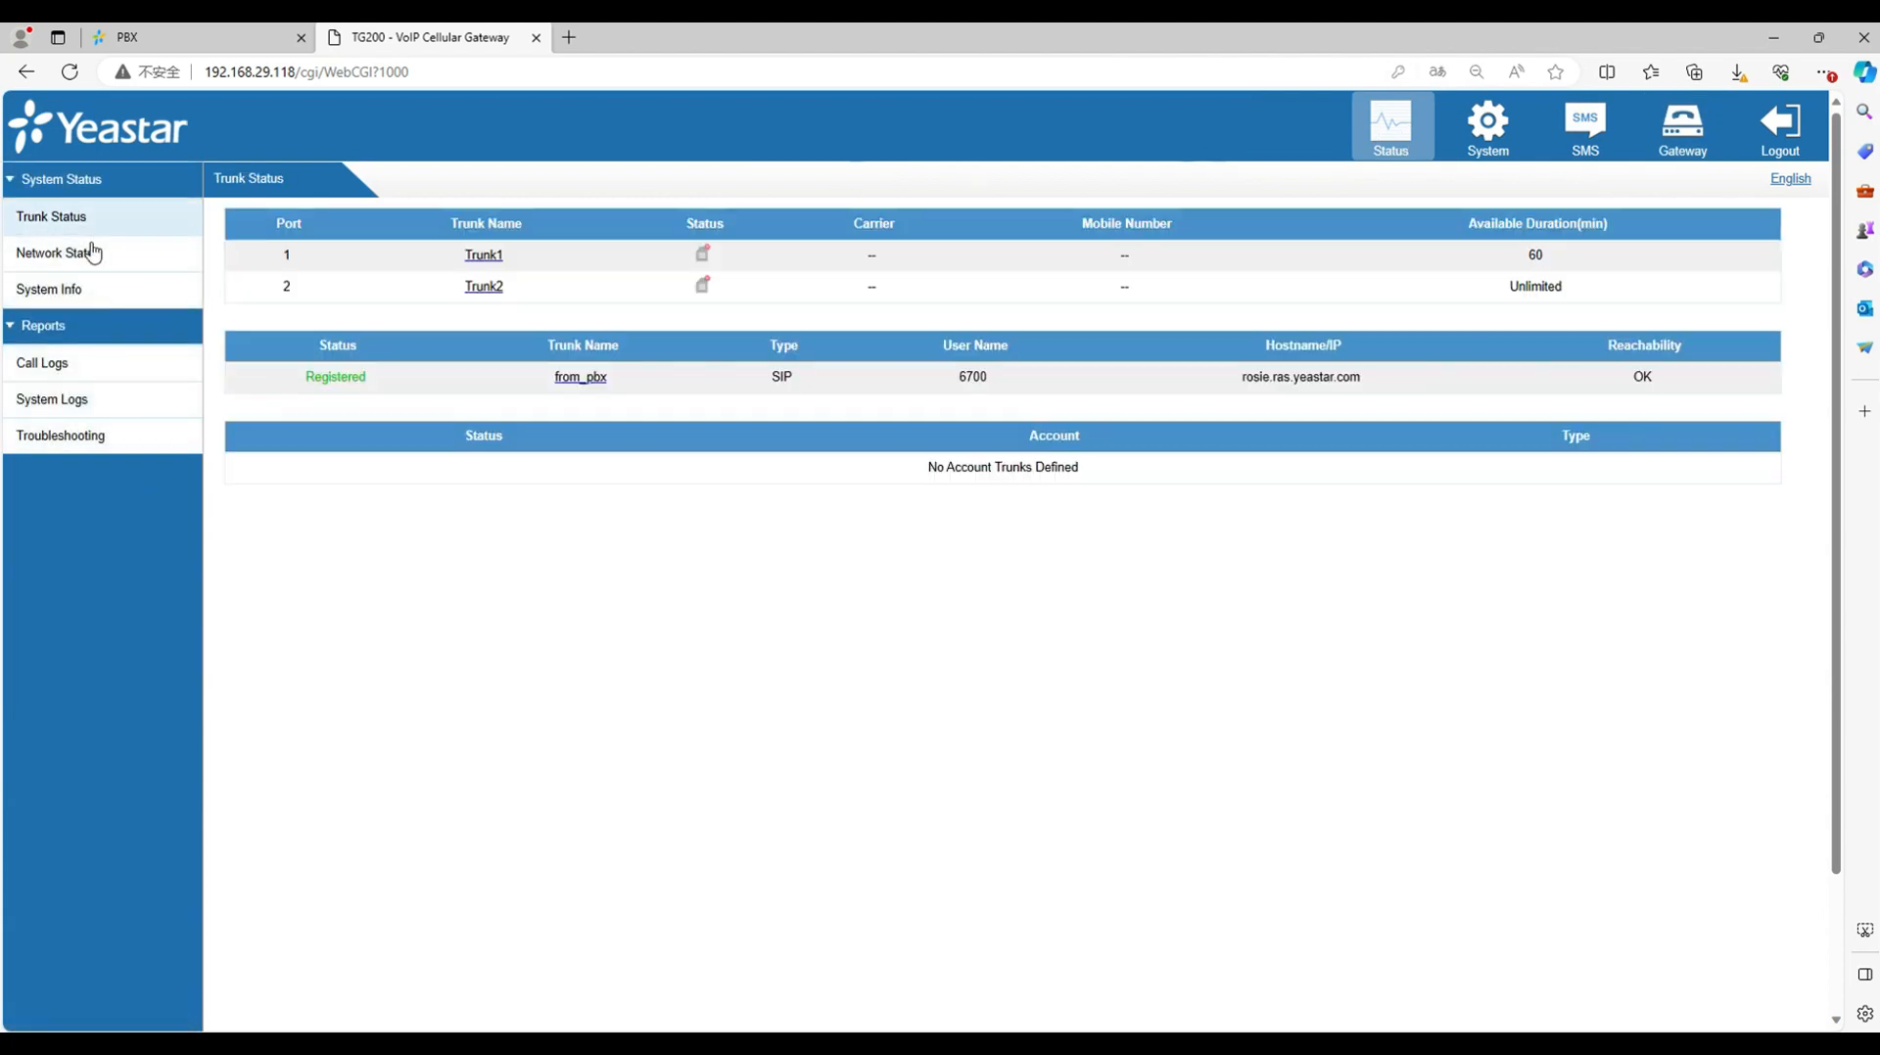
double_click(335, 377)
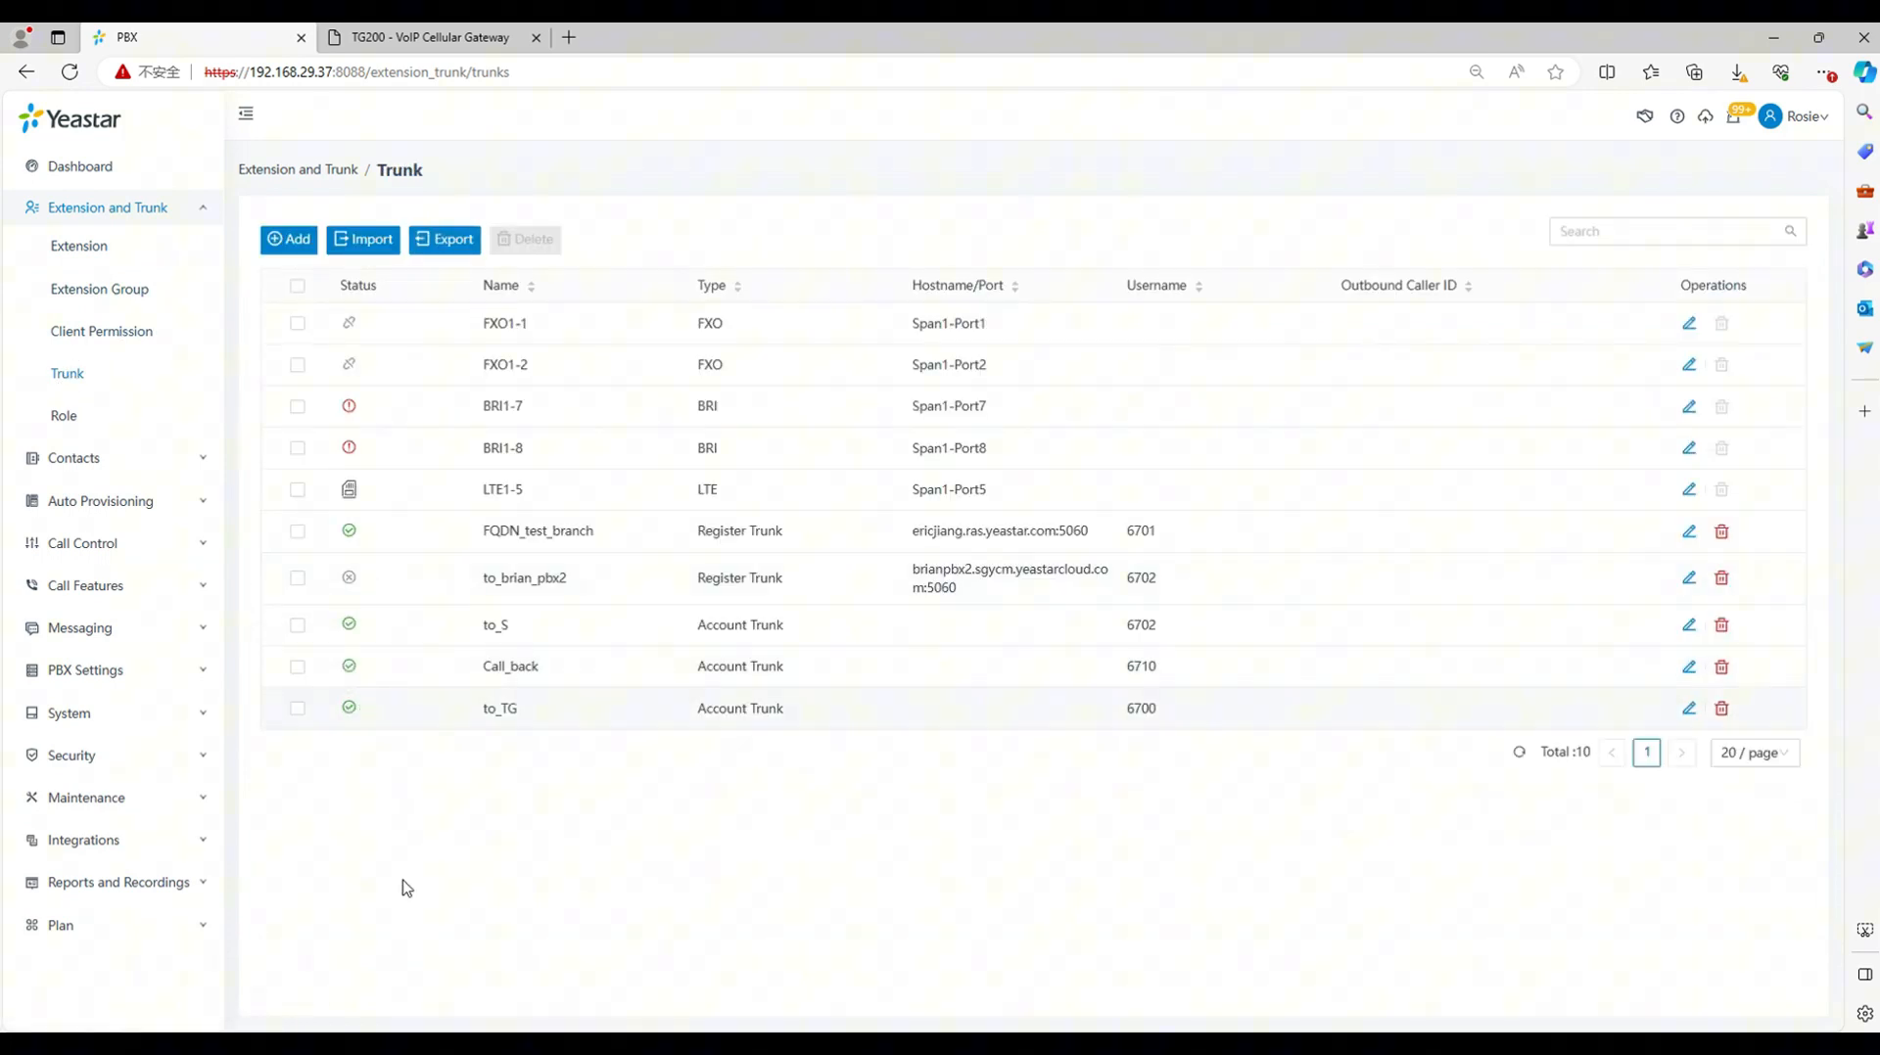
Step: Open Call Control > Outbound Route on the PBX
left_click(82, 544)
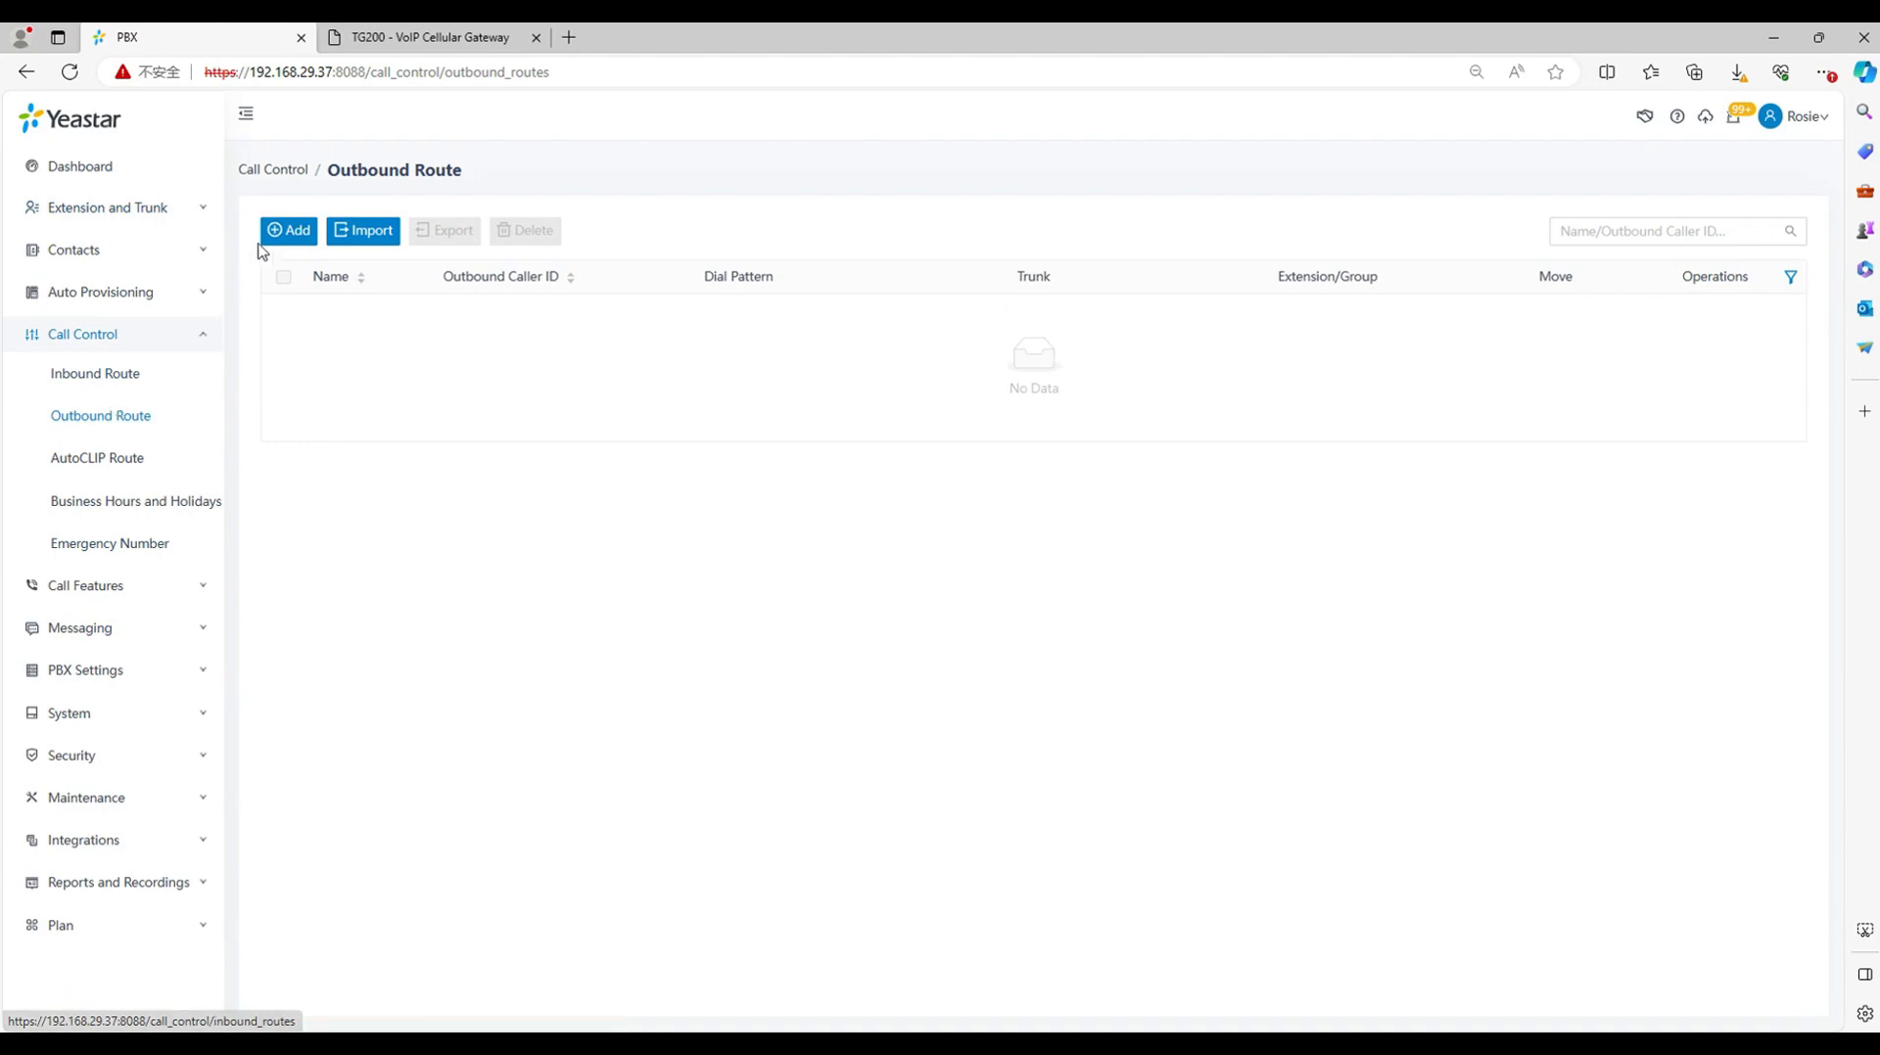
Step: Create outbound route to_TG using trunk to_TG for all extensions, then save and apply
left_click(288, 230)
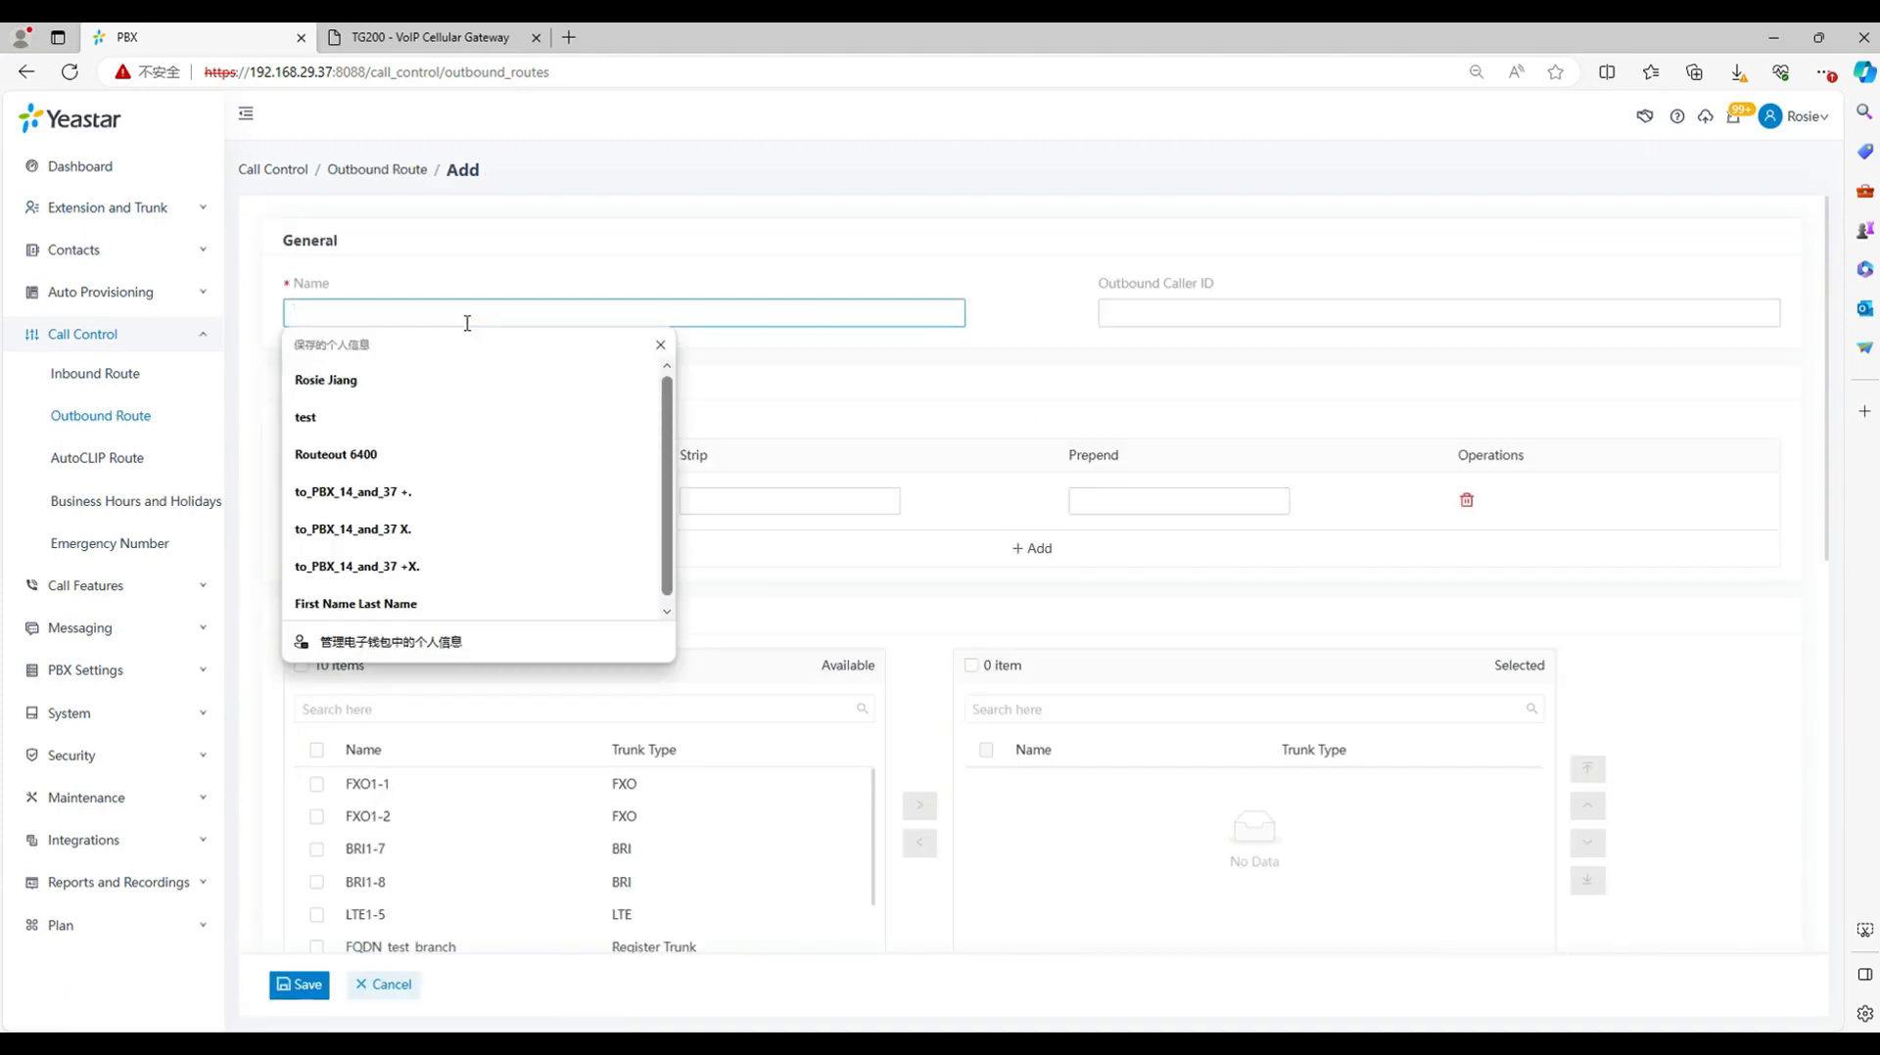
type("to_TG")
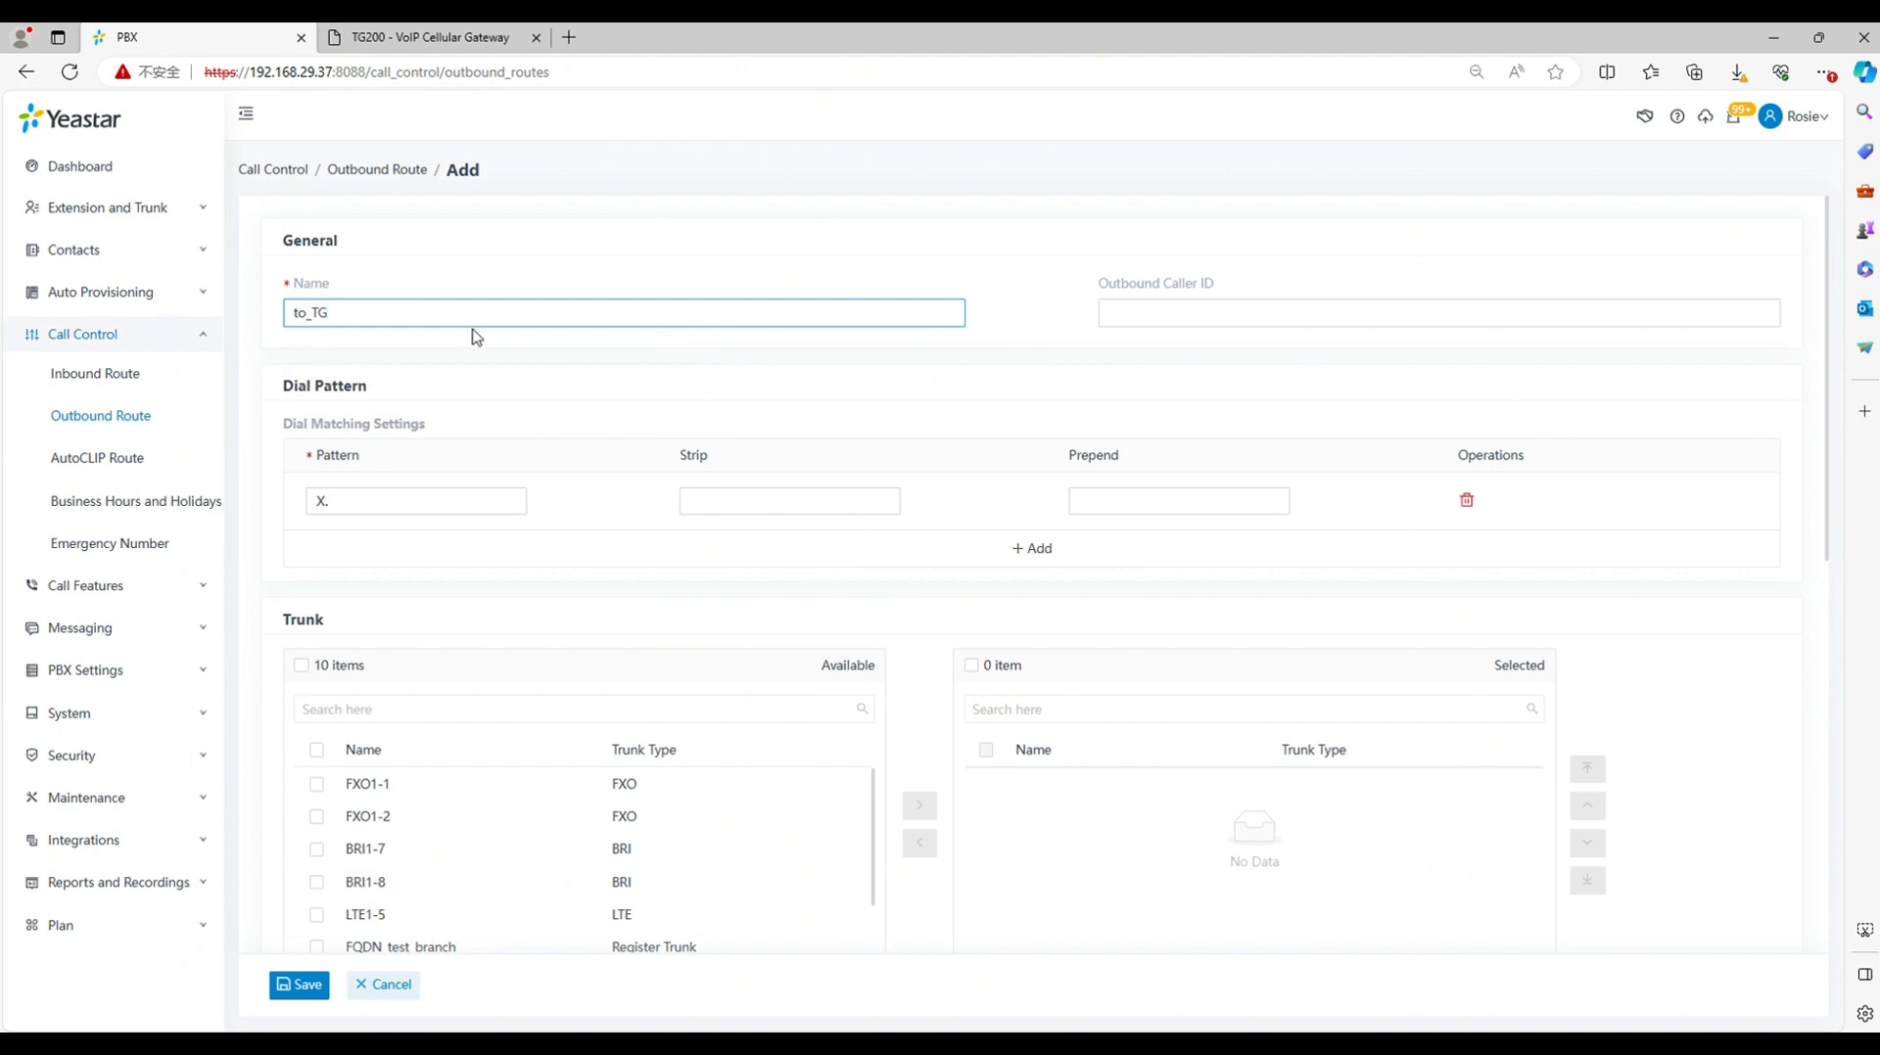
scroll("down", 3)
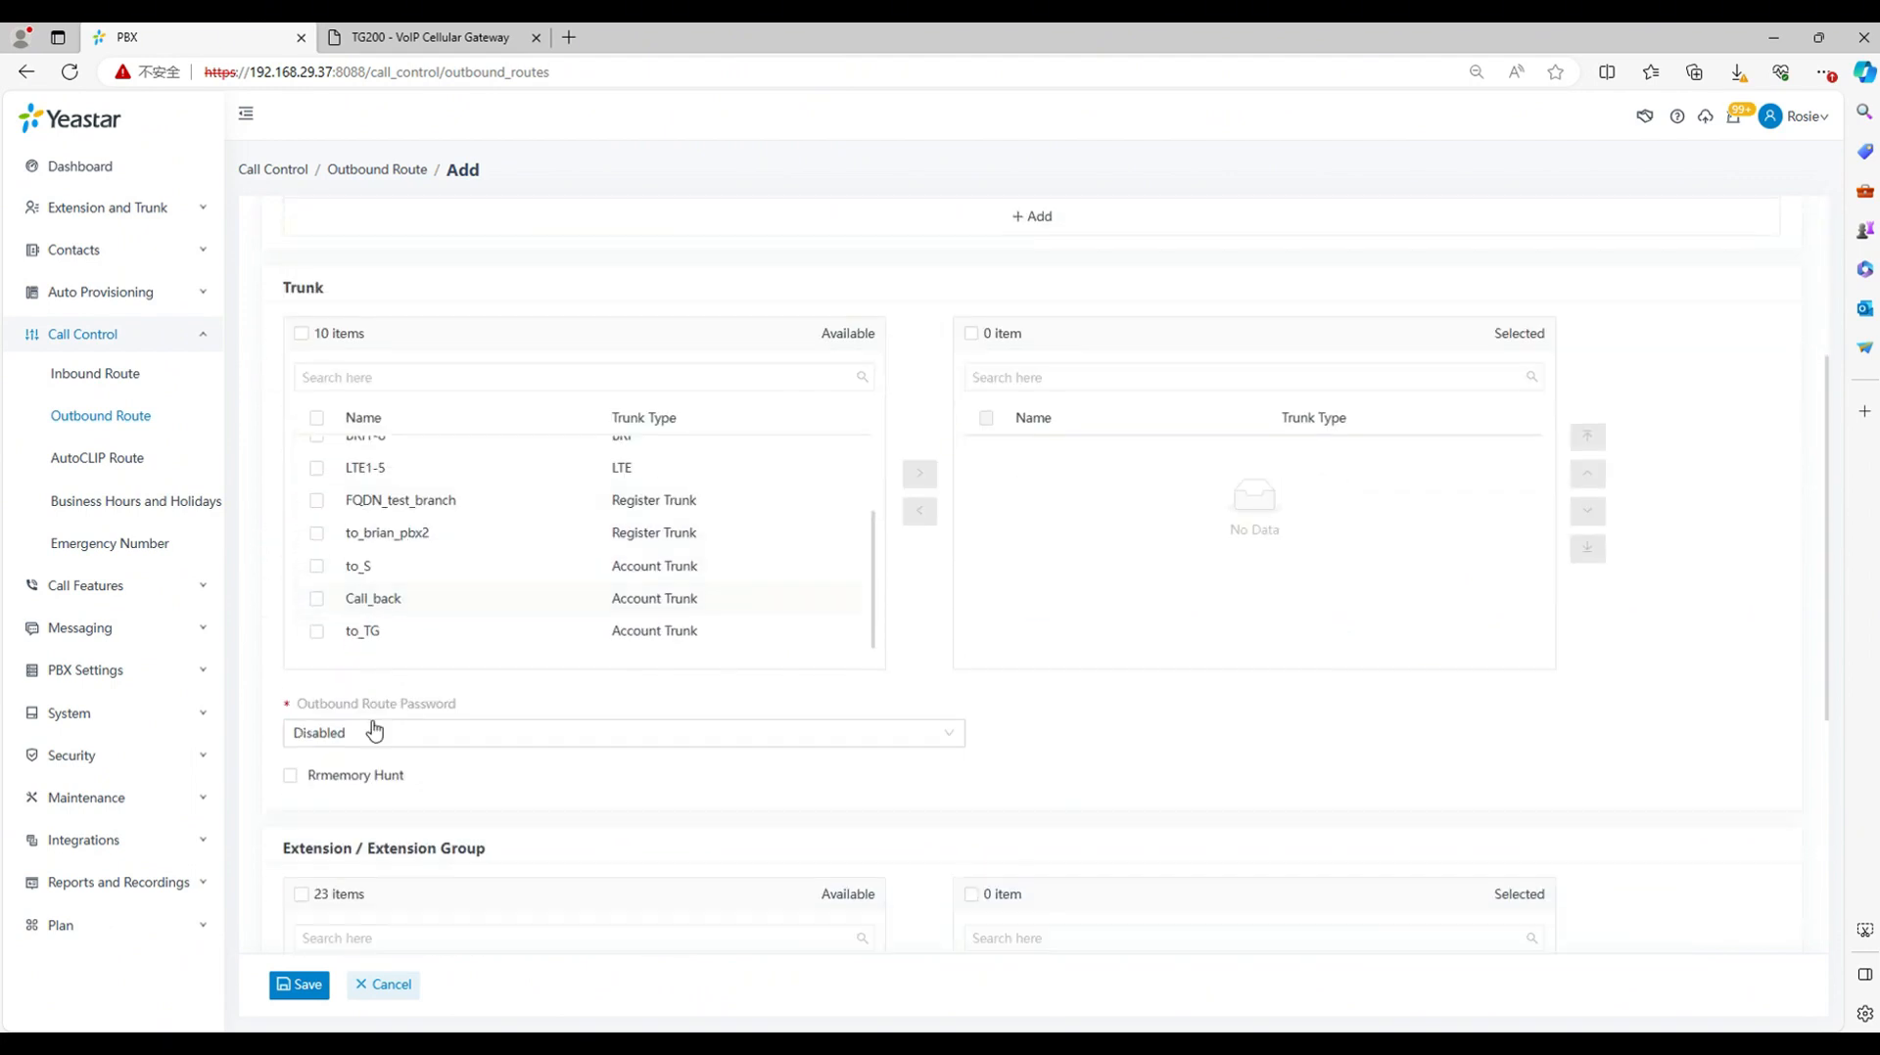
left_click(317, 623)
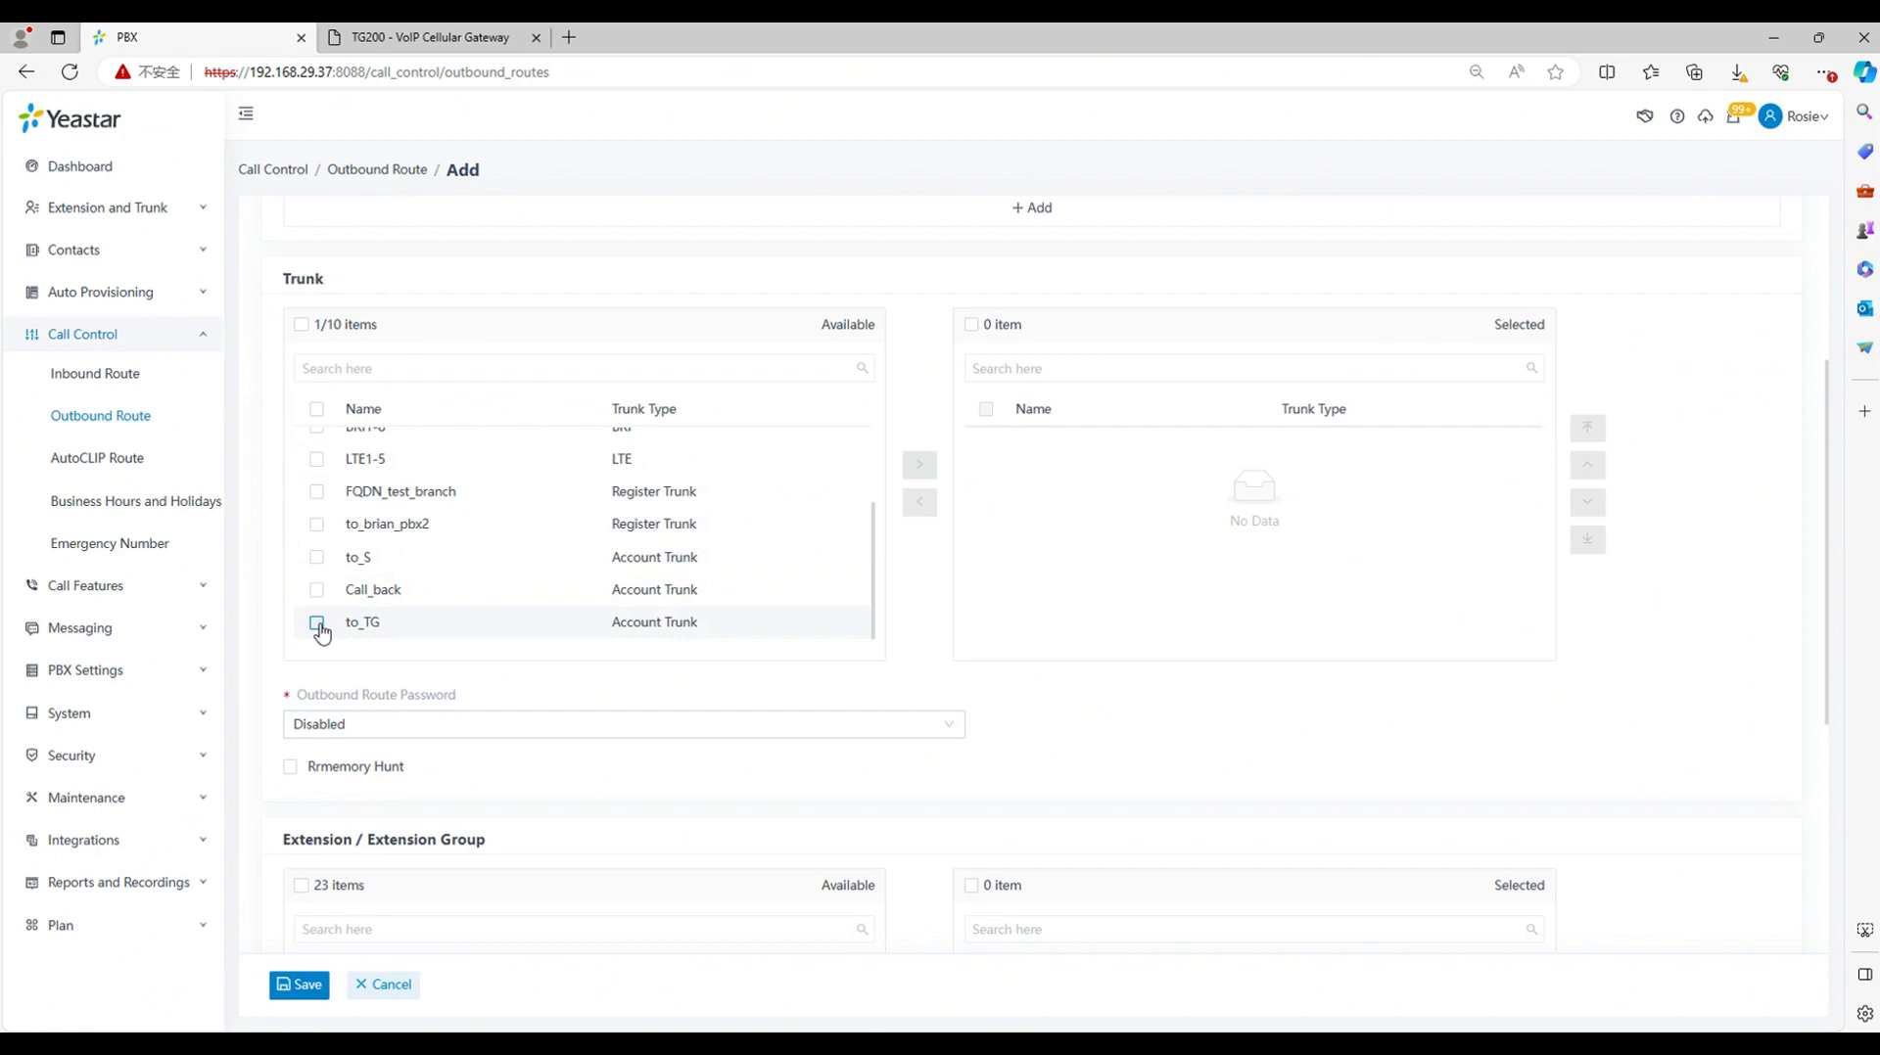
scroll("down", 3)
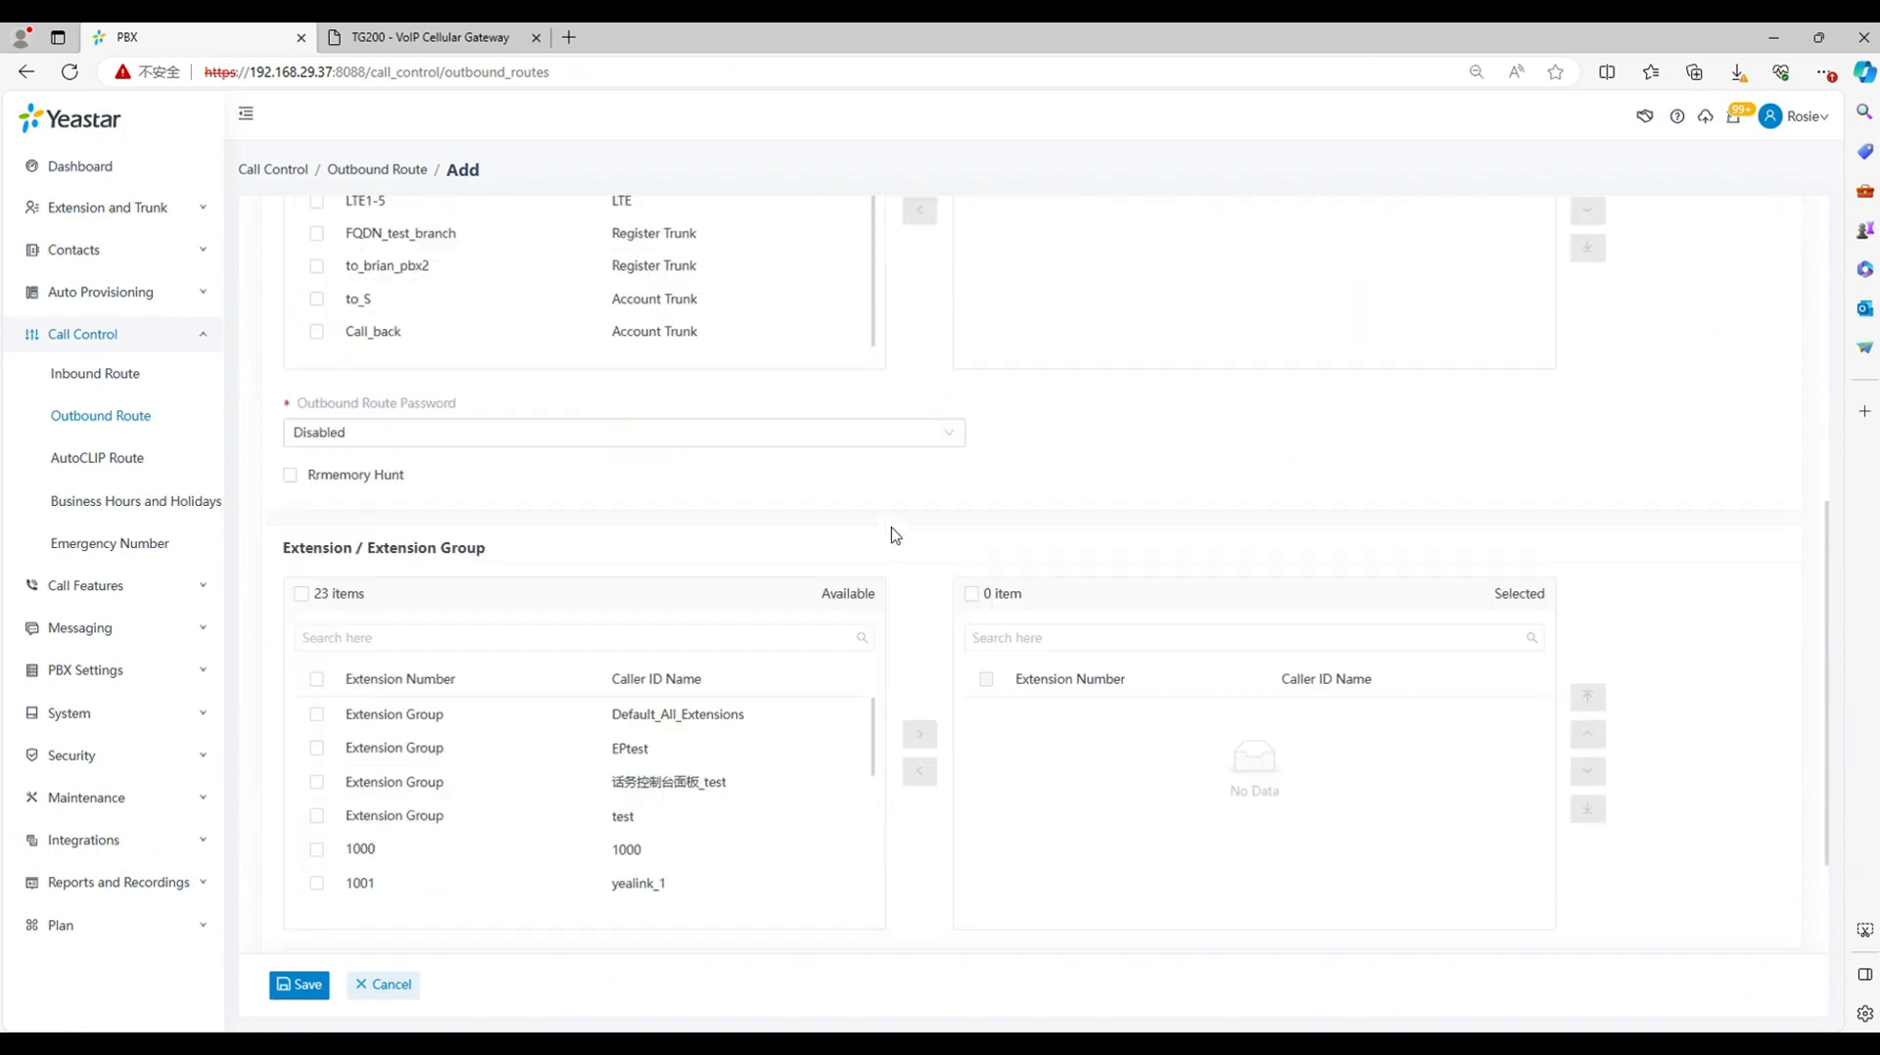
left_click(316, 560)
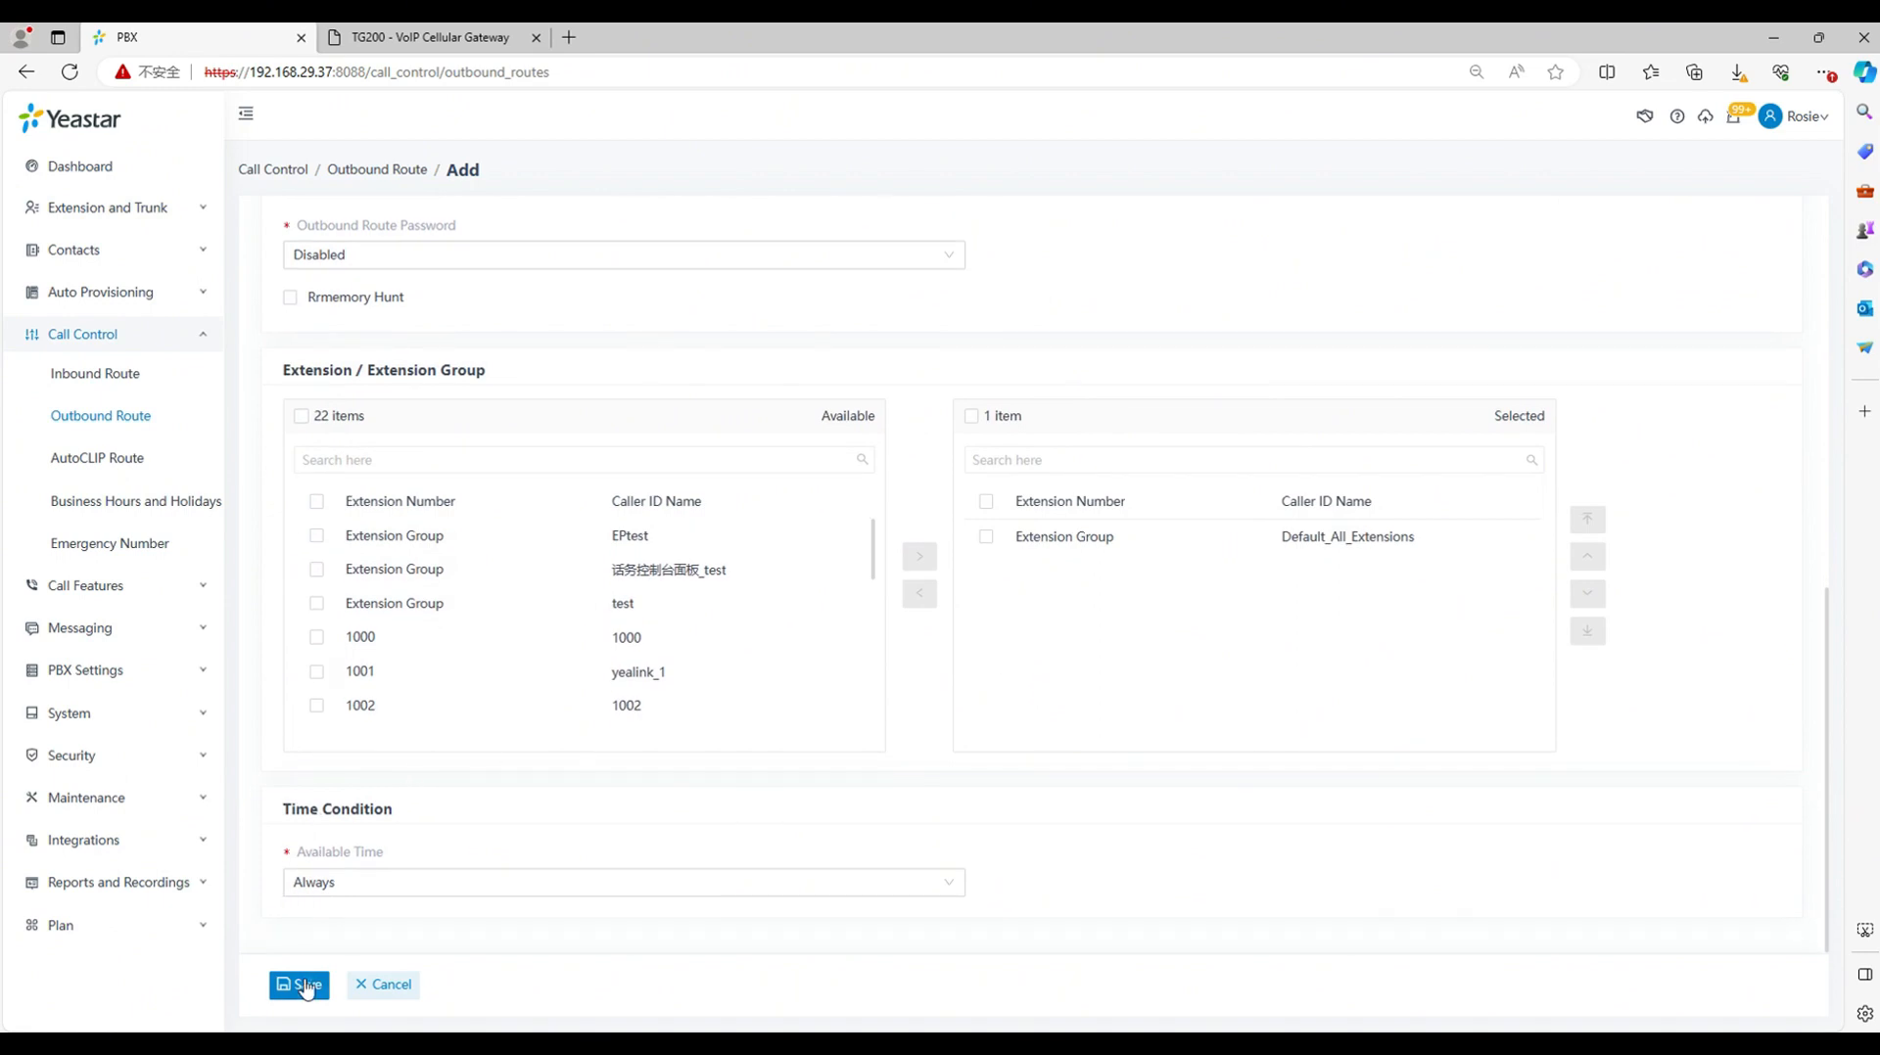
left_click(300, 984)
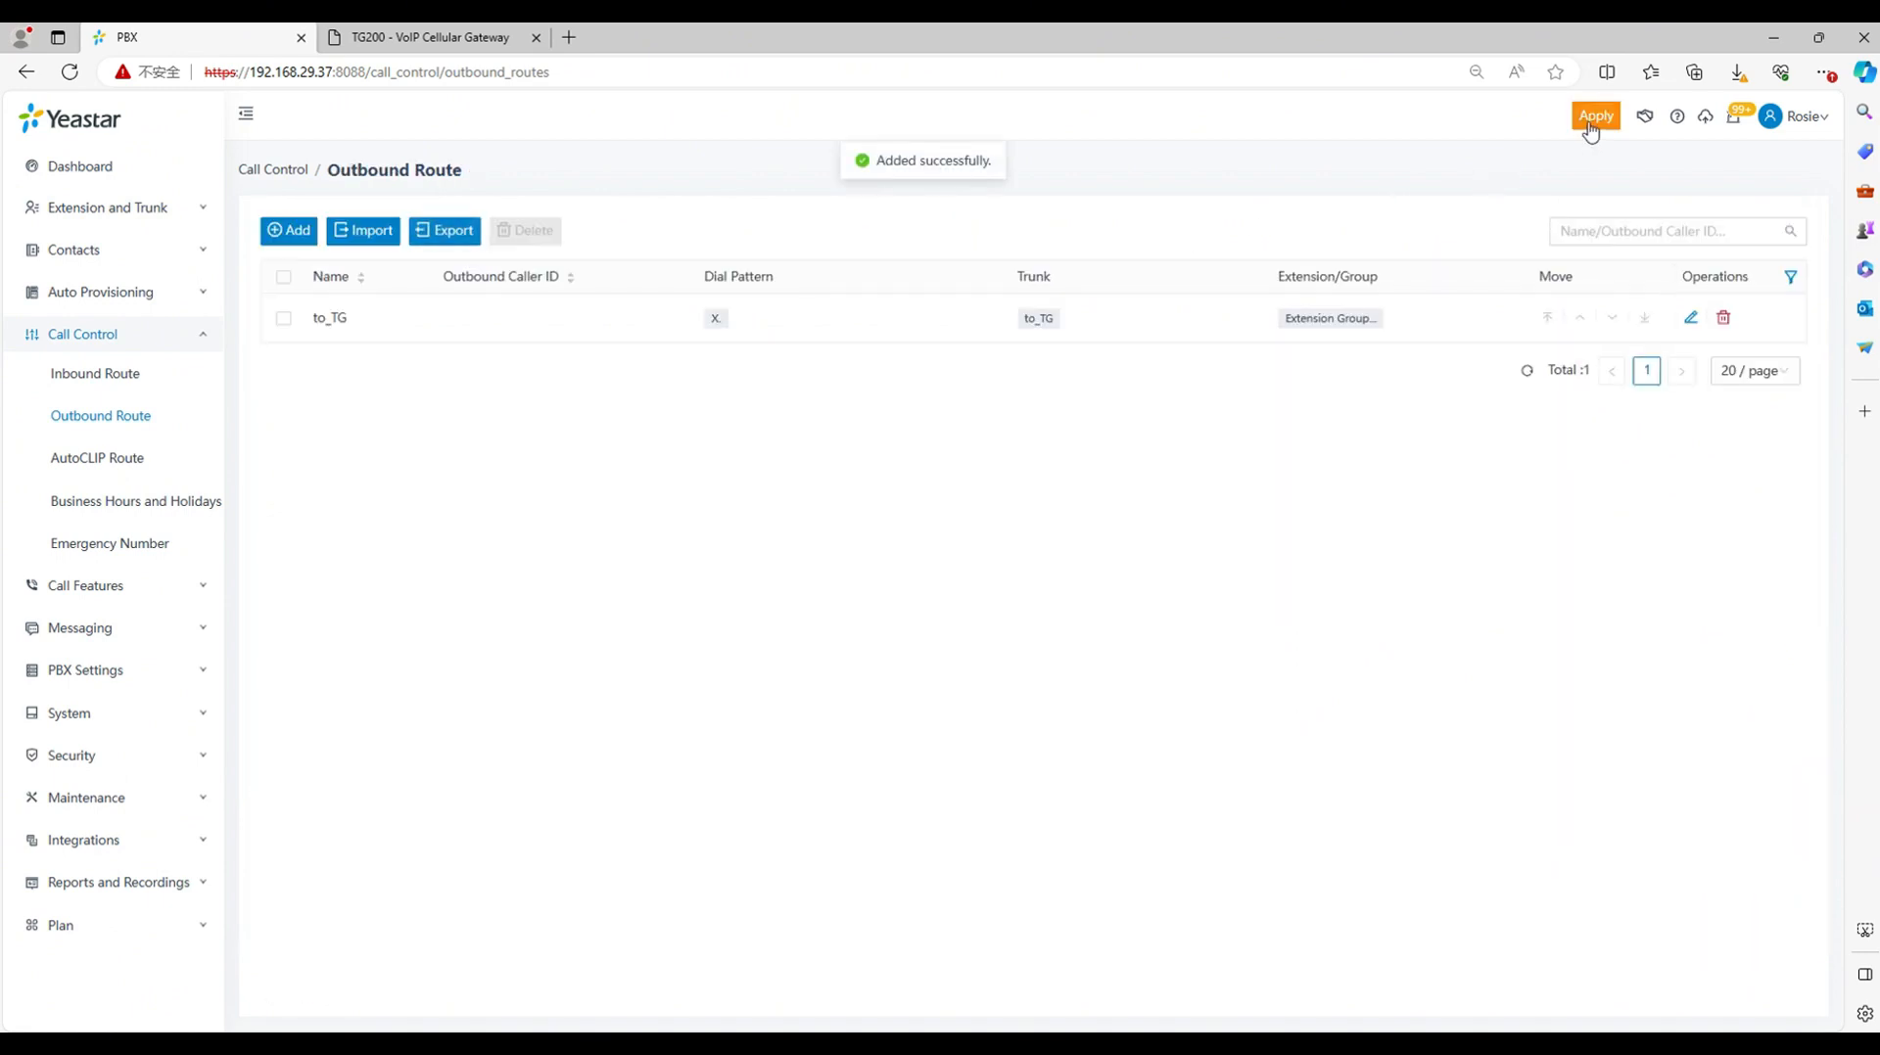
left_click(432, 37)
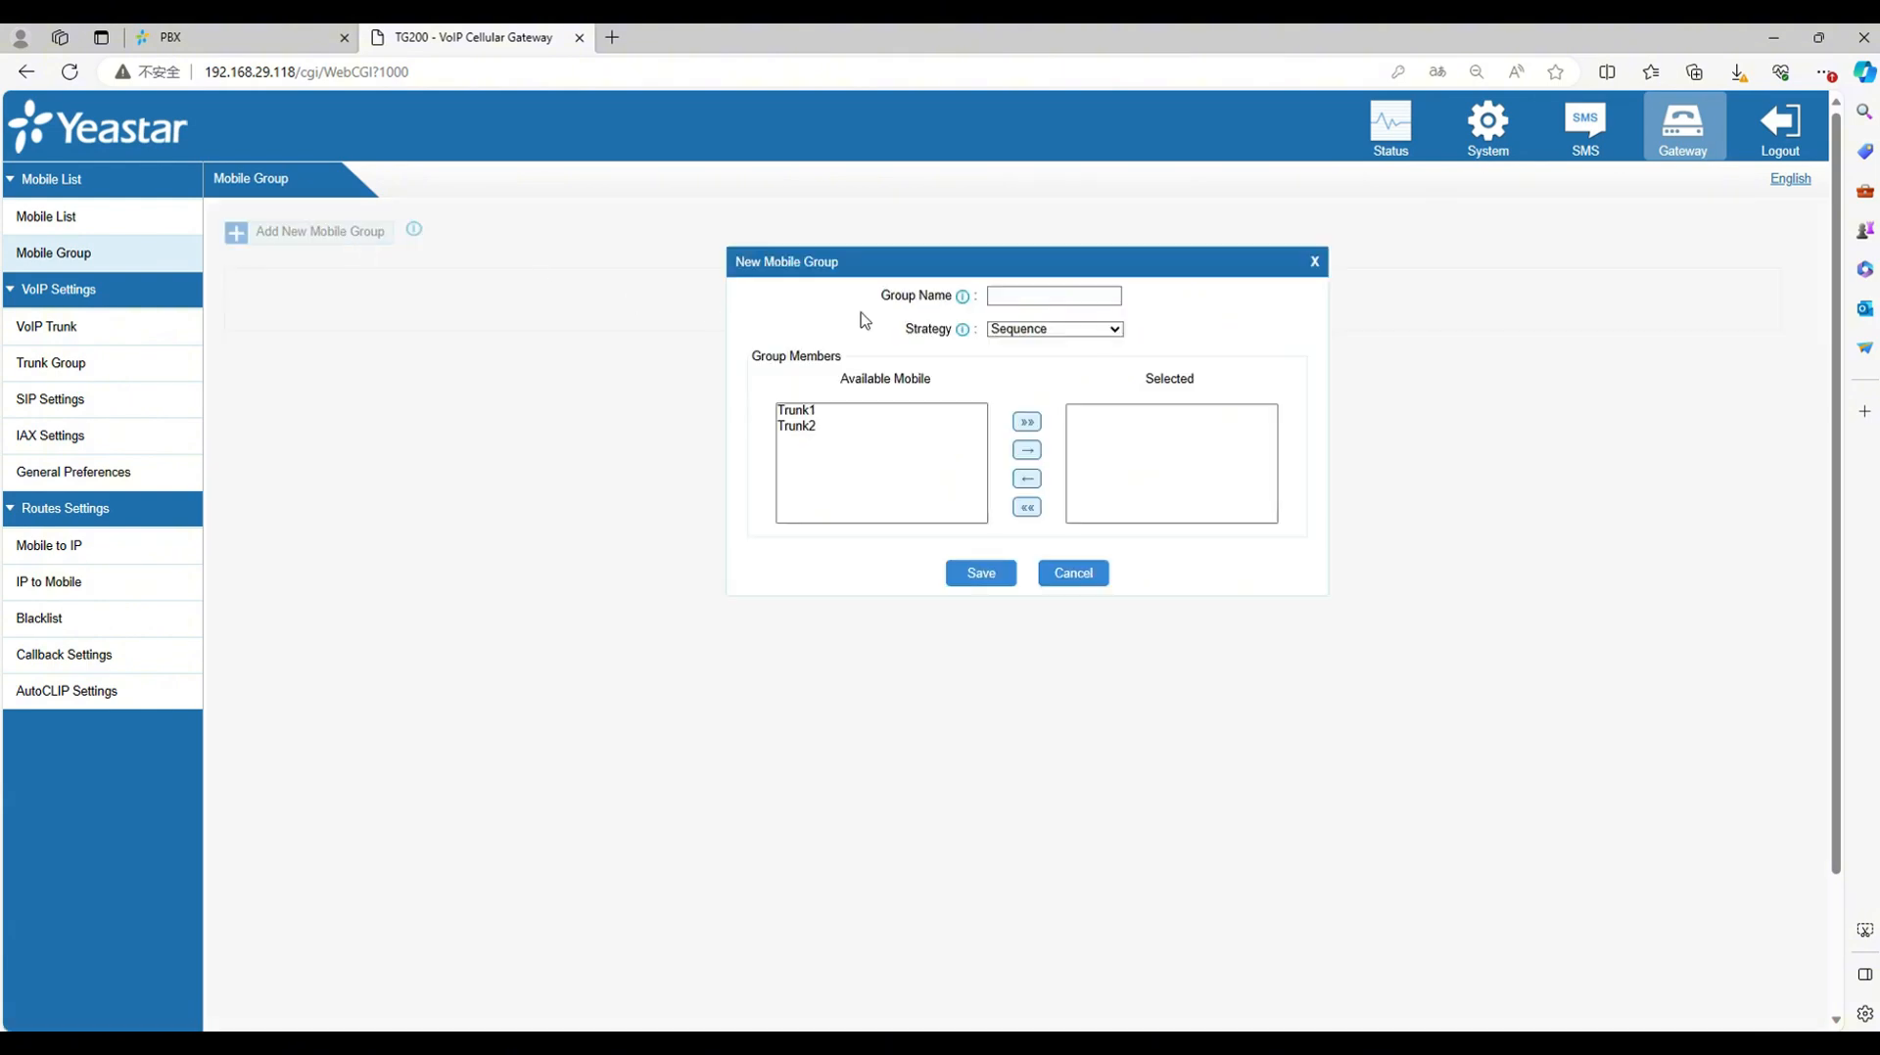
Step: Name the mobile group 11, add Trunk1 and Trunk2 as members, and save
left_click(1052, 295)
type("11")
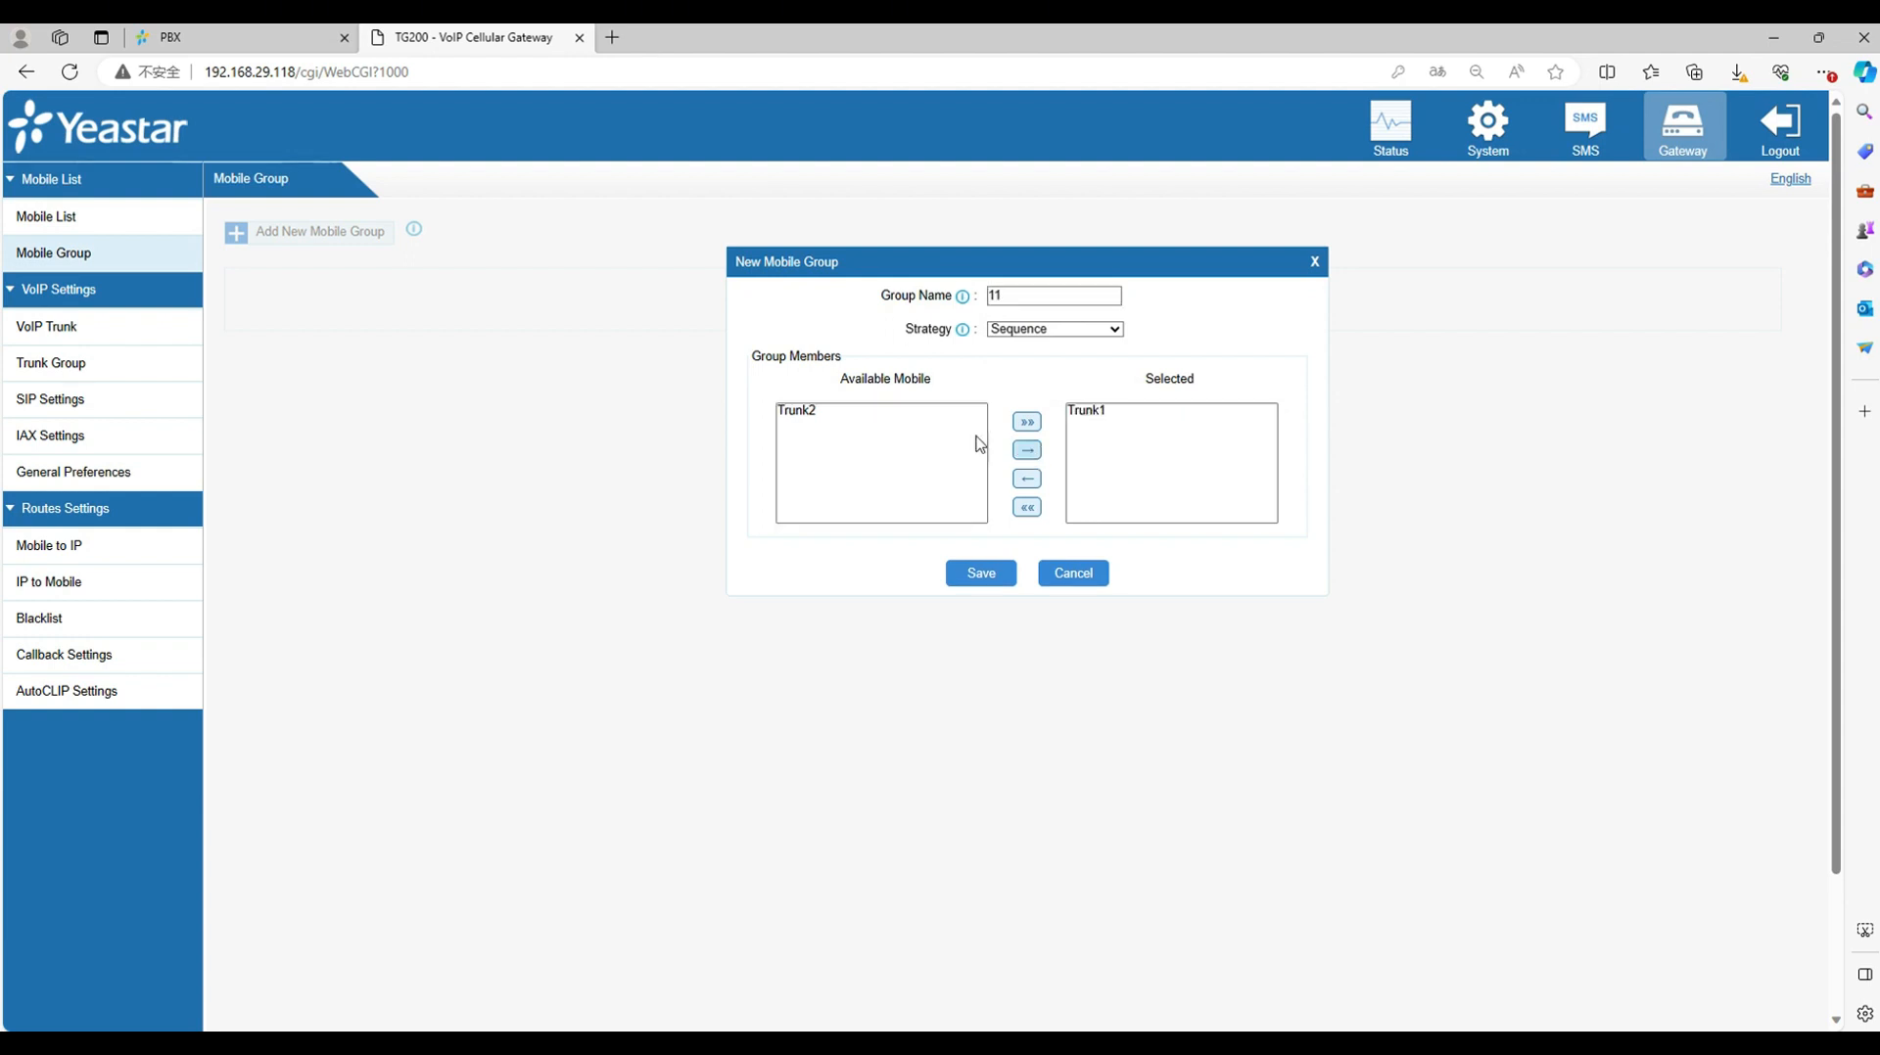
left_click(1025, 449)
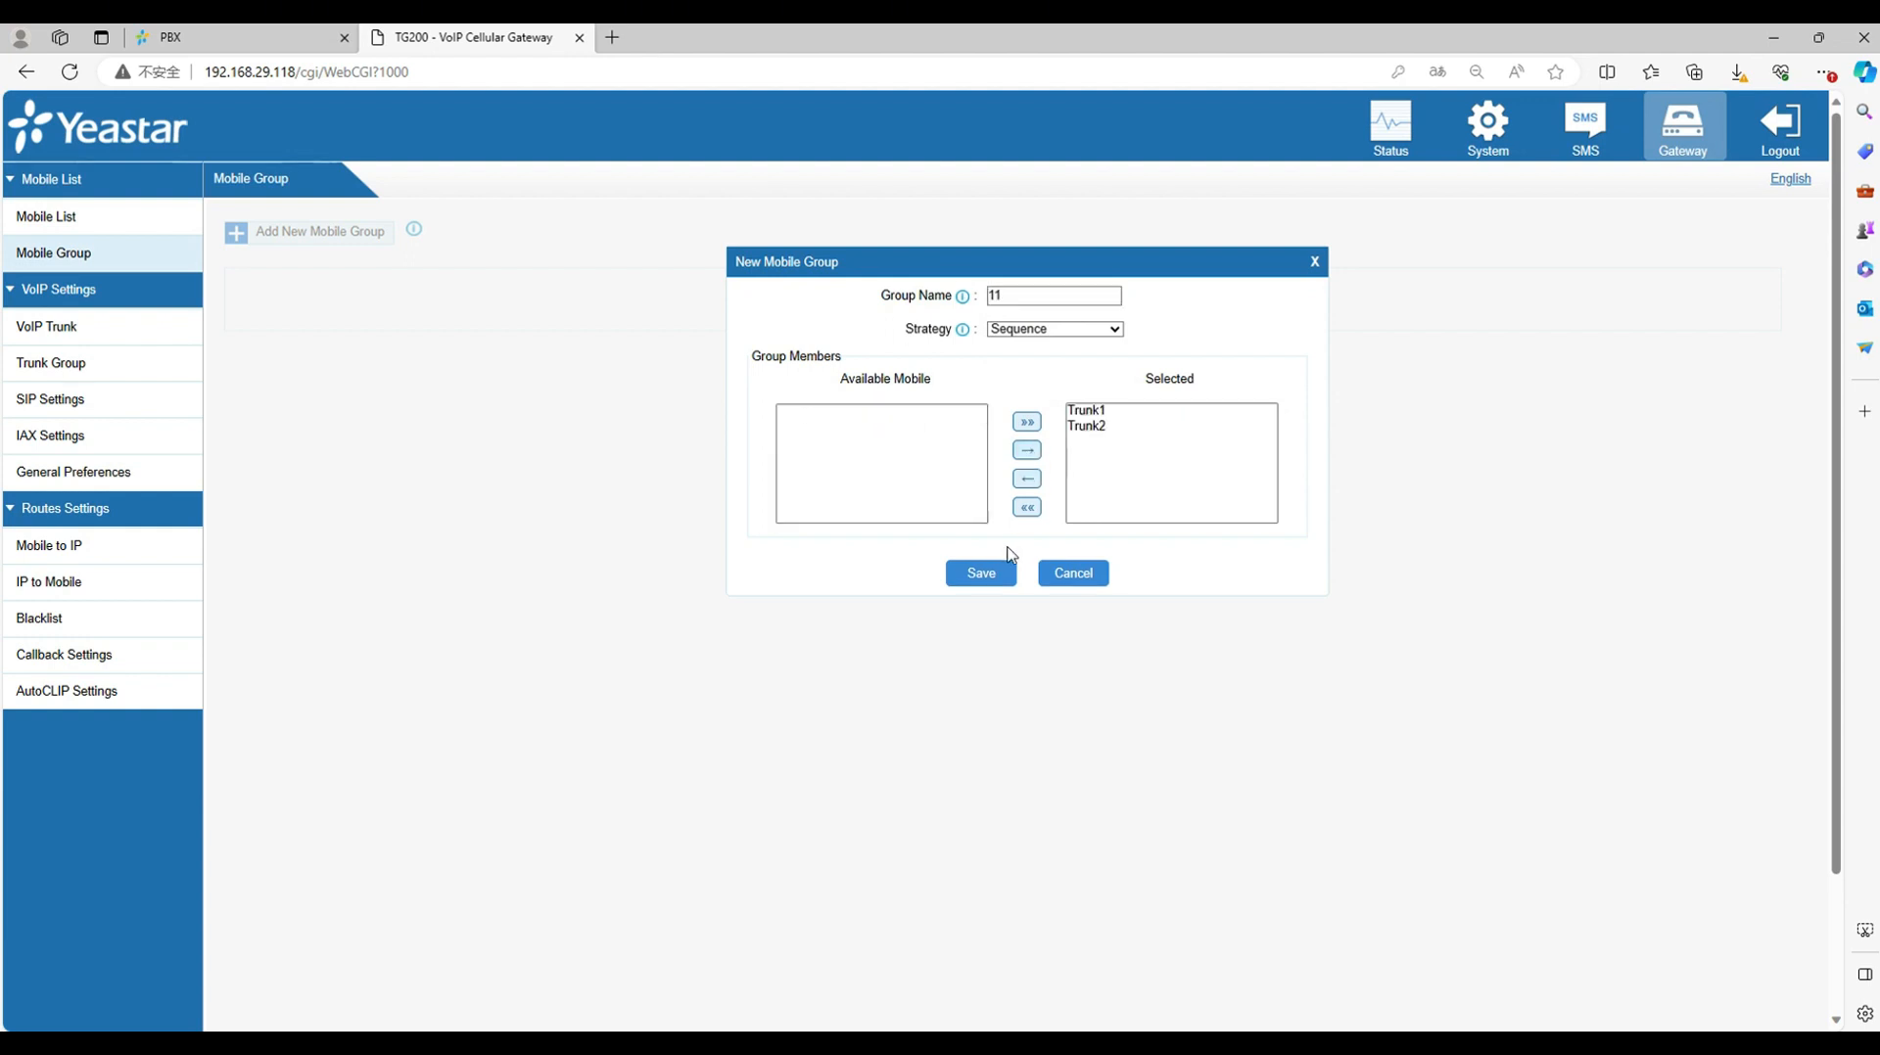
left_click(979, 571)
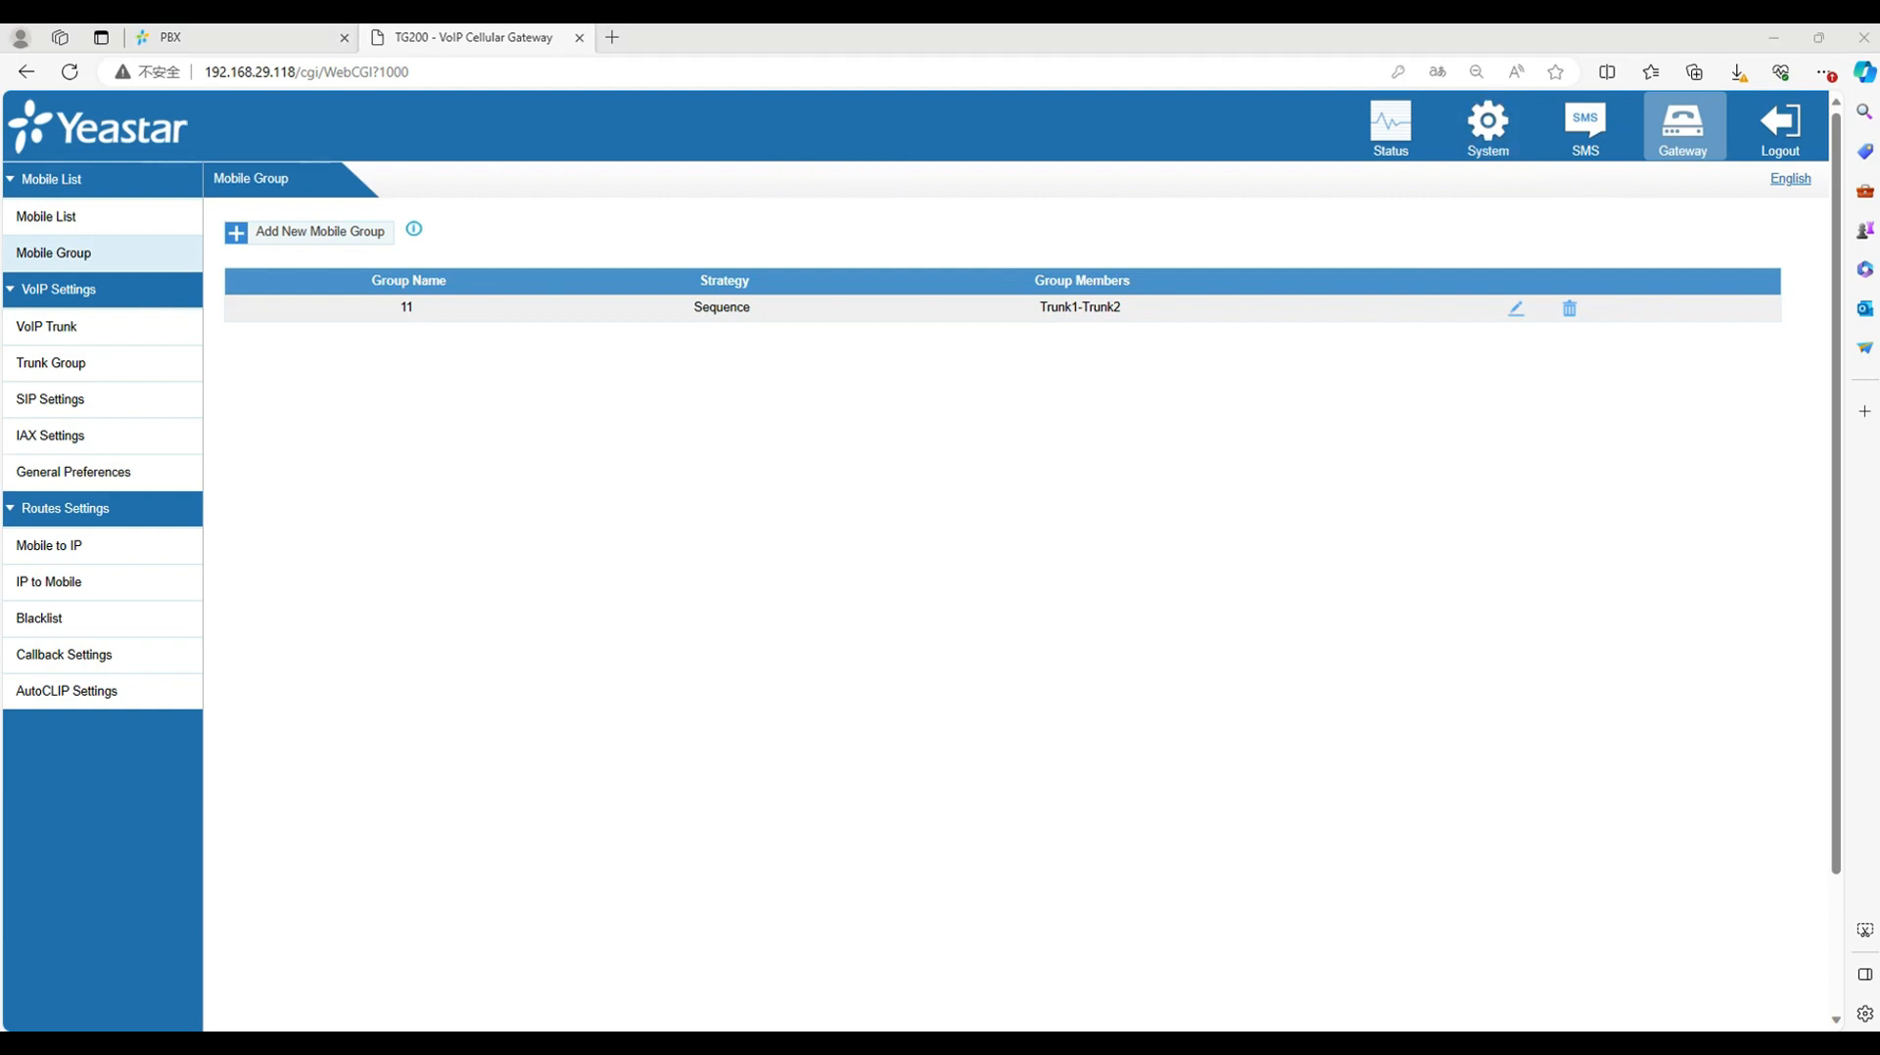
mouse_move(48, 581)
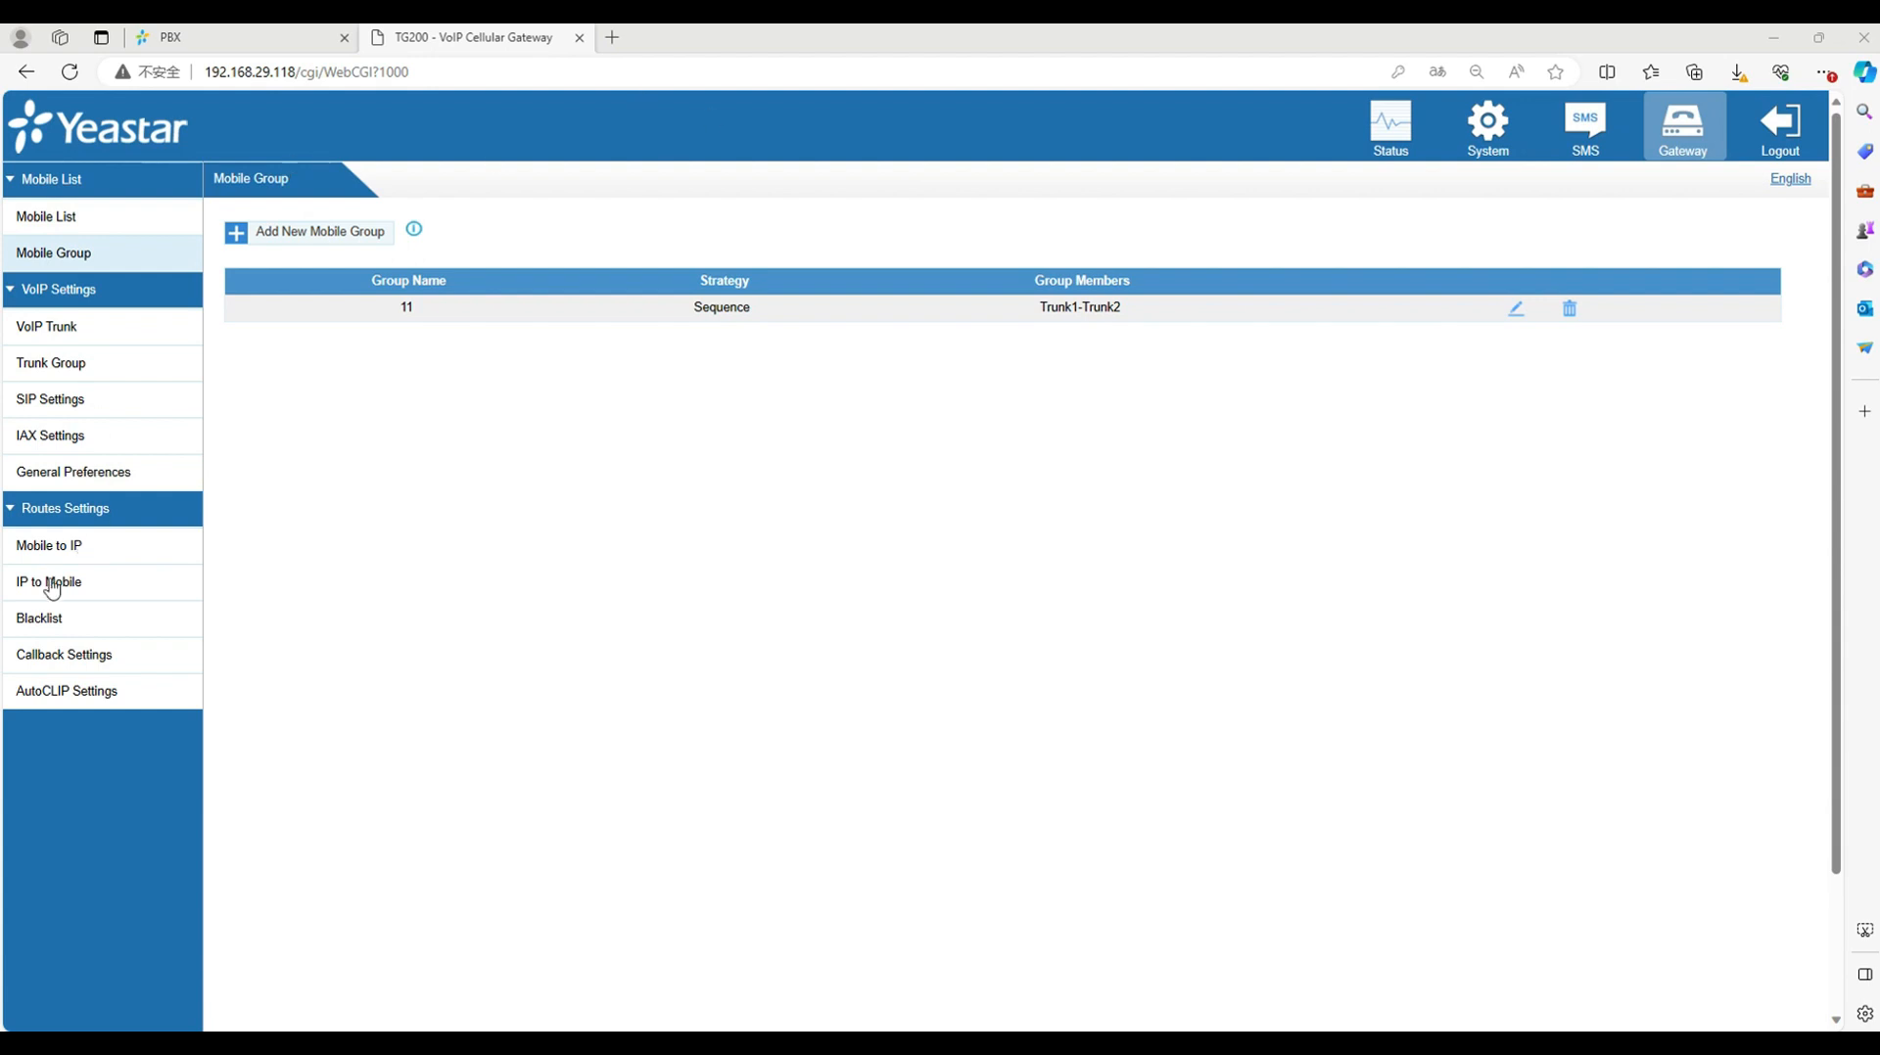
Step: Add an IP-to-Mobile route to mobile group 11, save it, and apply changes
left_click(49, 581)
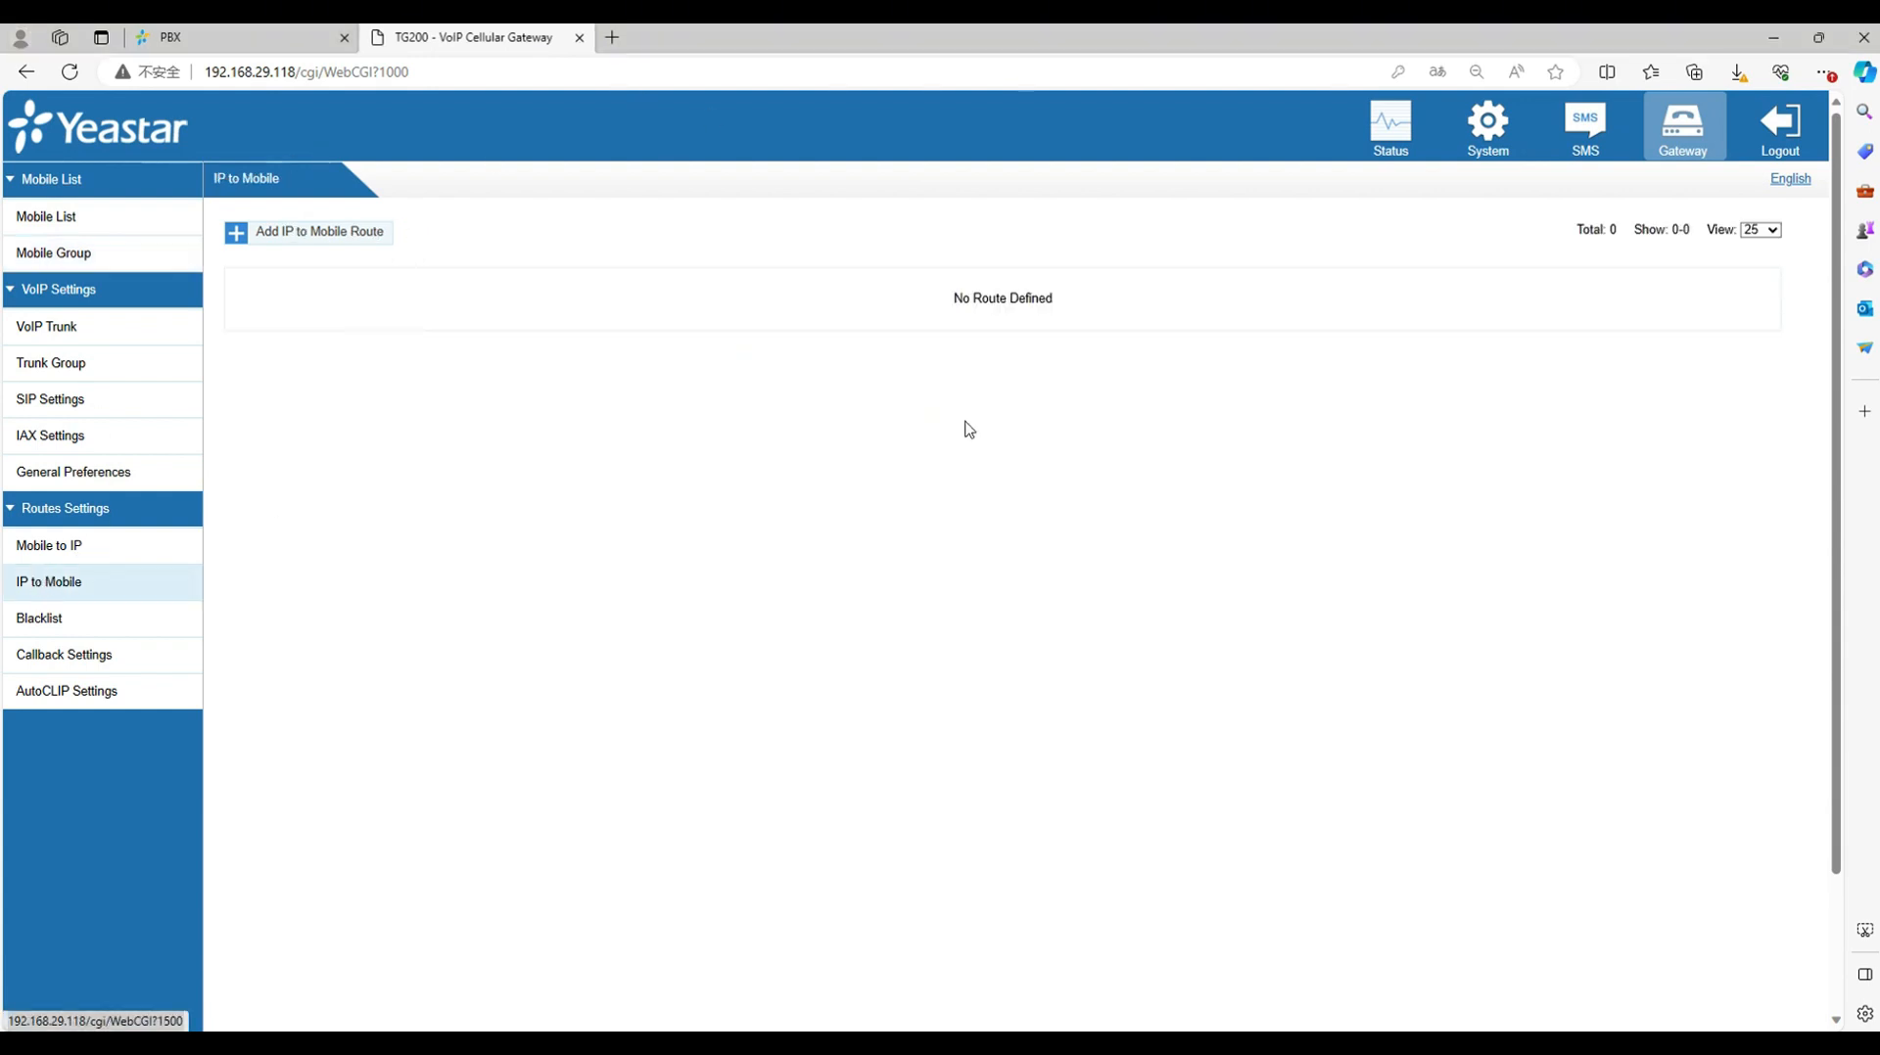
left_click(306, 231)
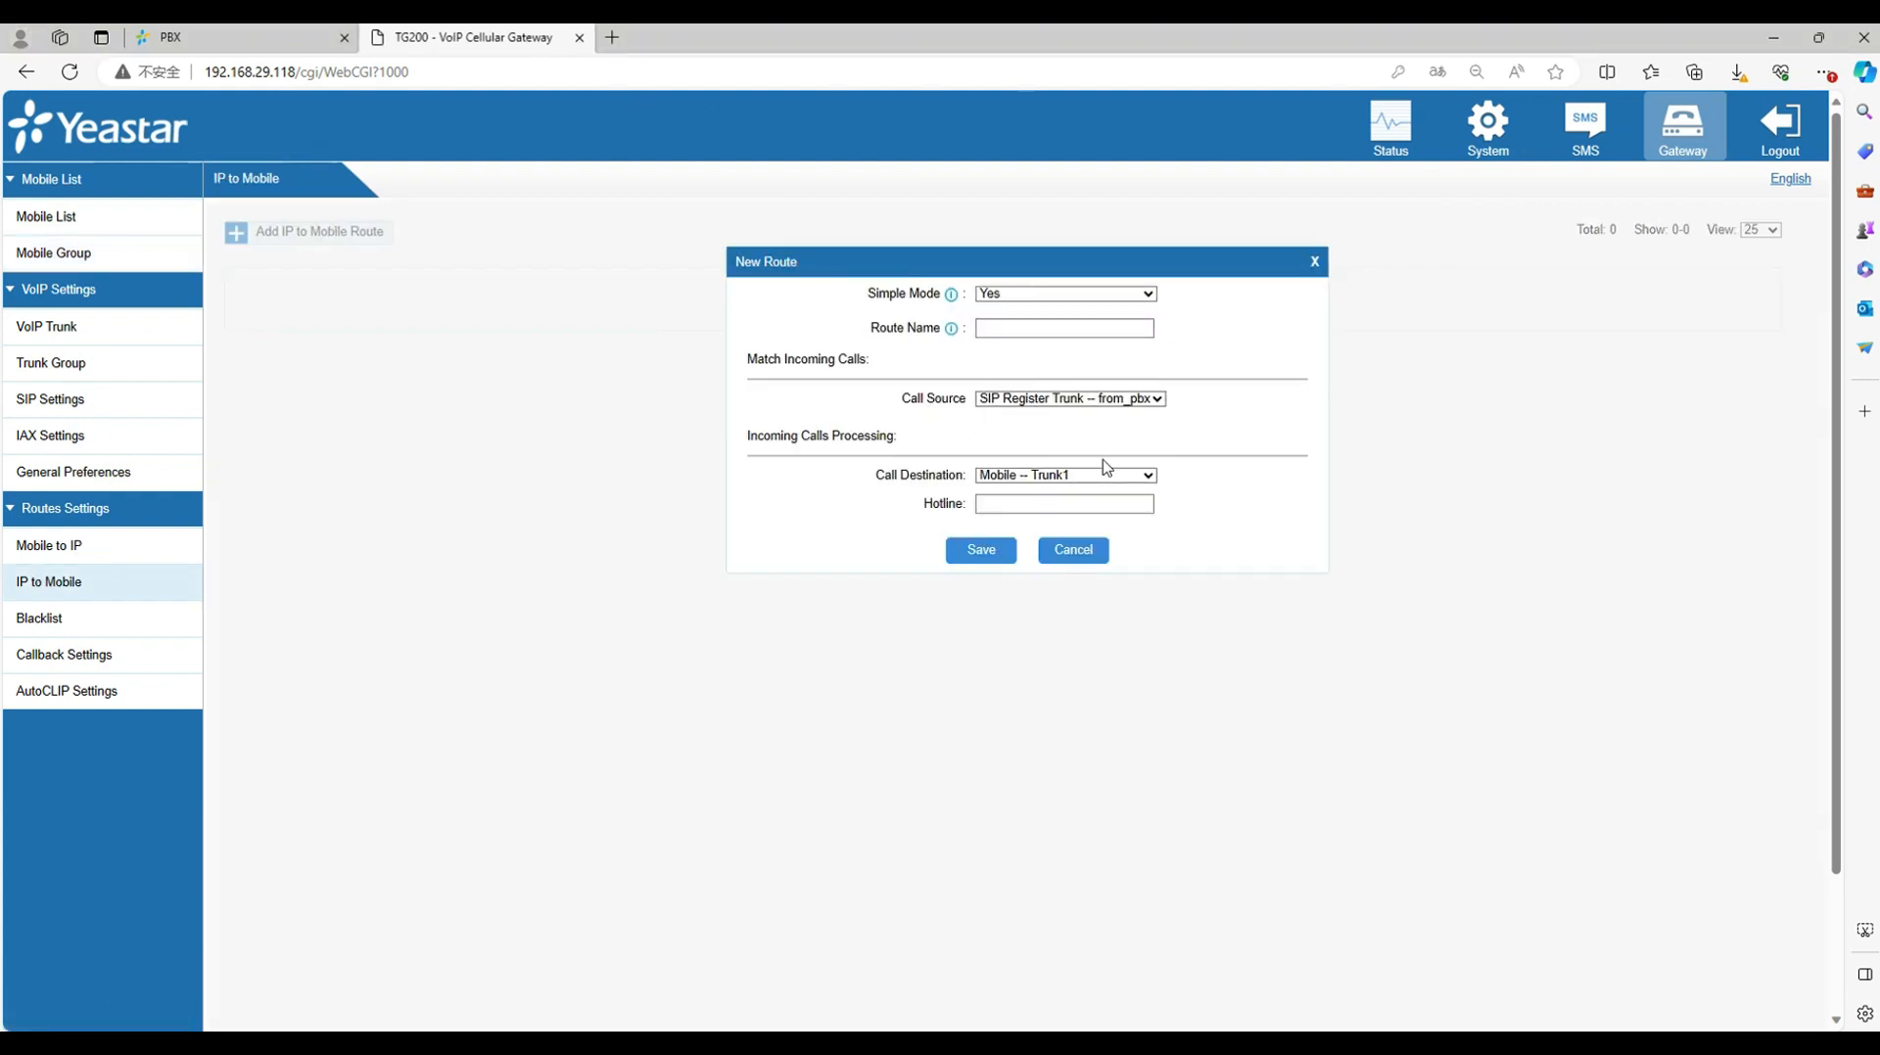
left_click(1062, 473)
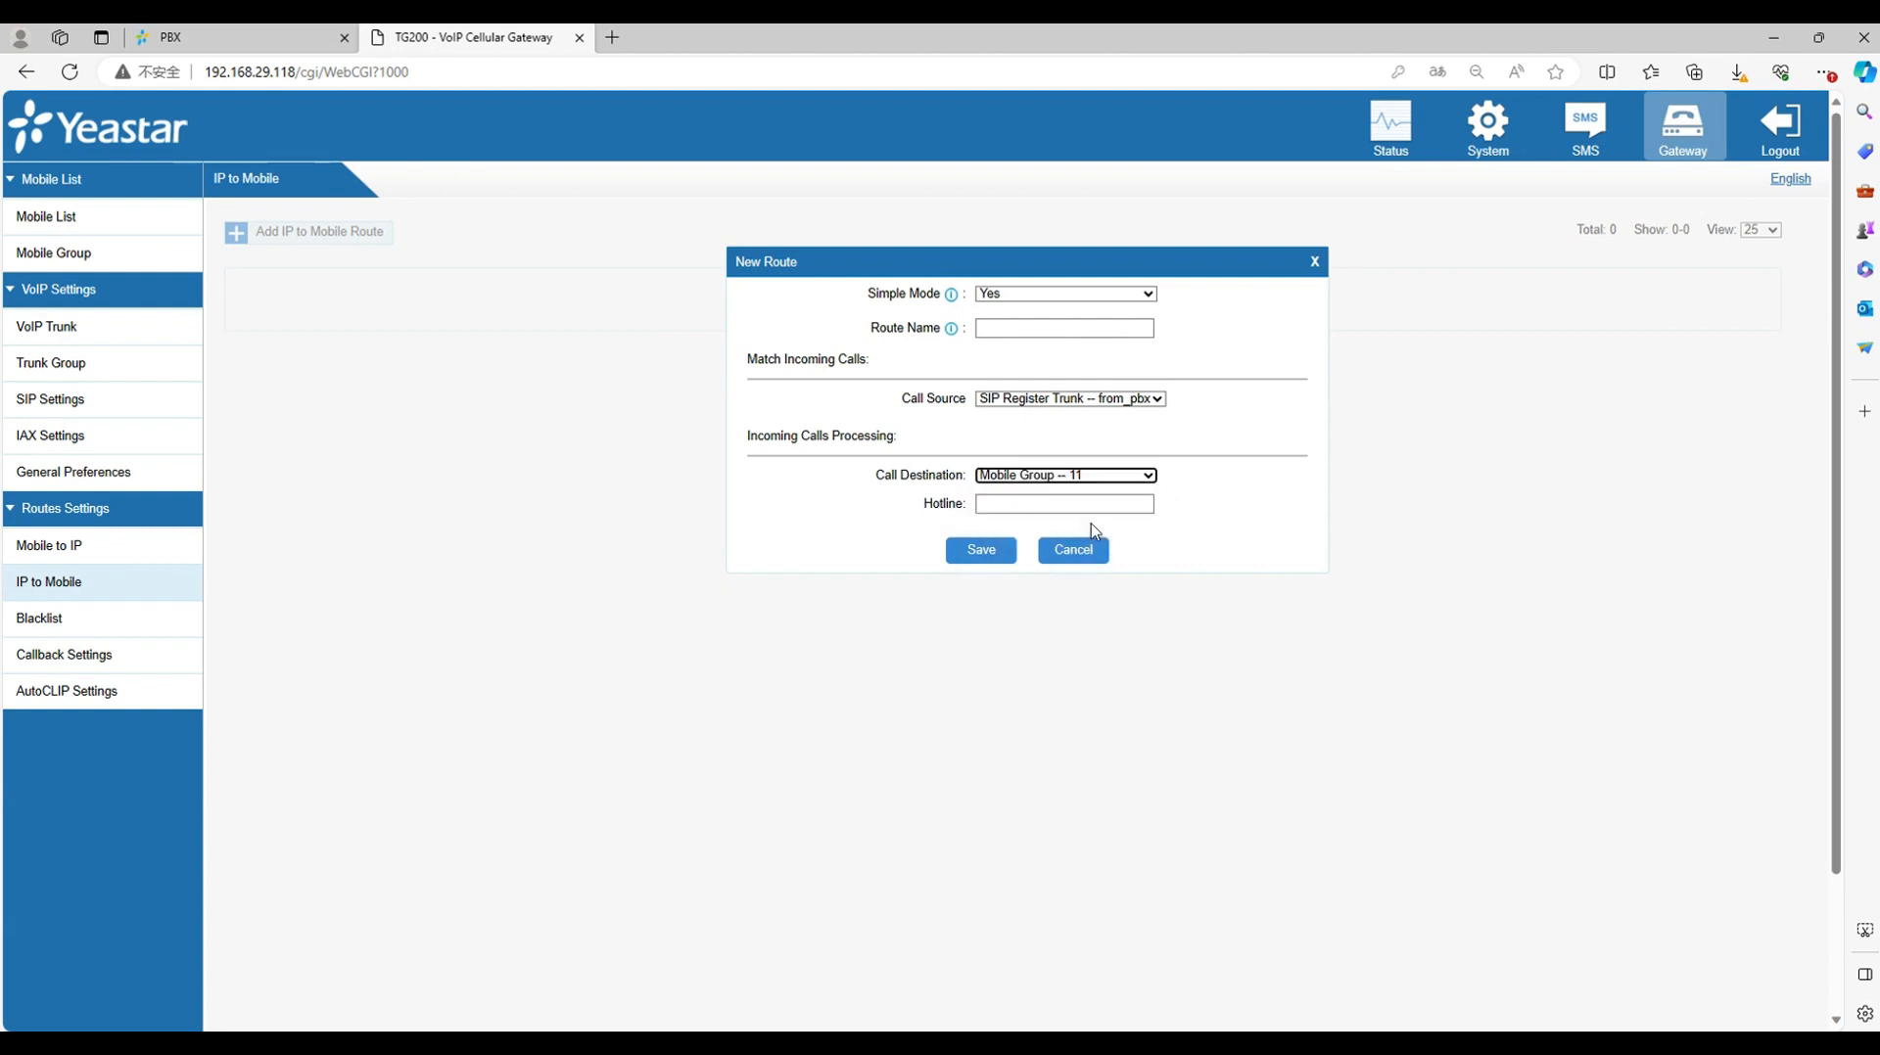
left_click(1062, 326)
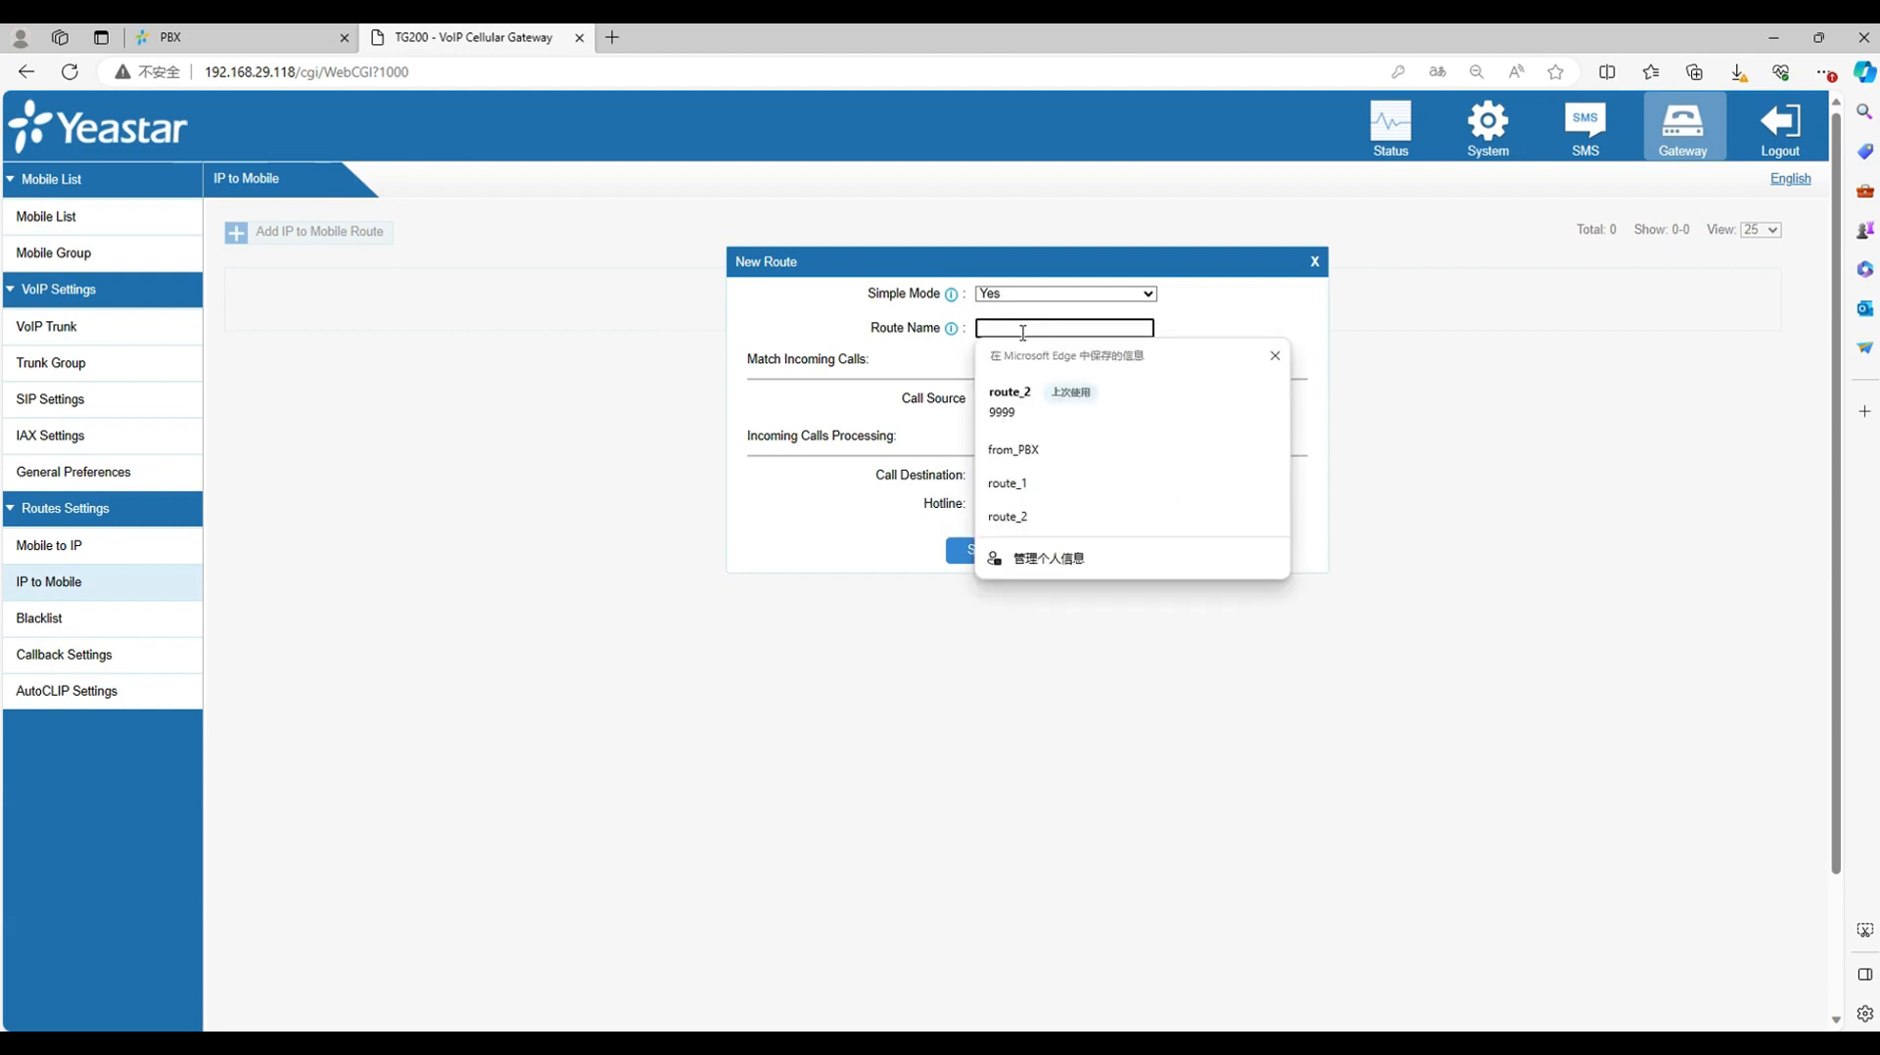
type("test")
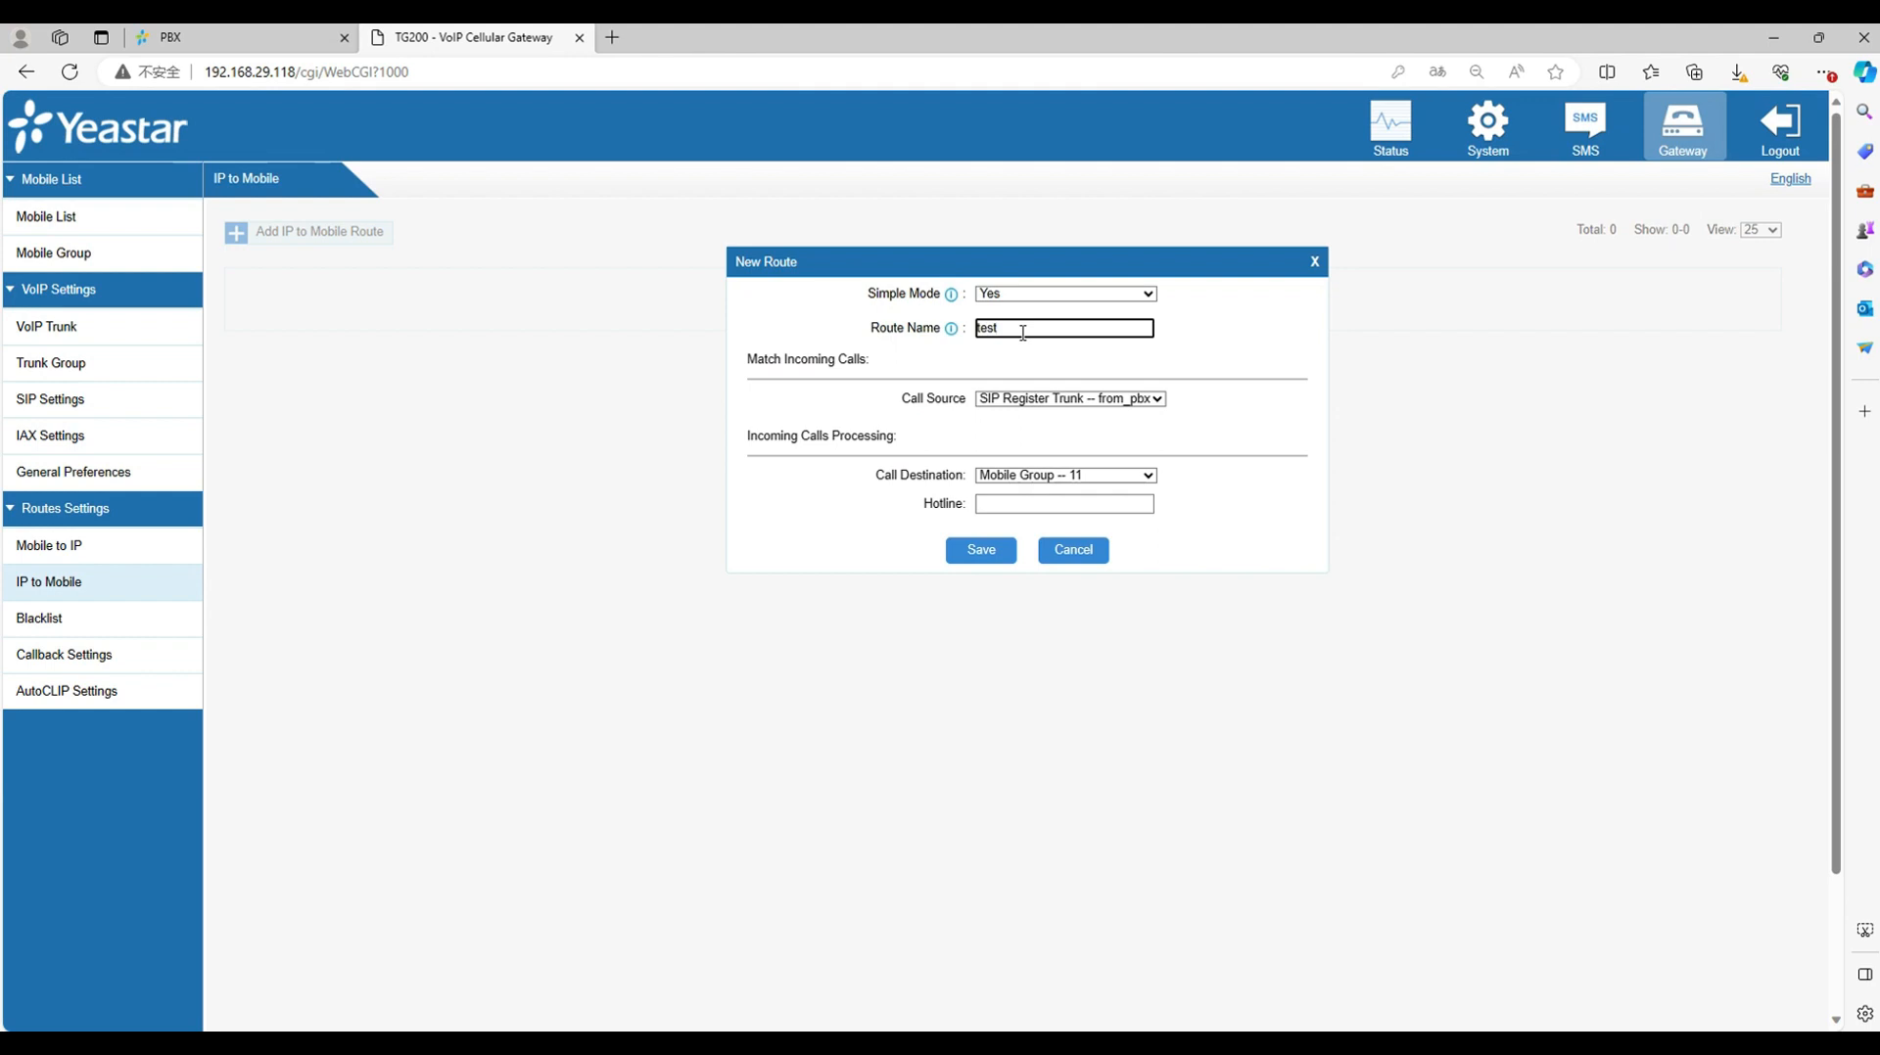
left_click(979, 549)
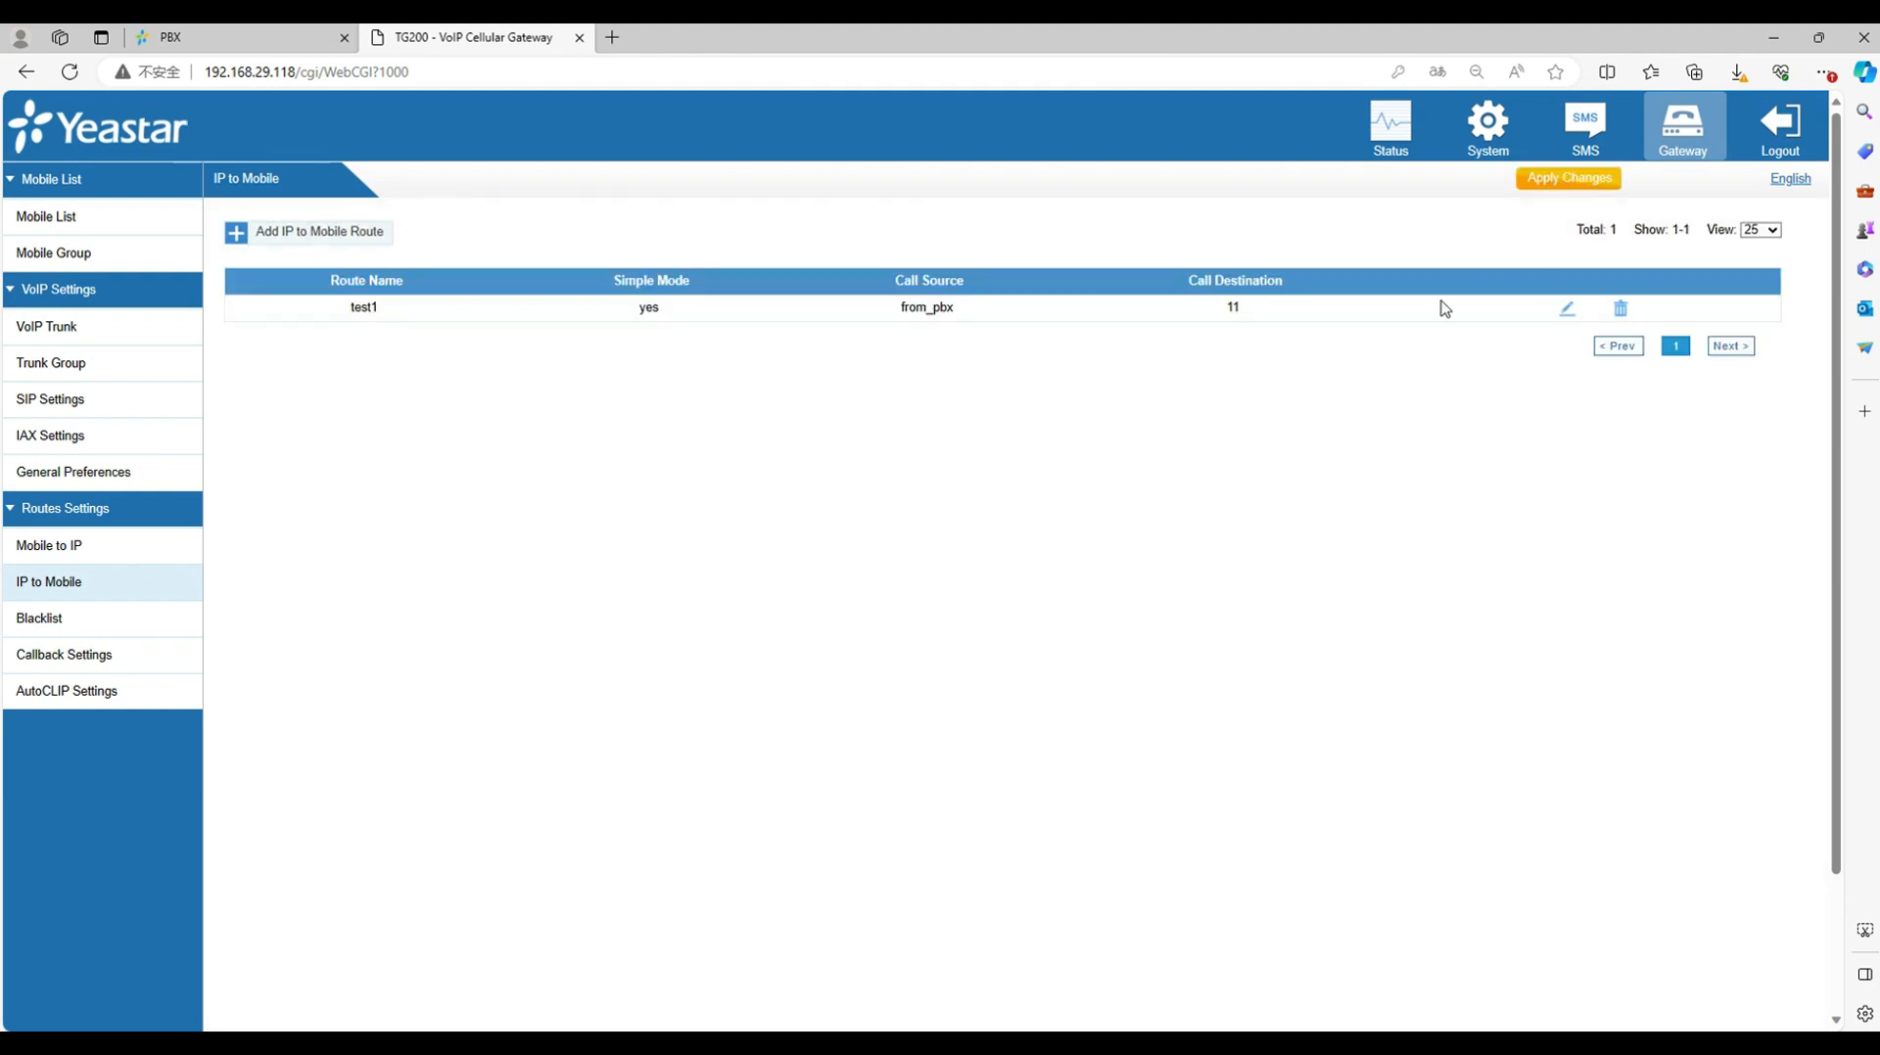
left_click(1567, 177)
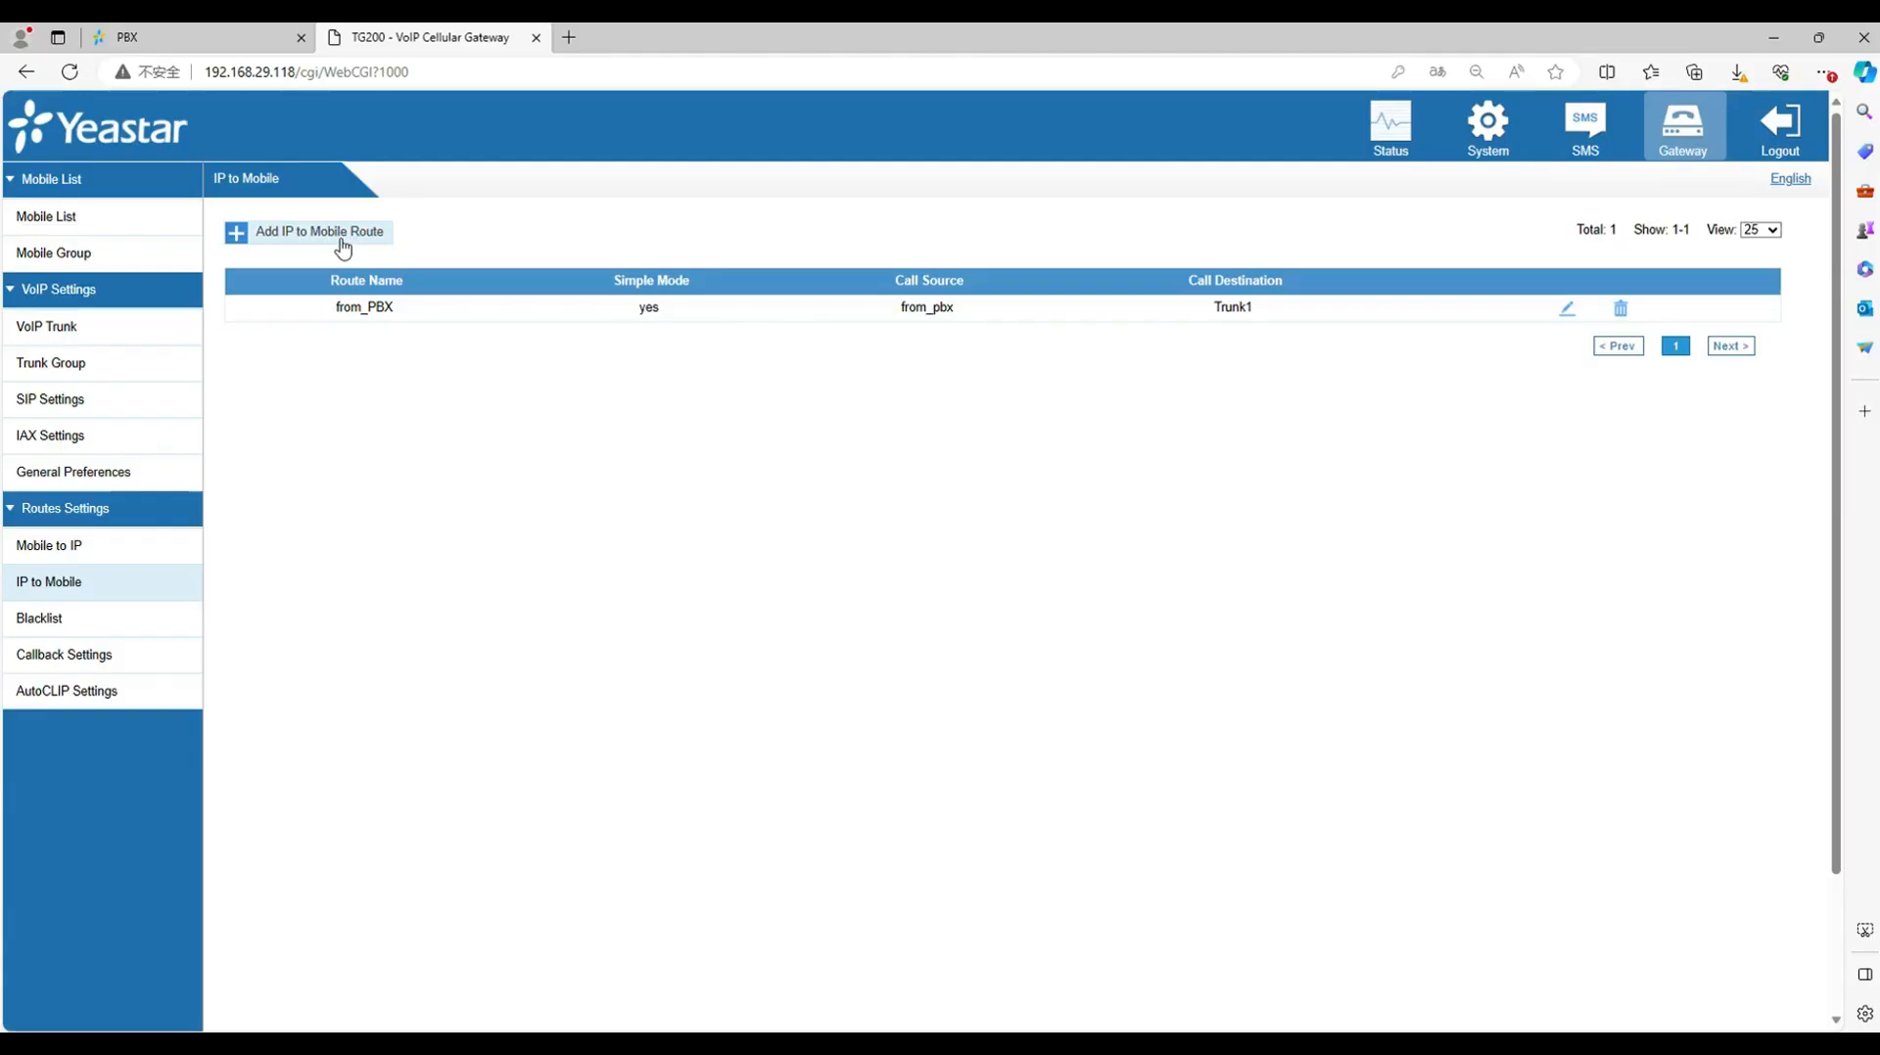
Step: Draft IP-to-Mobile route route_1 with simple mode off, starting on the DID number
left_click(317, 231)
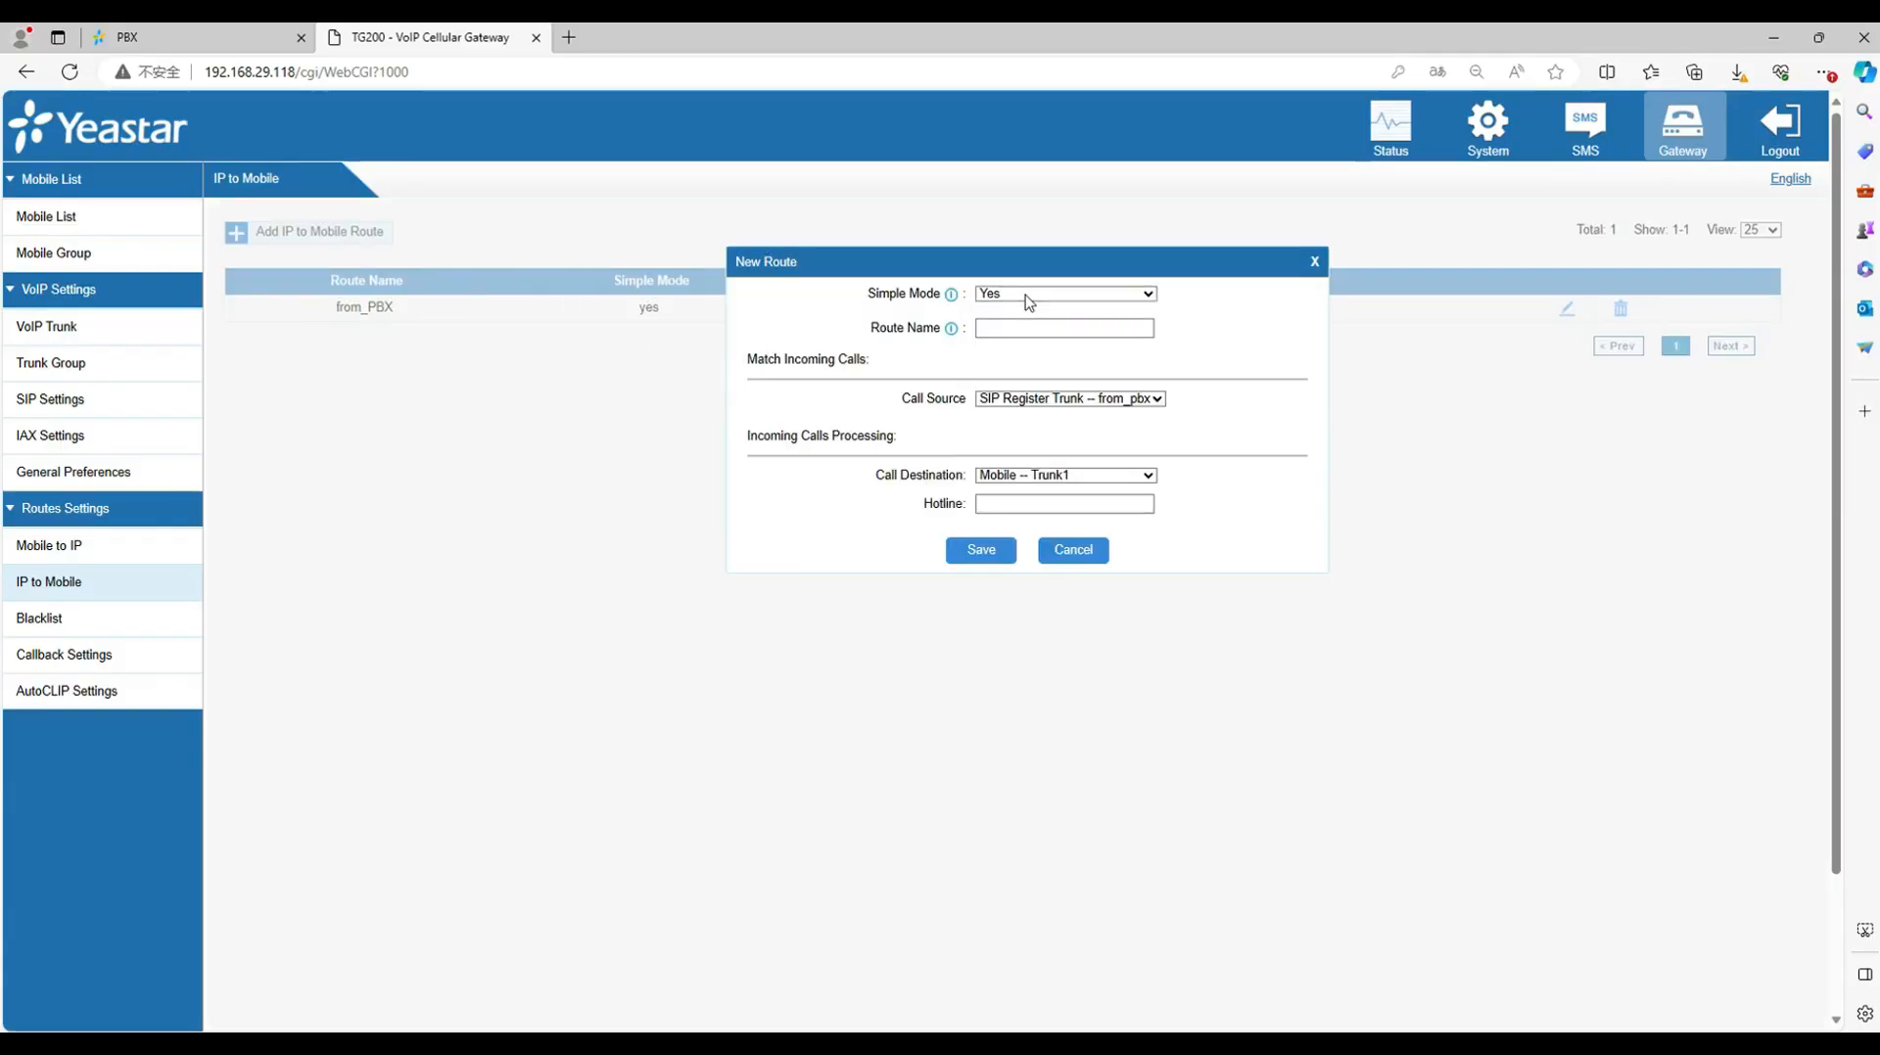
left_click(1062, 294)
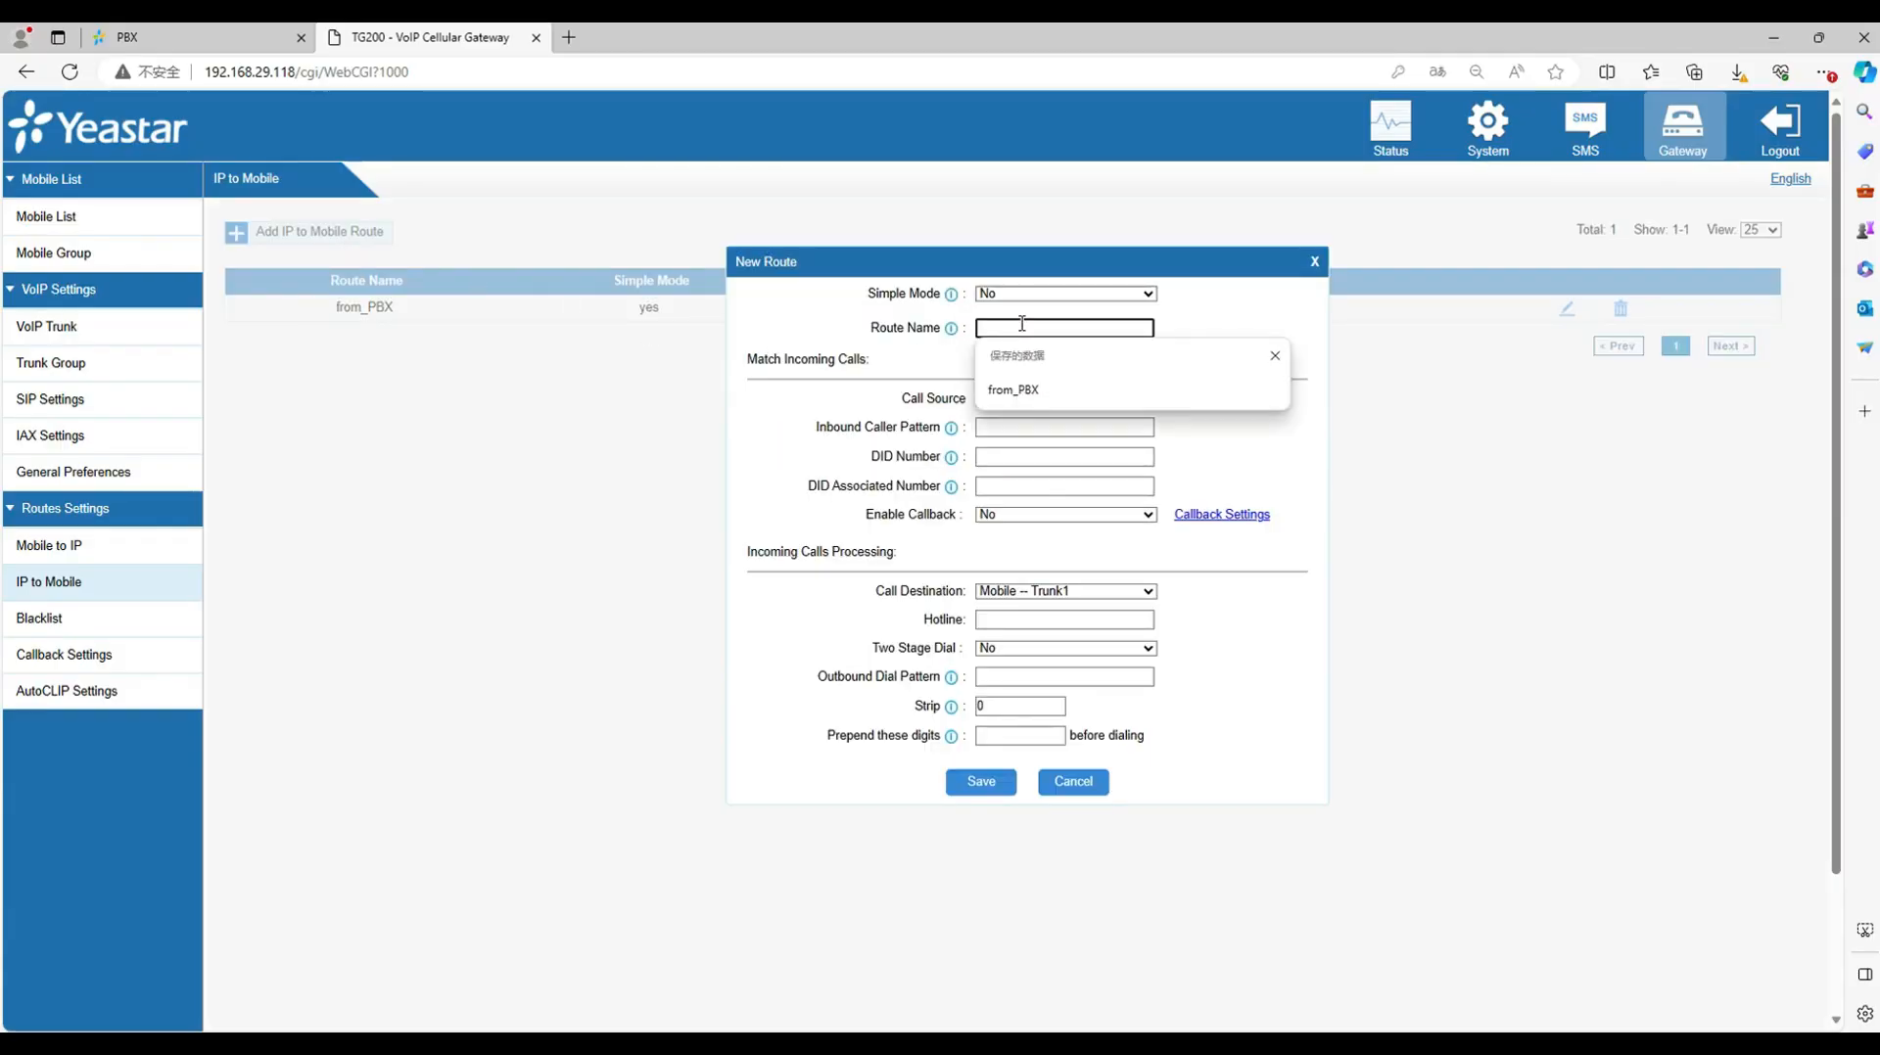
type("route_1")
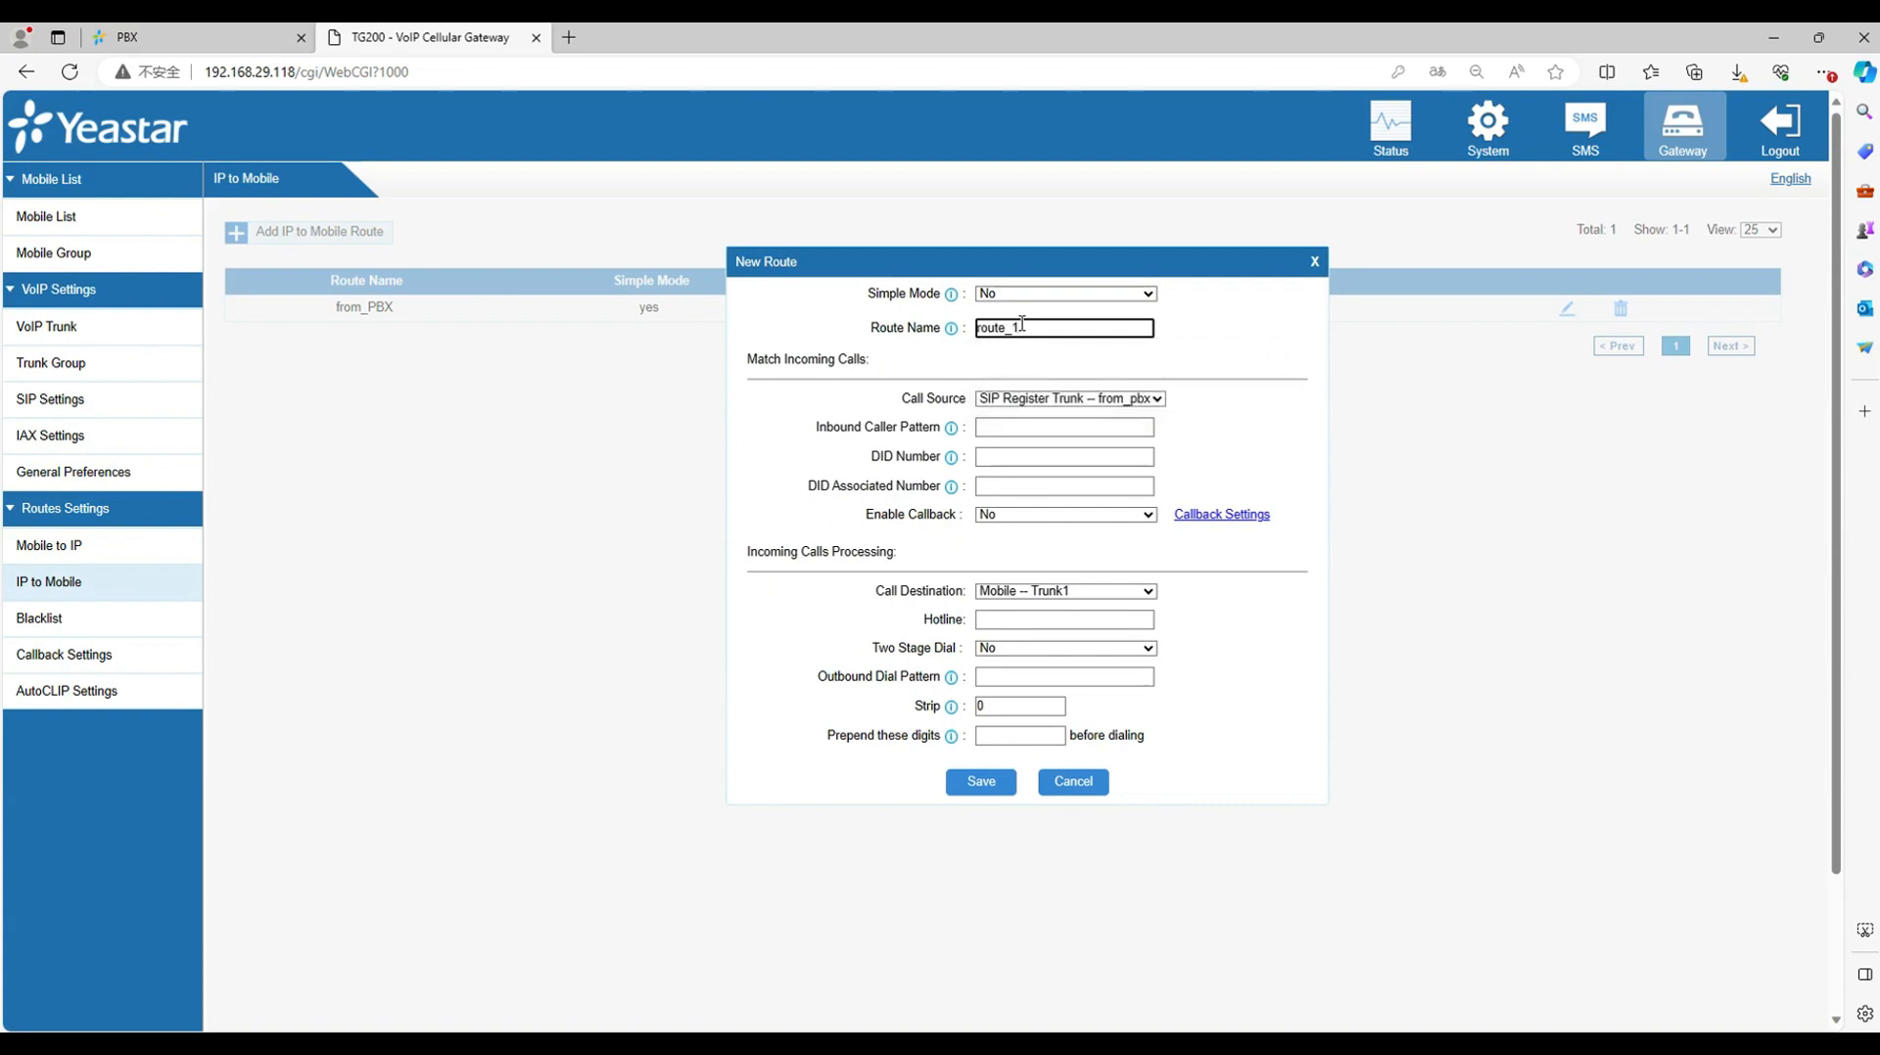
left_click(1062, 456)
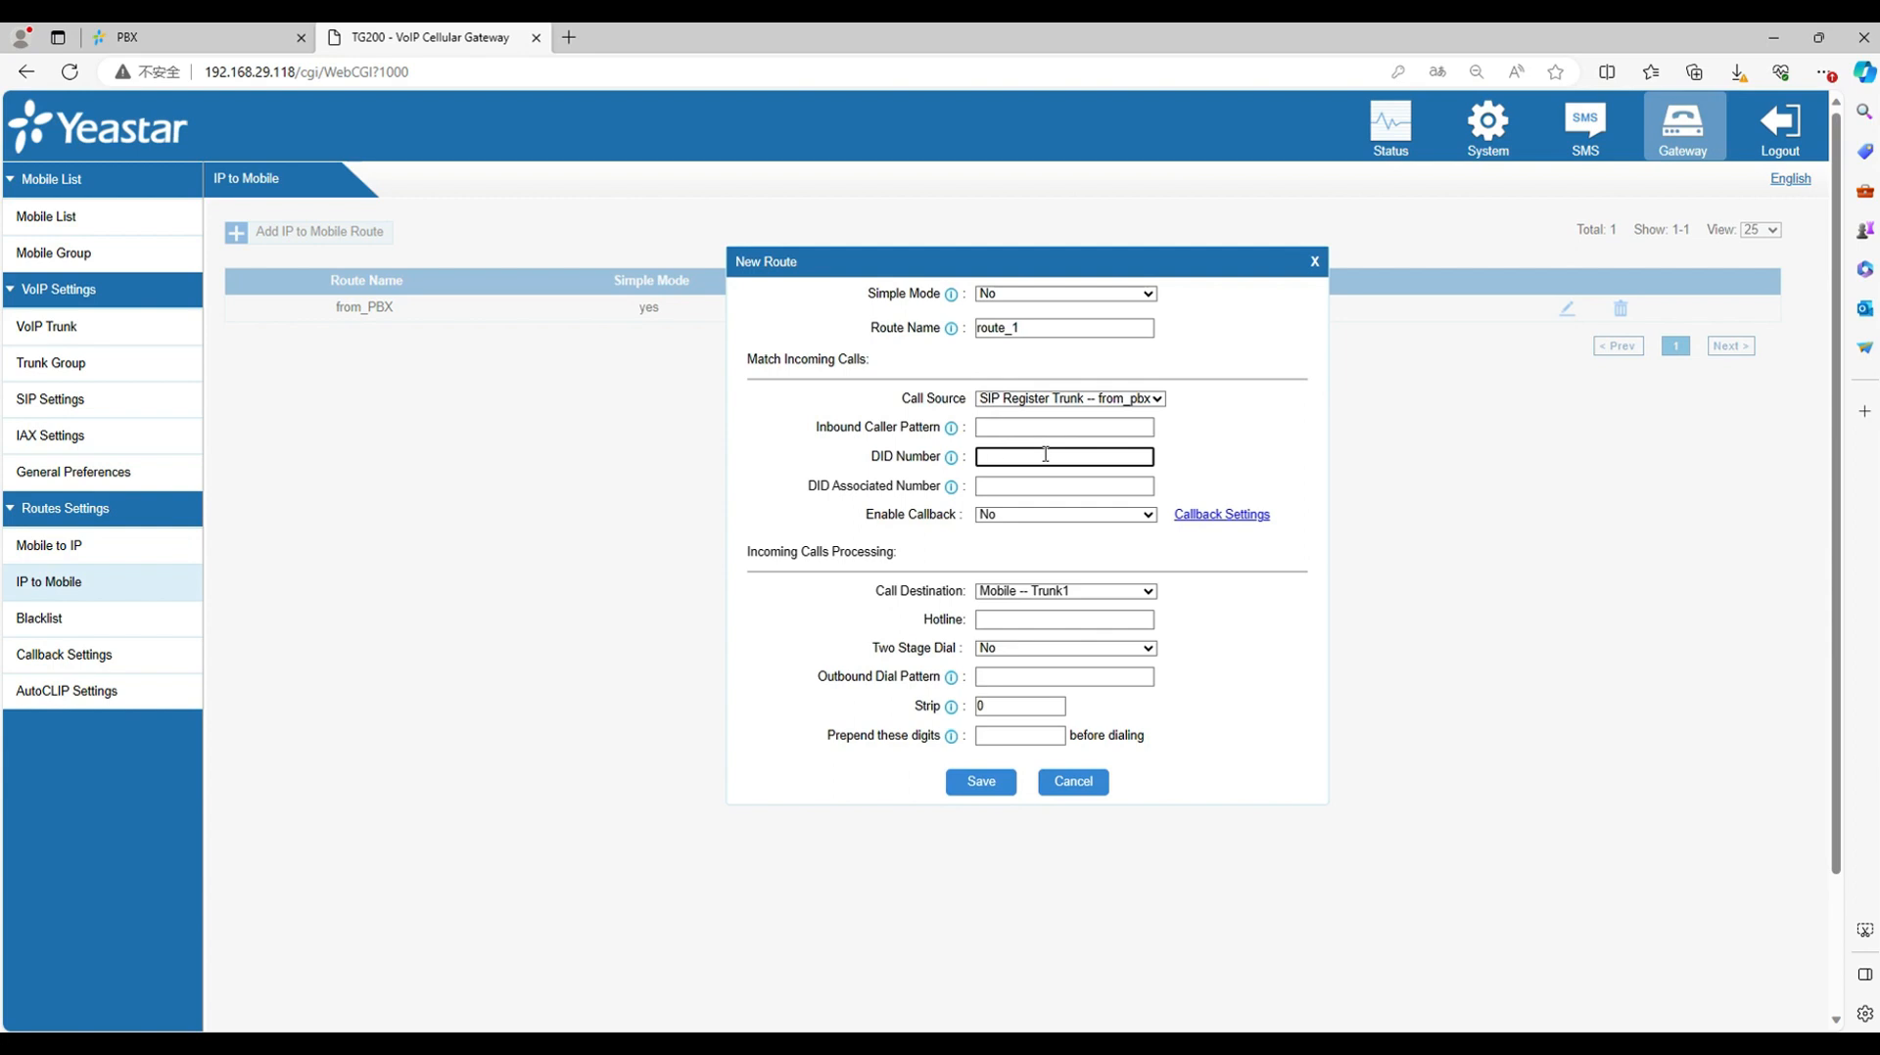
type("1")
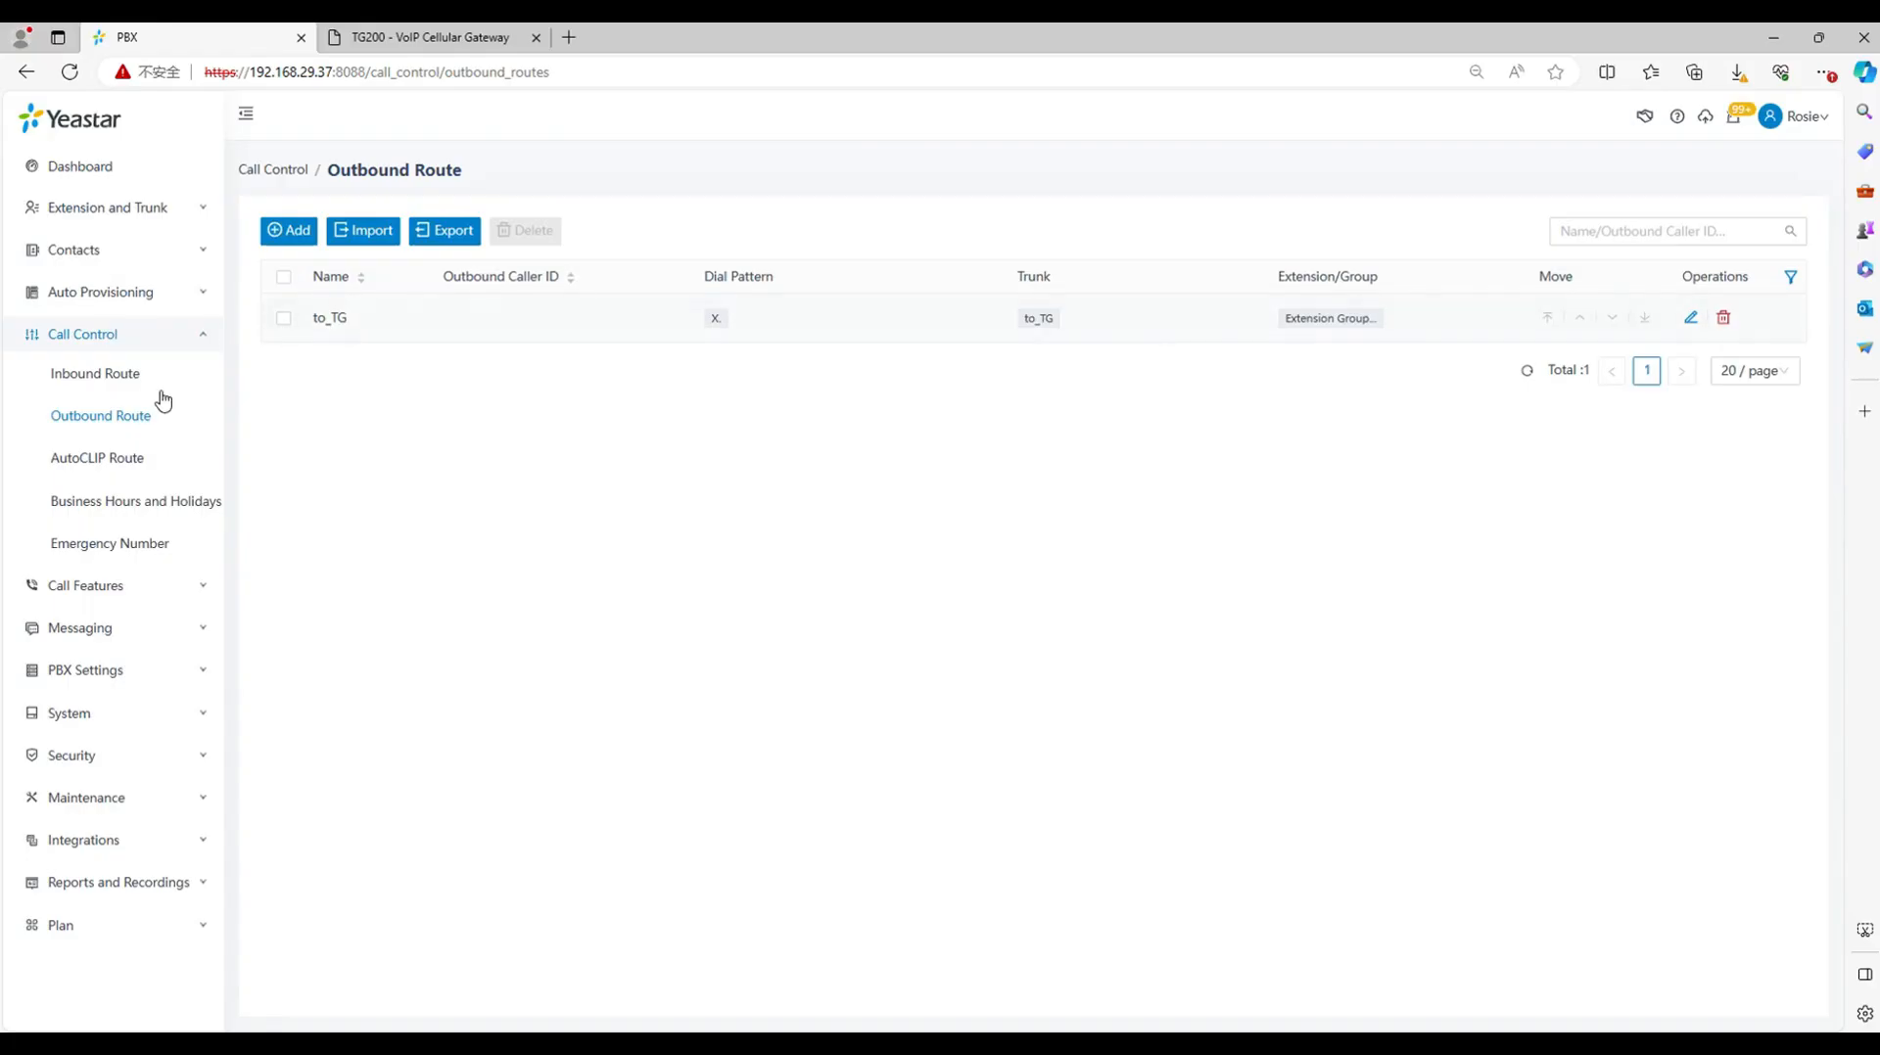
Step: Start a new PBX inbound route named from_TG using trunk to_TG
left_click(95, 373)
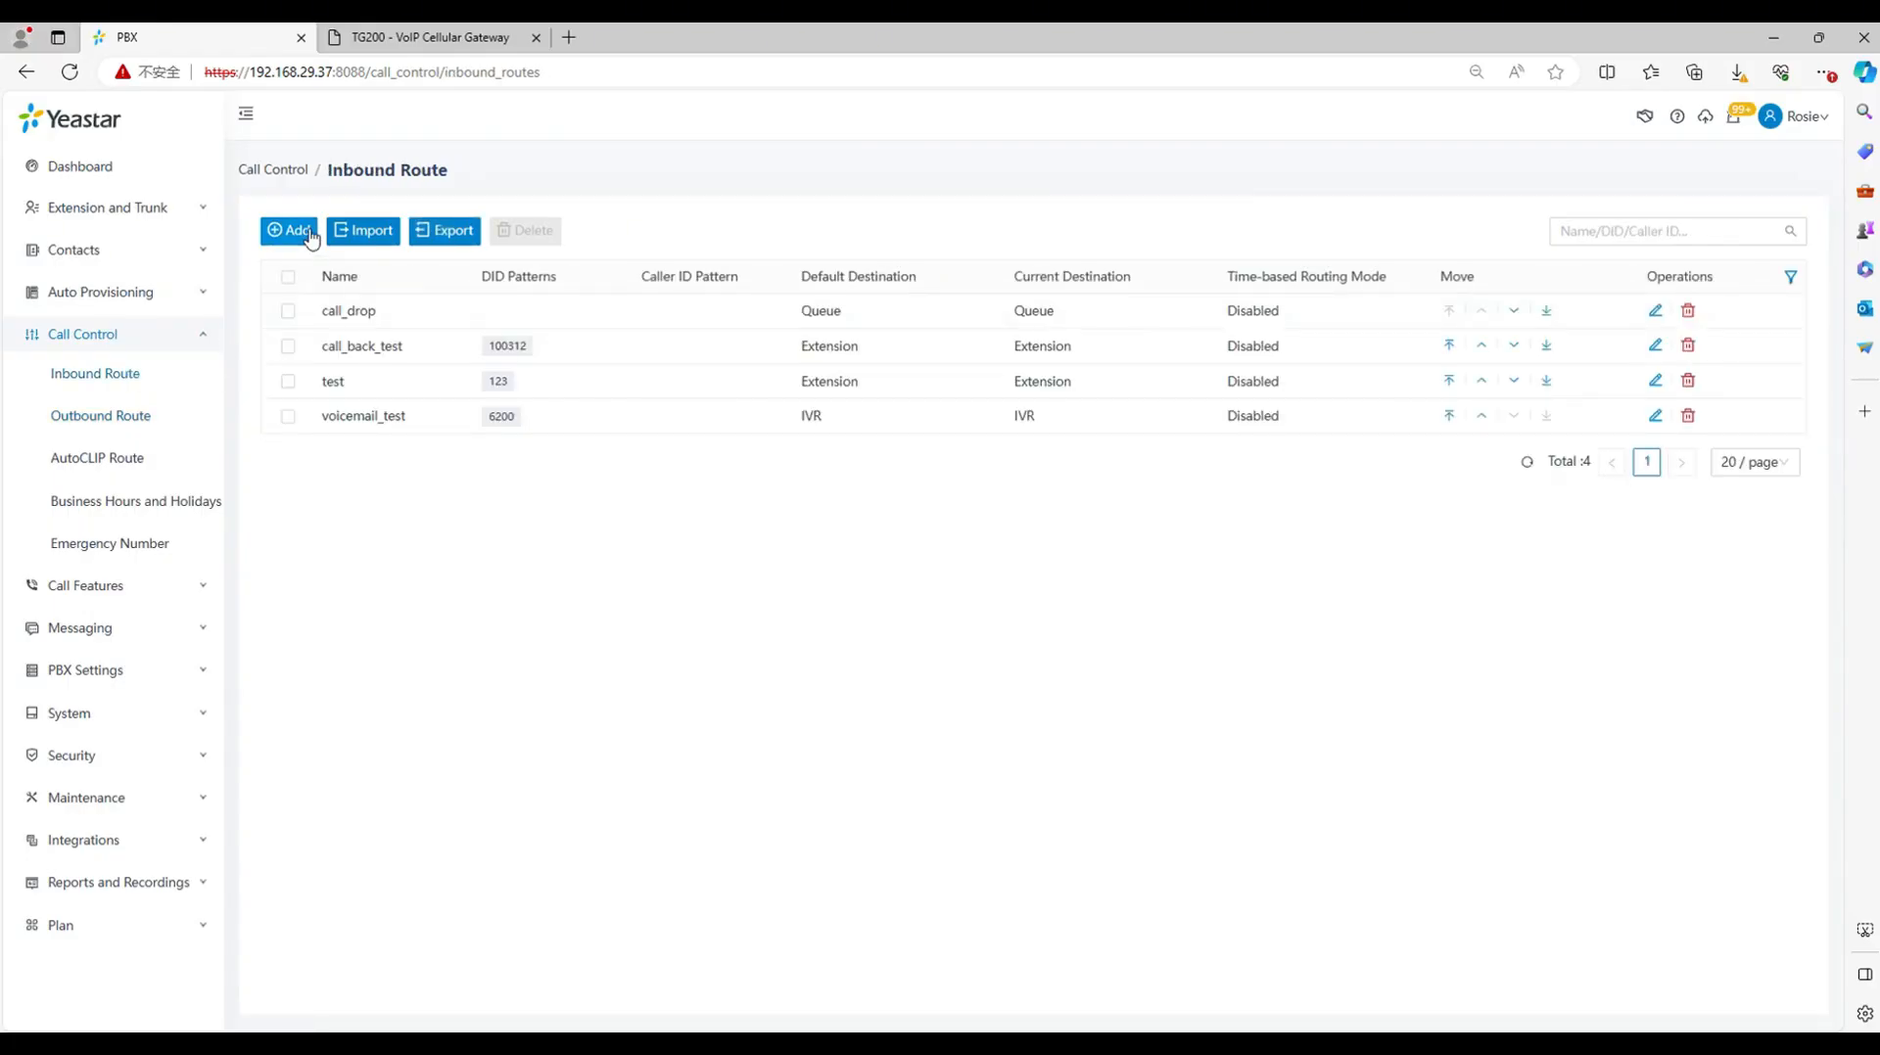
left_click(289, 230)
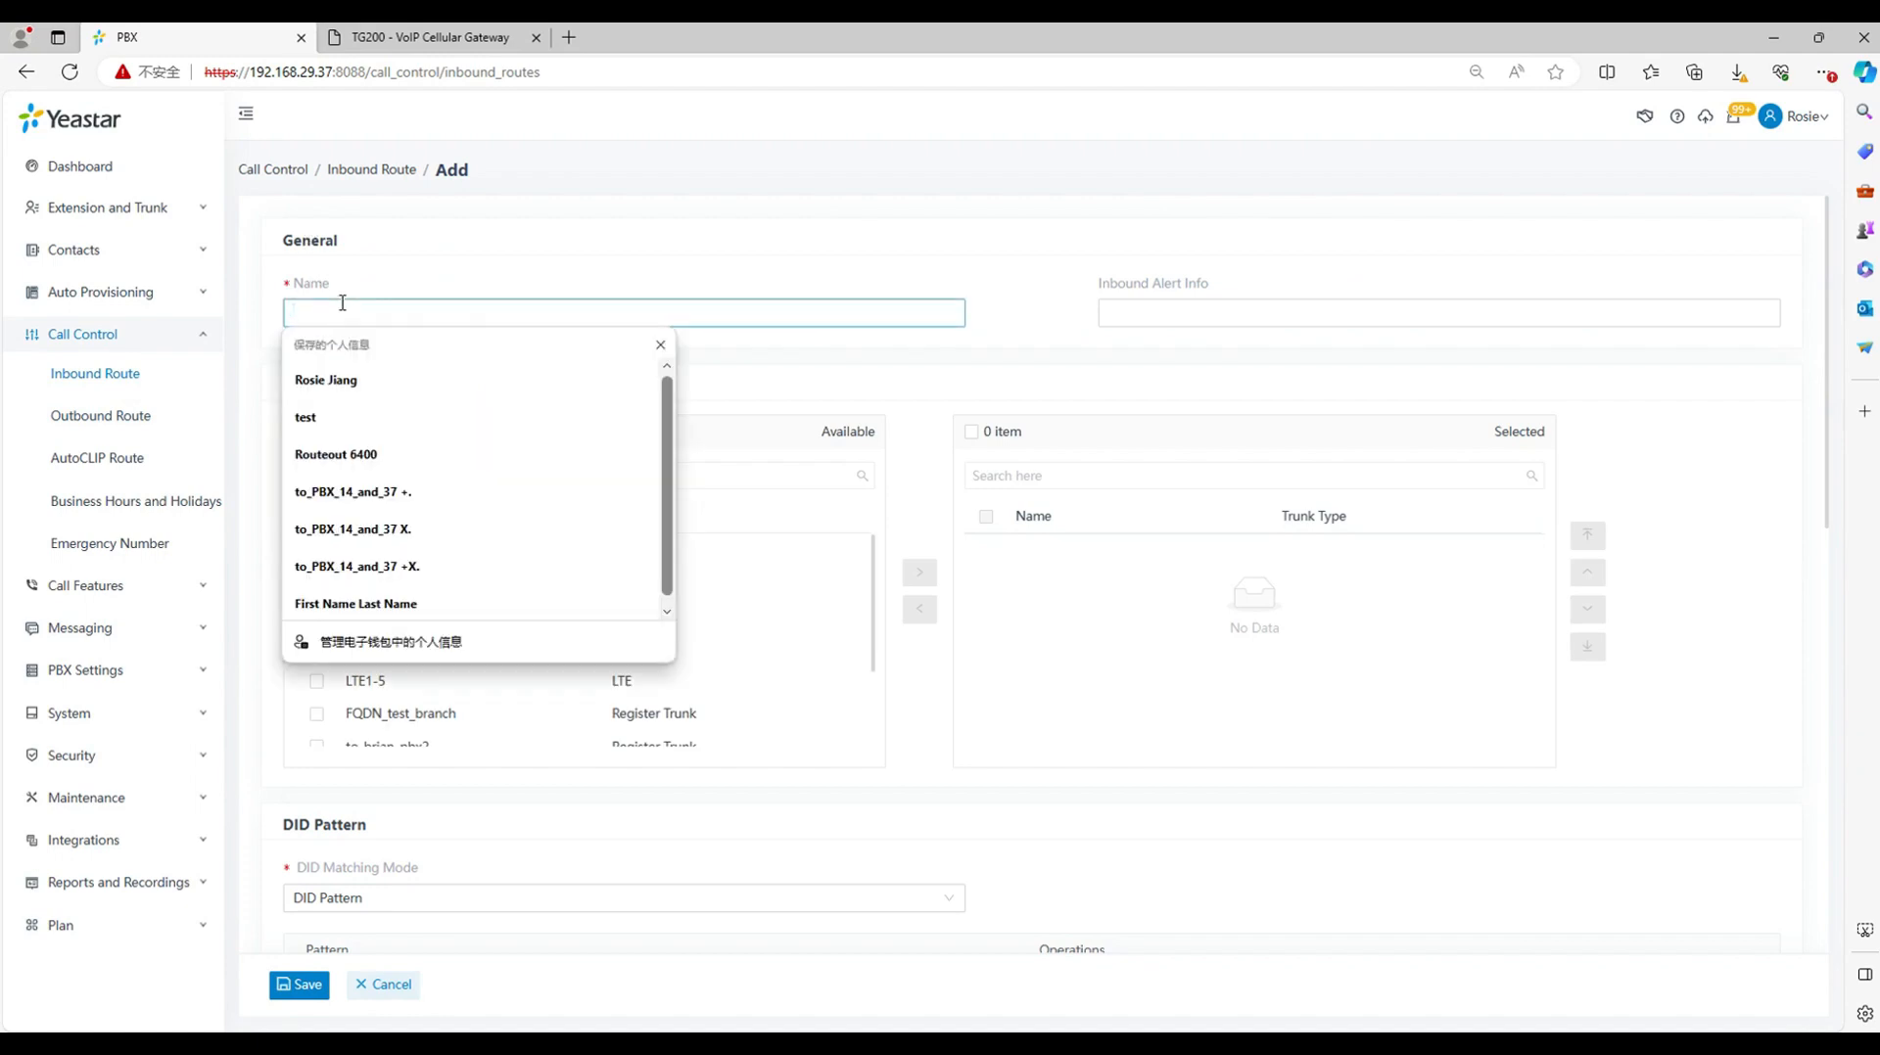
type("from_TG")
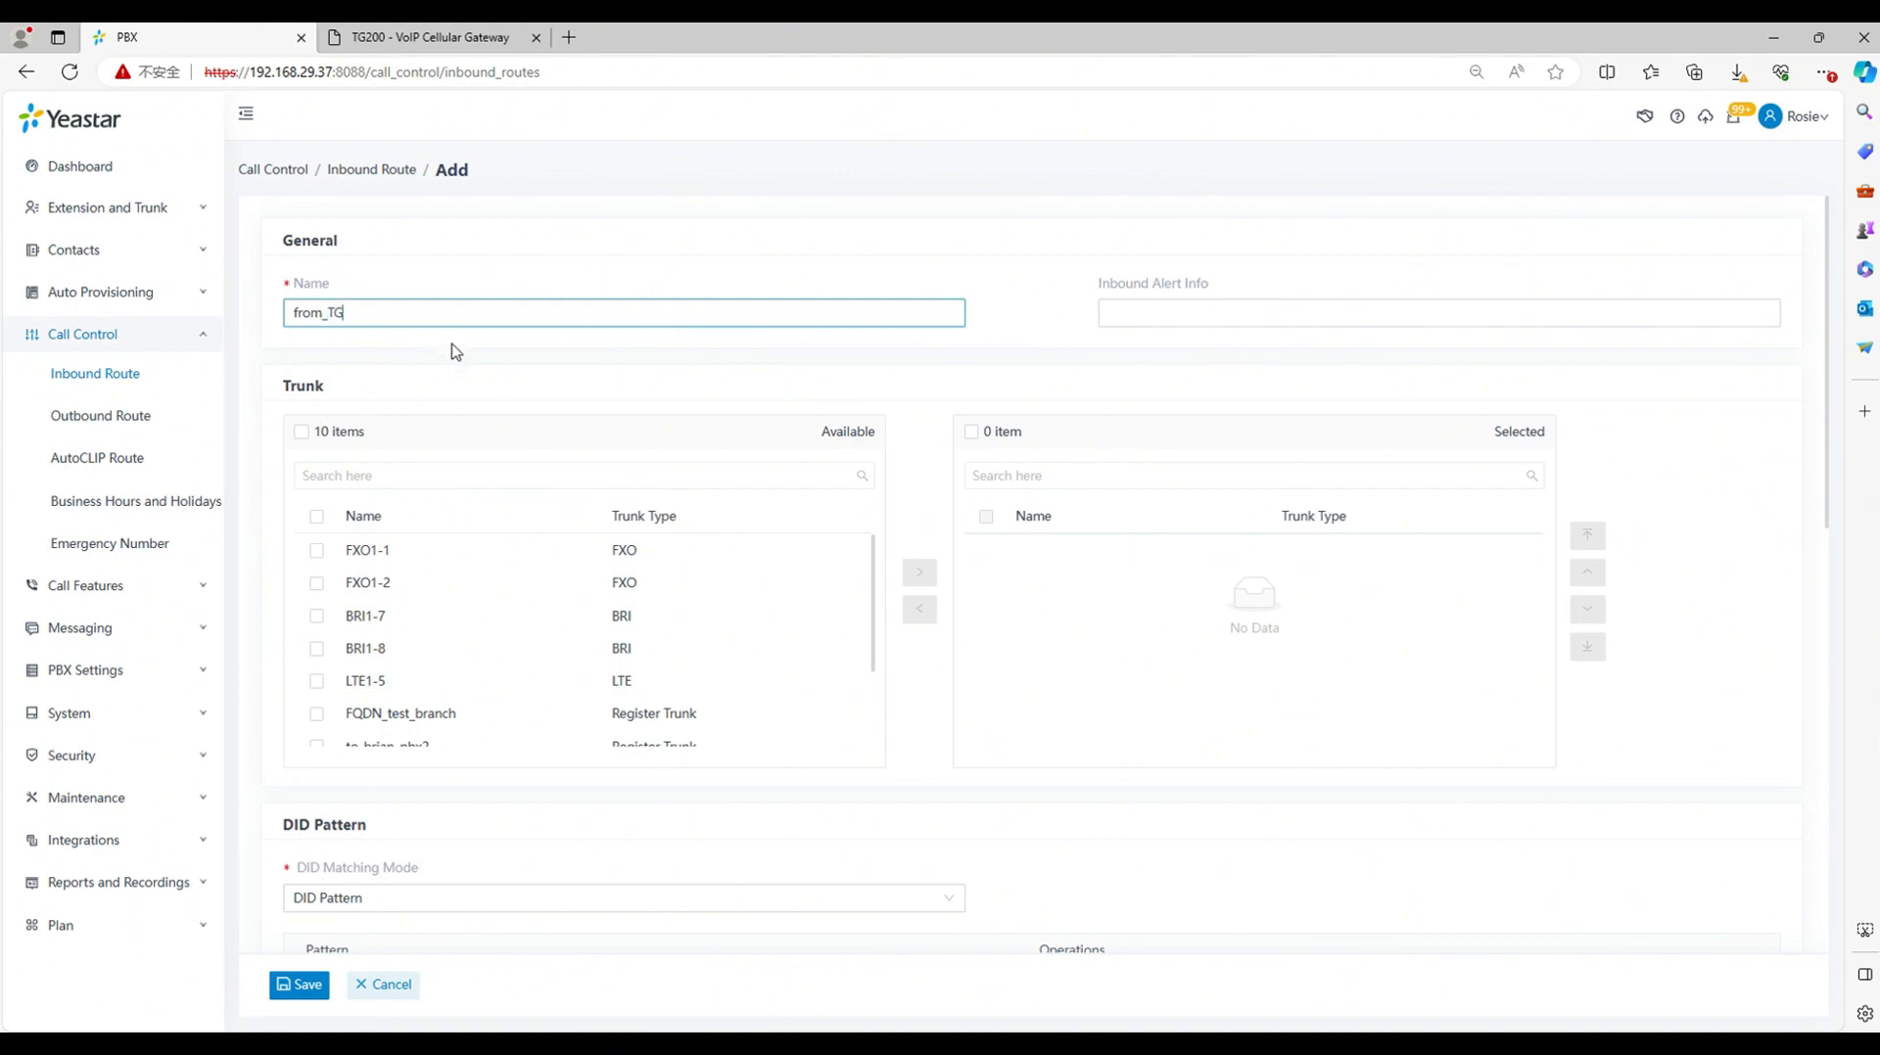
scroll("down", 3)
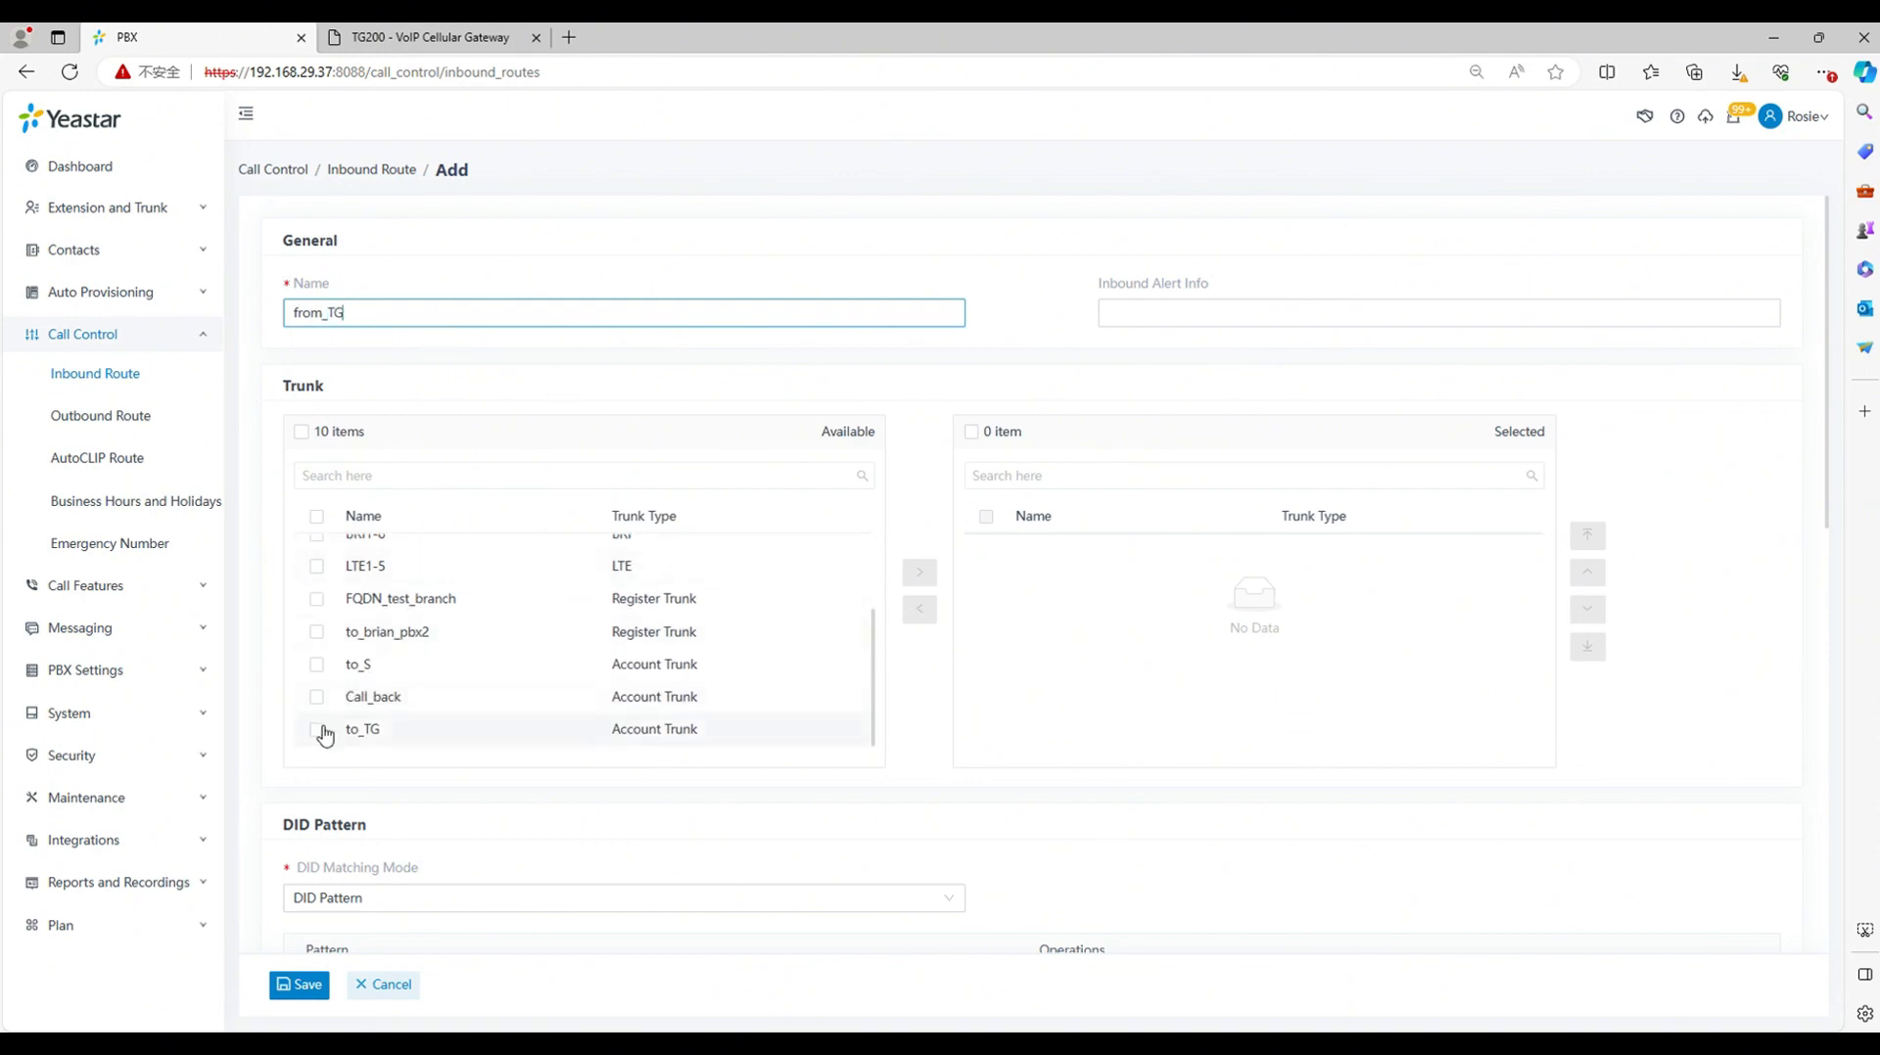
left_click(316, 729)
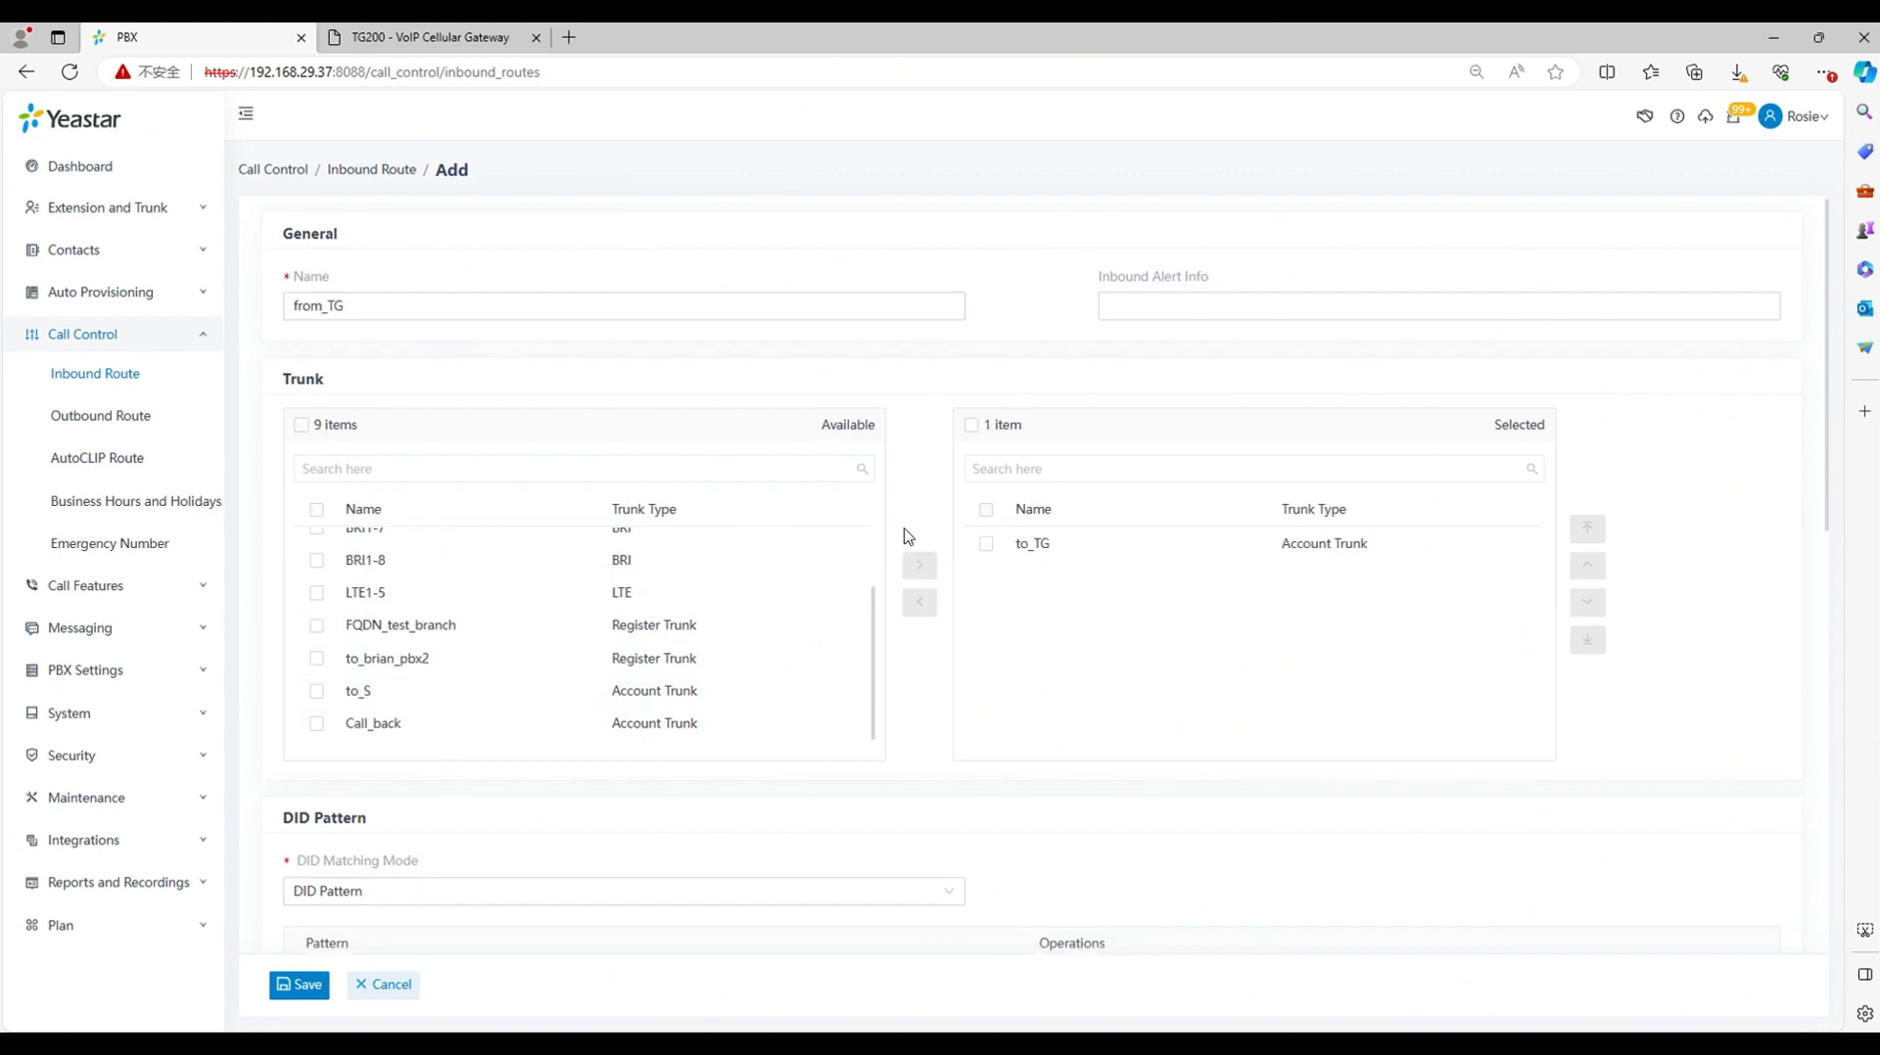
Step: Add DID pattern 8888, route calls to extension 6666, and save the route
scroll("down", 3)
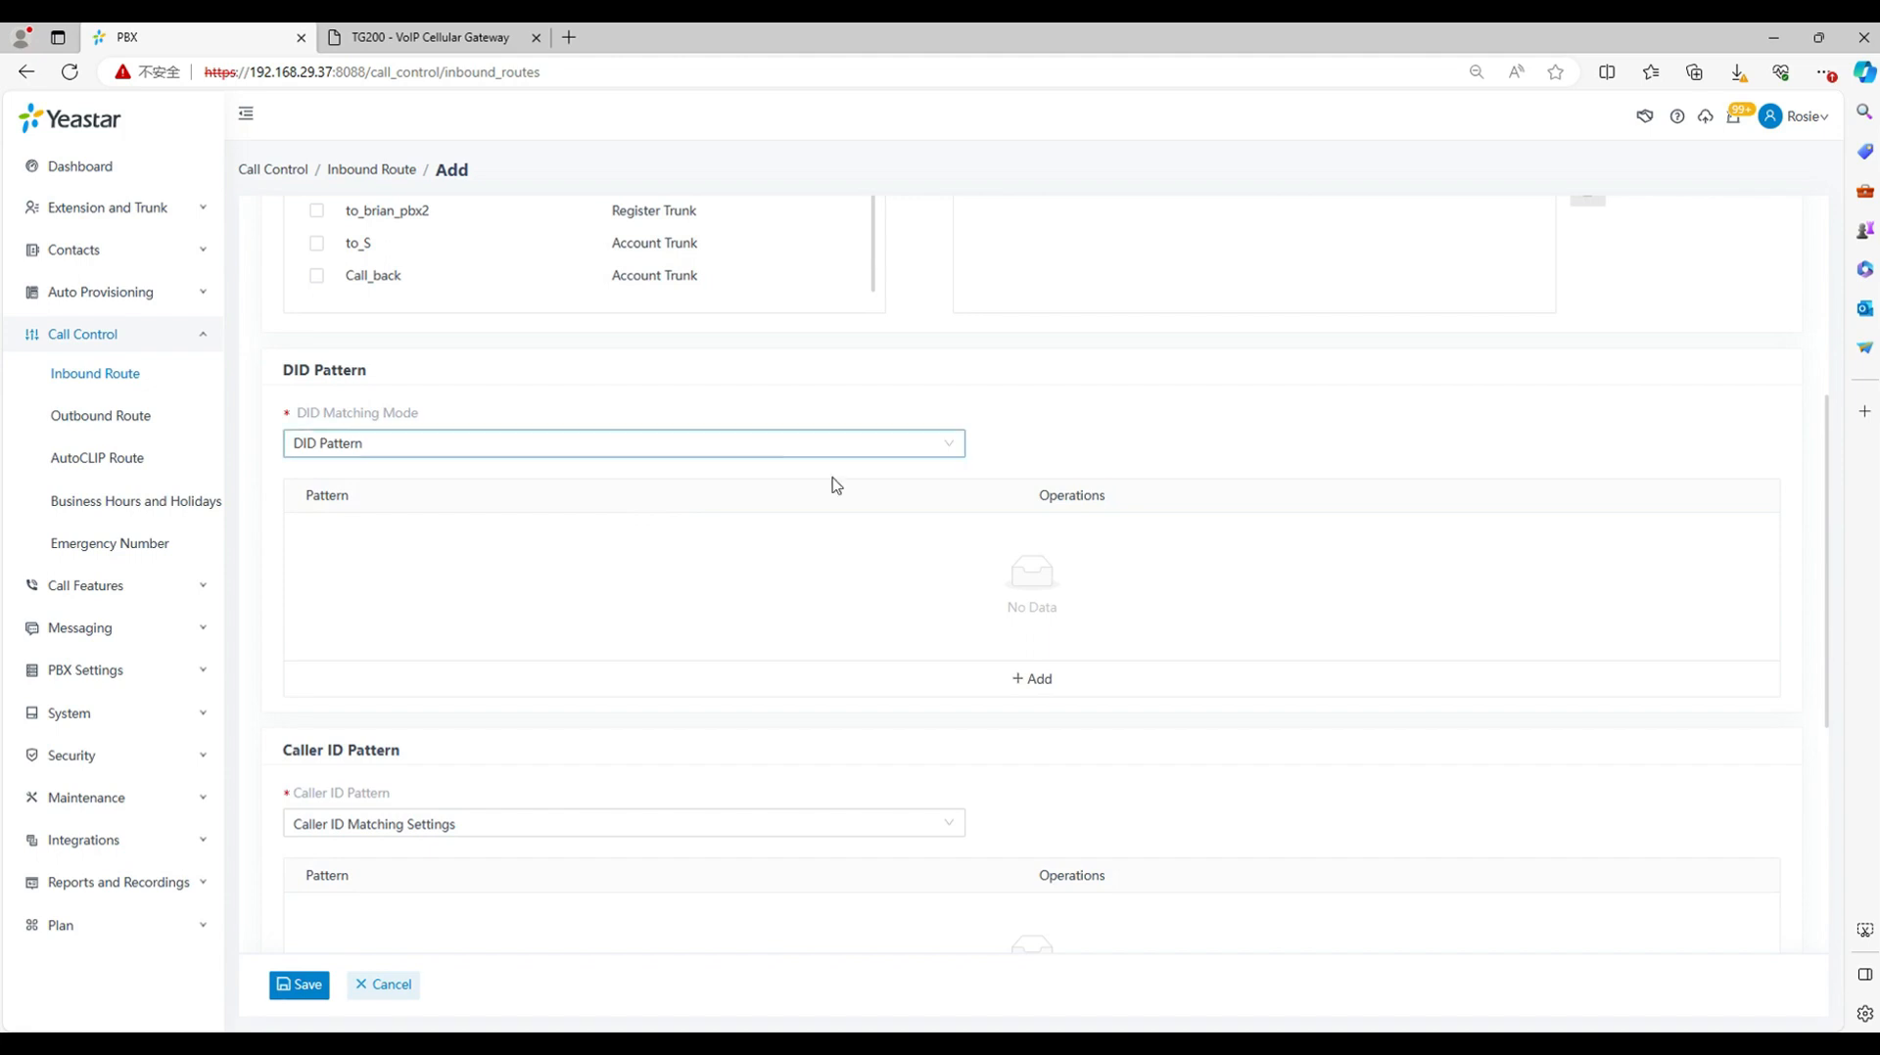
left_click(1031, 679)
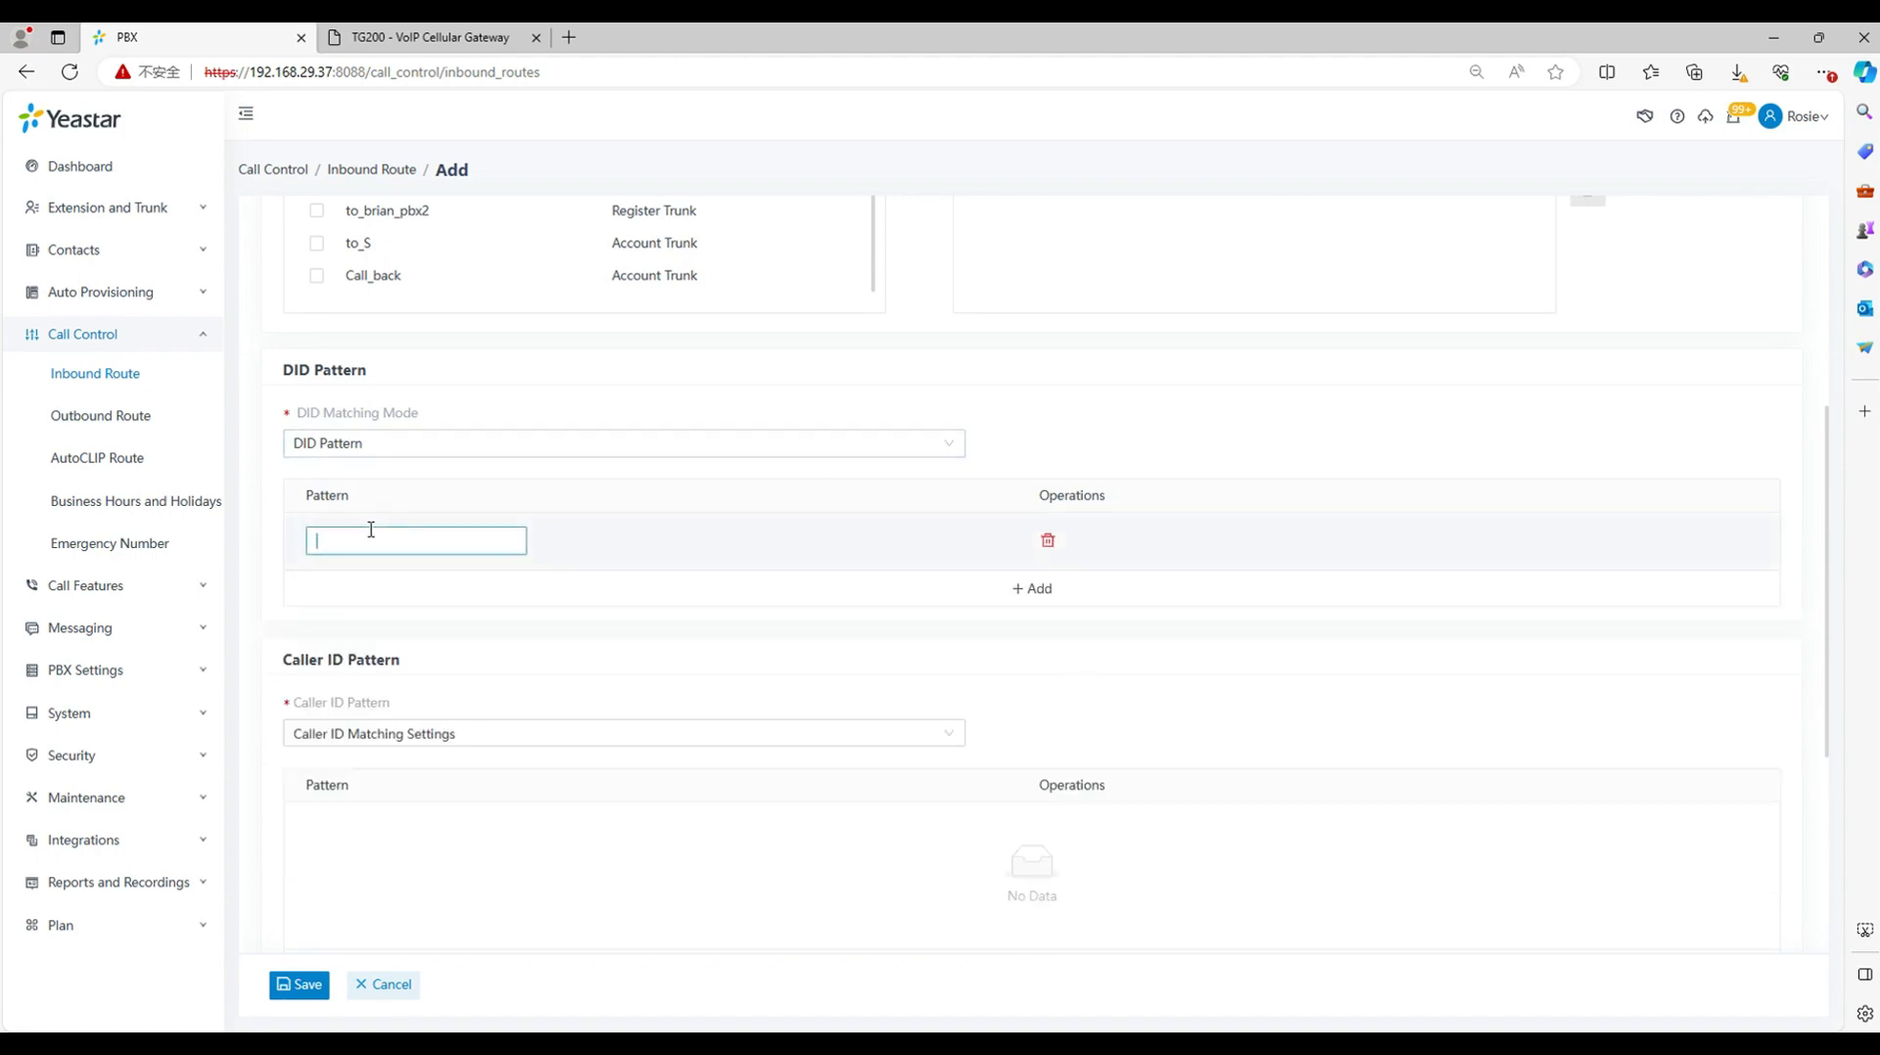
type("8888")
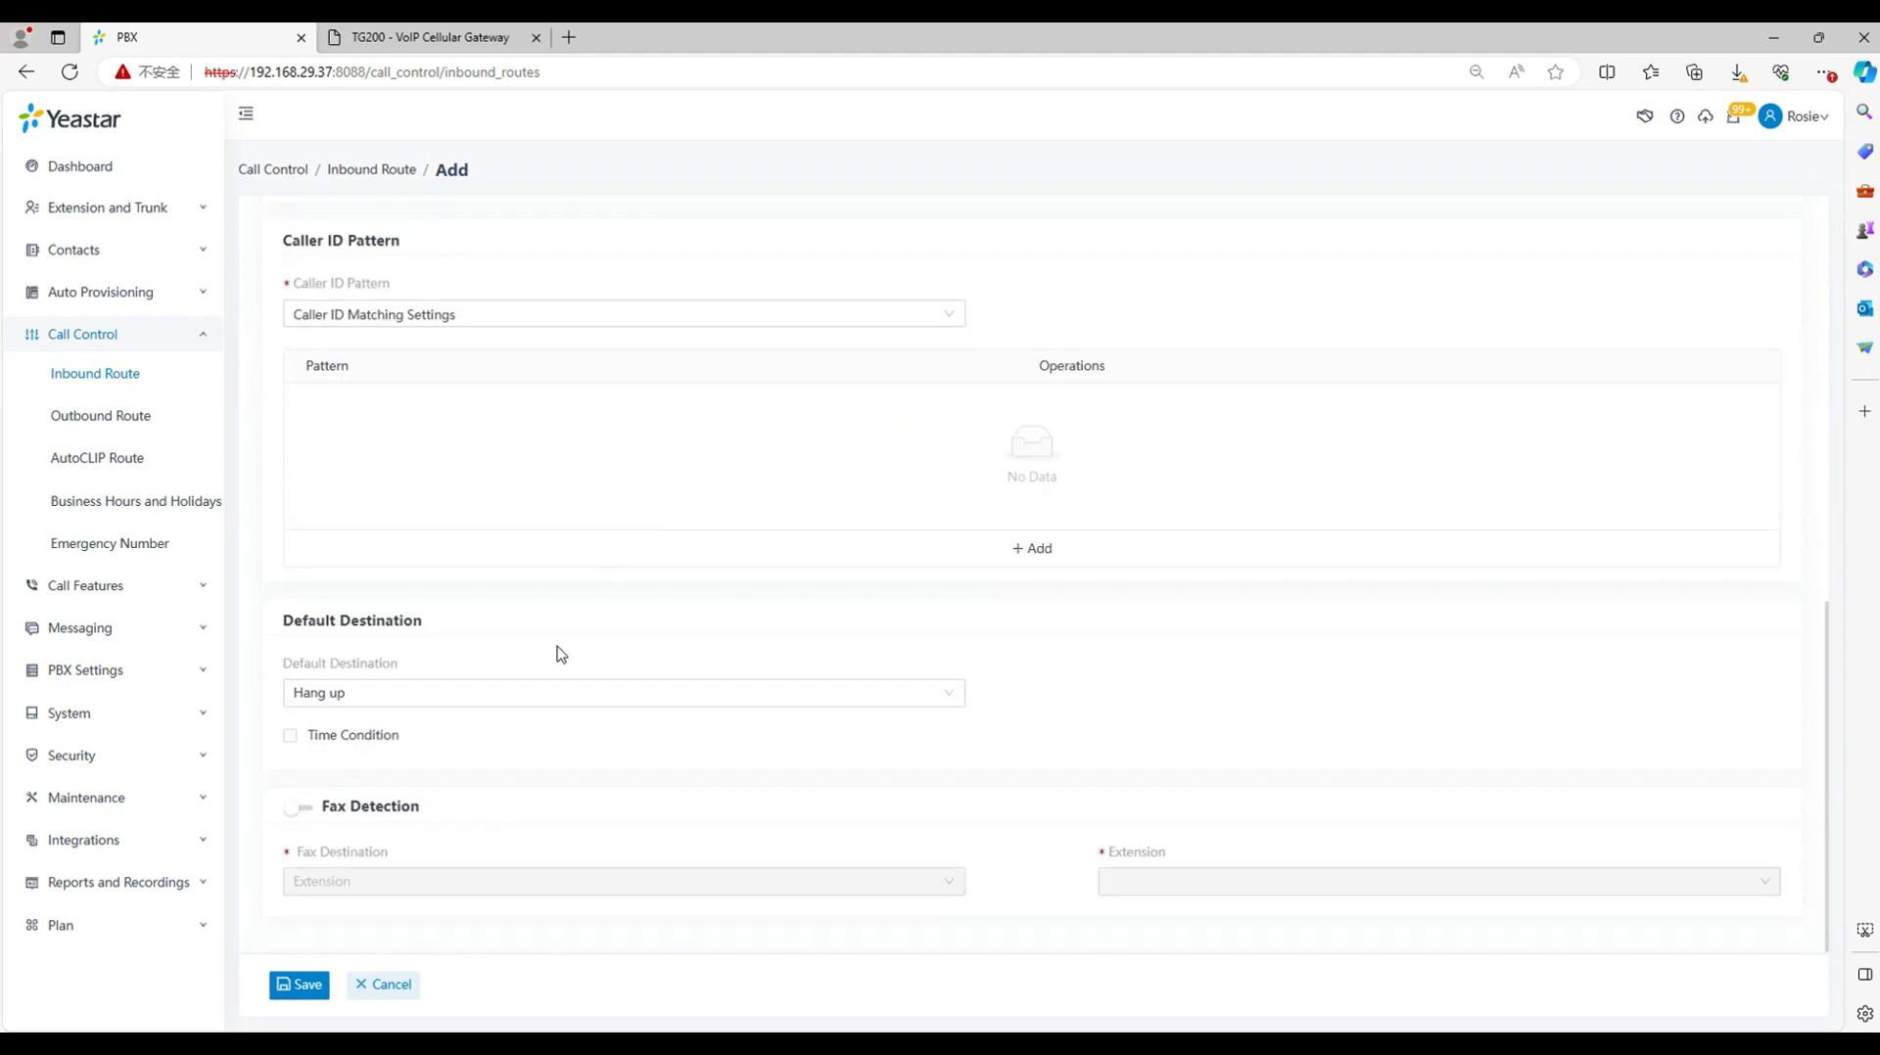
left_click(622, 693)
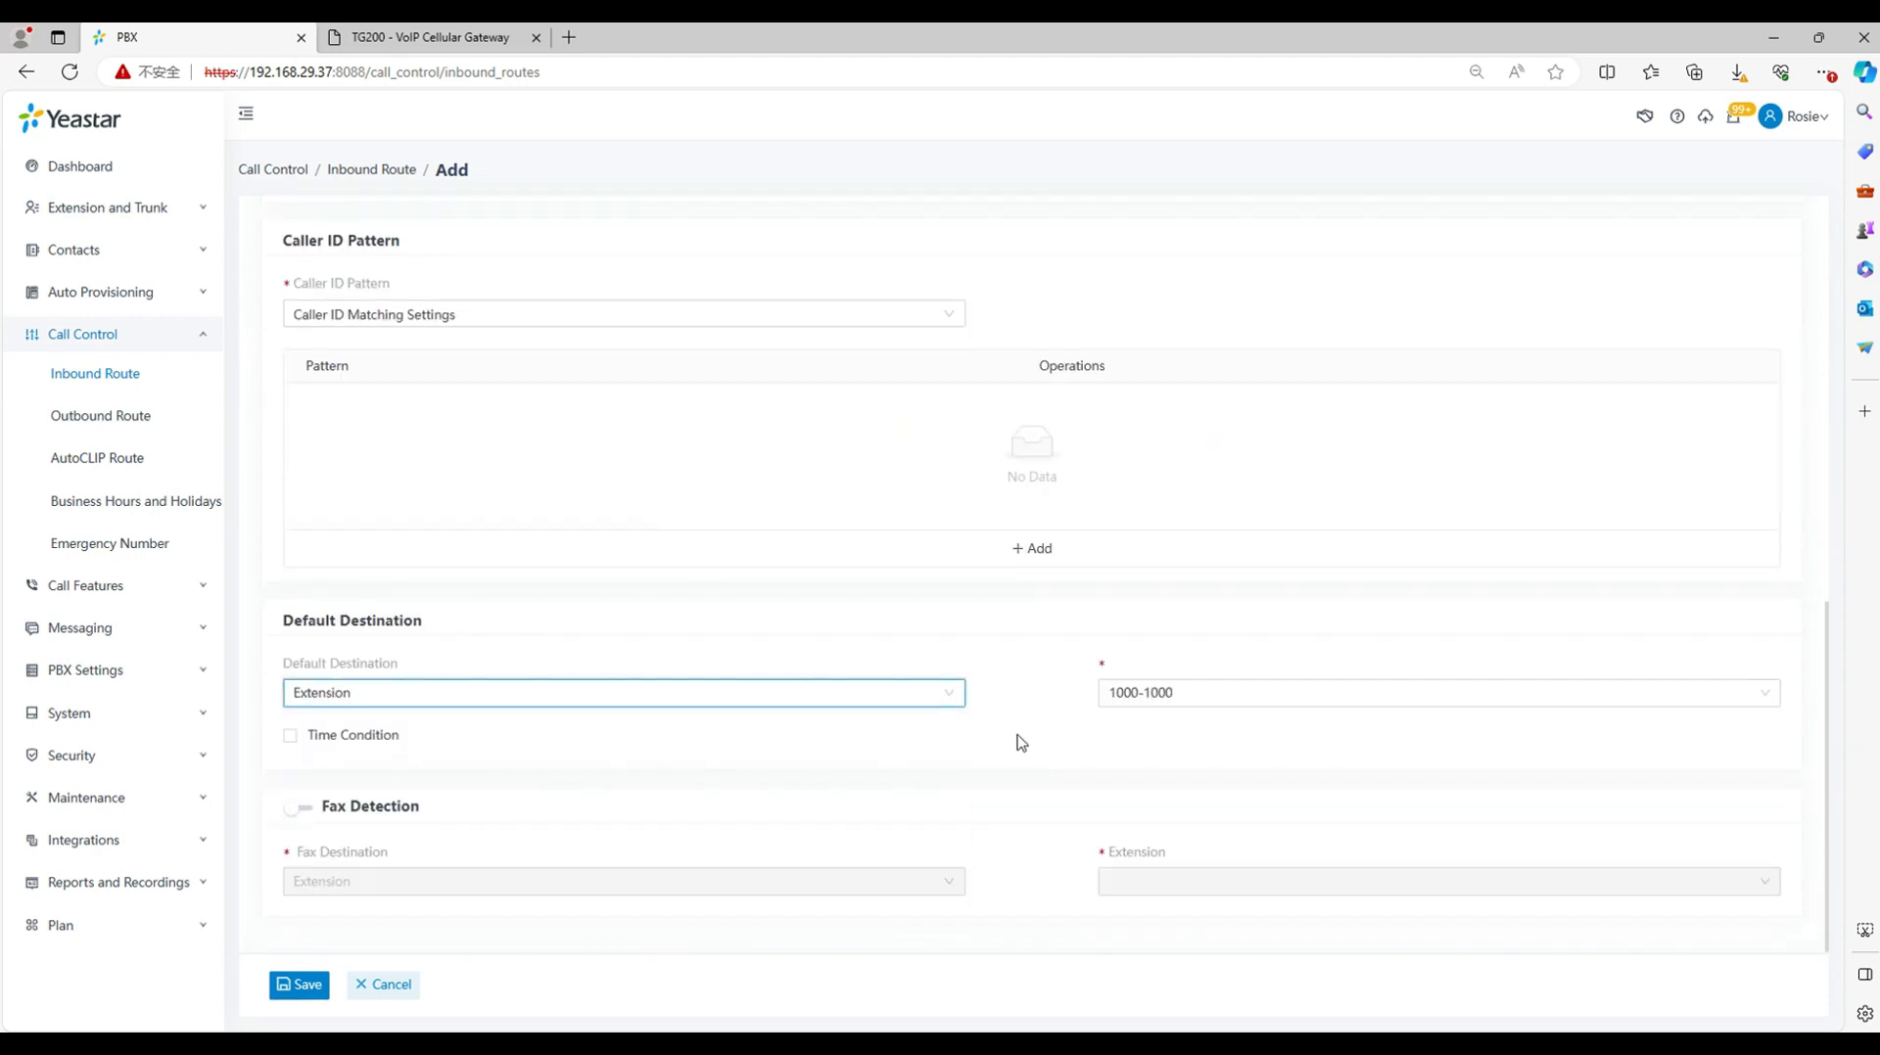
left_click(1436, 692)
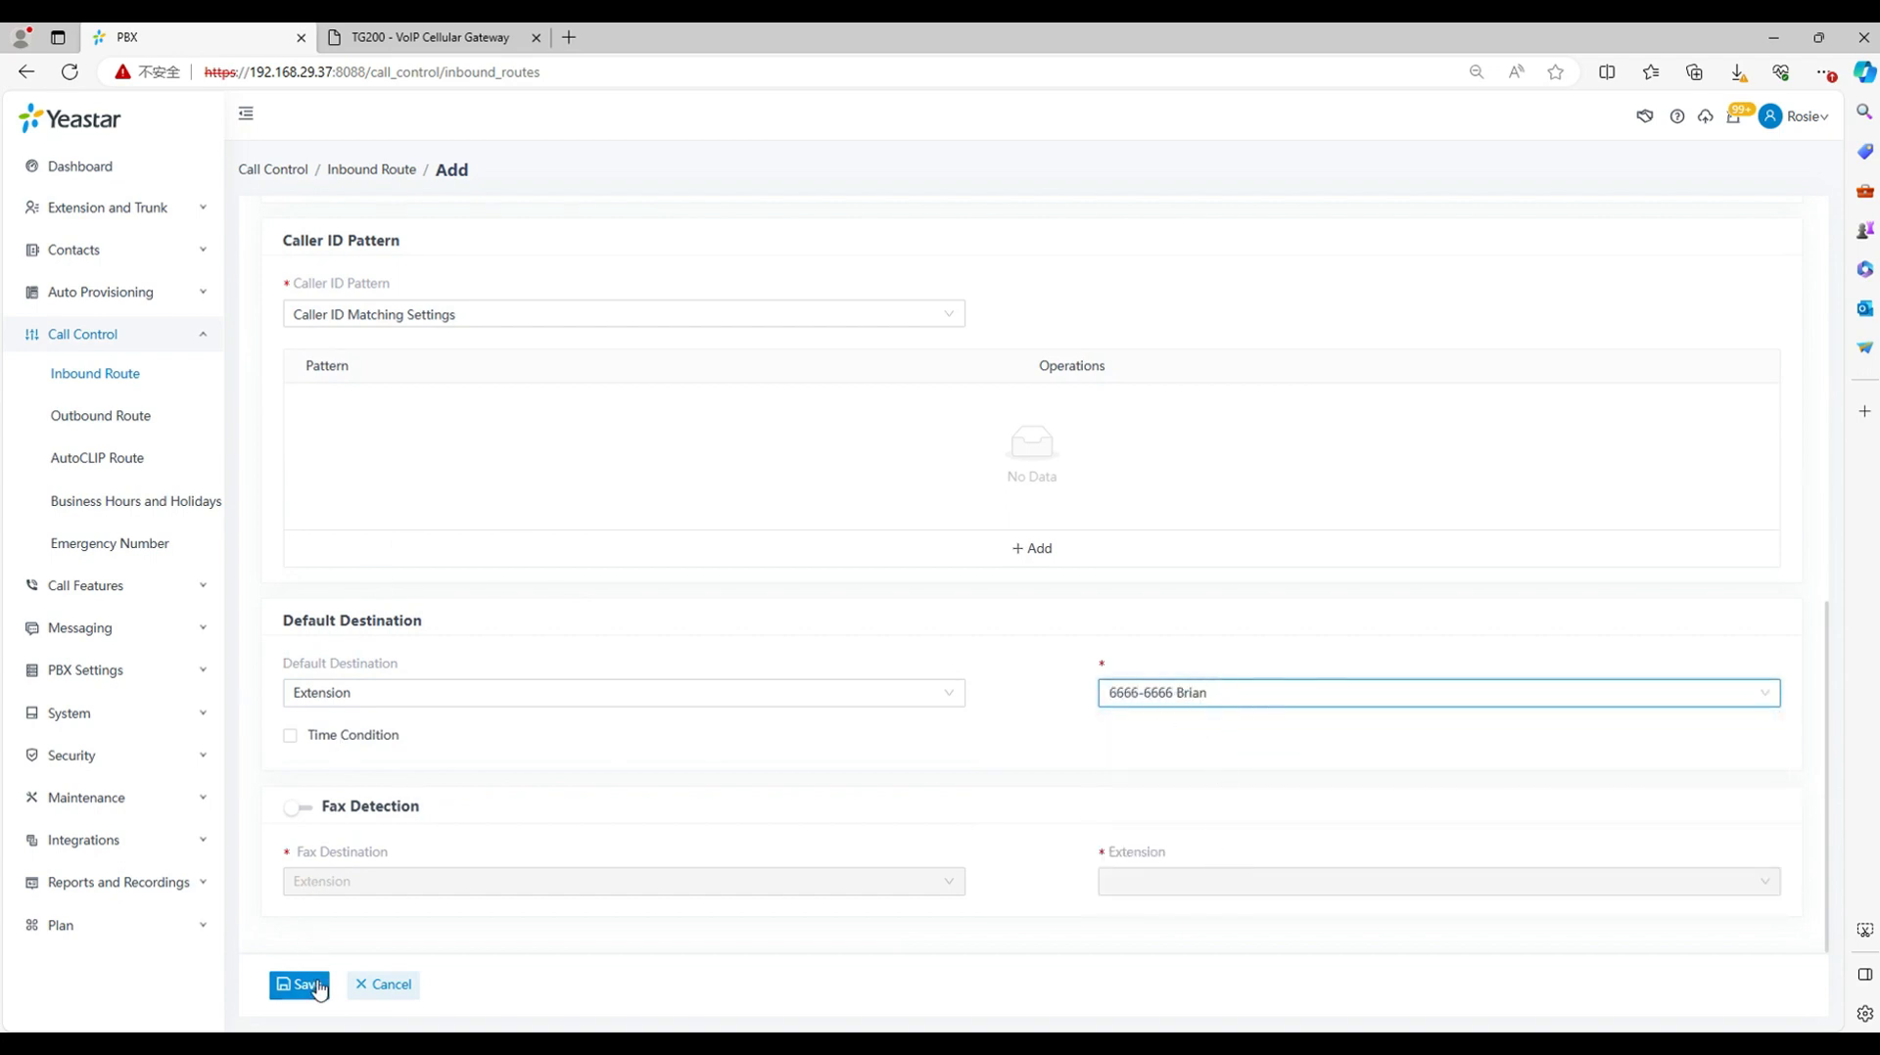
left_click(298, 985)
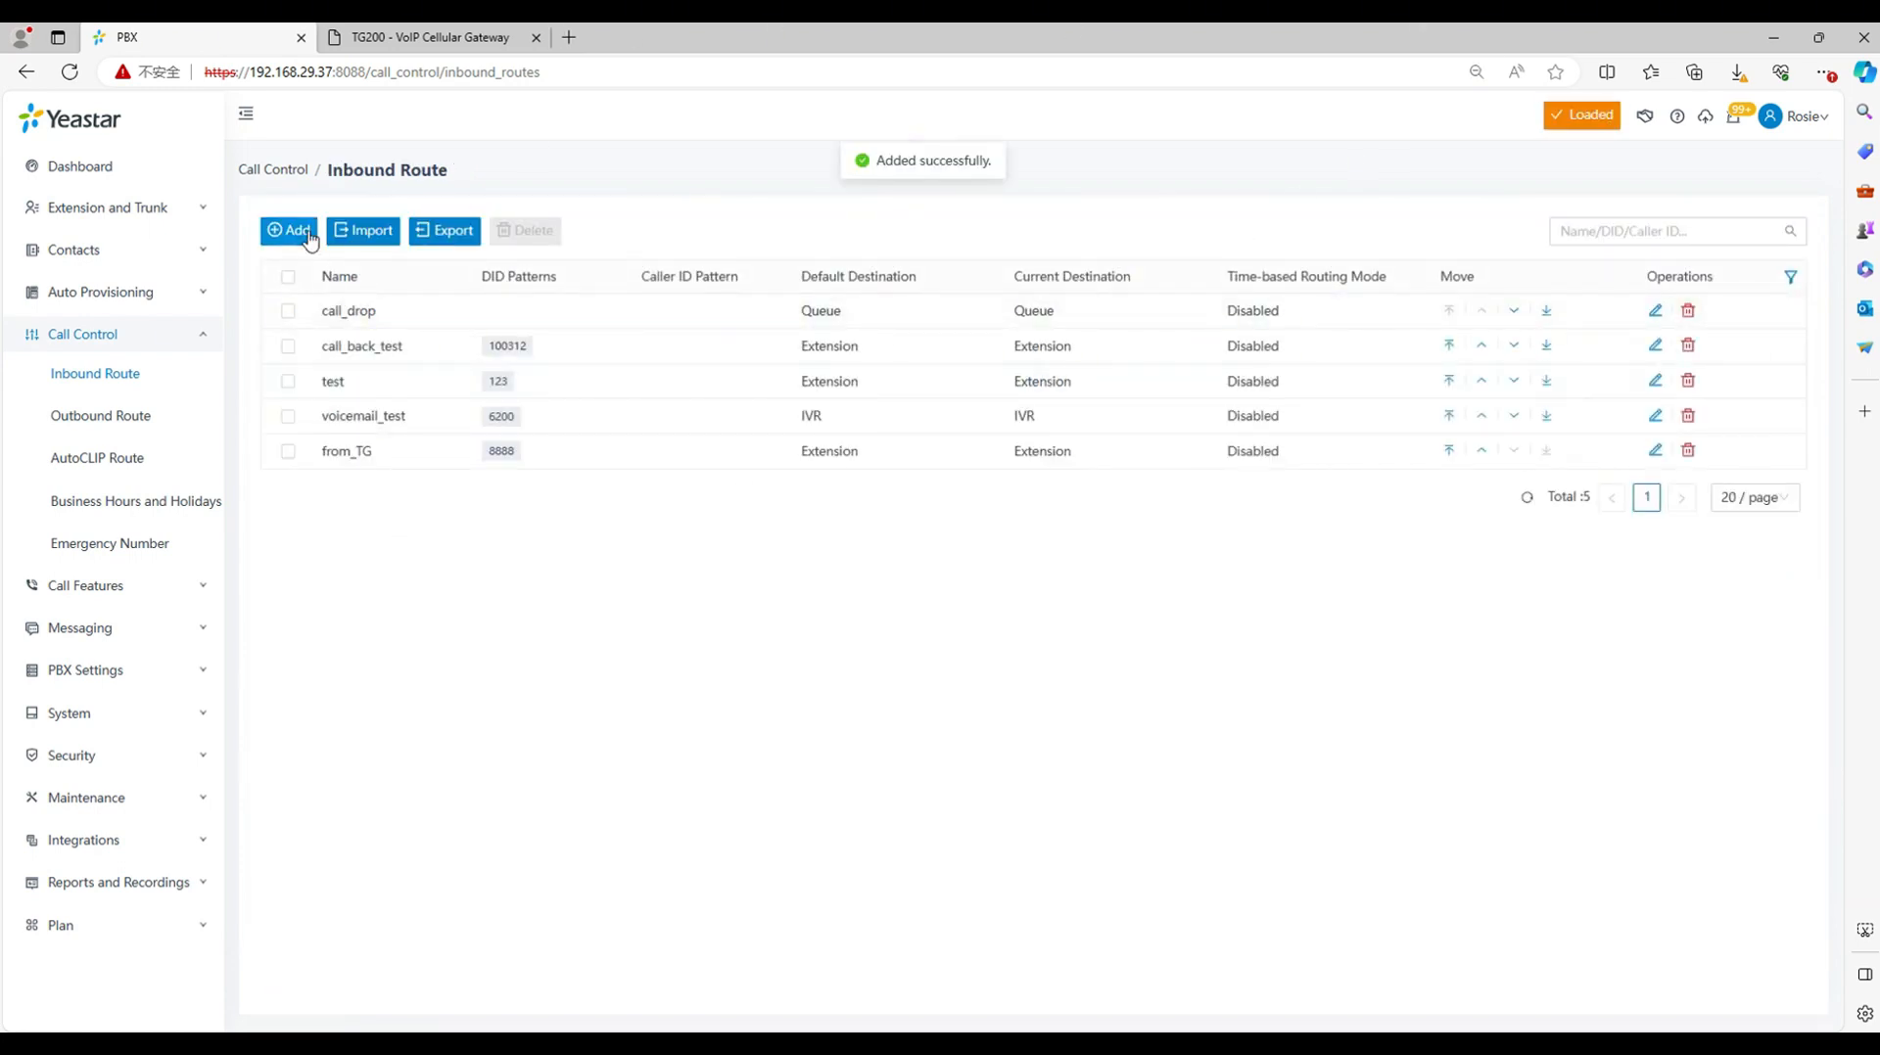
Step: Start a second inbound route named from_TG_2 on trunk to_TG
left_click(289, 230)
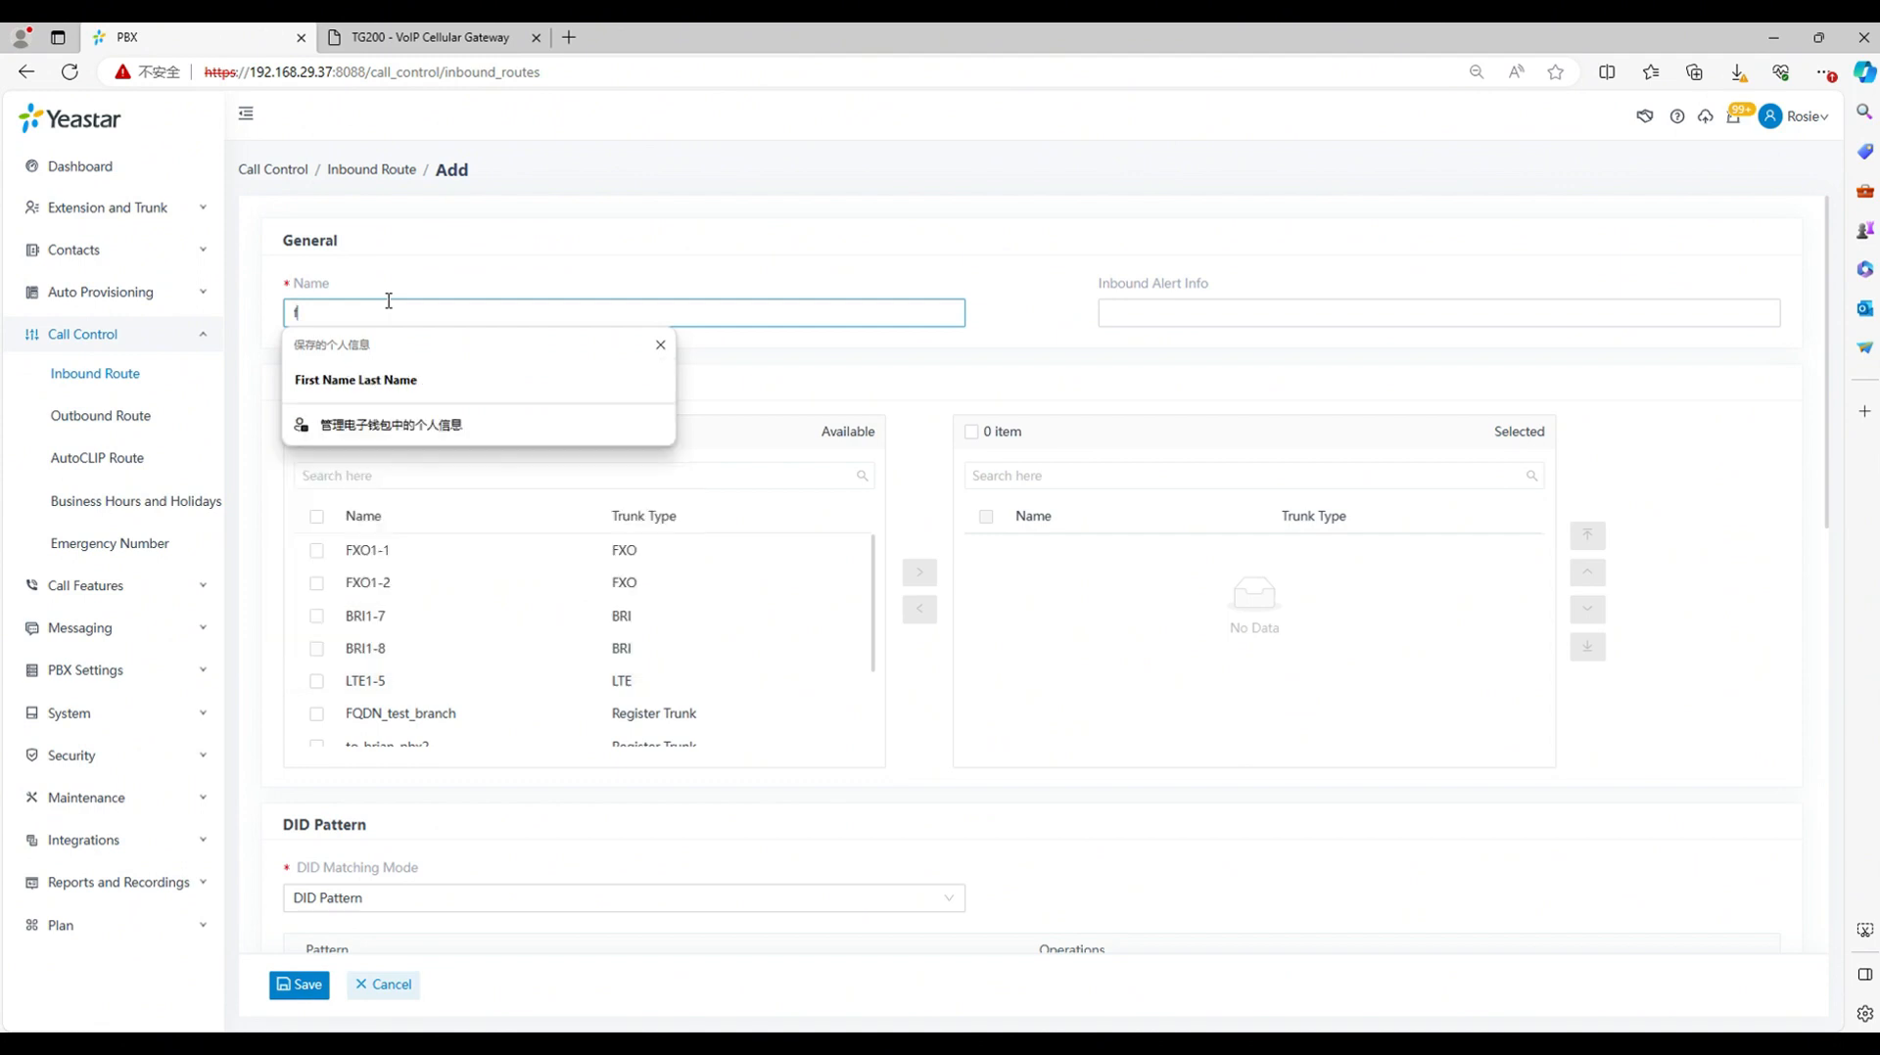
type("from_TG")
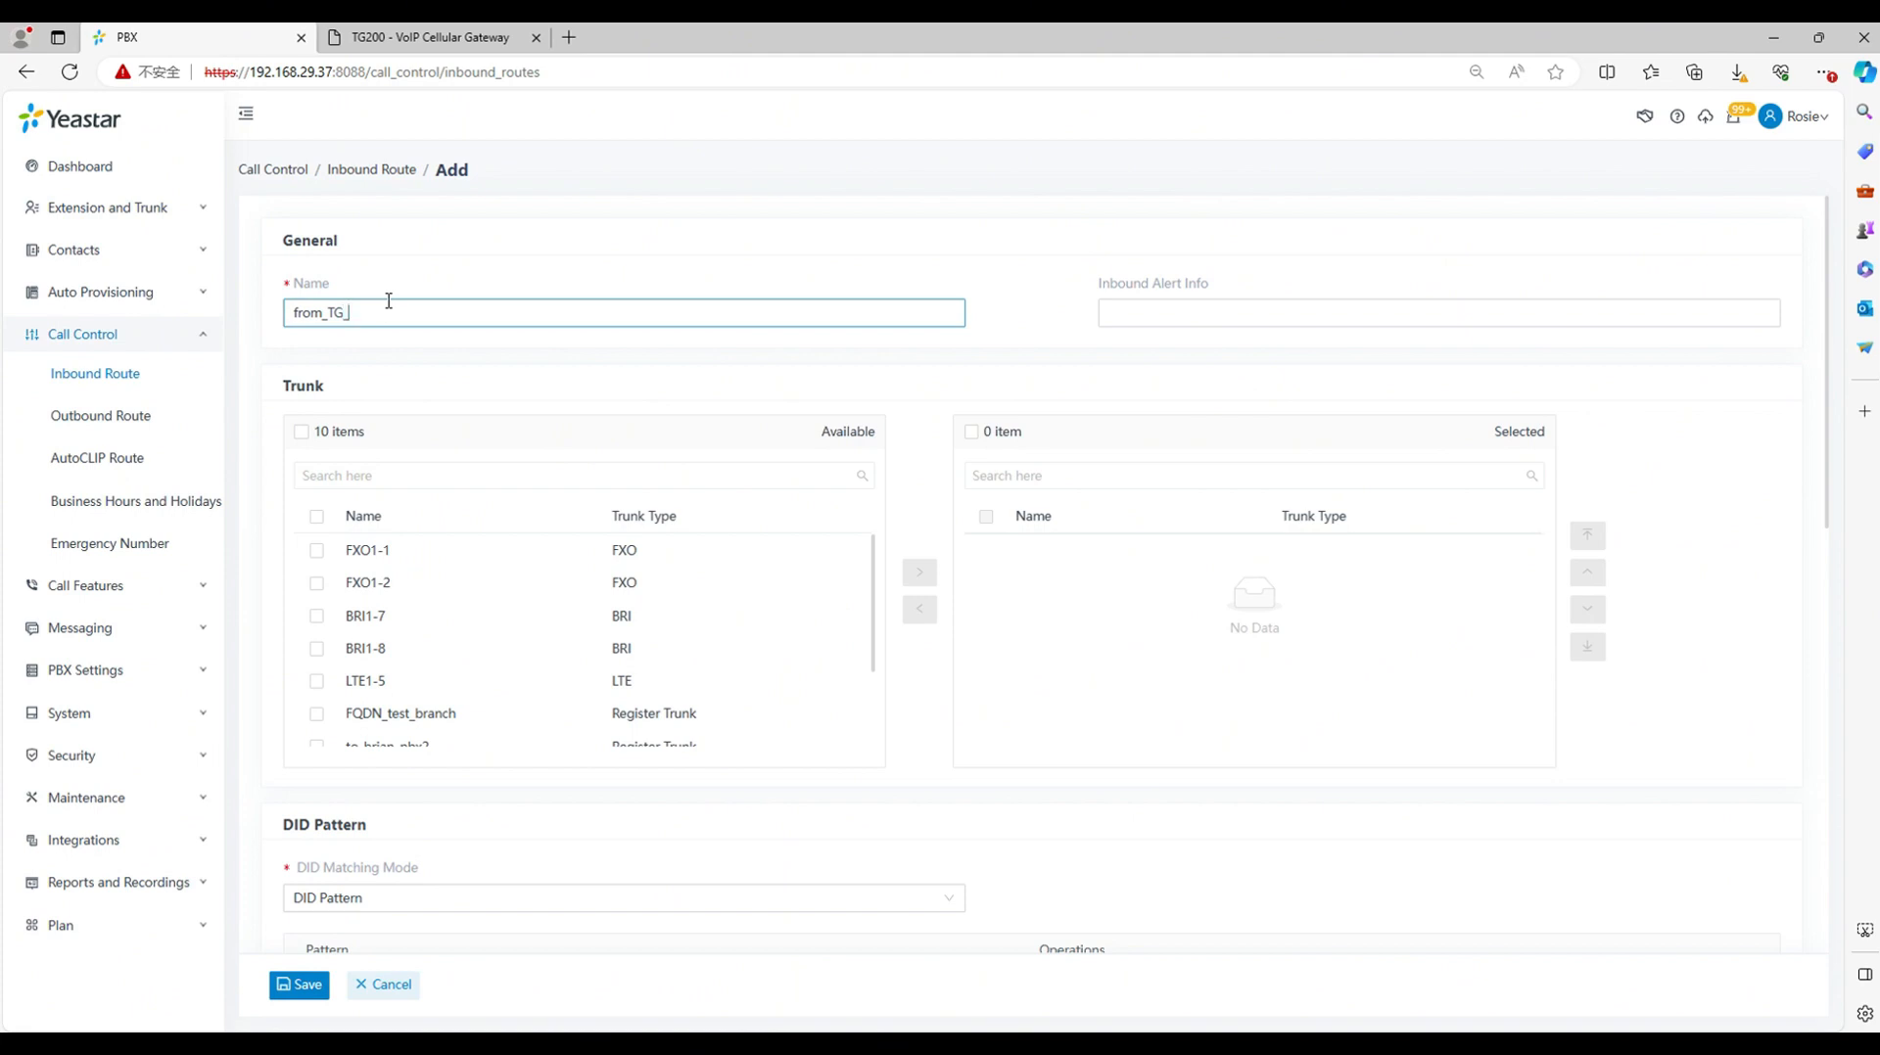
type("_2")
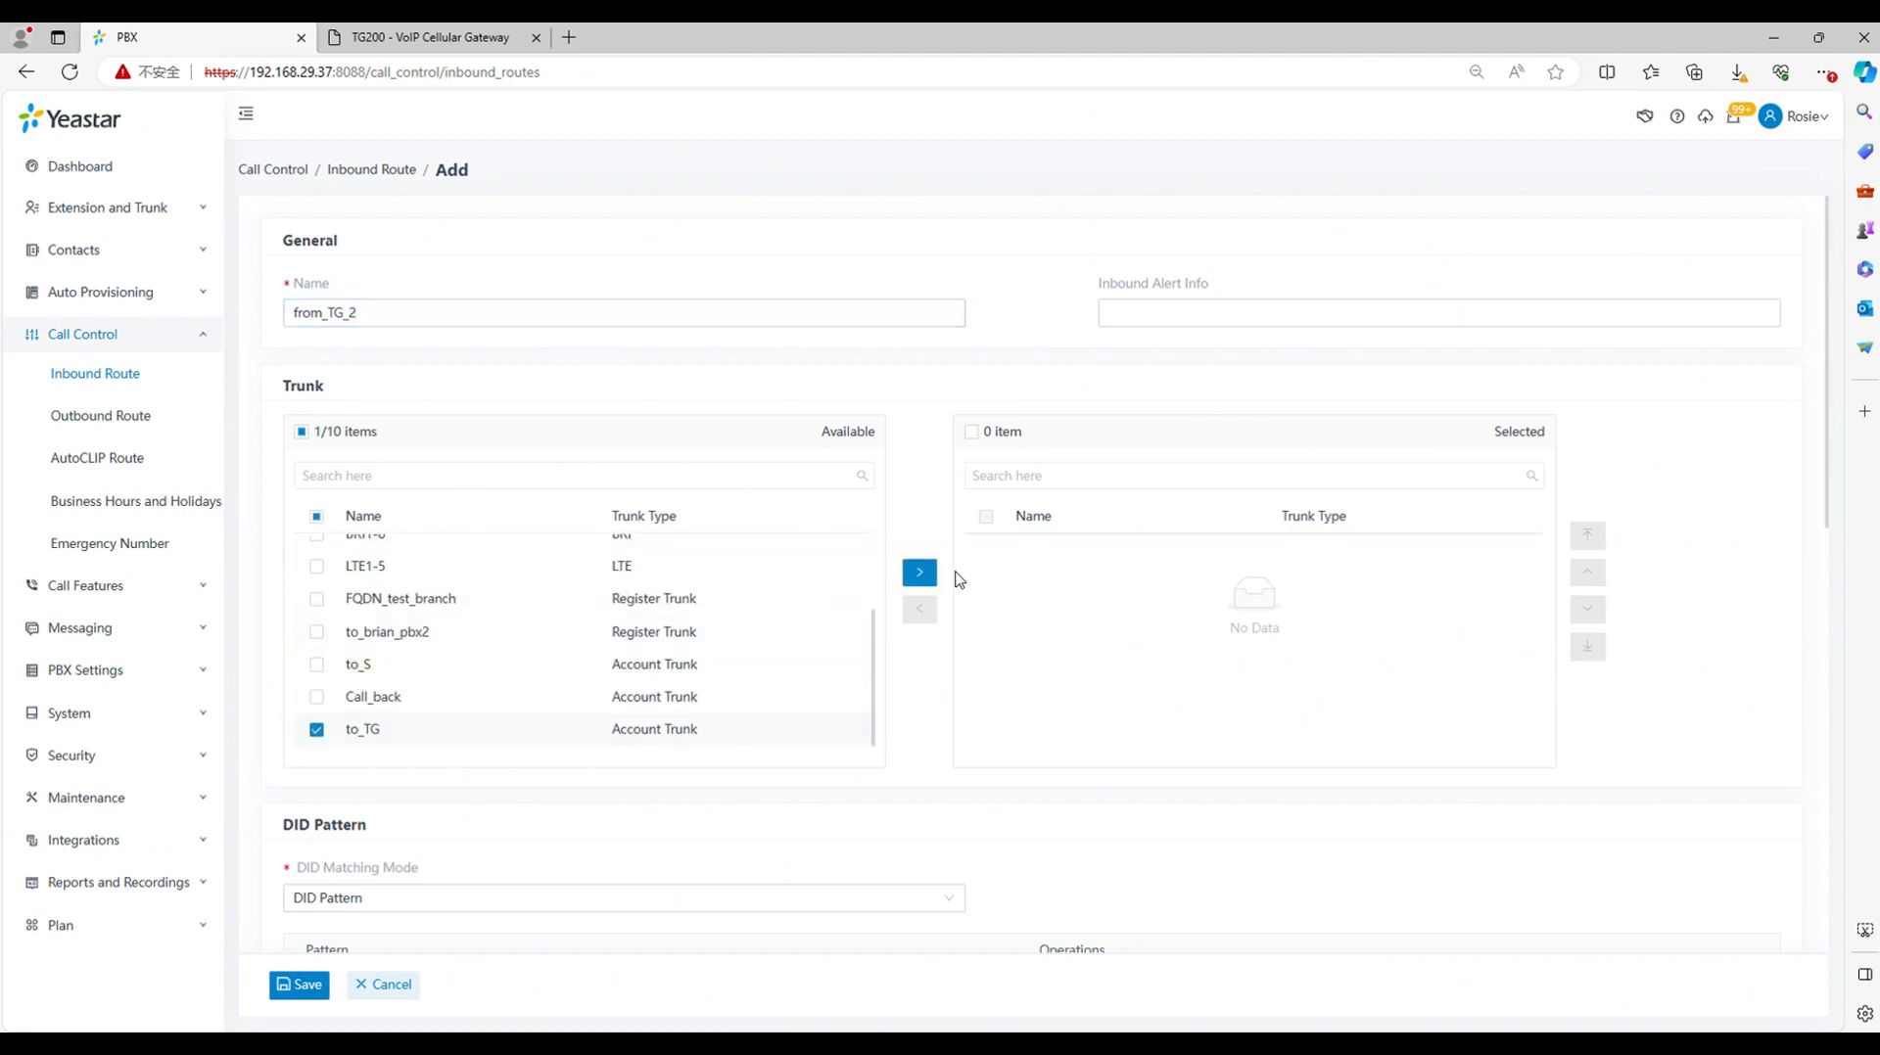
scroll("down", 3)
type("9")
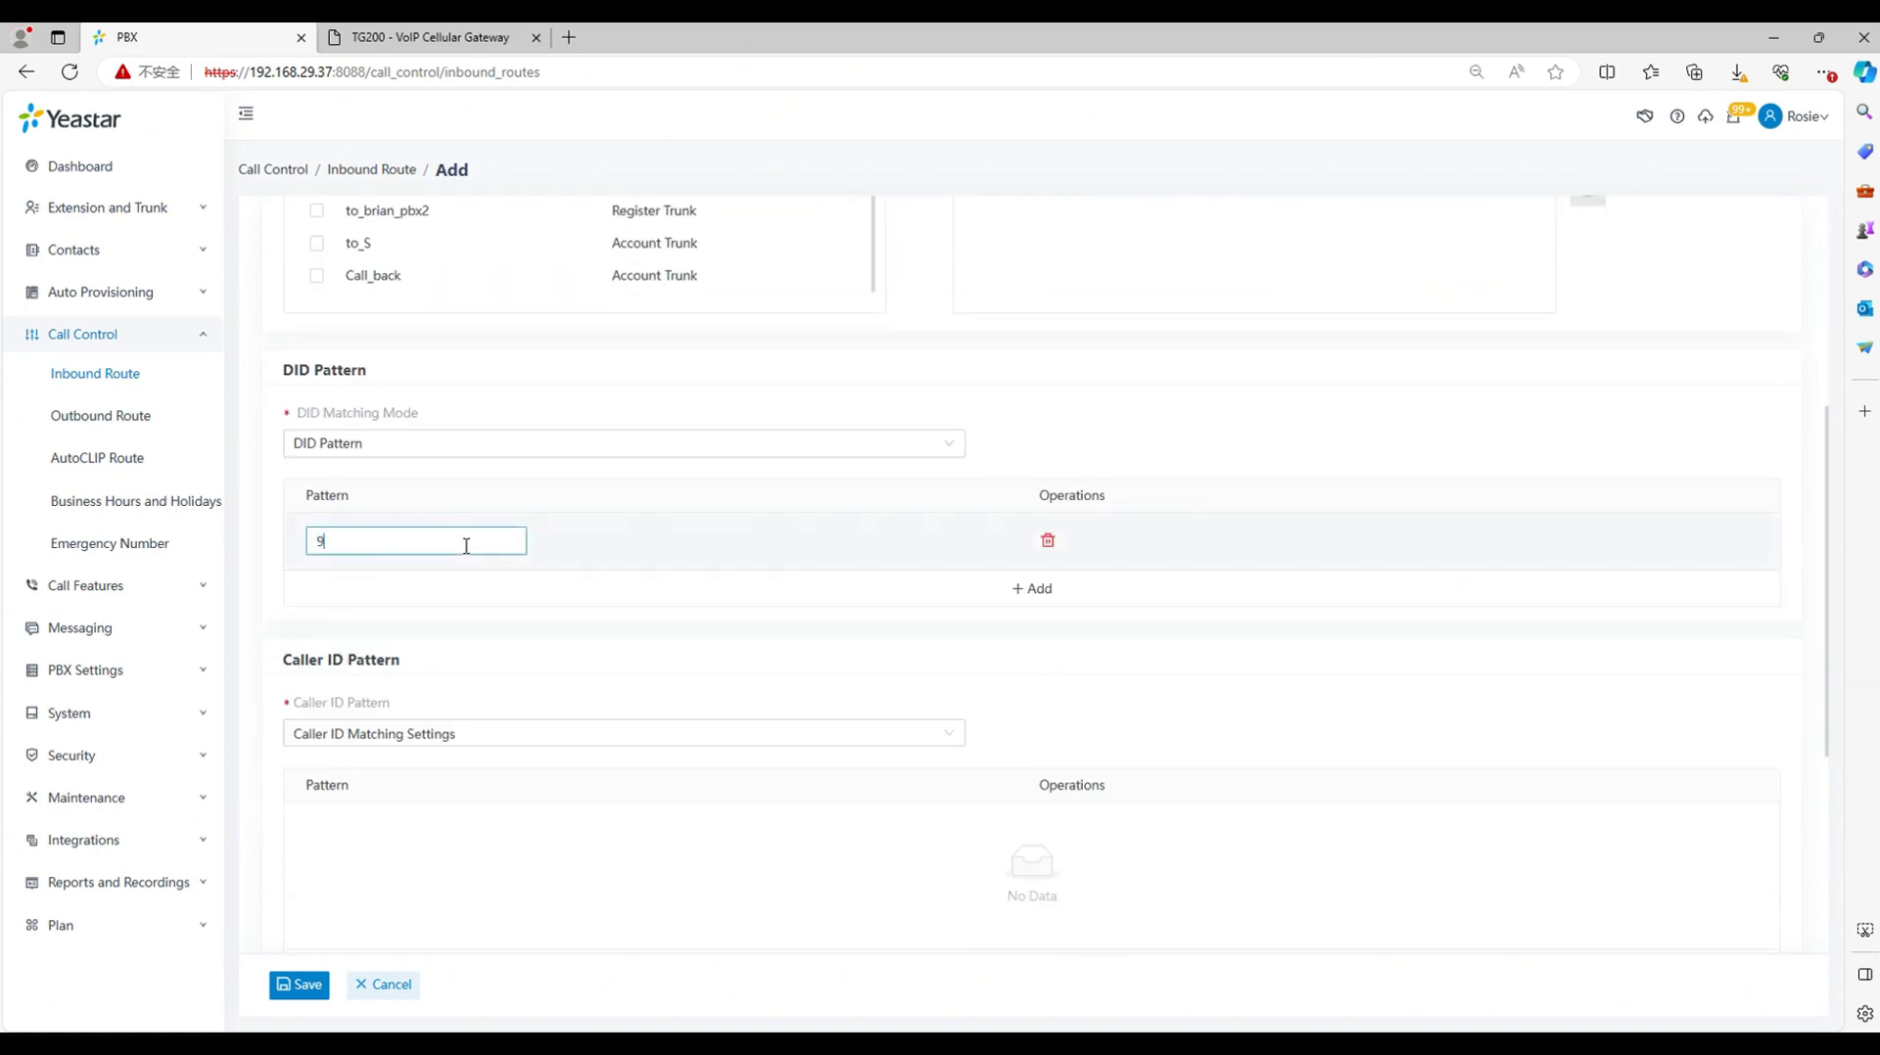
scroll("down", 3)
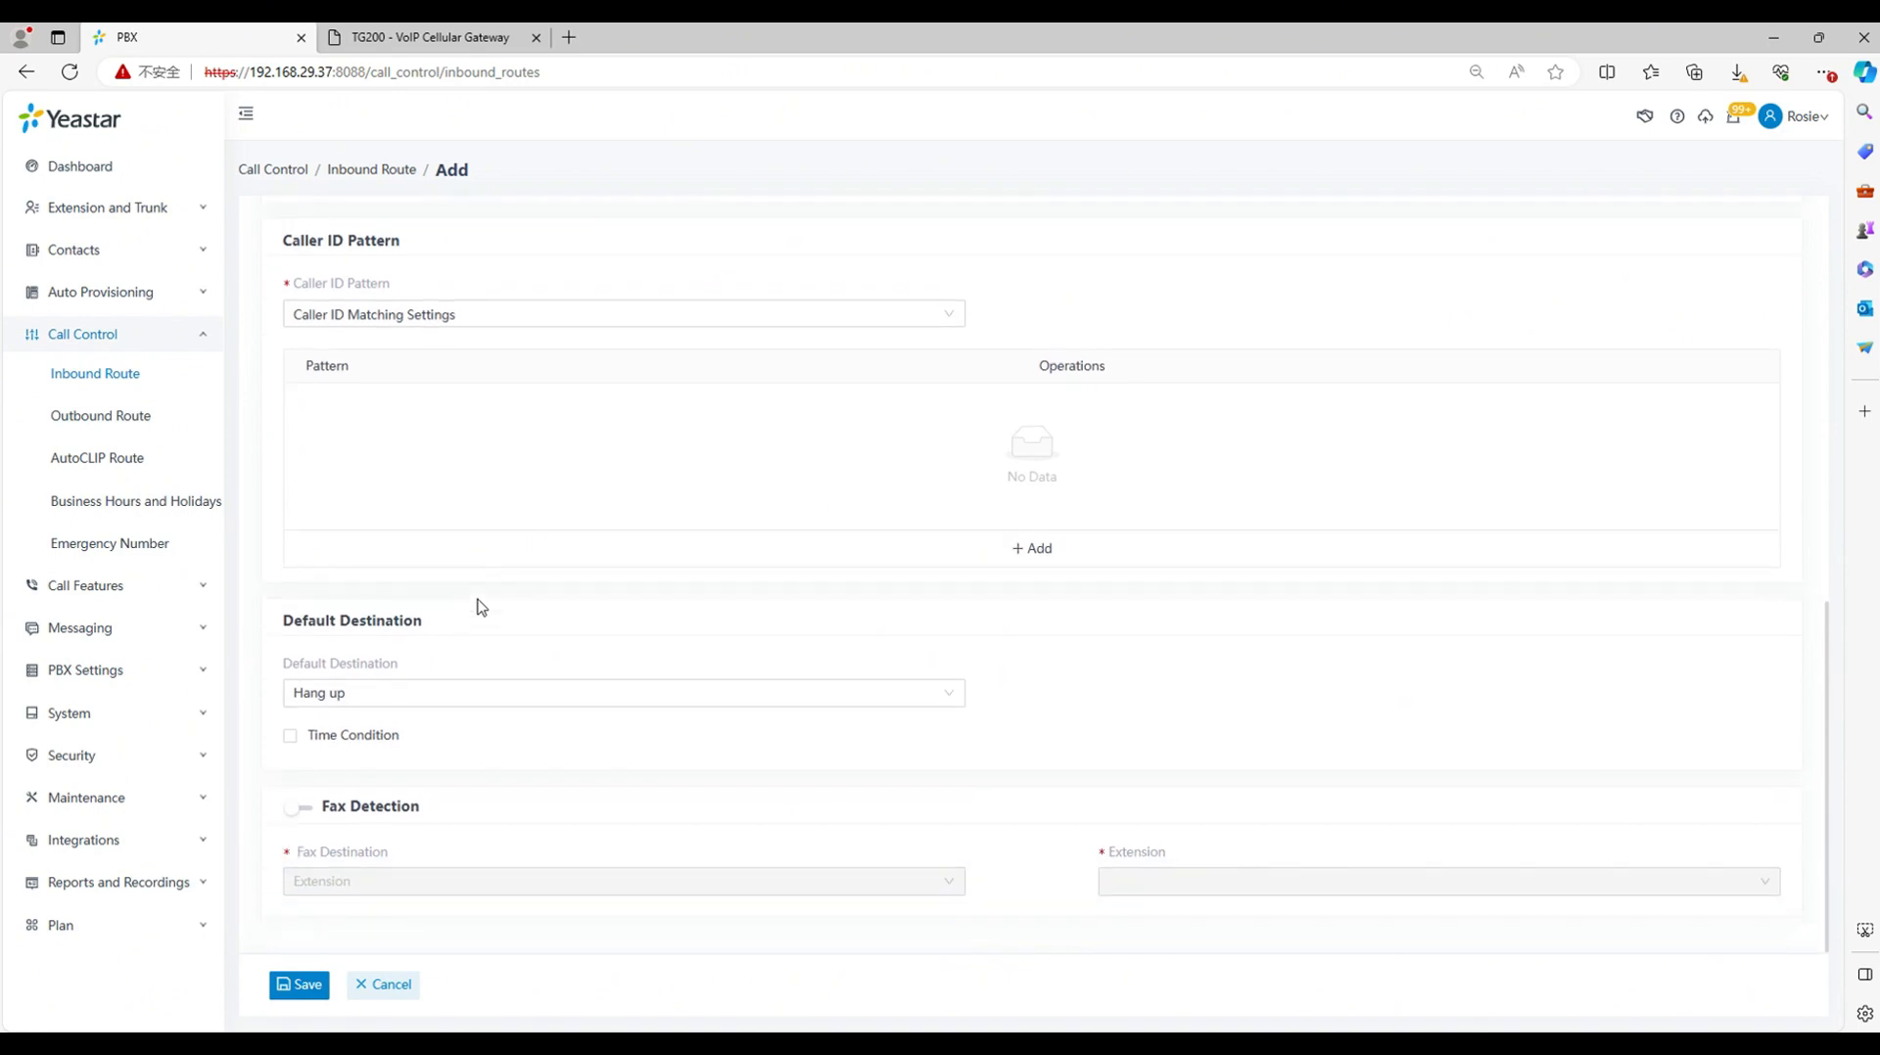
Step: Send DID 9999 calls to IVR 6200, save the route, and apply changes
left_click(623, 692)
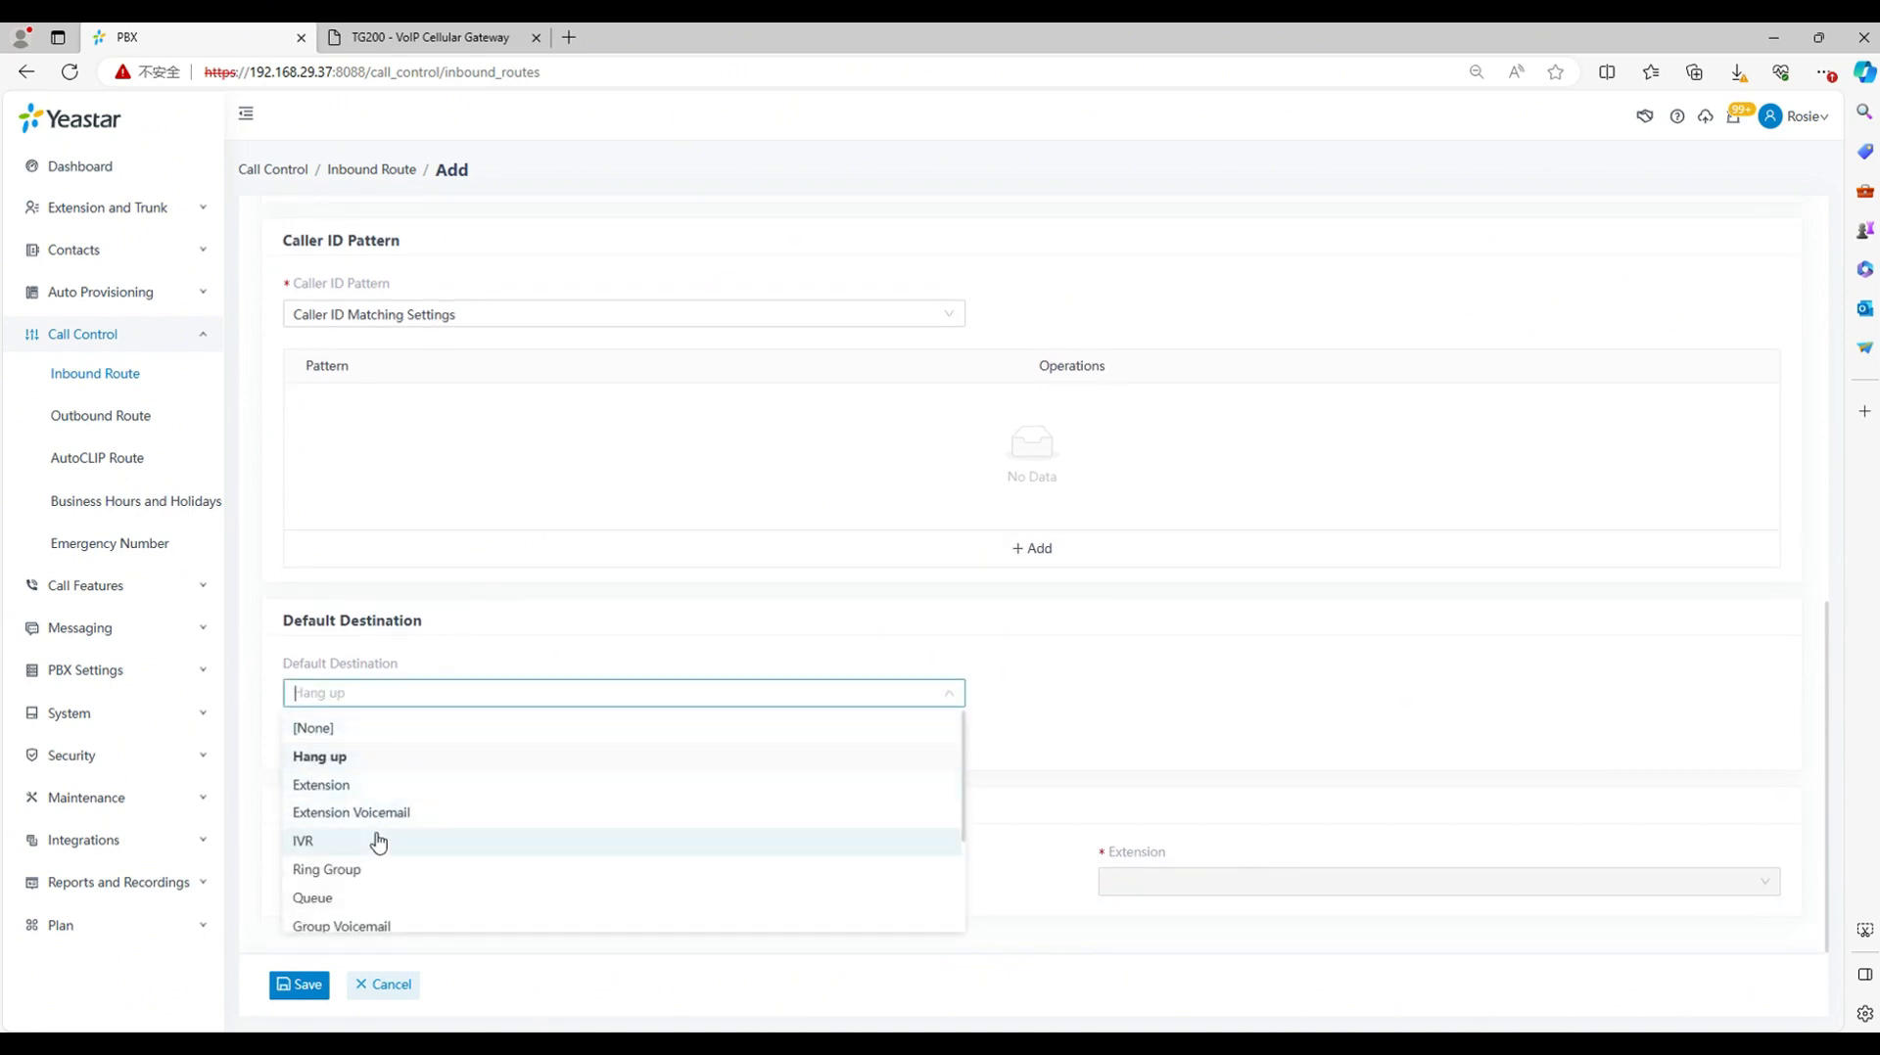
left_click(304, 840)
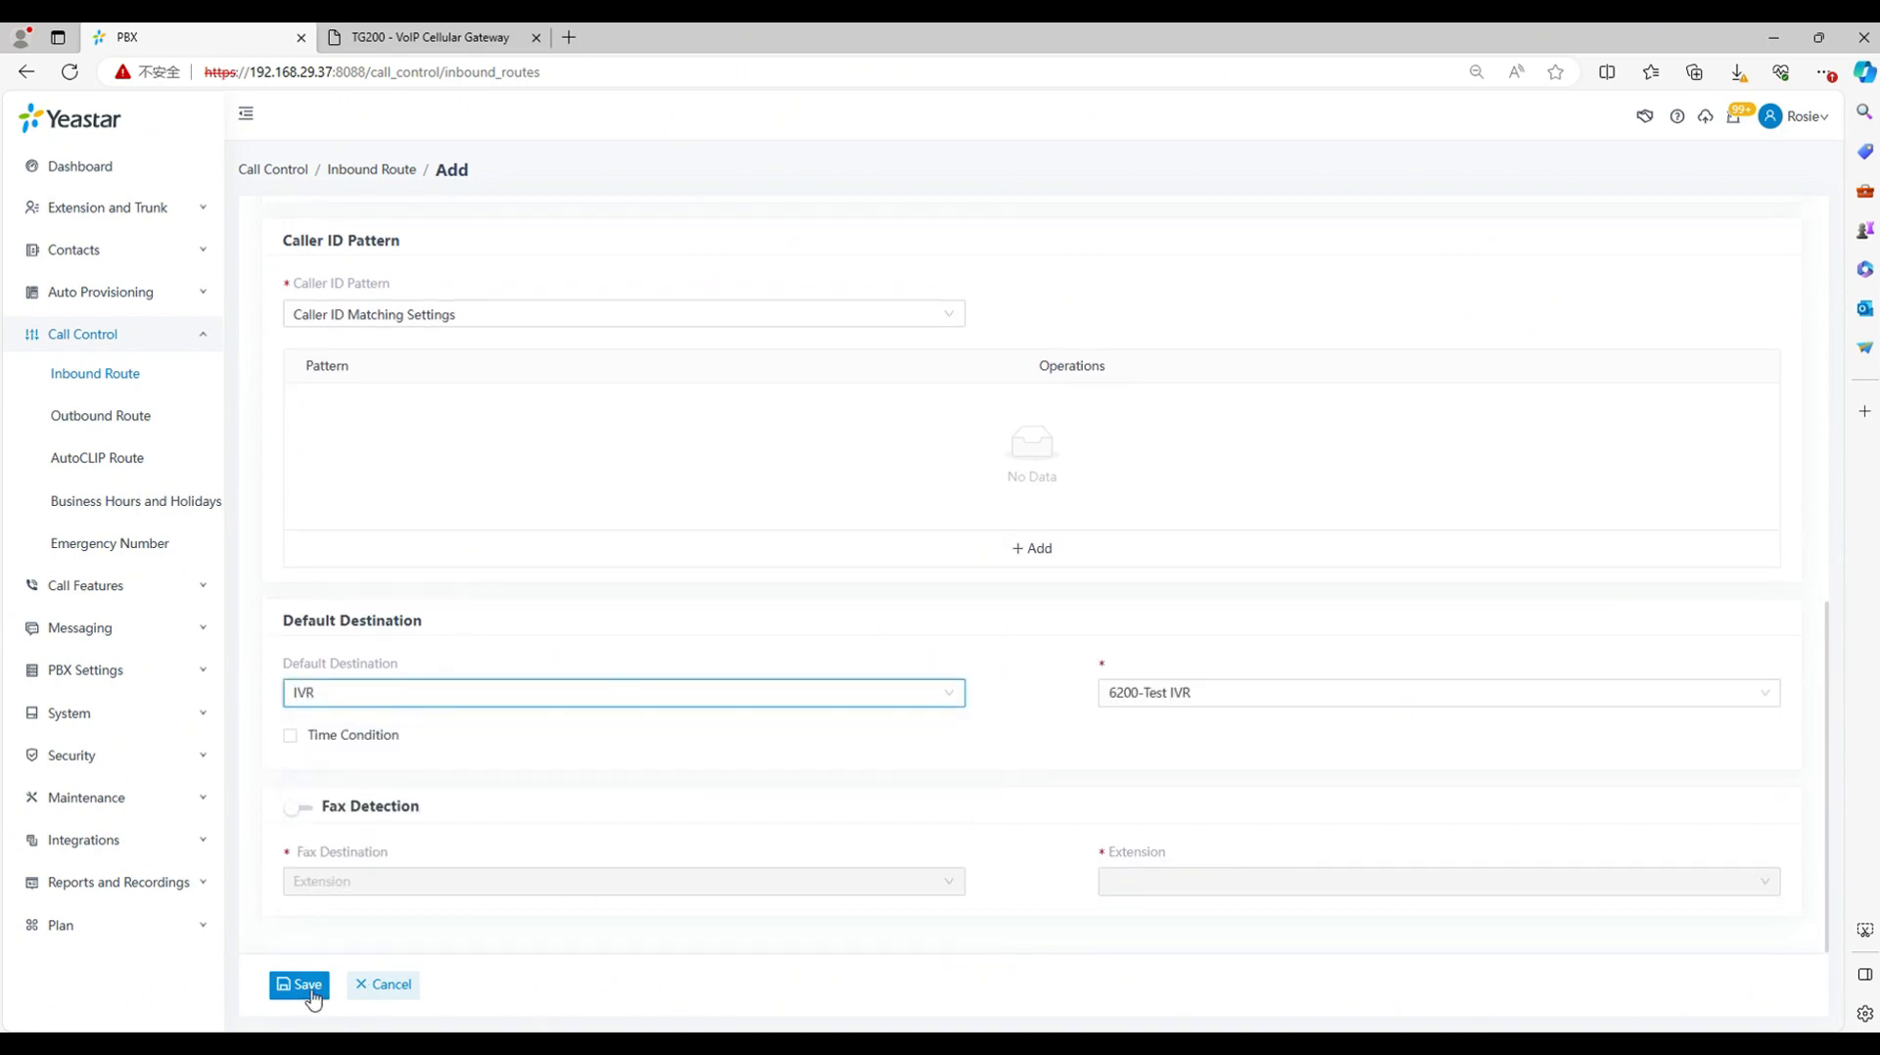
left_click(300, 985)
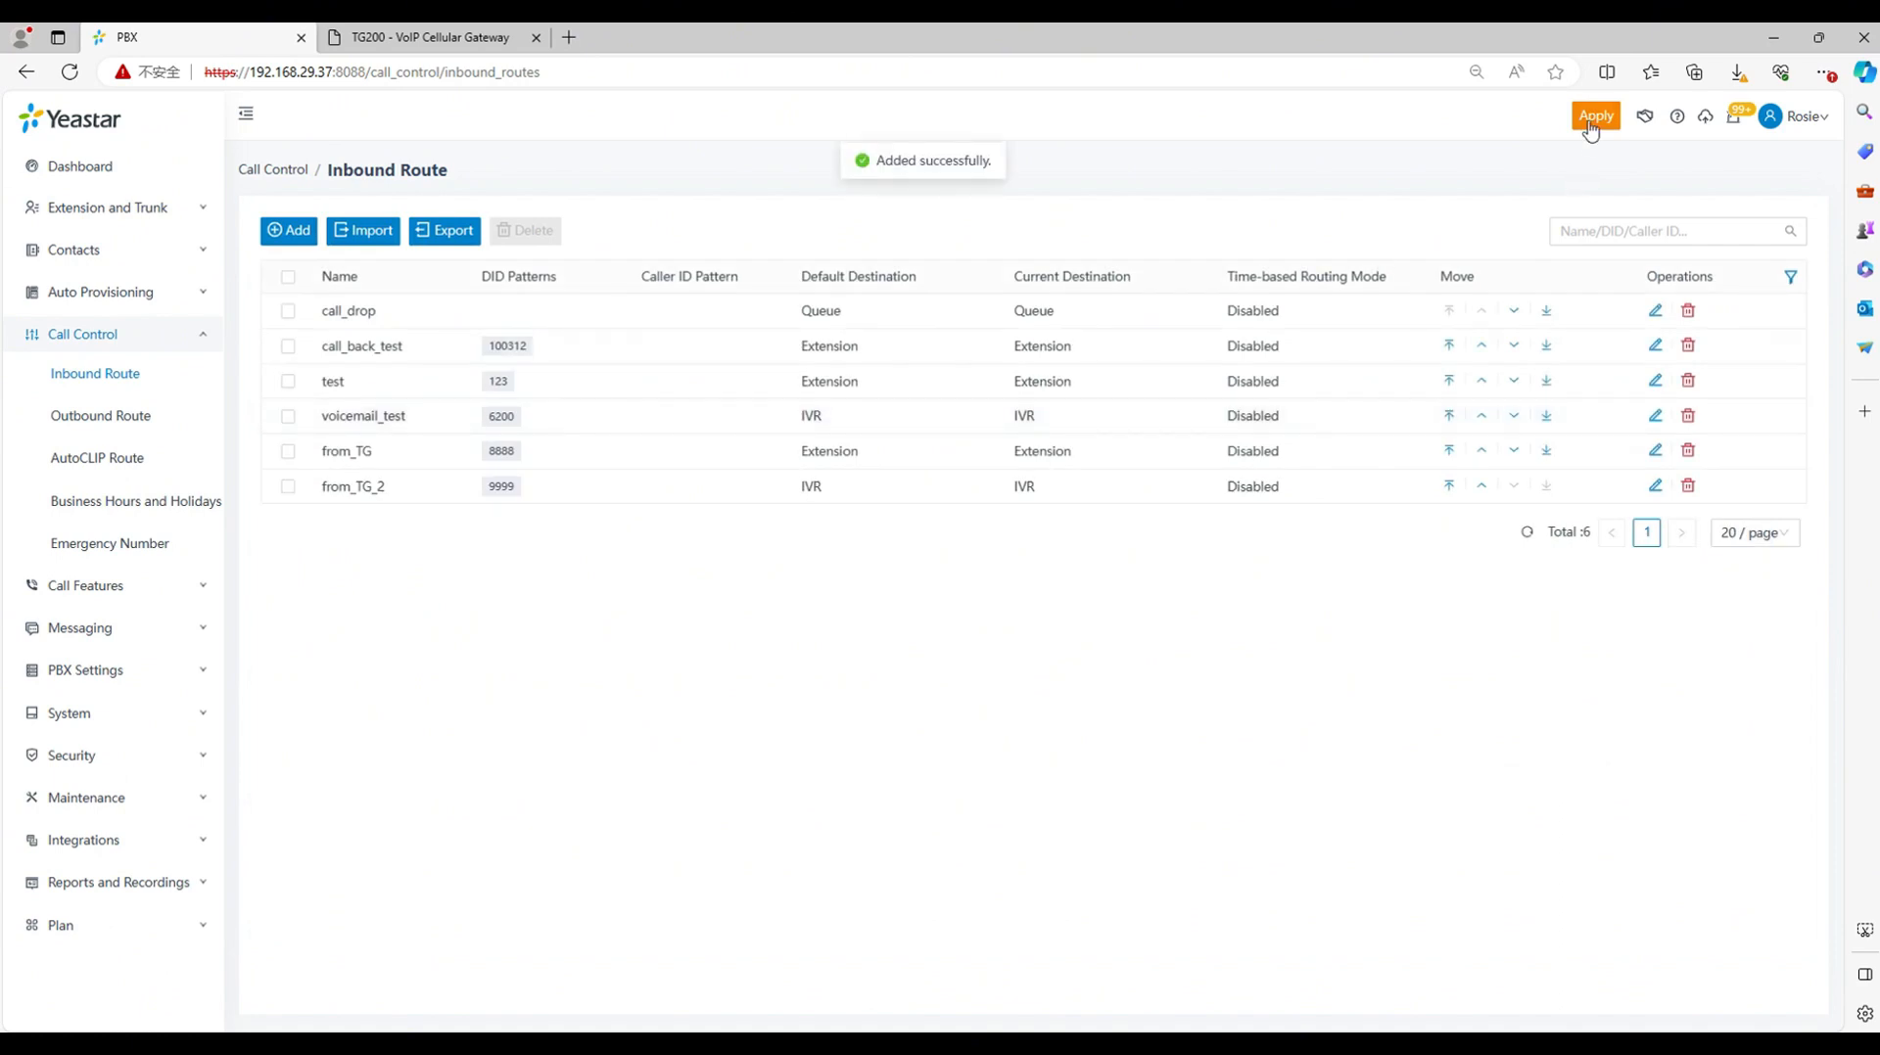
left_click(1595, 115)
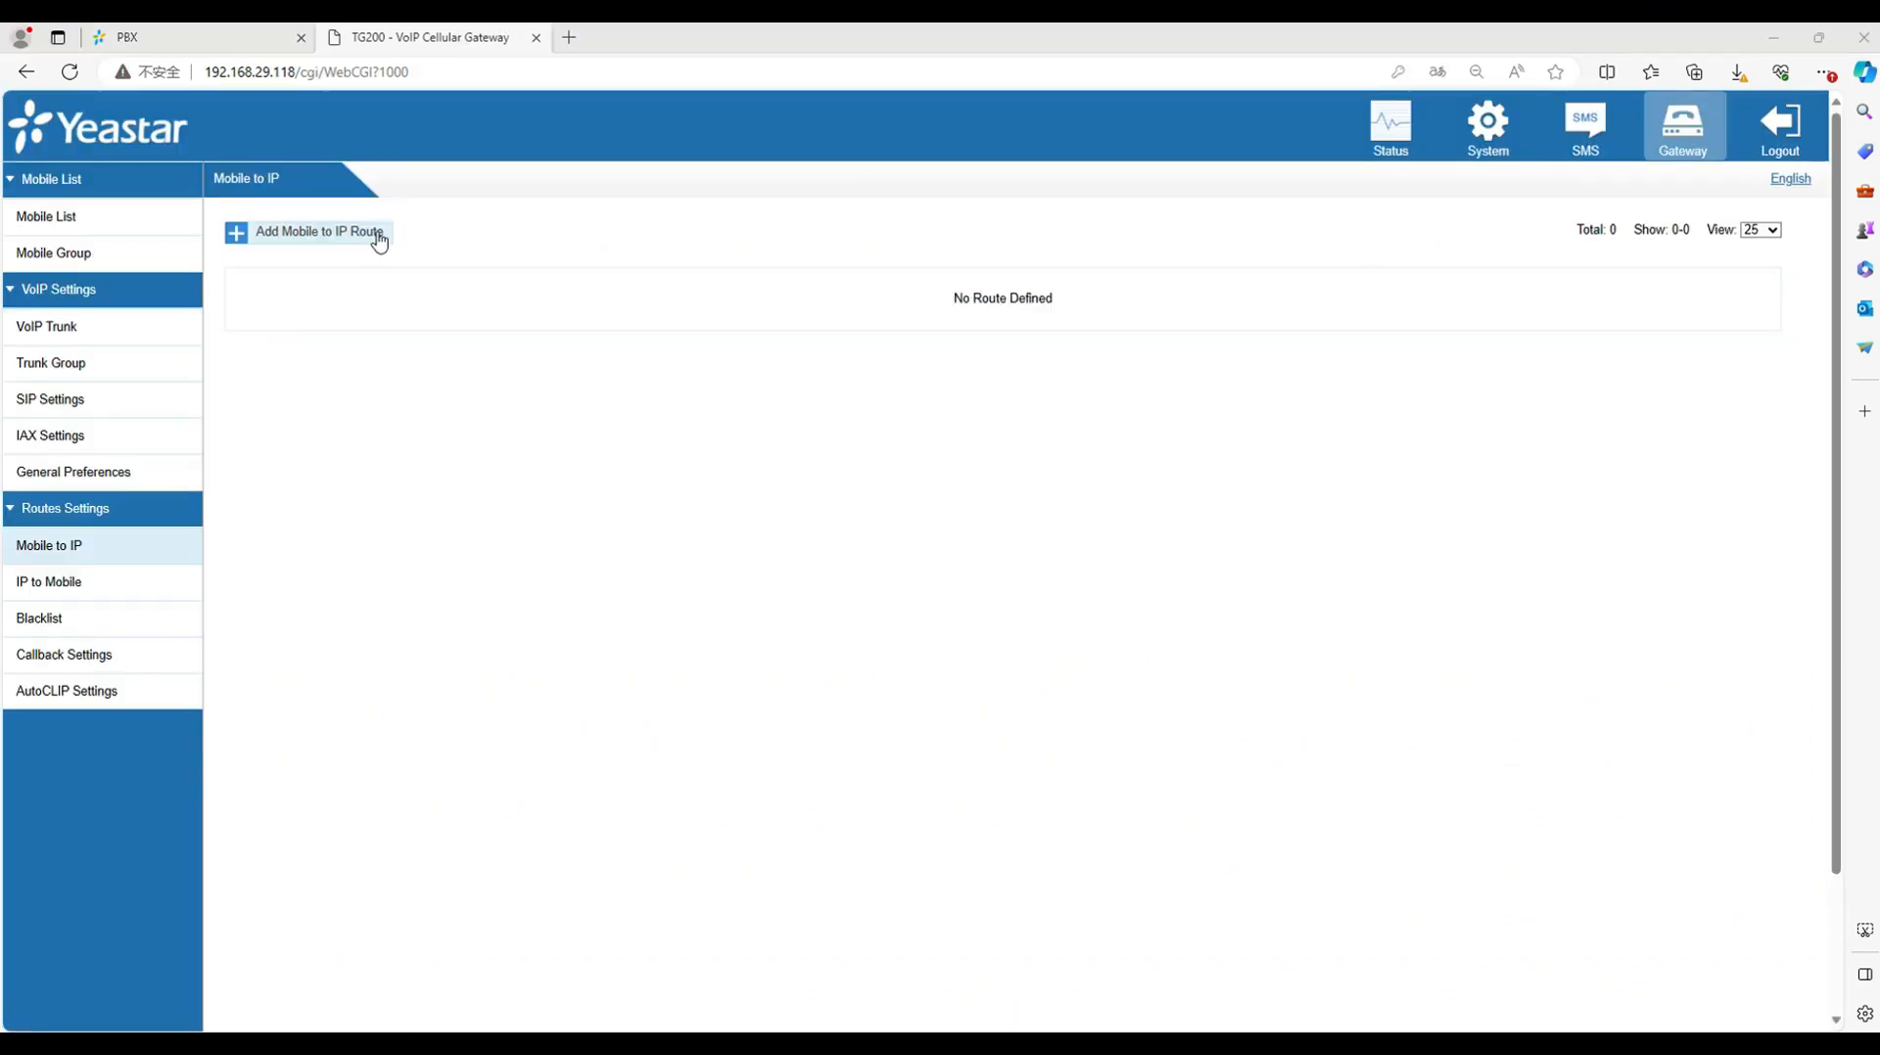
Step: Save Mobile-to-IP route route_1 (Trunk1 to from_pbx, hotline 8888) and apply changes
left_click(320, 231)
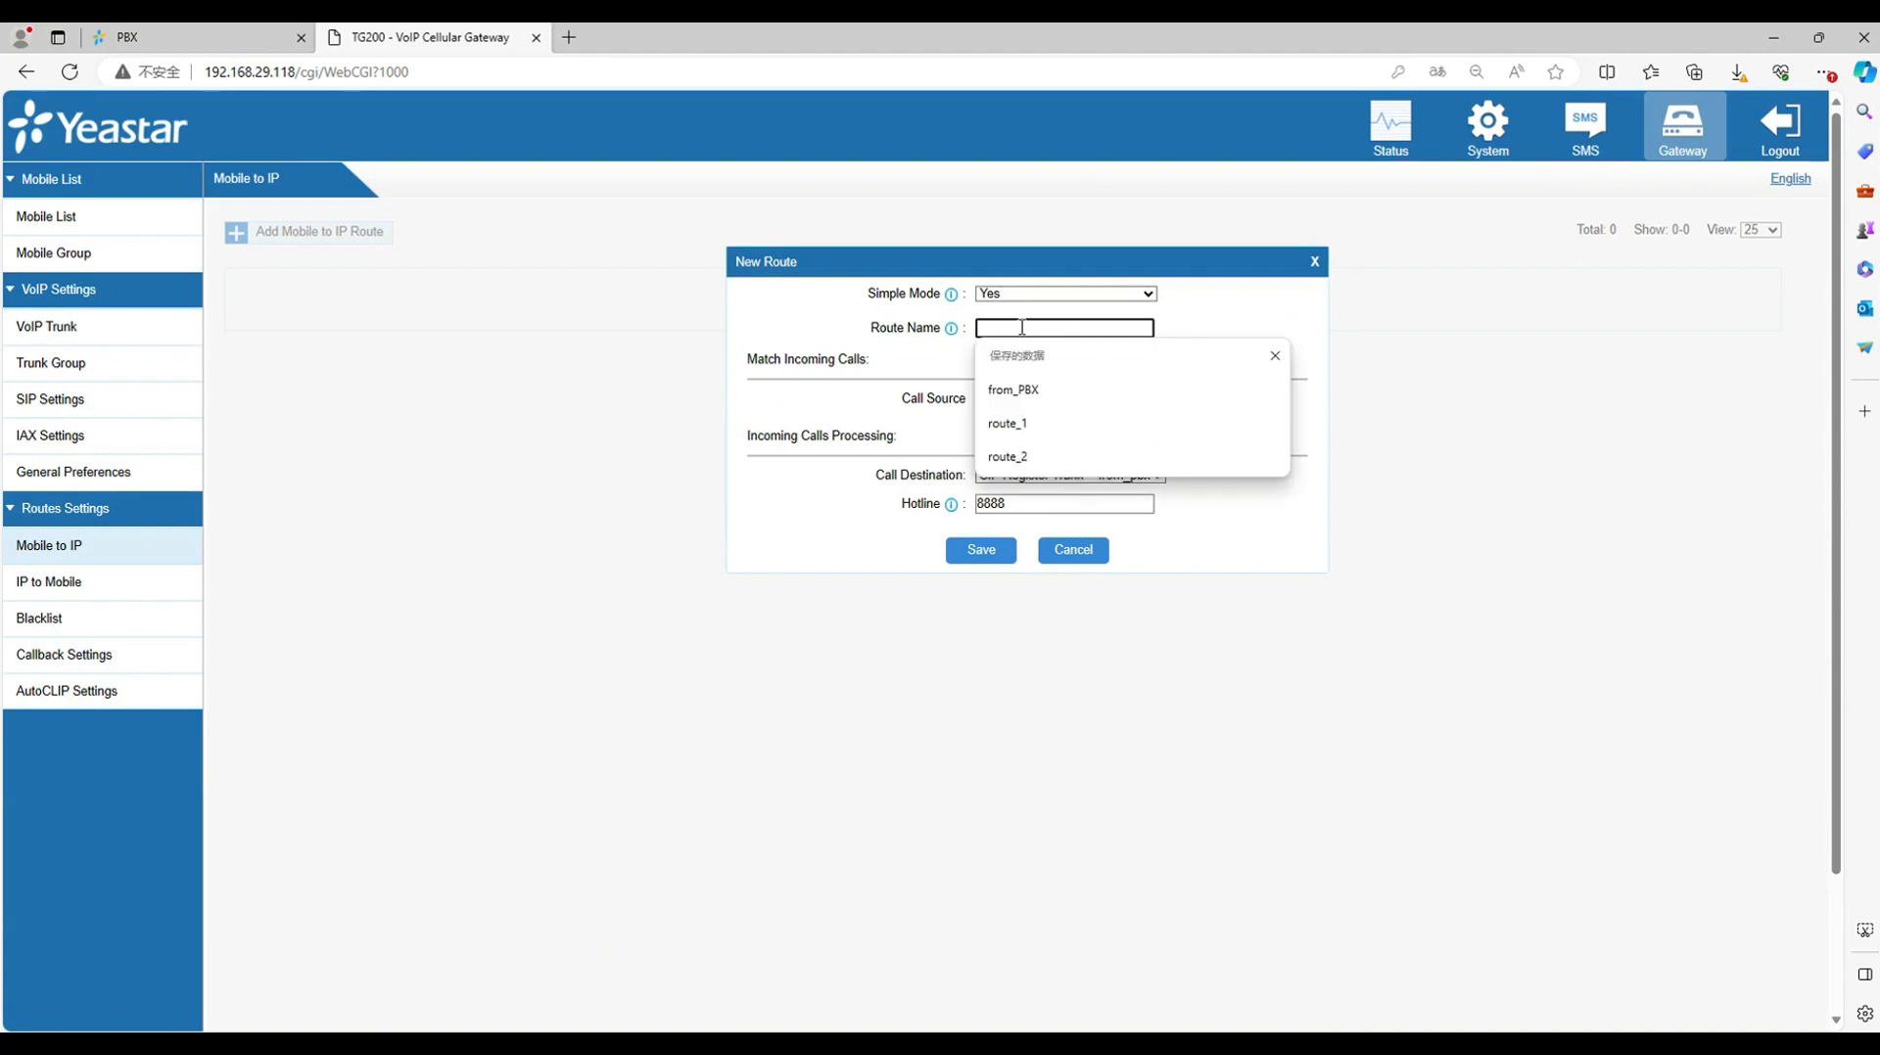
left_click(1007, 422)
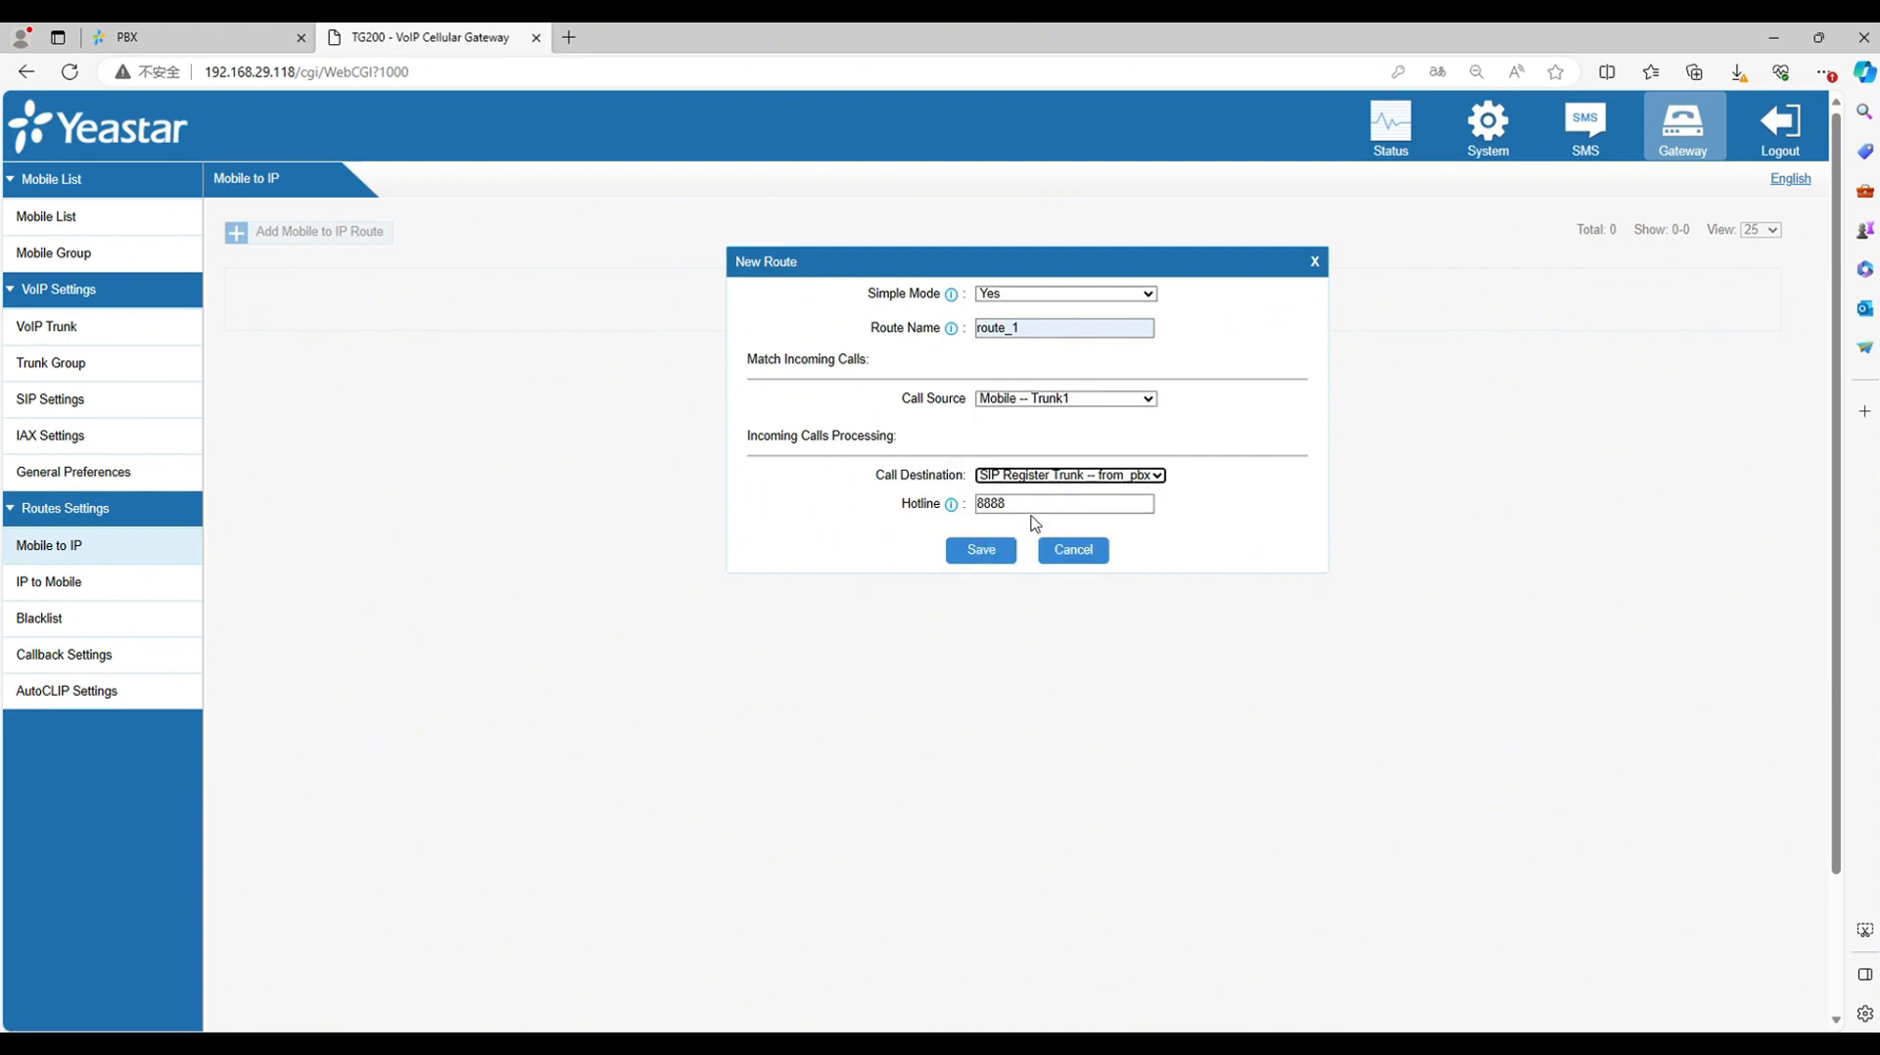
left_click(979, 550)
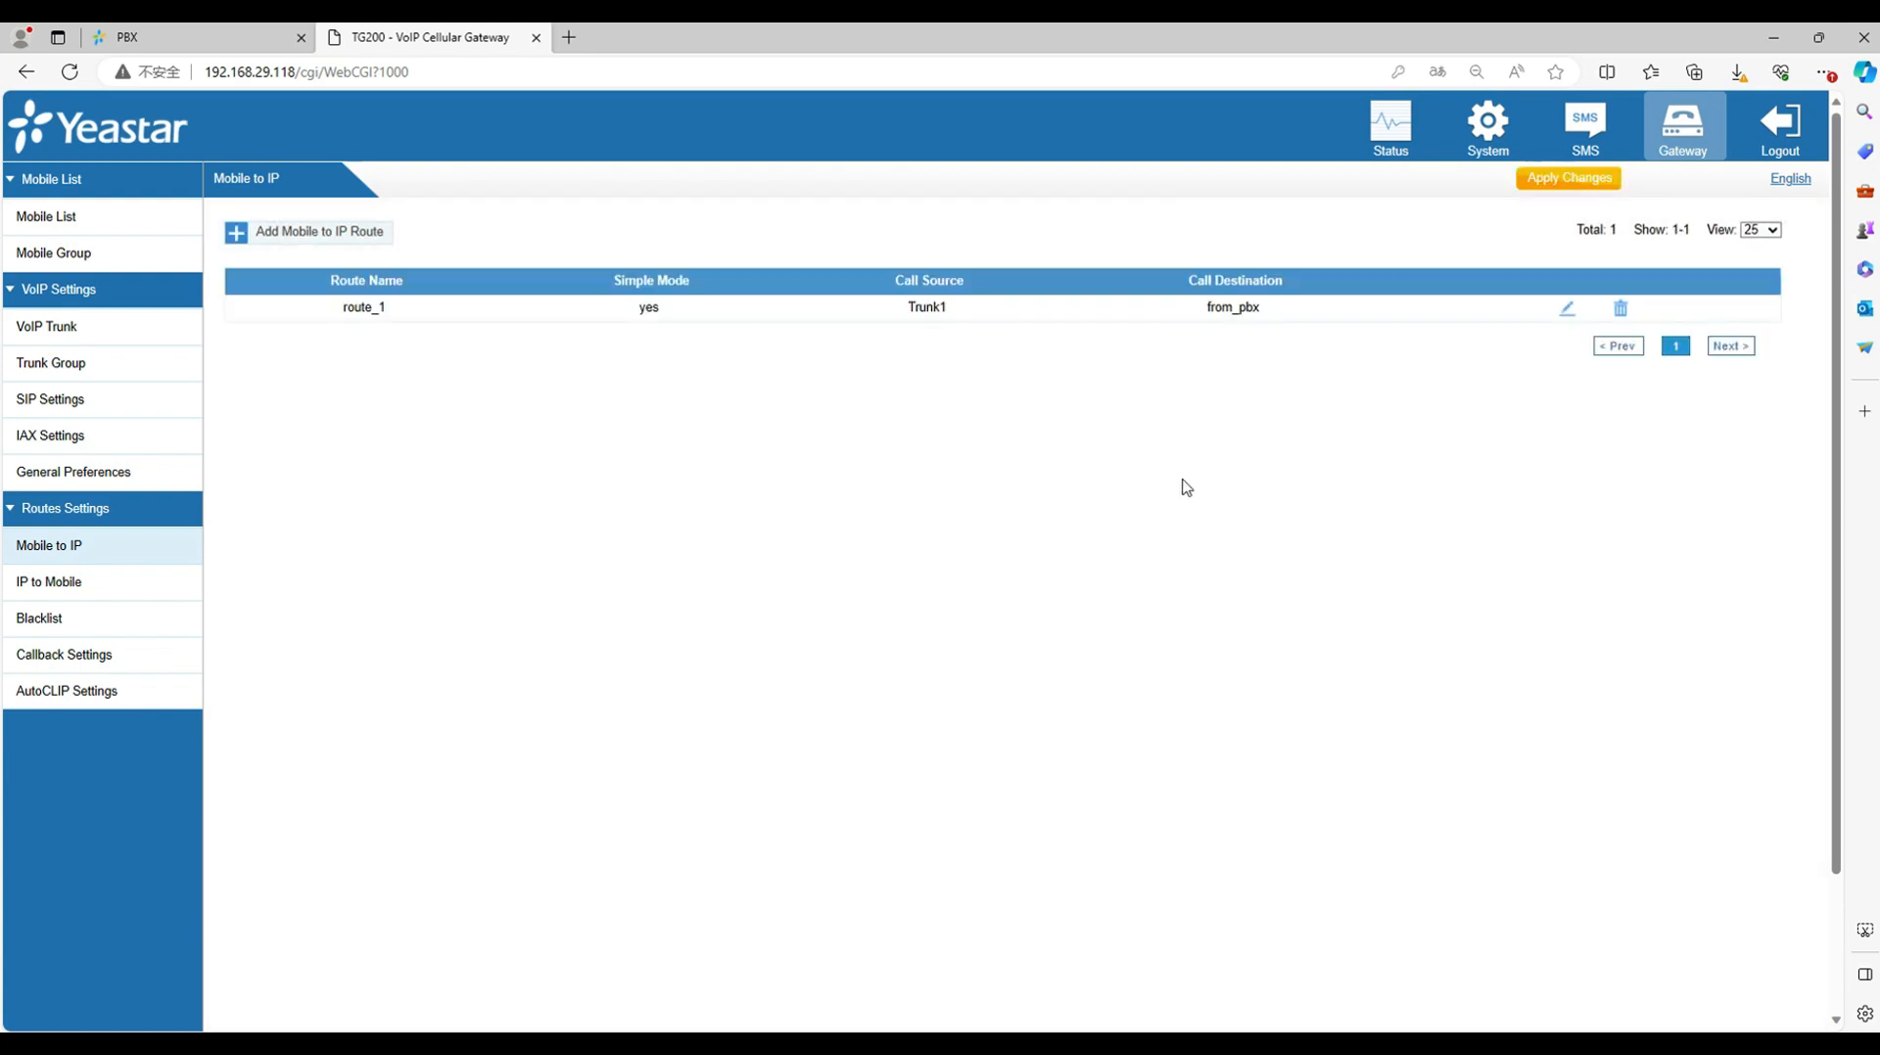
left_click(1568, 177)
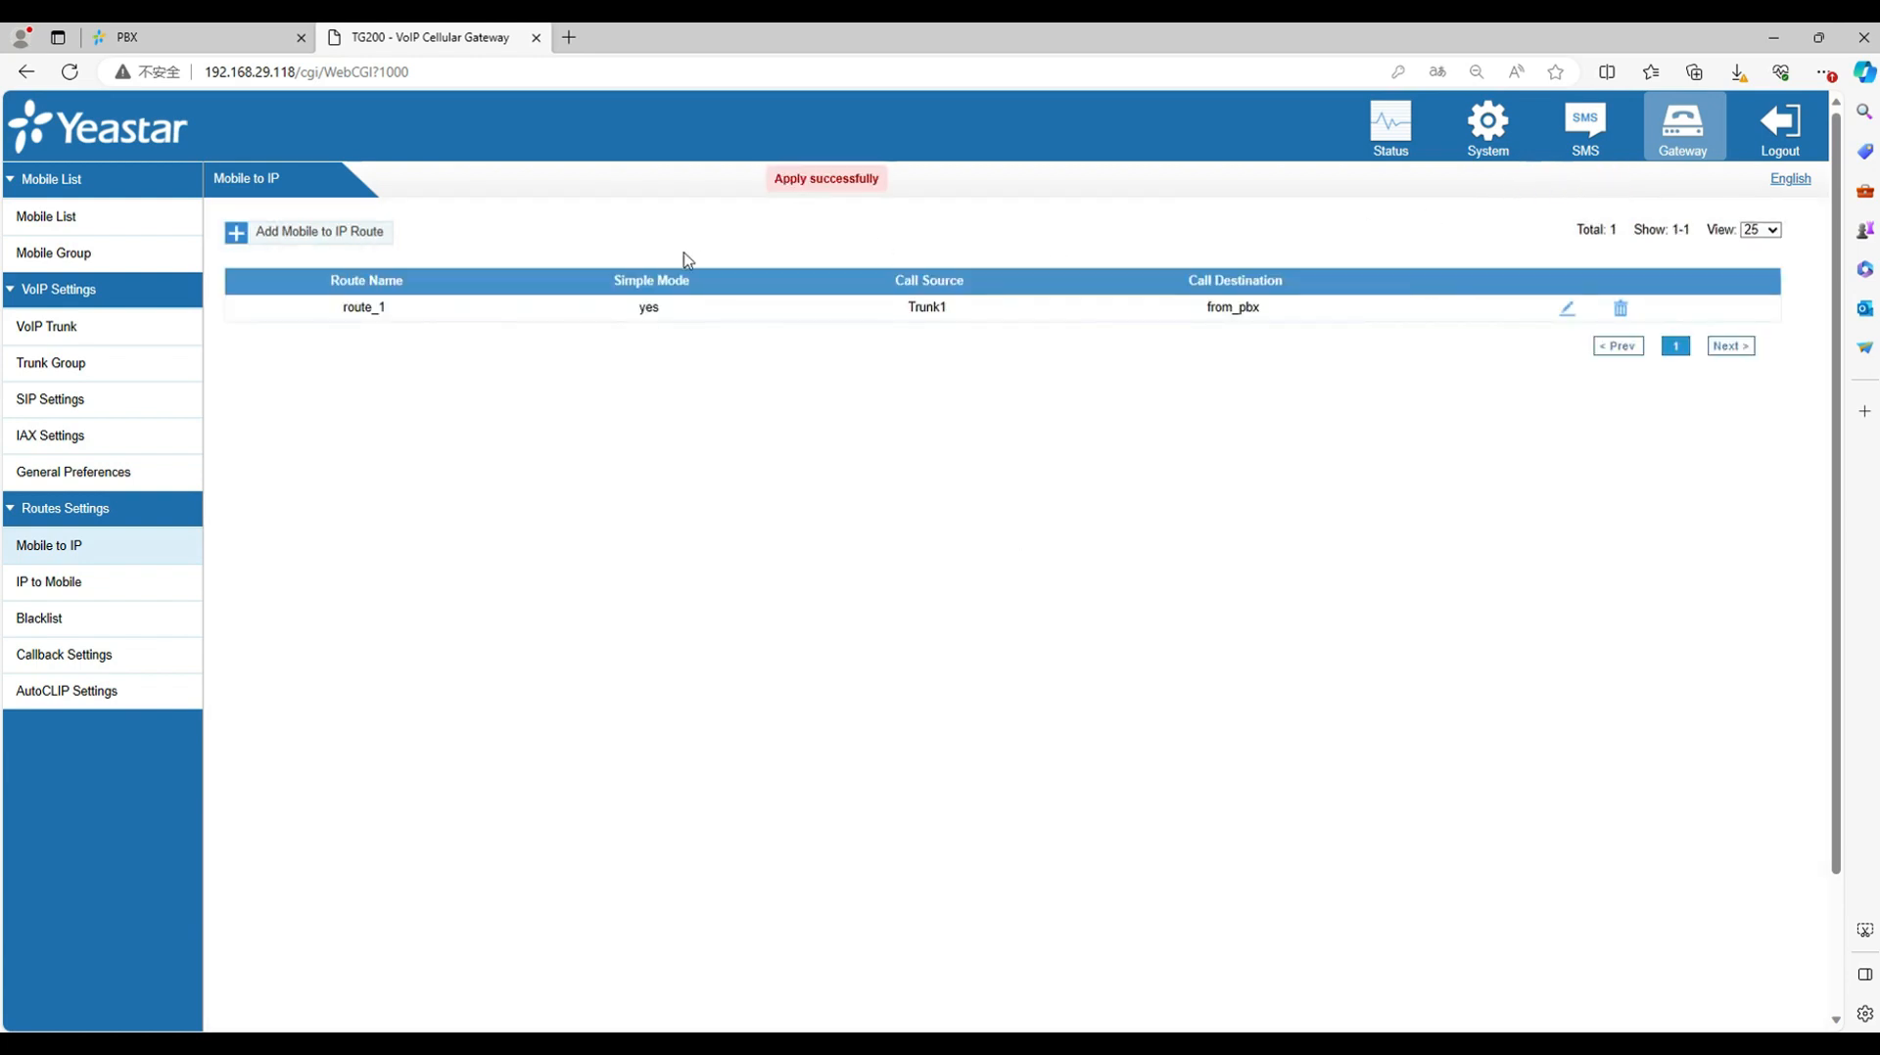
left_click(320, 231)
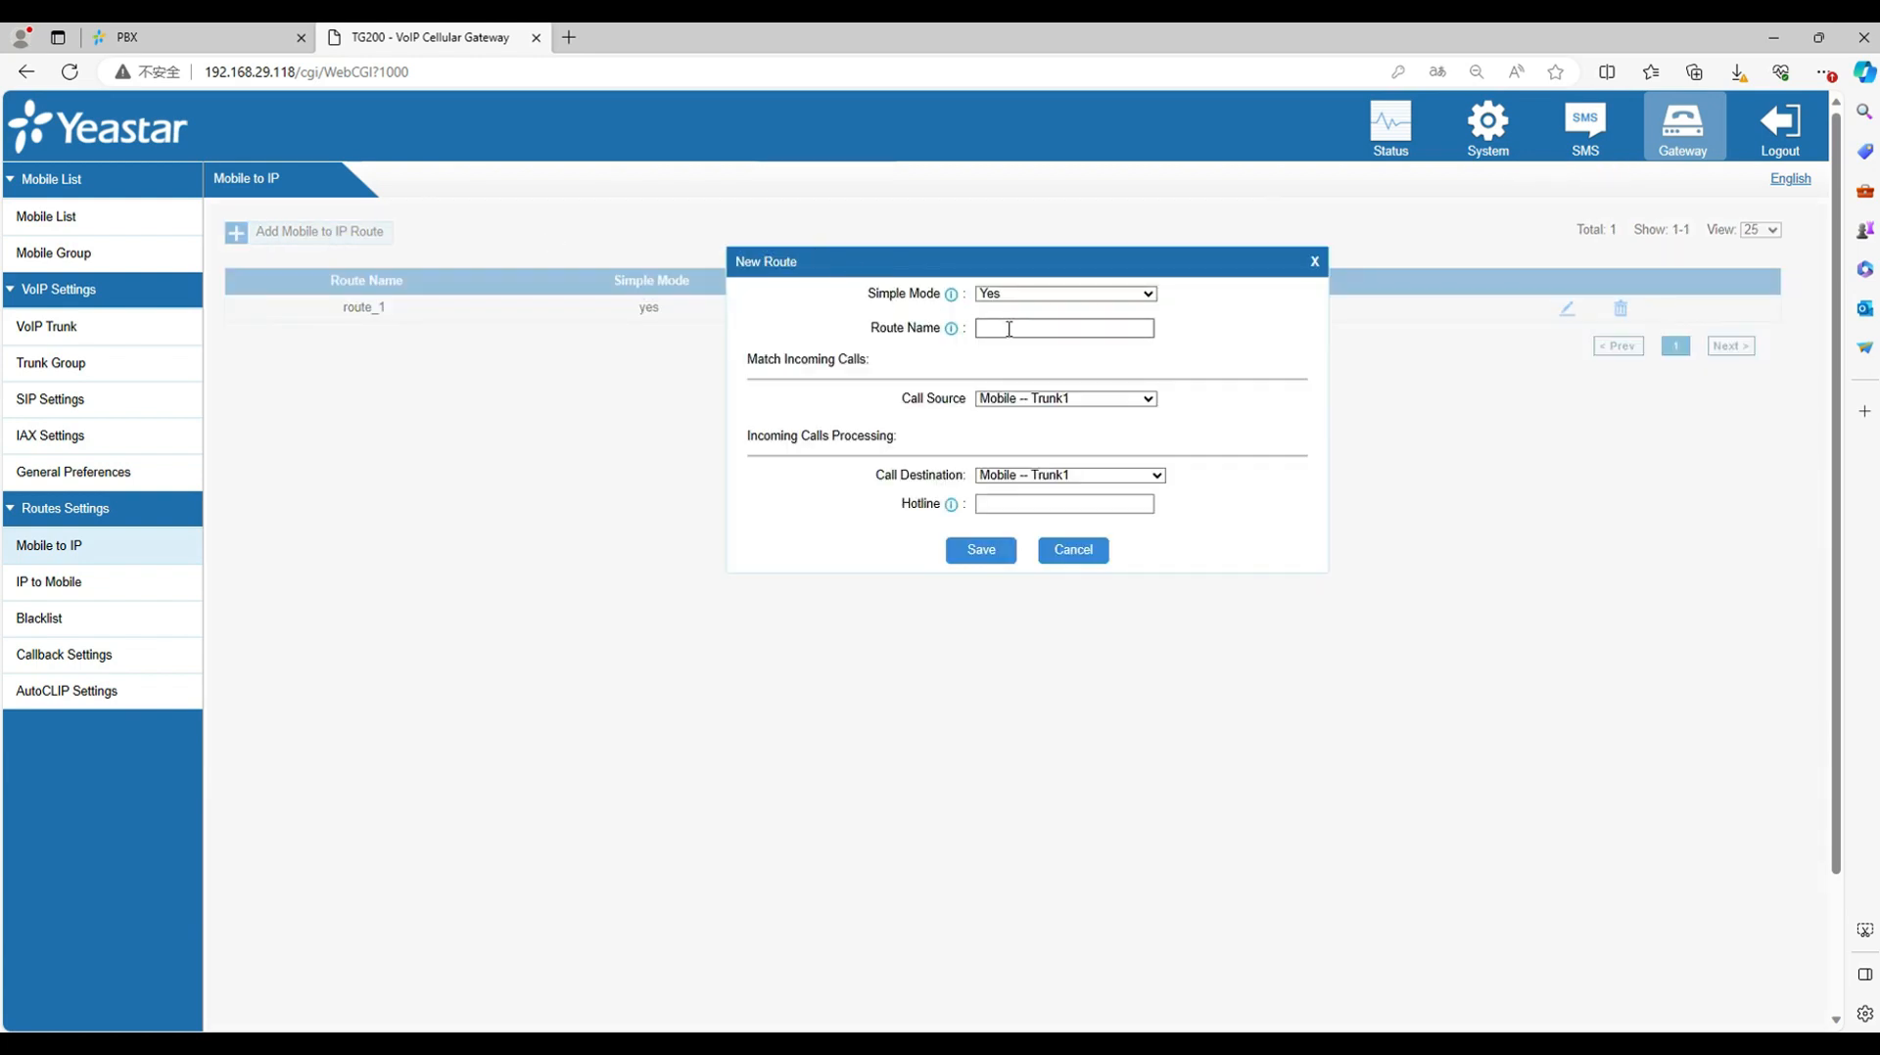
Step: Name the new Mobile-to-IP route route_2 with Trunk2 as call source
type("rout")
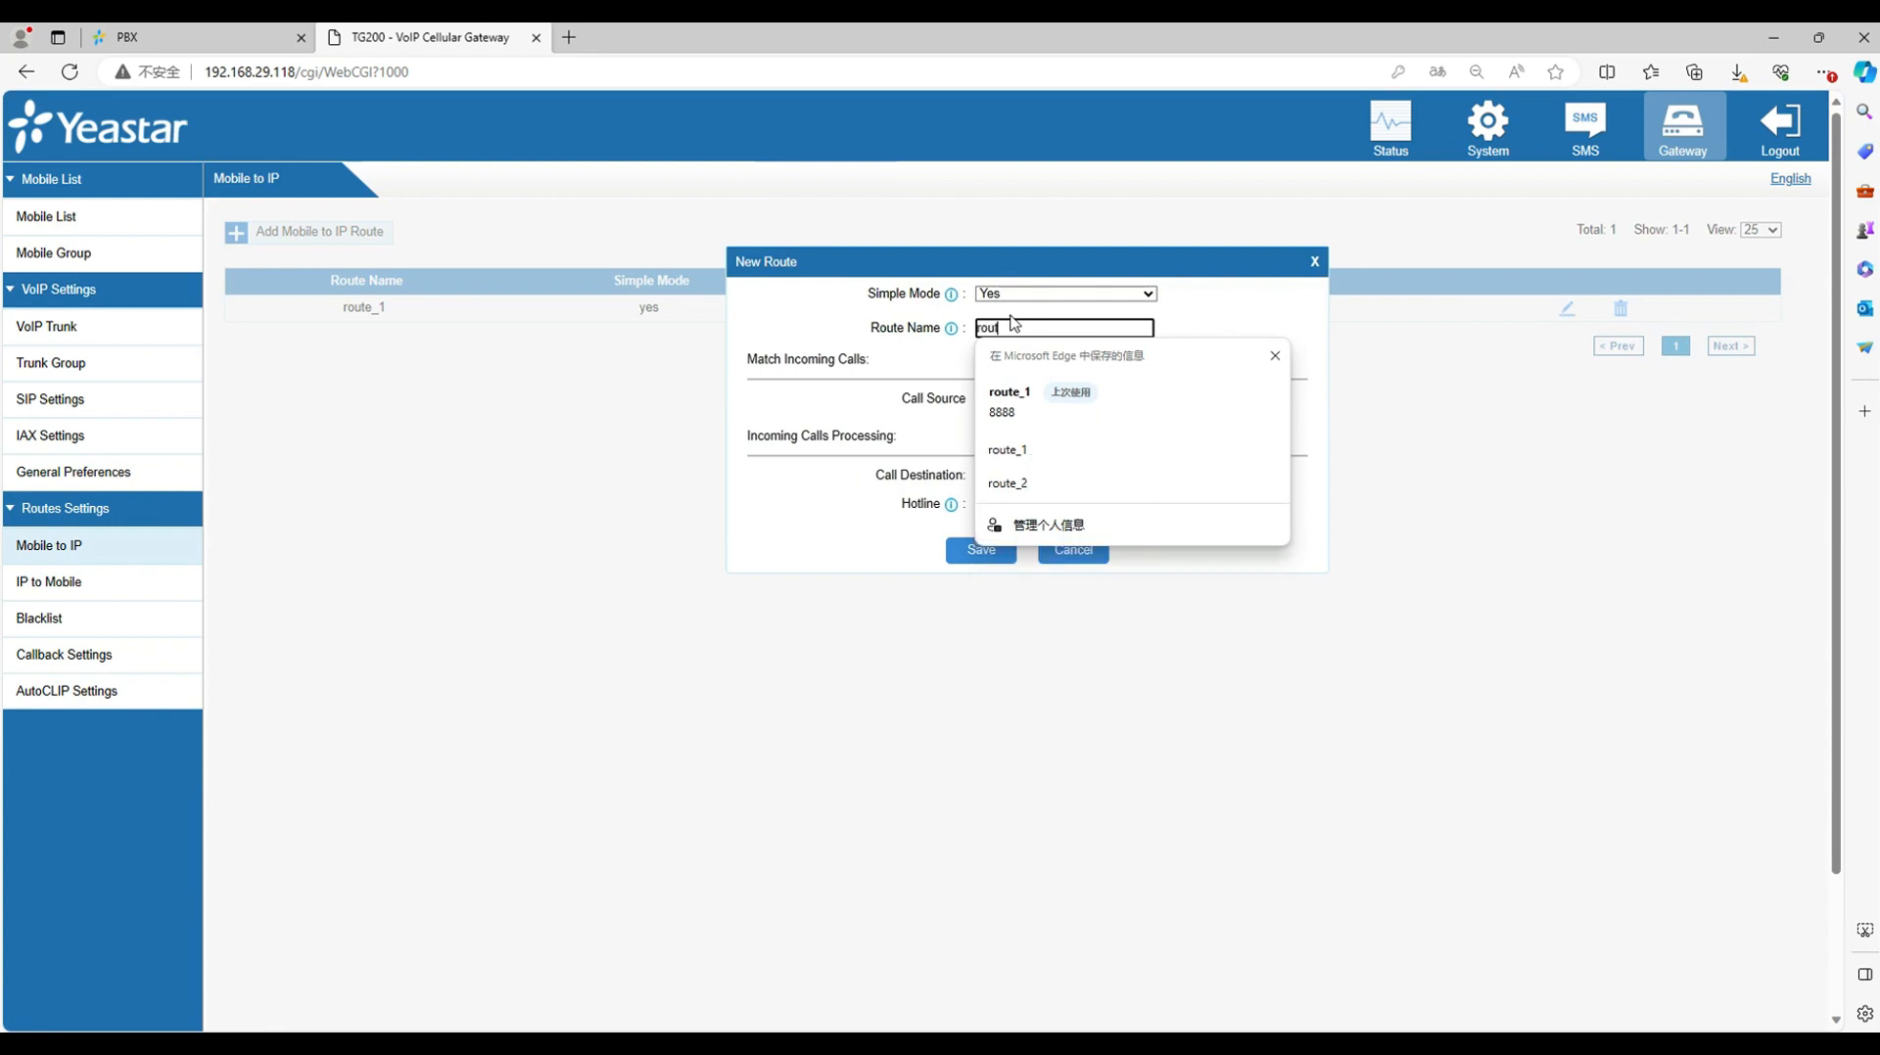
left_click(1007, 483)
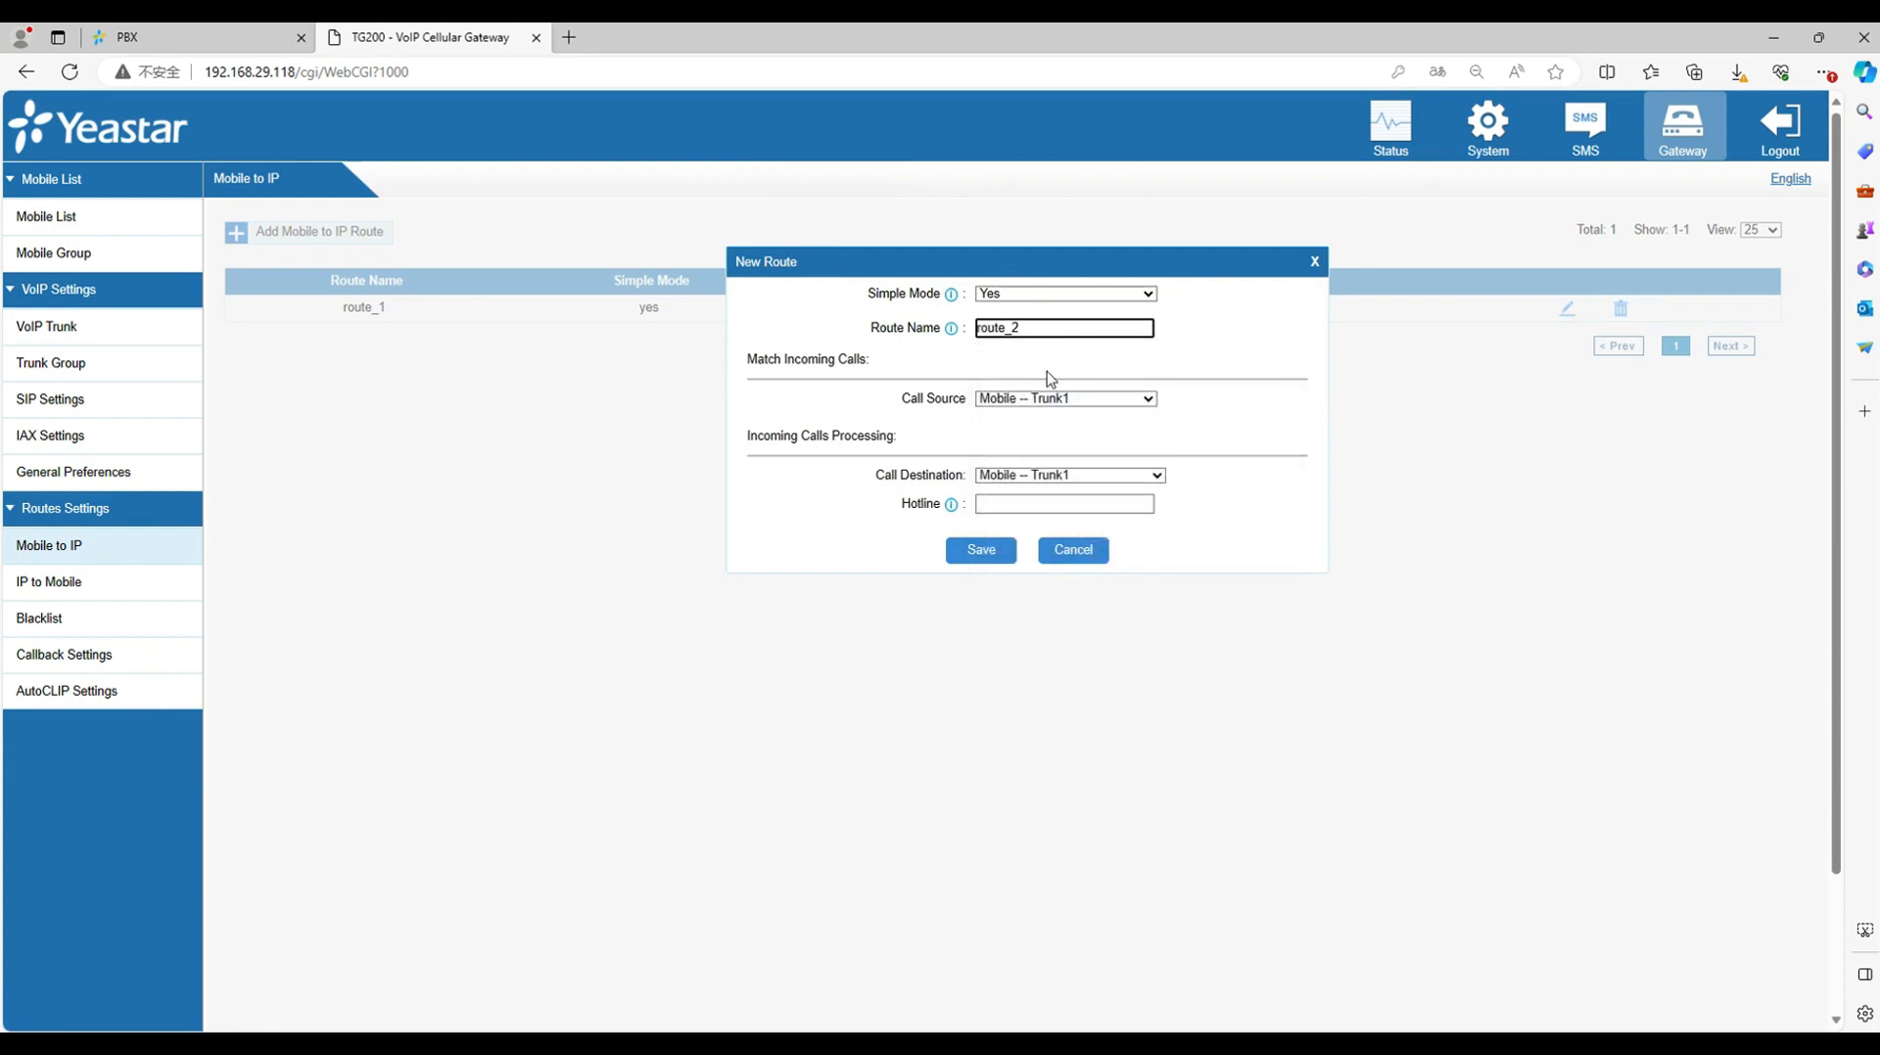
left_click(1062, 398)
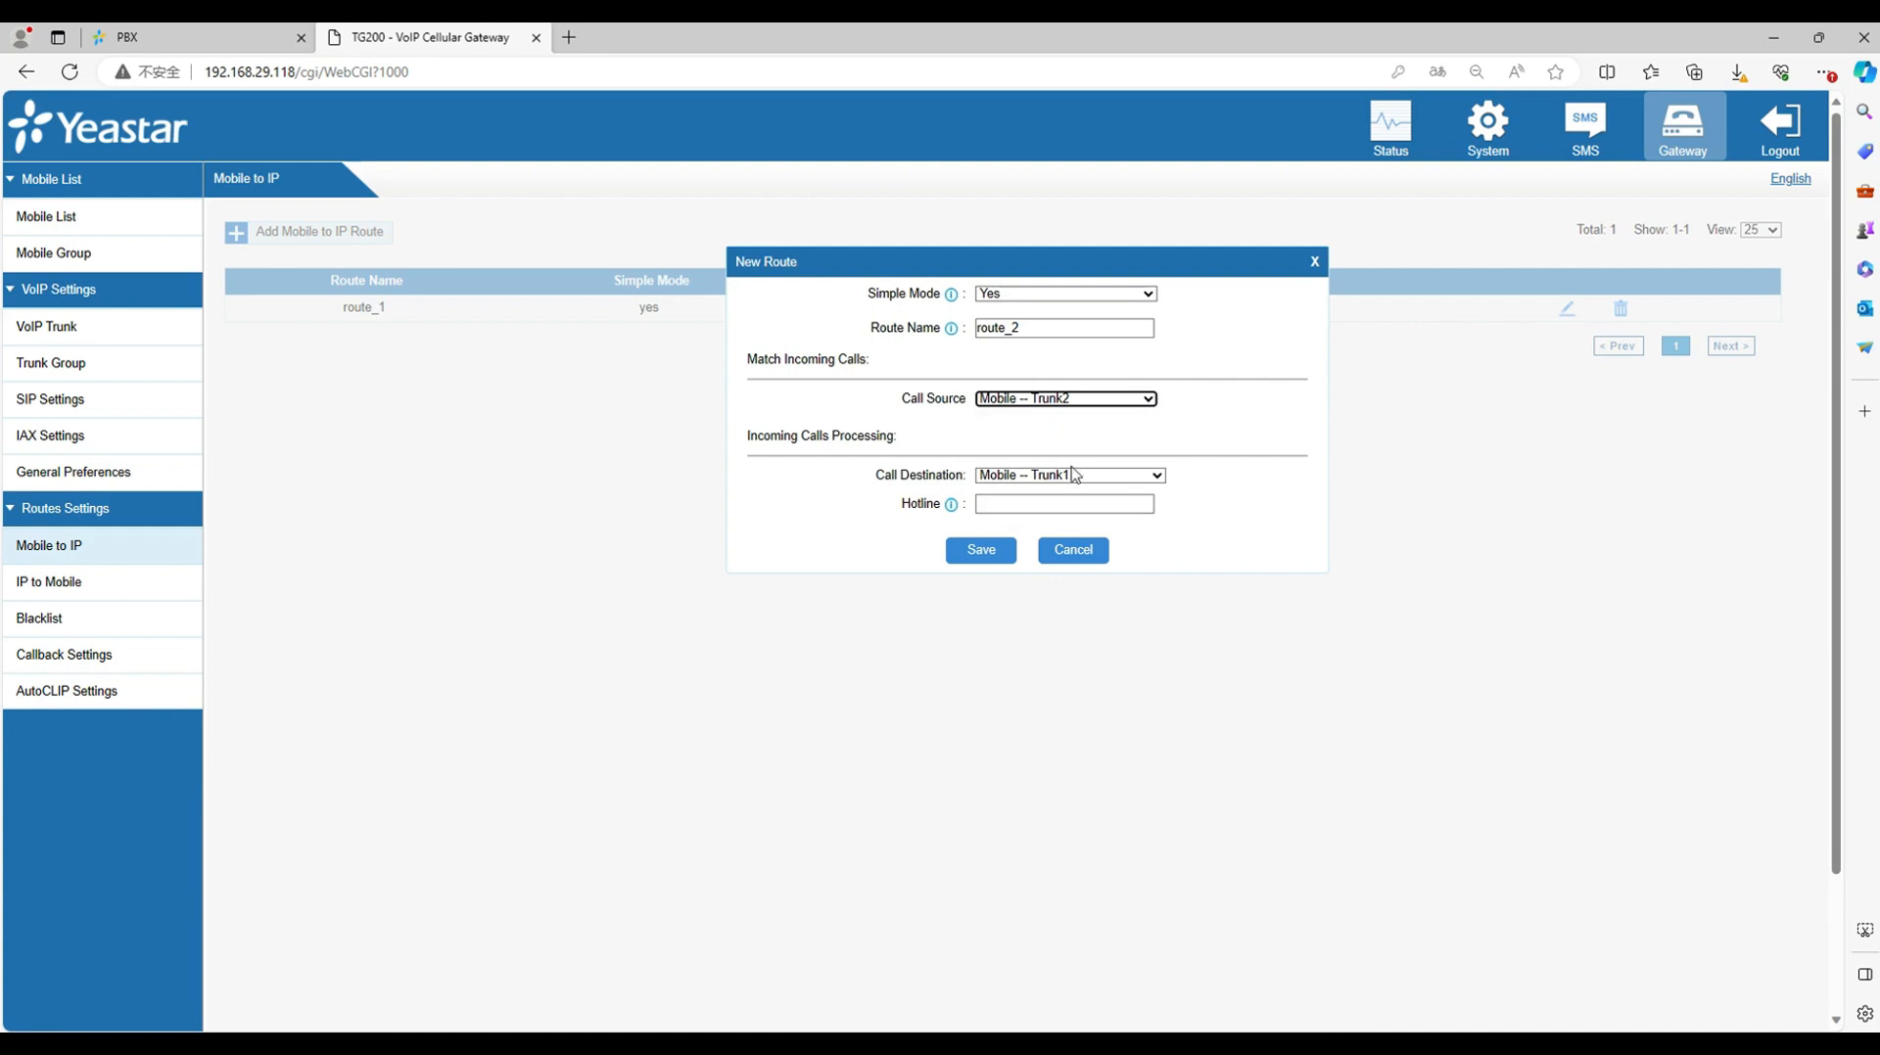
Step: Send calls to SIP trunk from_pbx with hotline 9999, save, and apply changes
left_click(1068, 475)
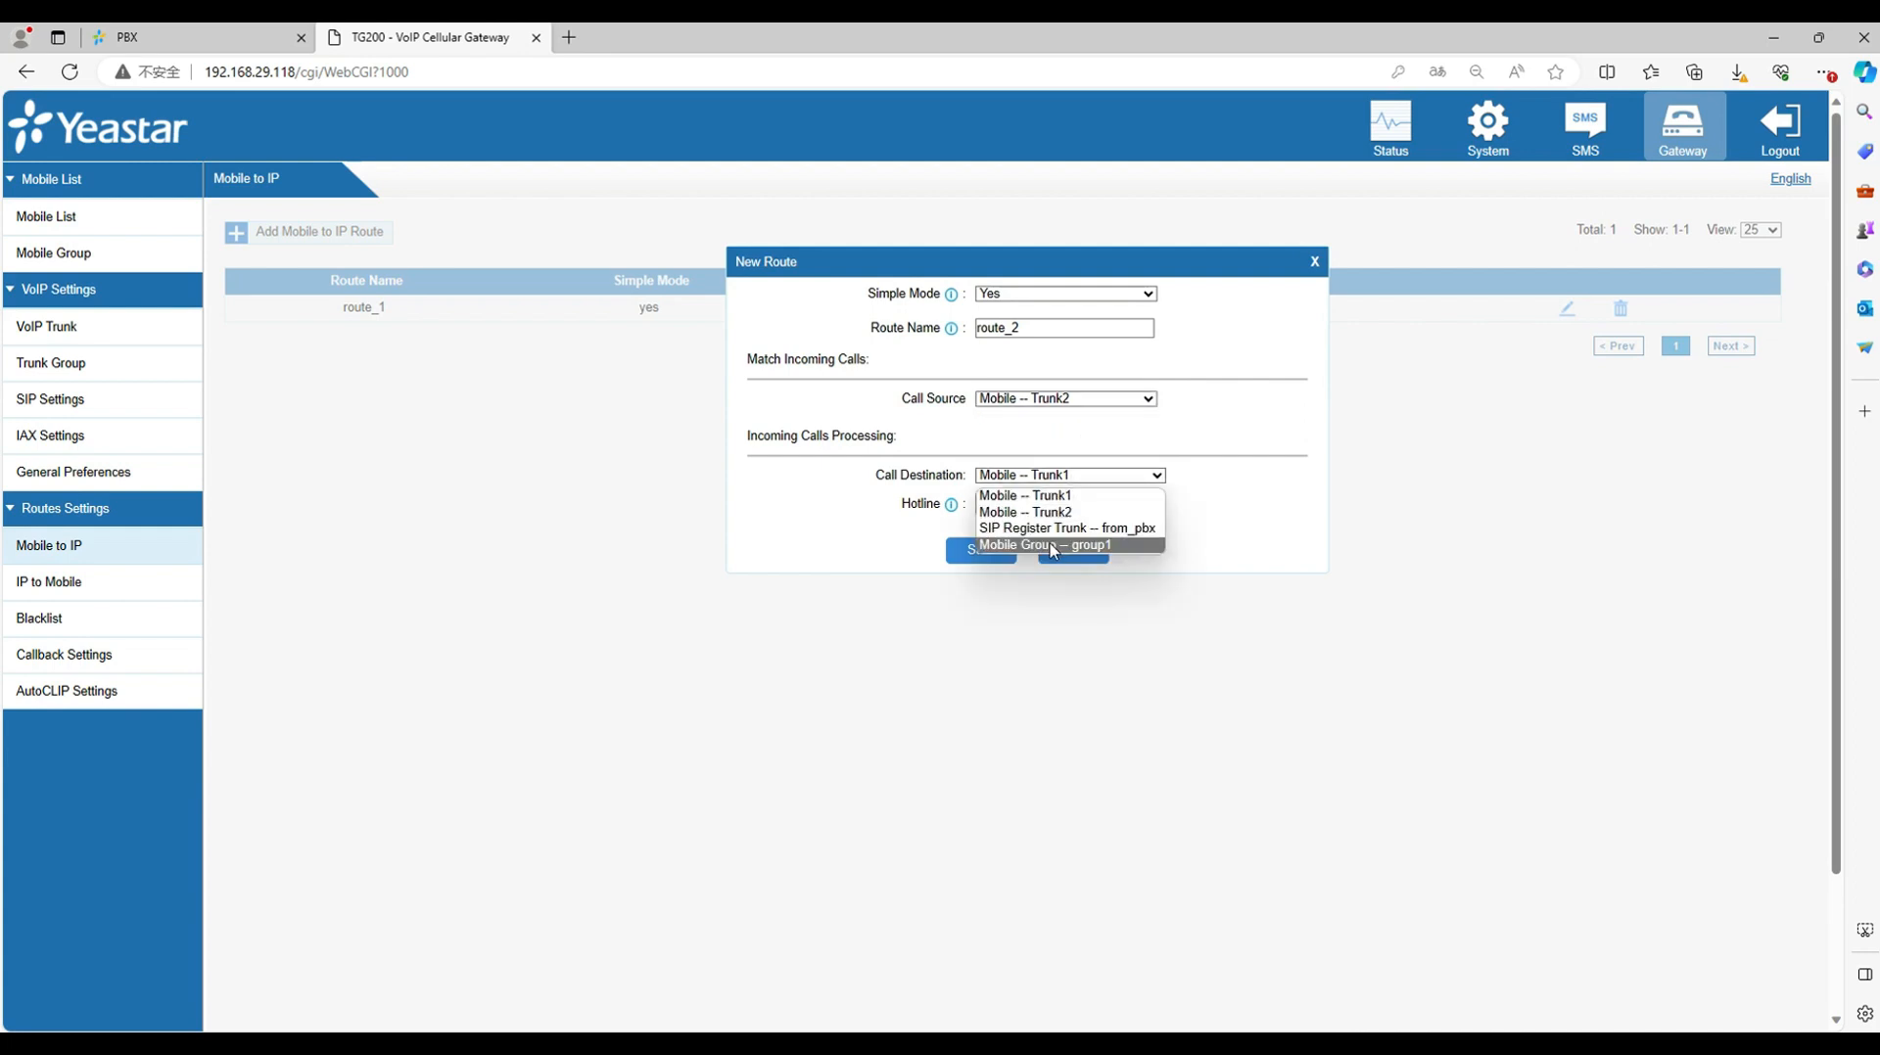
left_click(1064, 527)
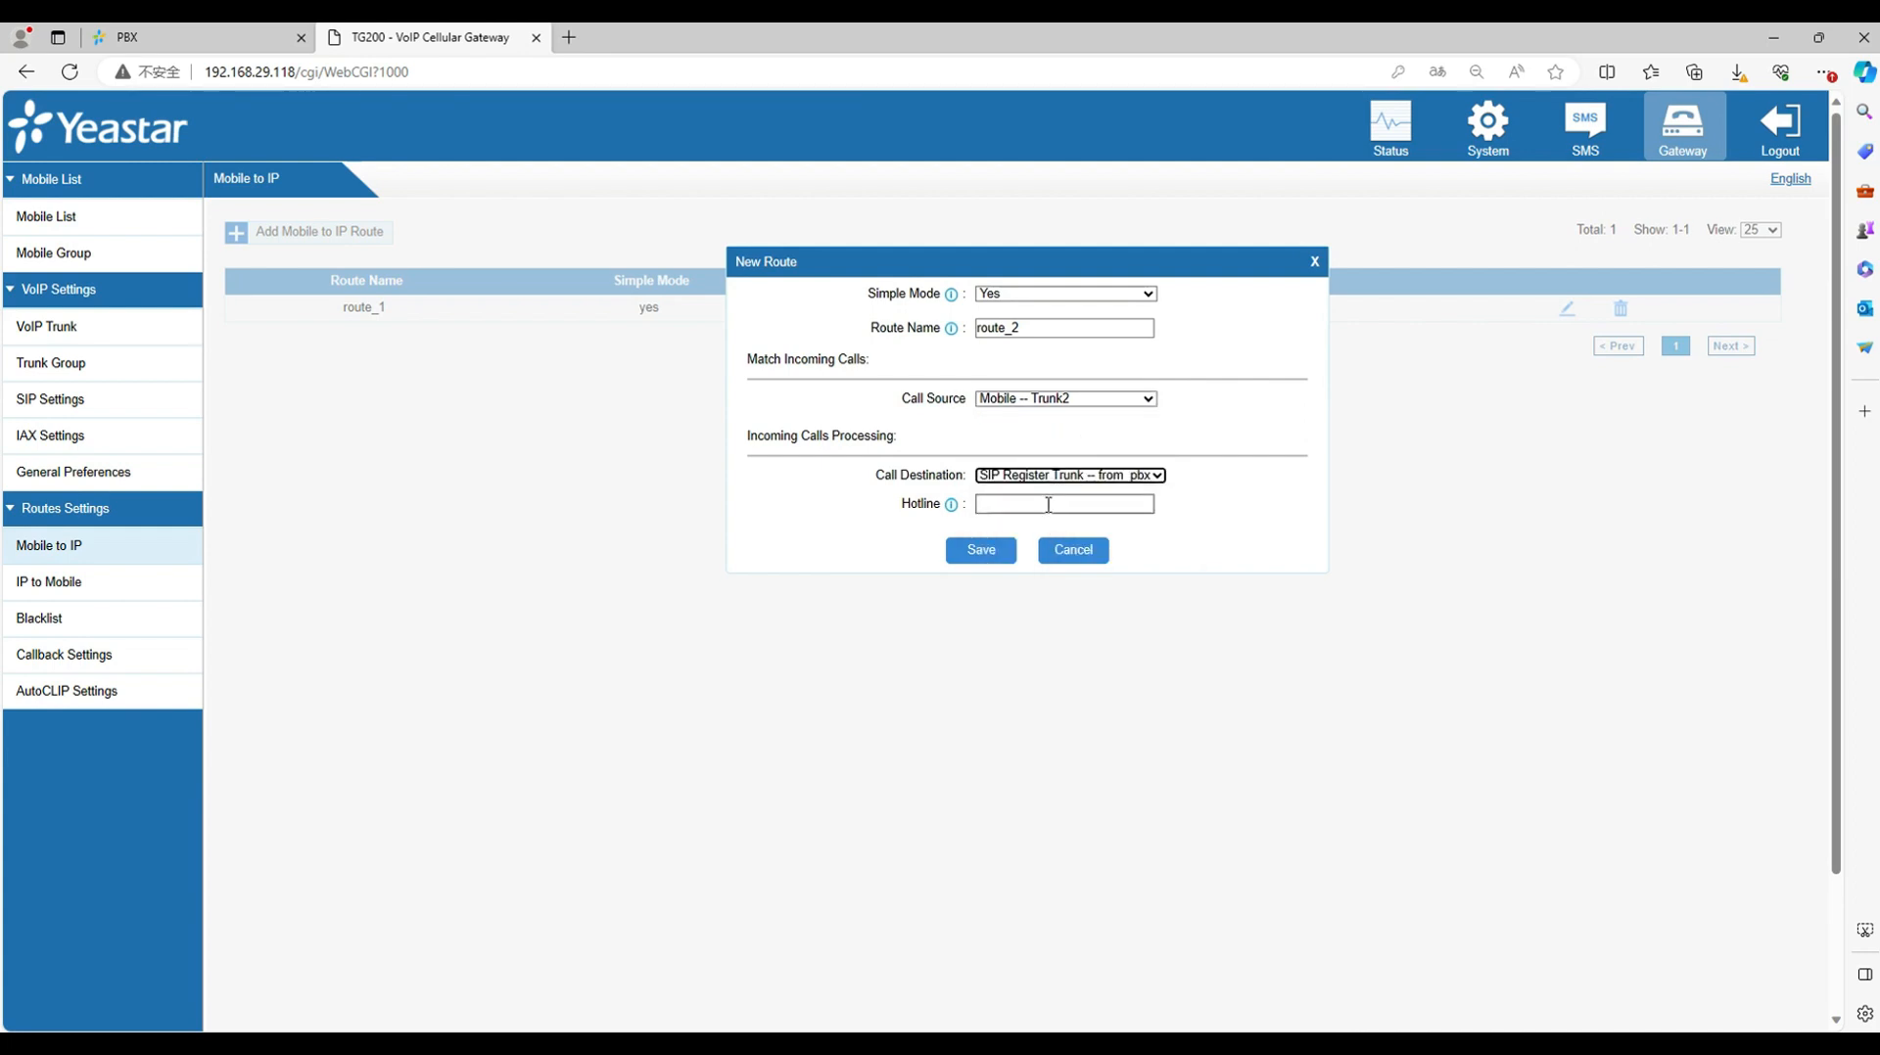
type("9999")
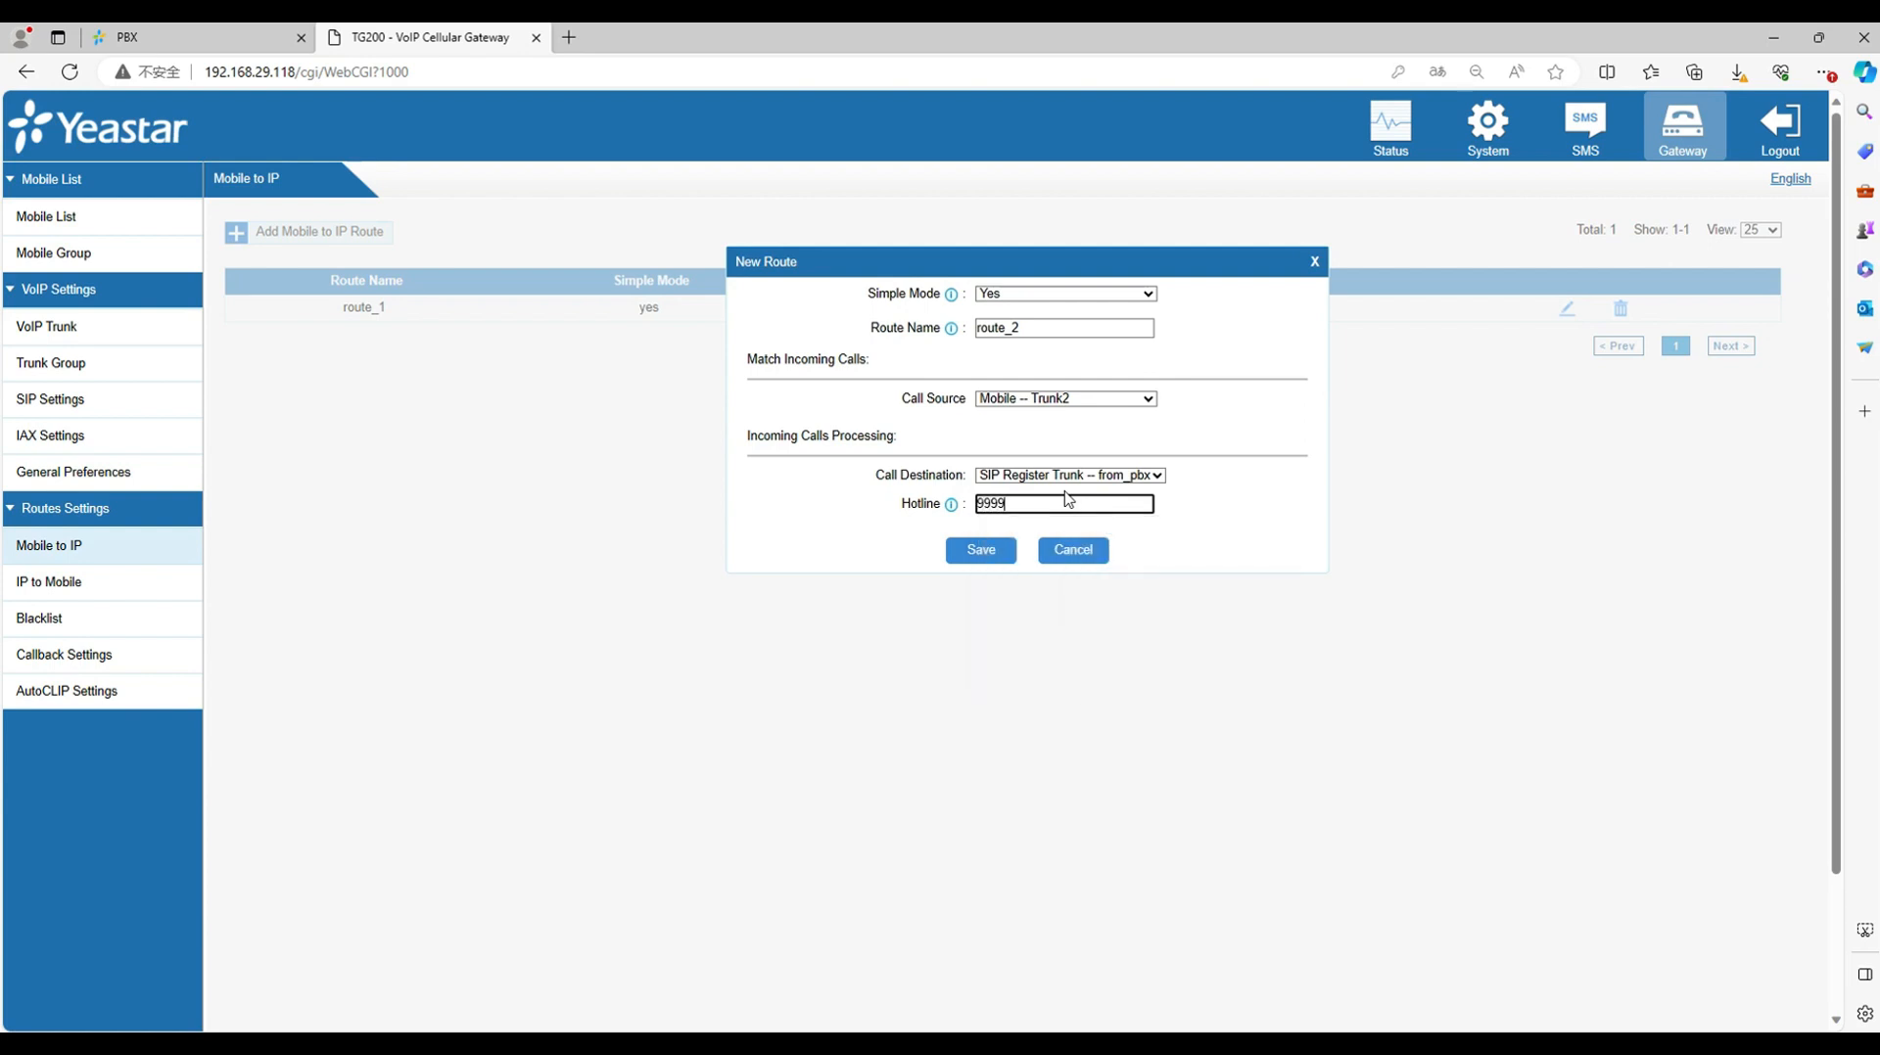
left_click(979, 549)
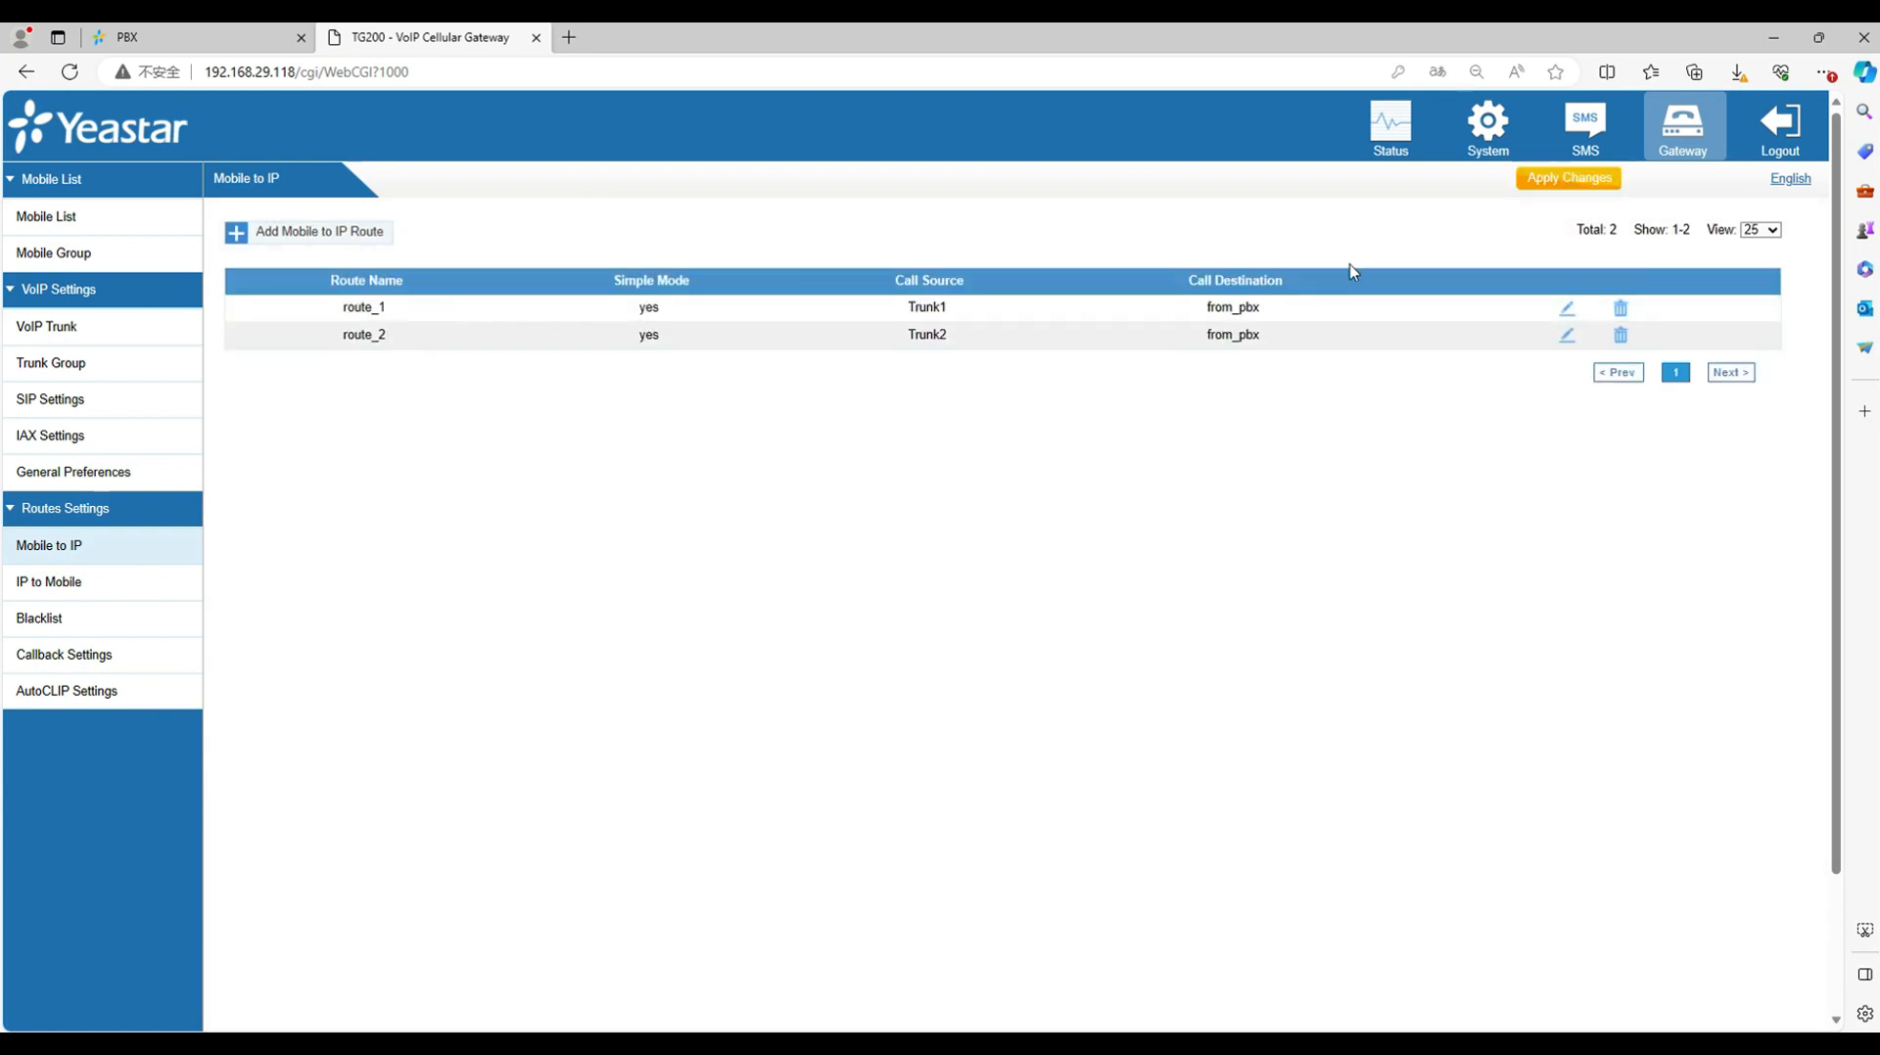
left_click(1567, 177)
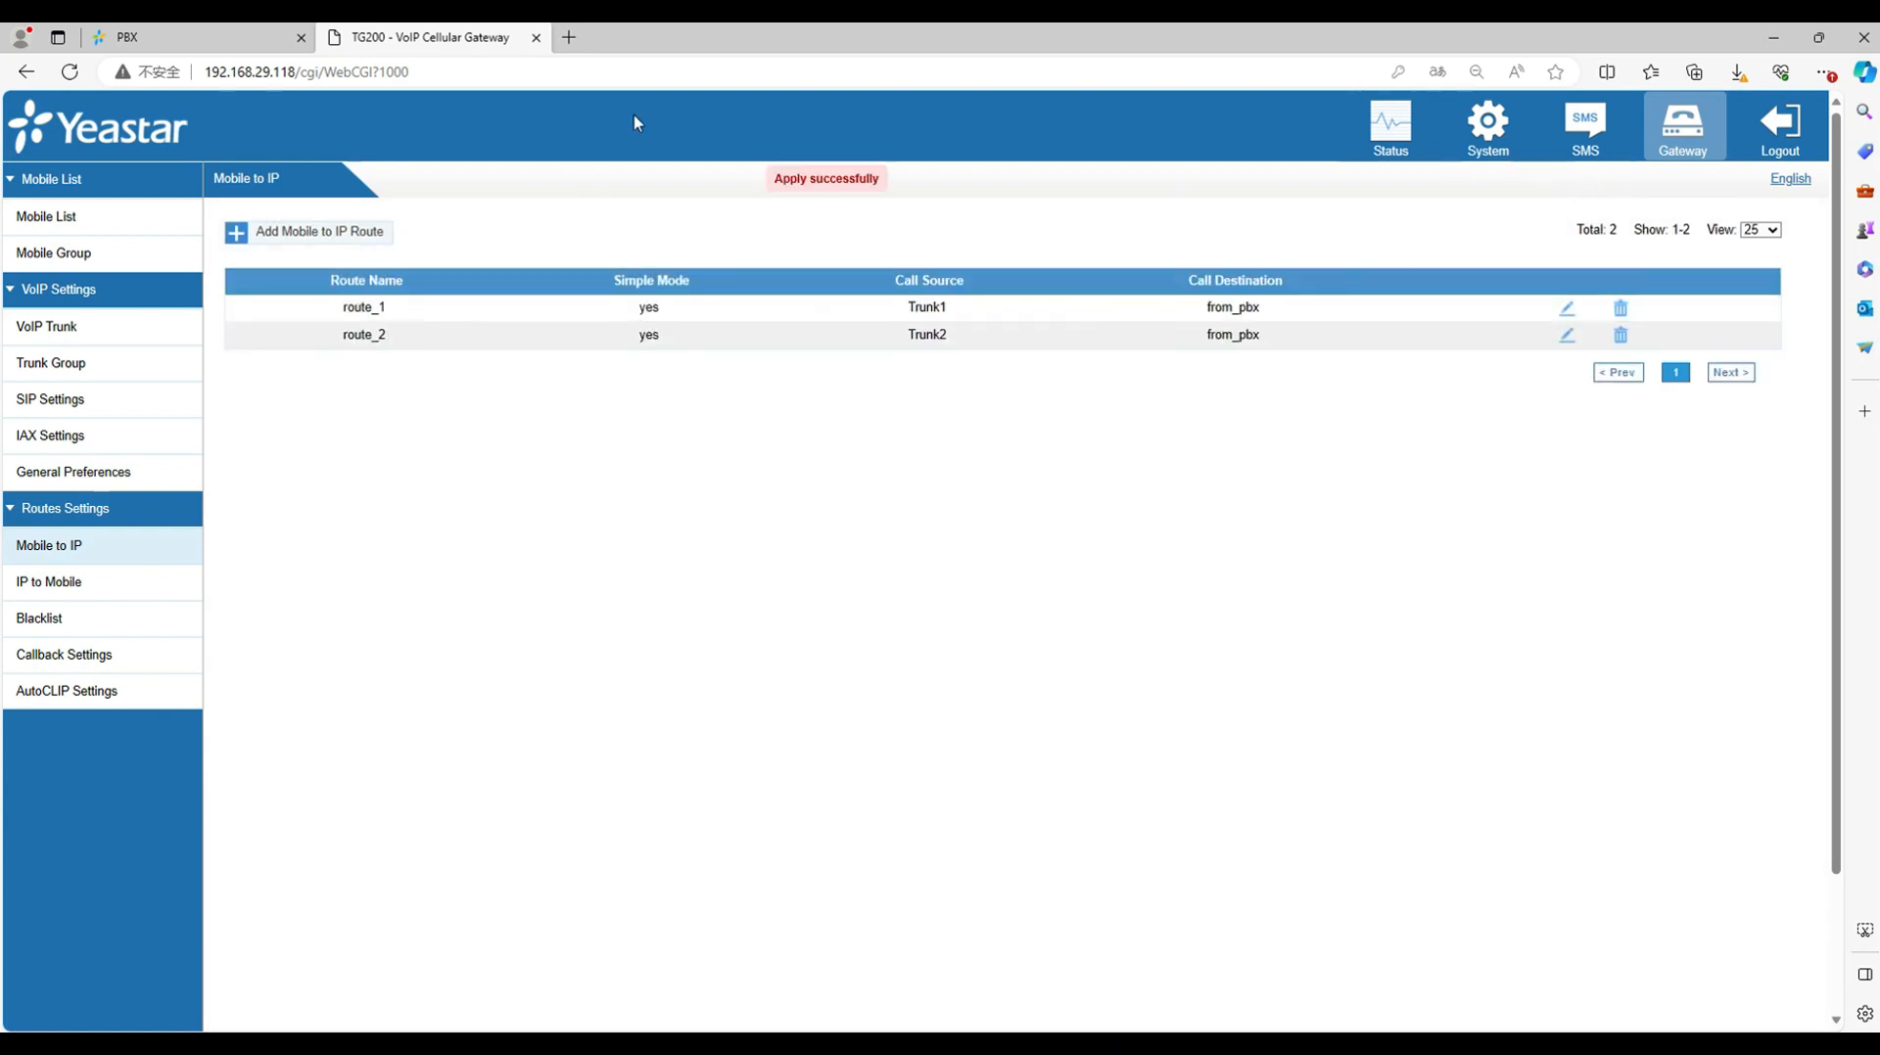